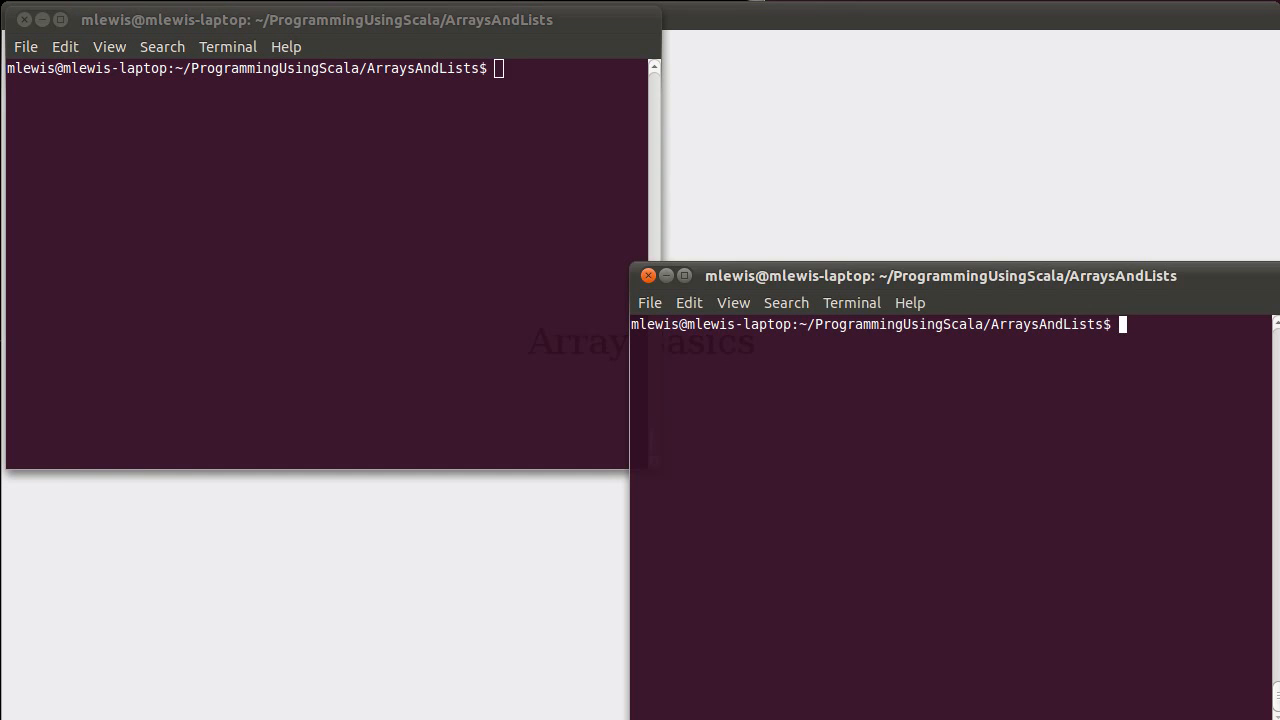
Step: Start the scala REPL and define val a = 6
{"action": "type", "text": "scala"}
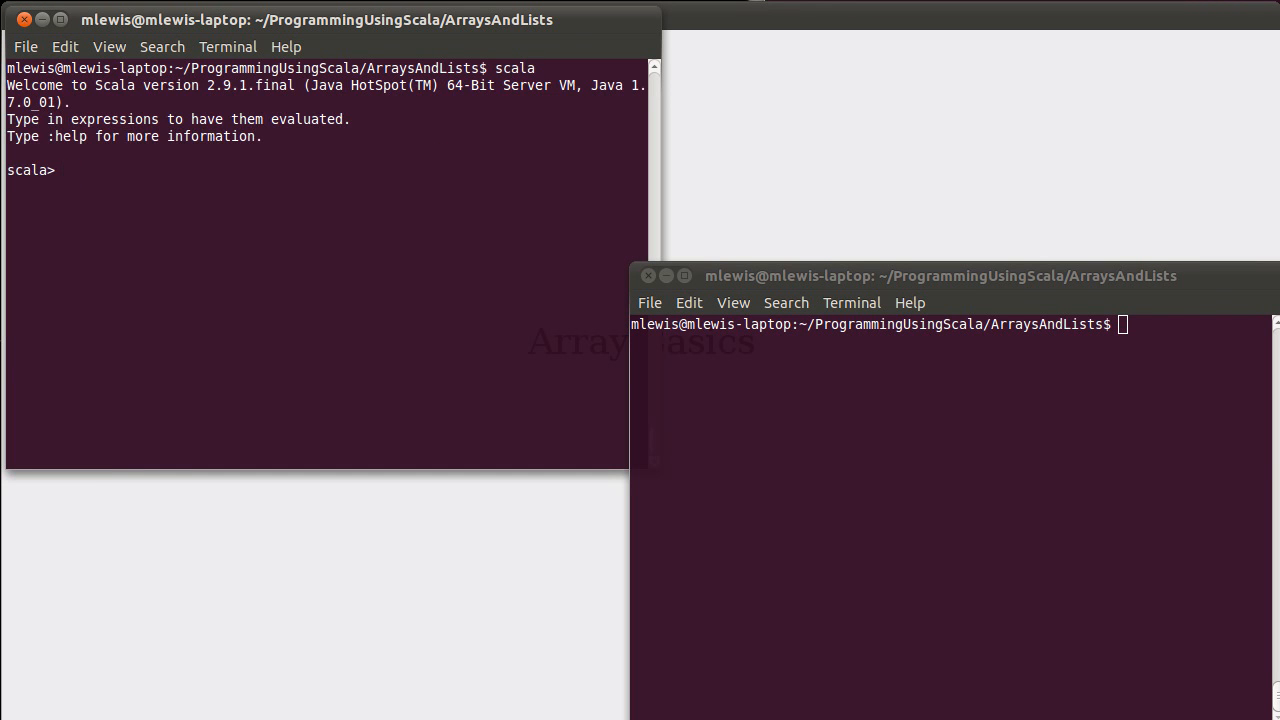
{"action": "type", "text": "val"}
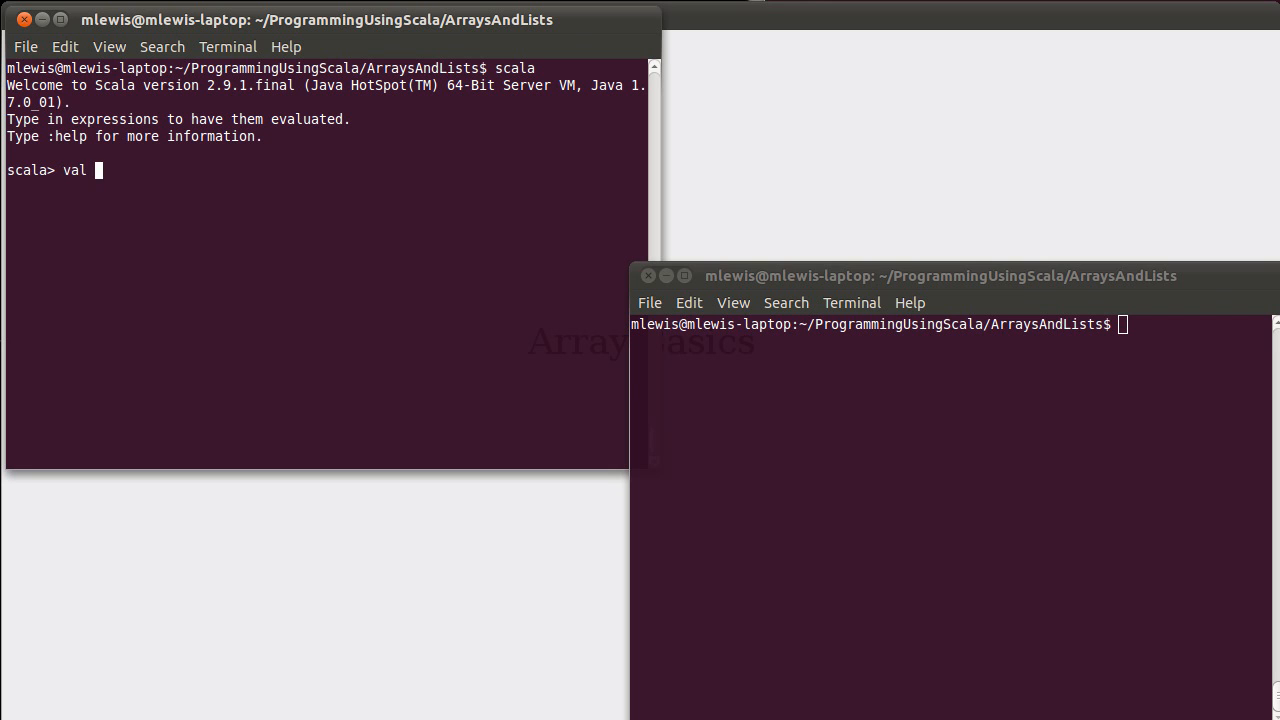
{"action": "type", "text": "a = 6"}
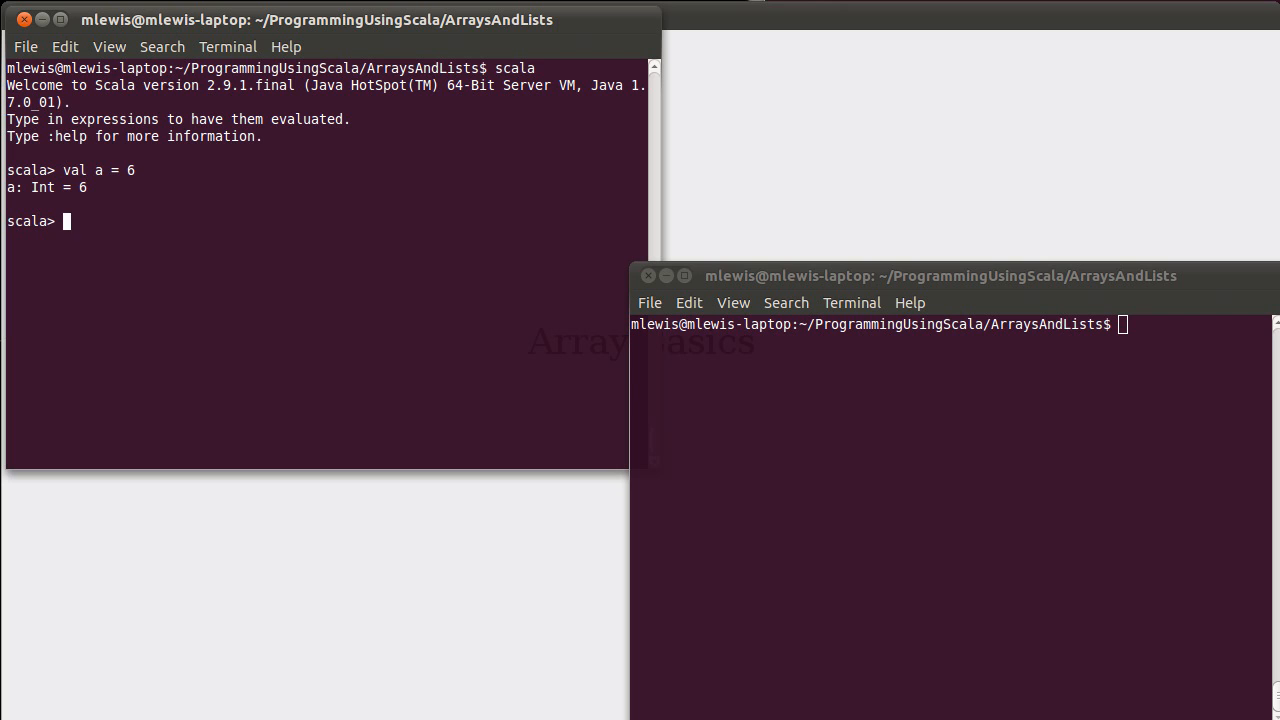
Step: Define var b = 8, then reassign b to 12
{"action": "type", "text": "var"}
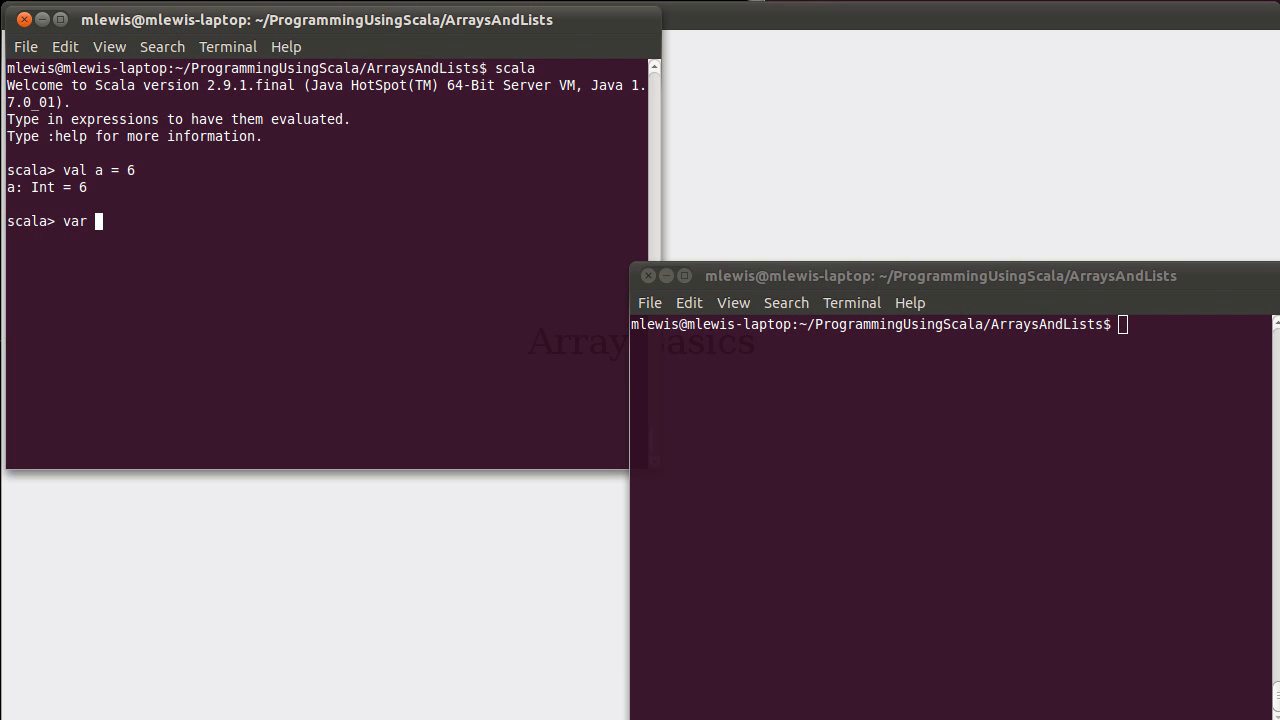
{"action": "type", "text": "b"}
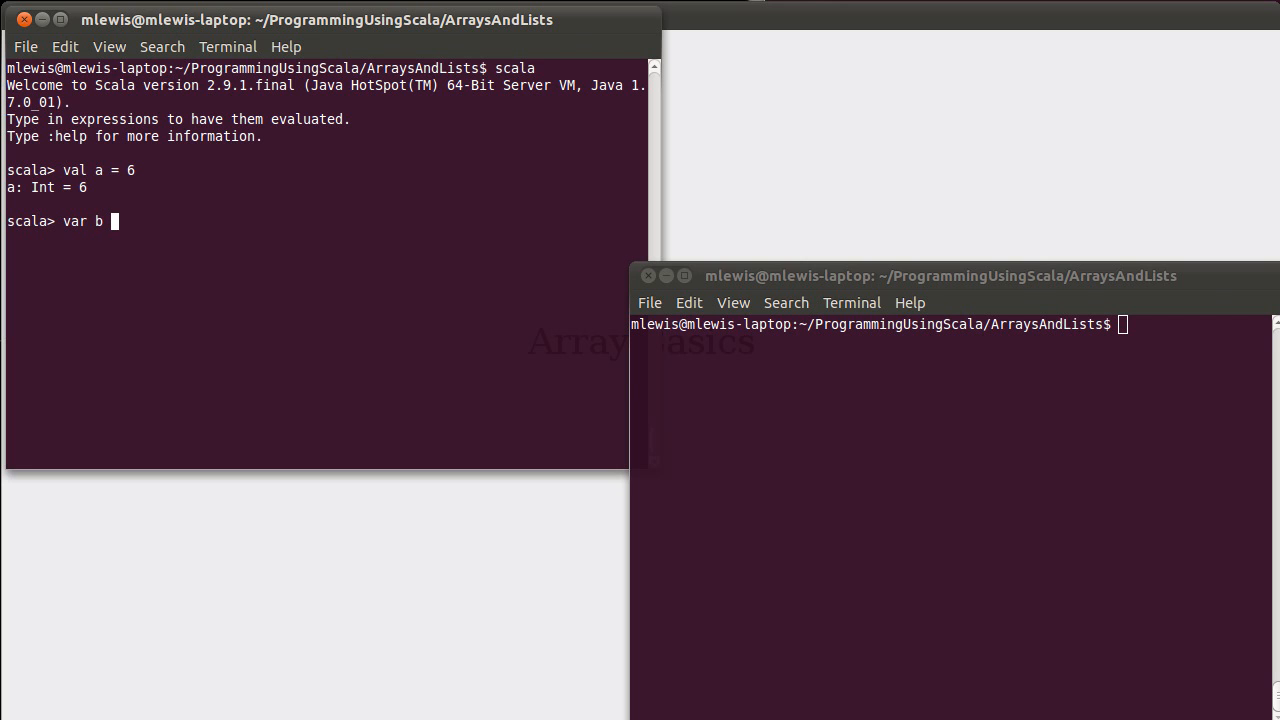
{"action": "type", "text": "="}
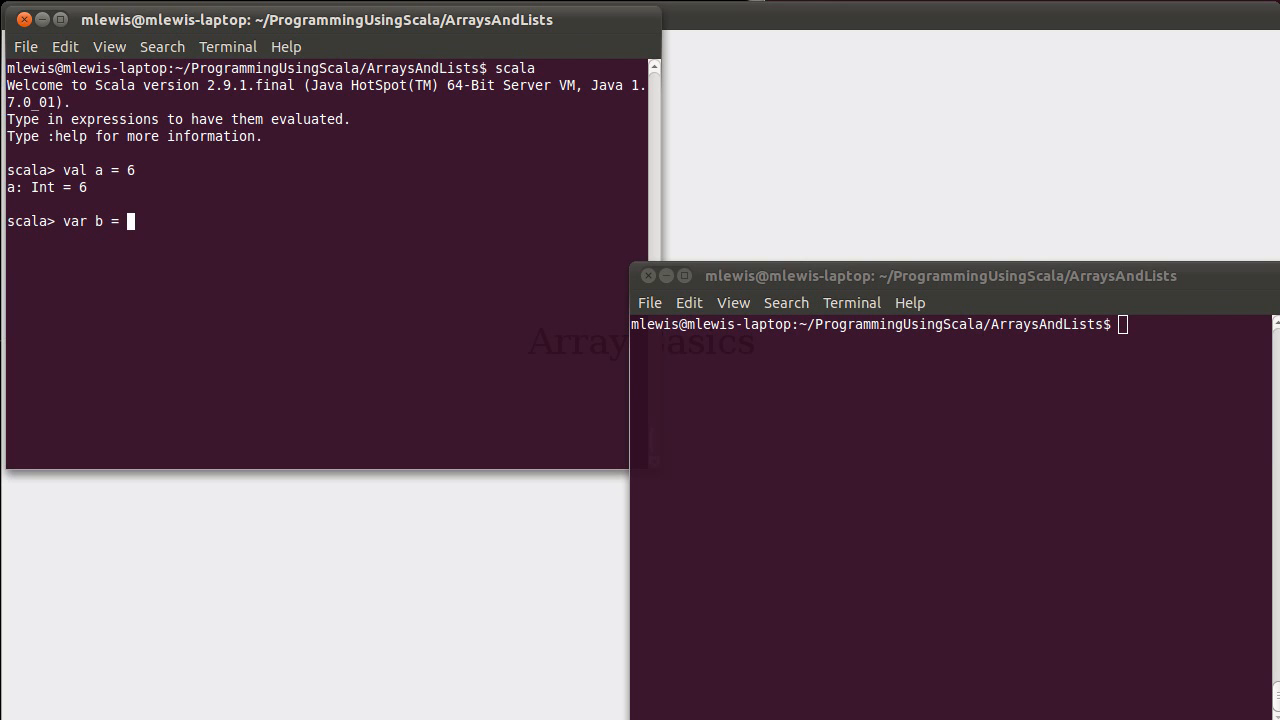
{"action": "type", "text": "8"}
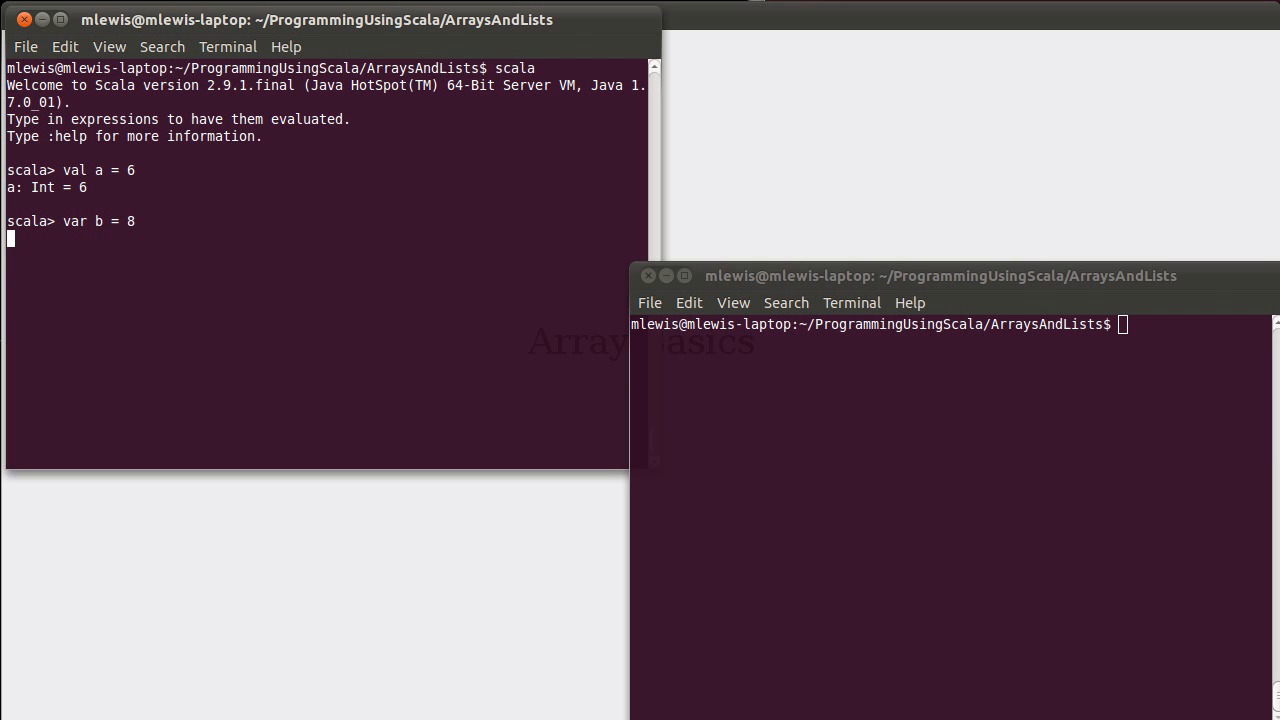
{"action": "type", "text": "b"}
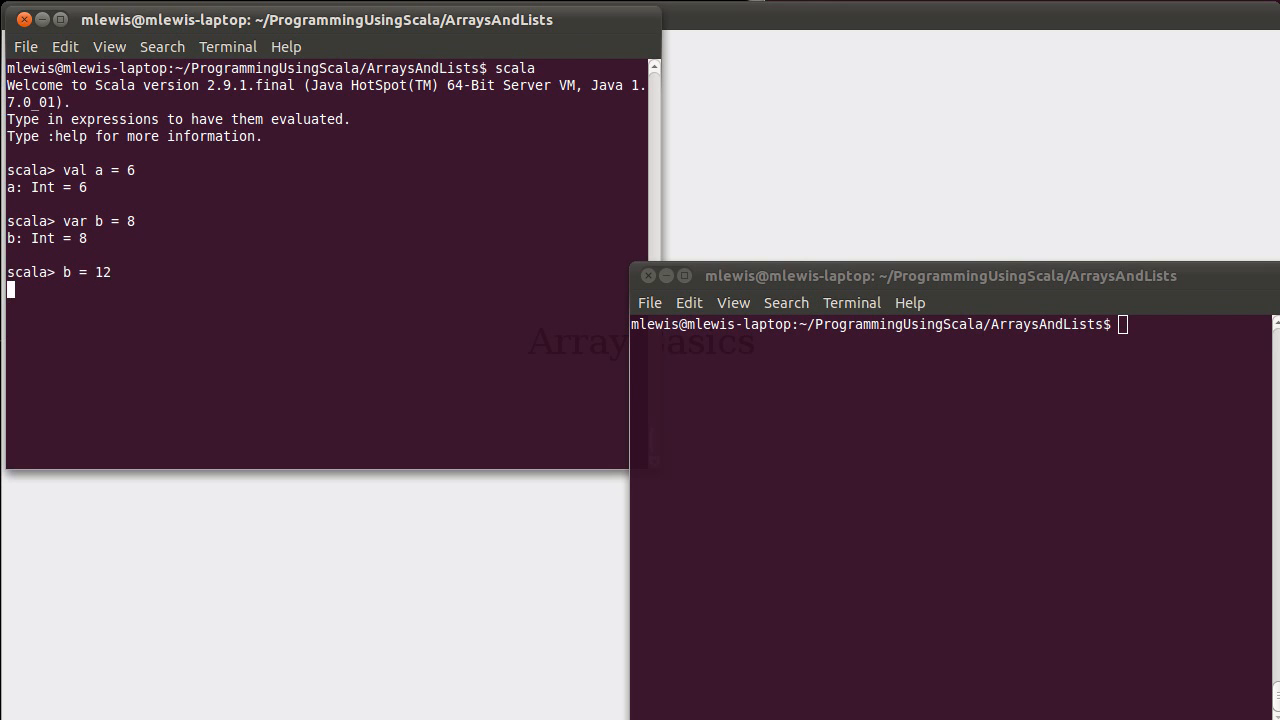
{"action": "key", "text": "Return"}
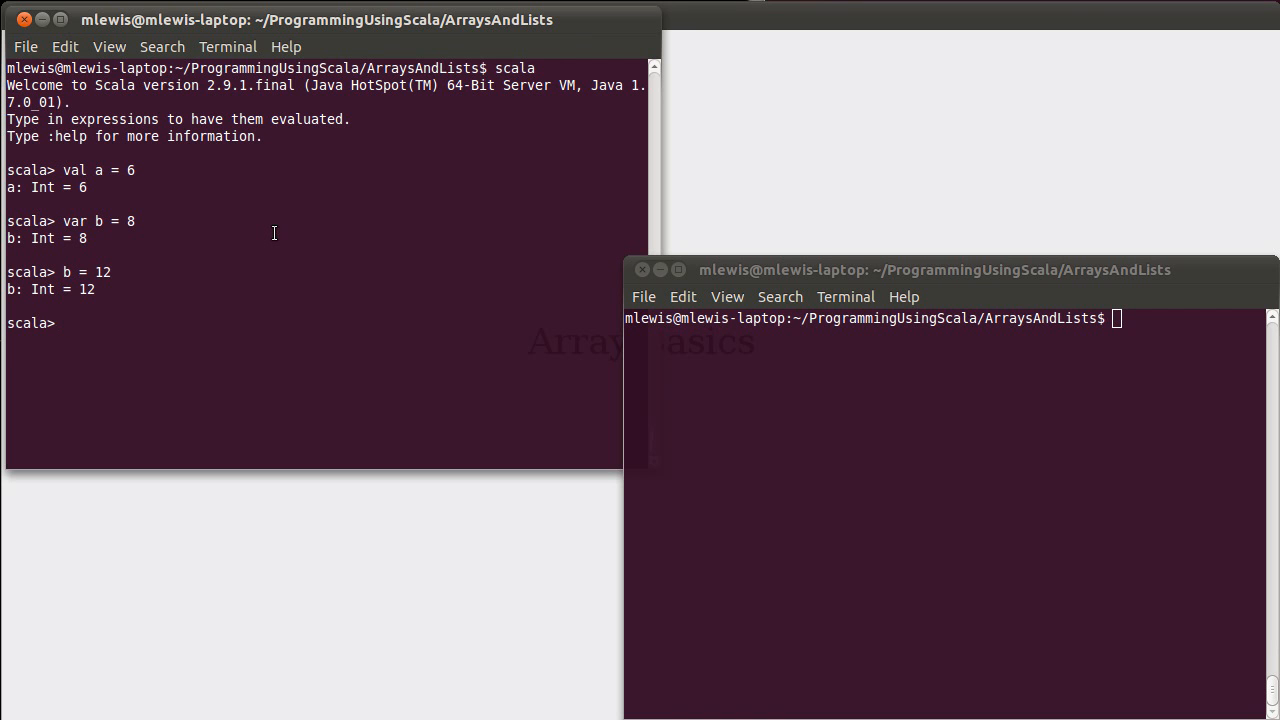
Step: Evaluate Array(1,2,3,4), yielding res0: Array[Int], and highlight parts of the result
{"action": "type", "text": "A"}
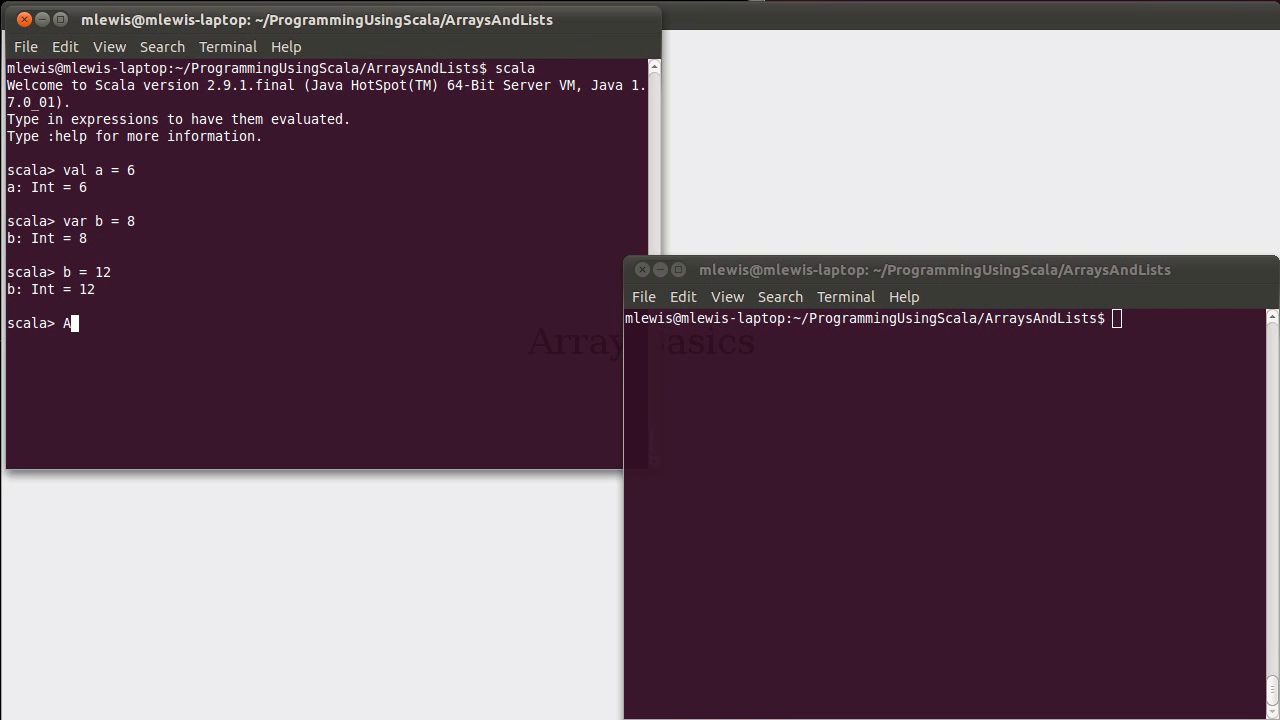
{"action": "type", "text": "rray("}
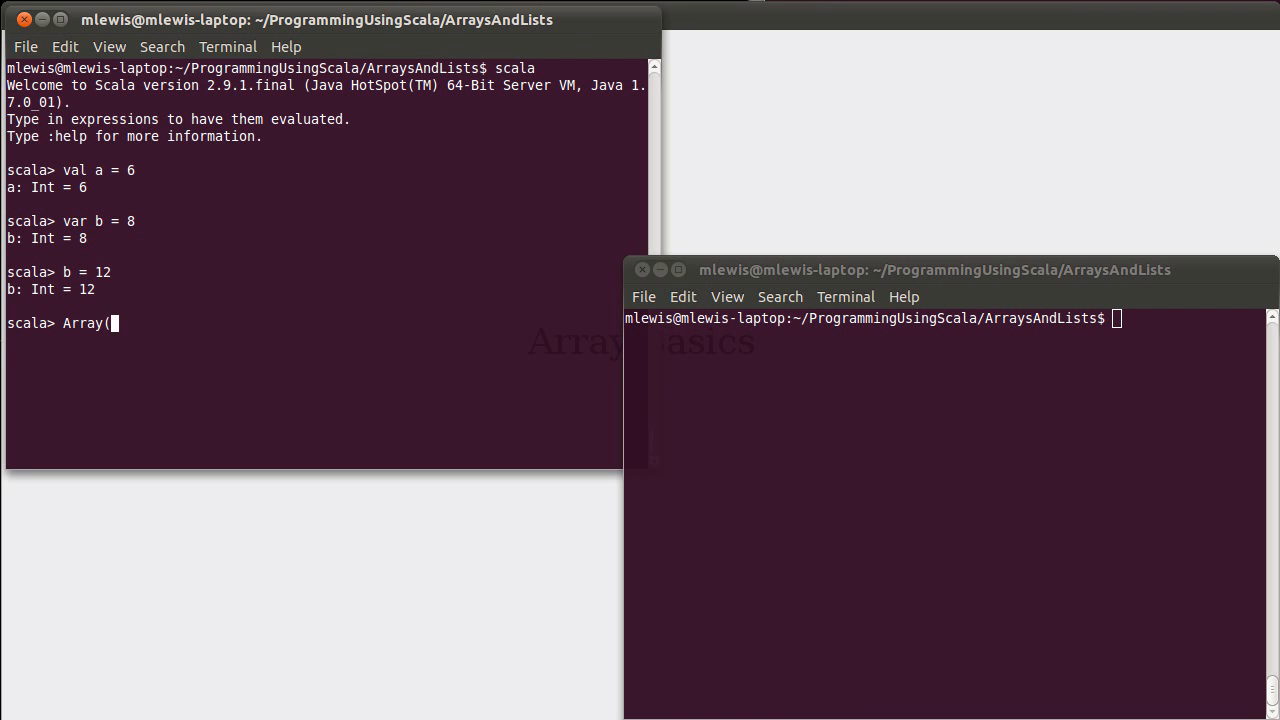
{"action": "type", "text": "1,2,3,4"}
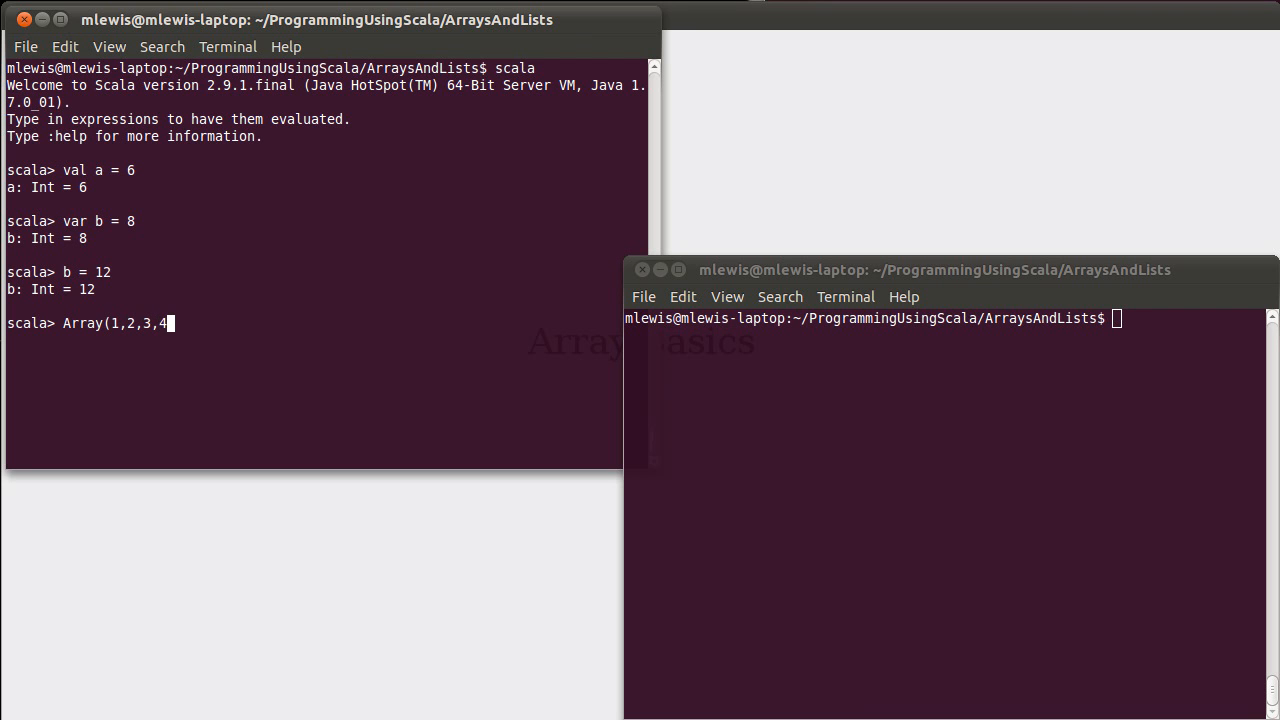
{"action": "type", "text": ")"}
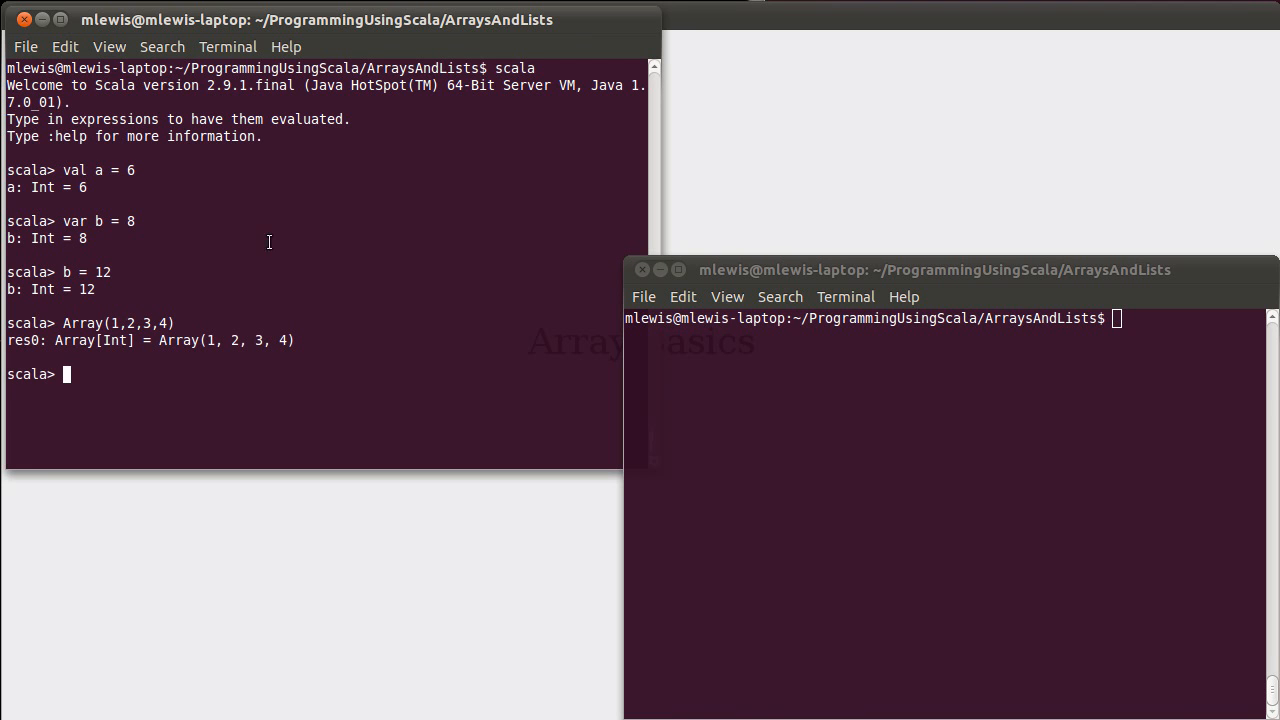
{"action": "double_click", "coordinate": [84, 324]}
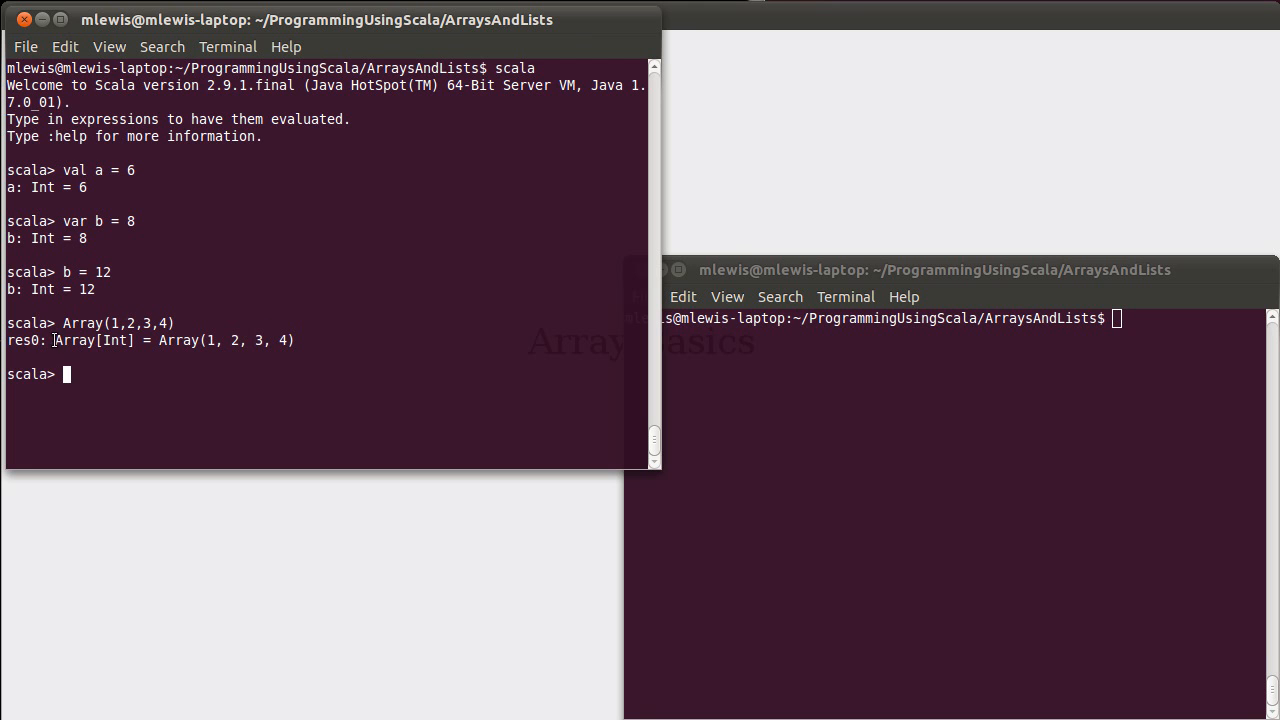
{"action": "double_click", "coordinate": [22, 340]}
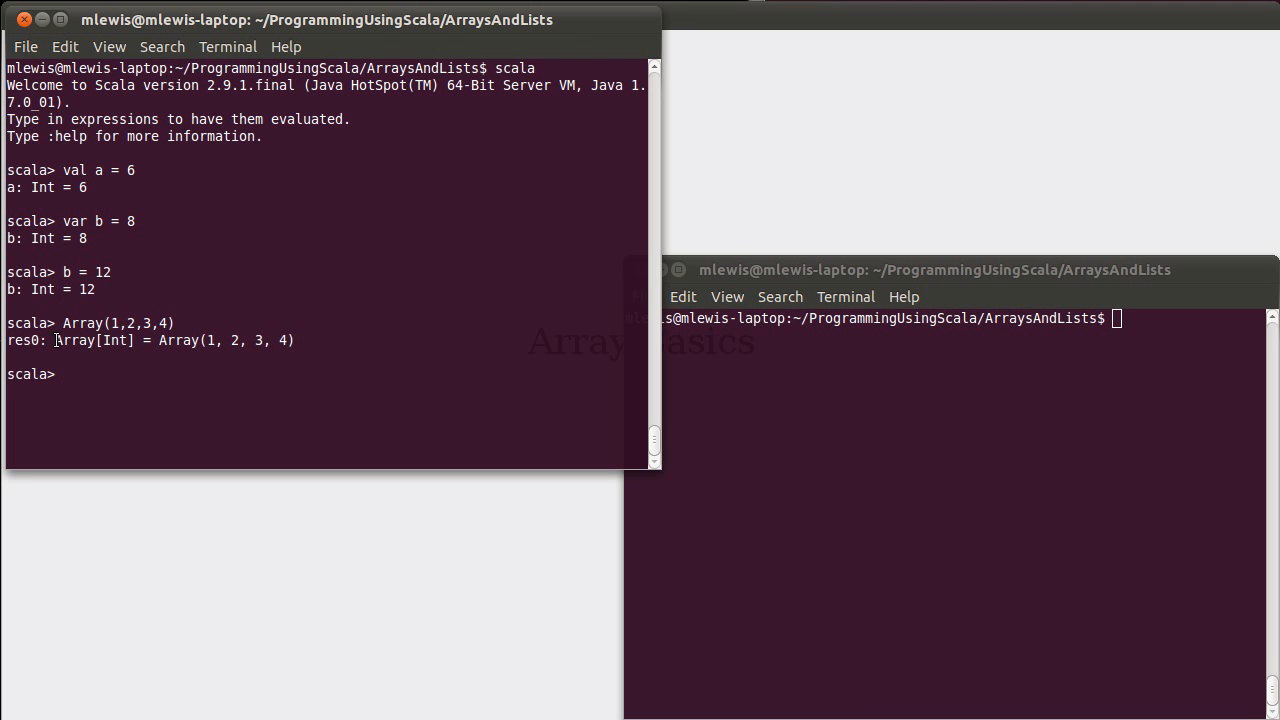
{"action": "double_click", "coordinate": [96, 340]}
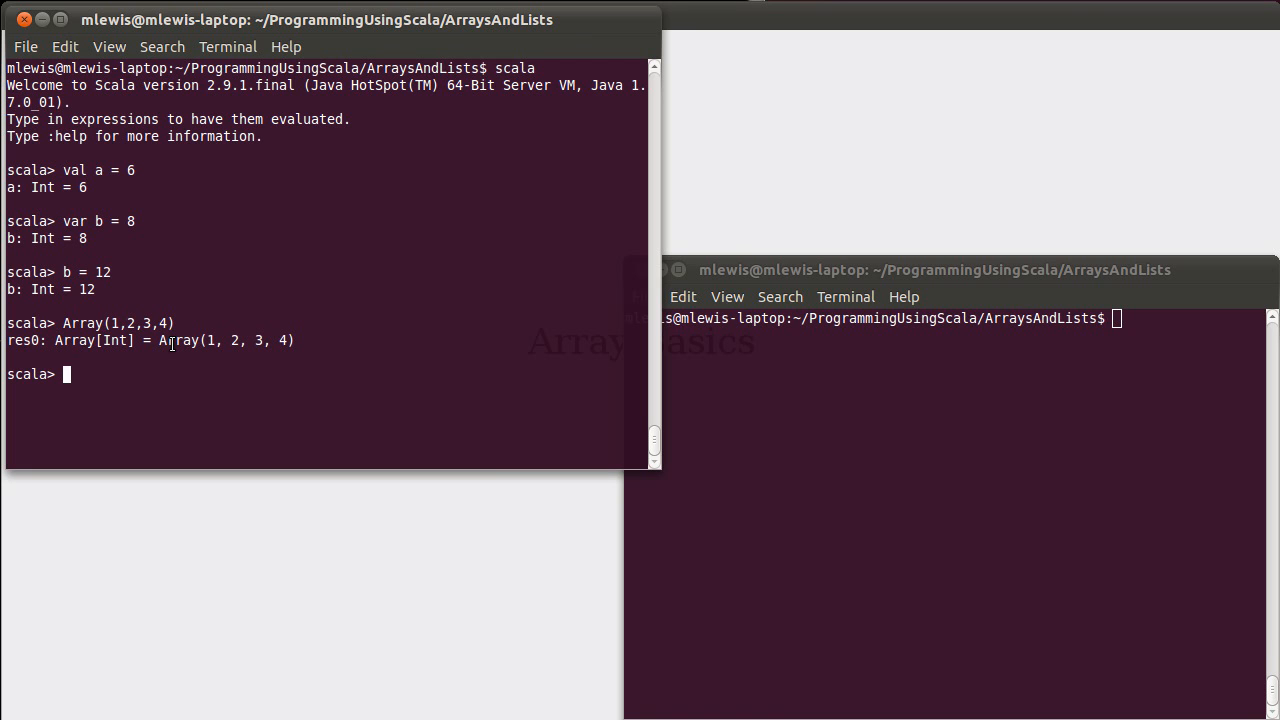
Step: Define val nums = Array(2.6,3.14159,7.8,42), inferred as Array[Double] with 42.0
{"action": "type", "text": "val"}
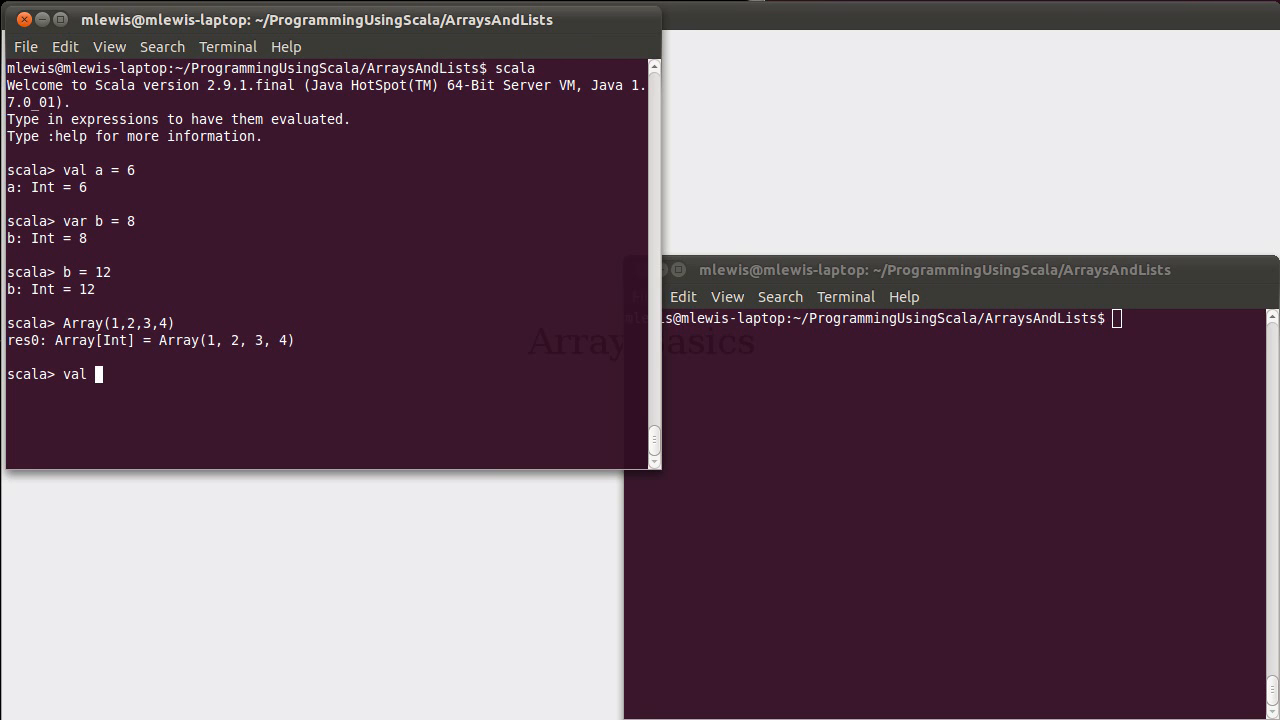
{"action": "type", "text": "nums"}
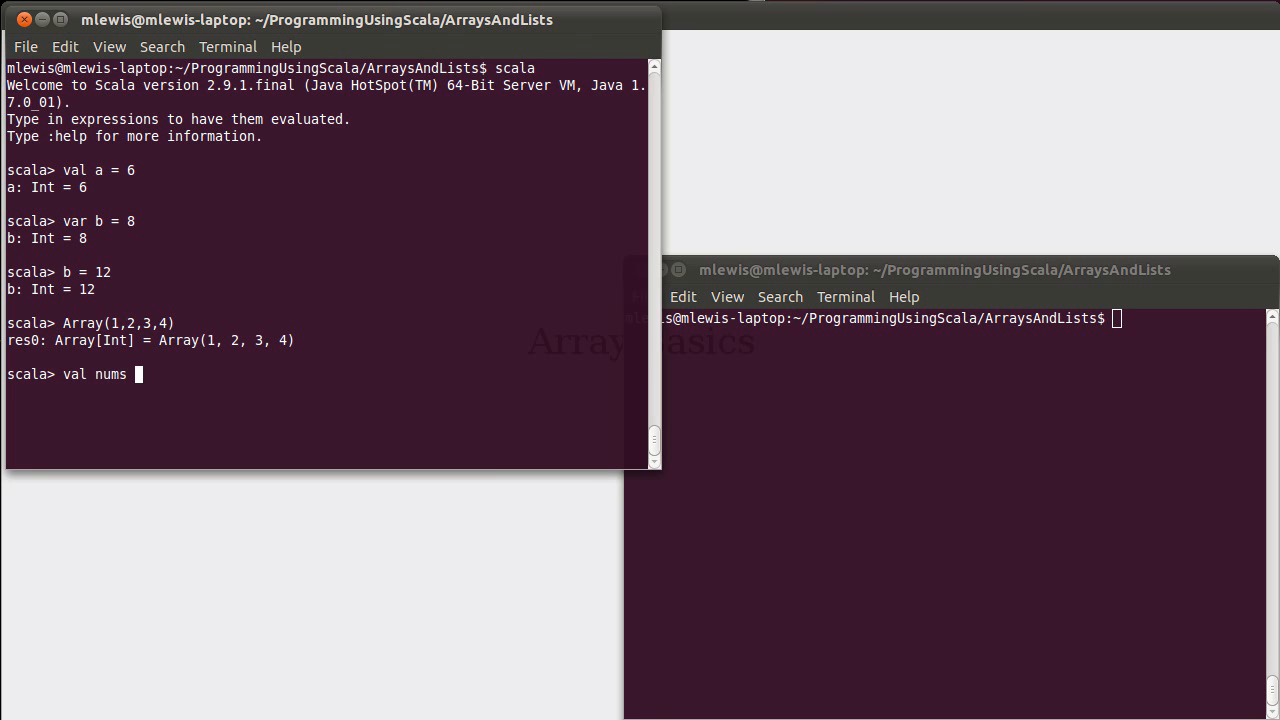
{"action": "type", "text": "="}
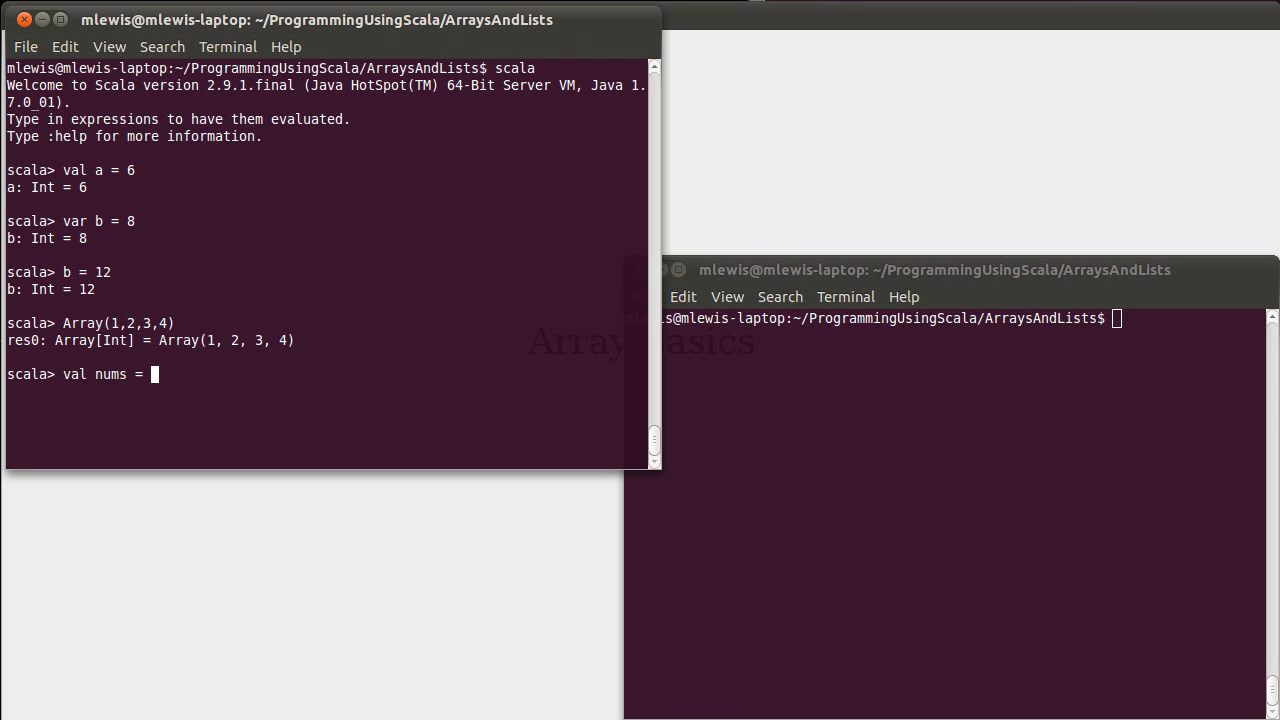
{"action": "type", "text": "Array"}
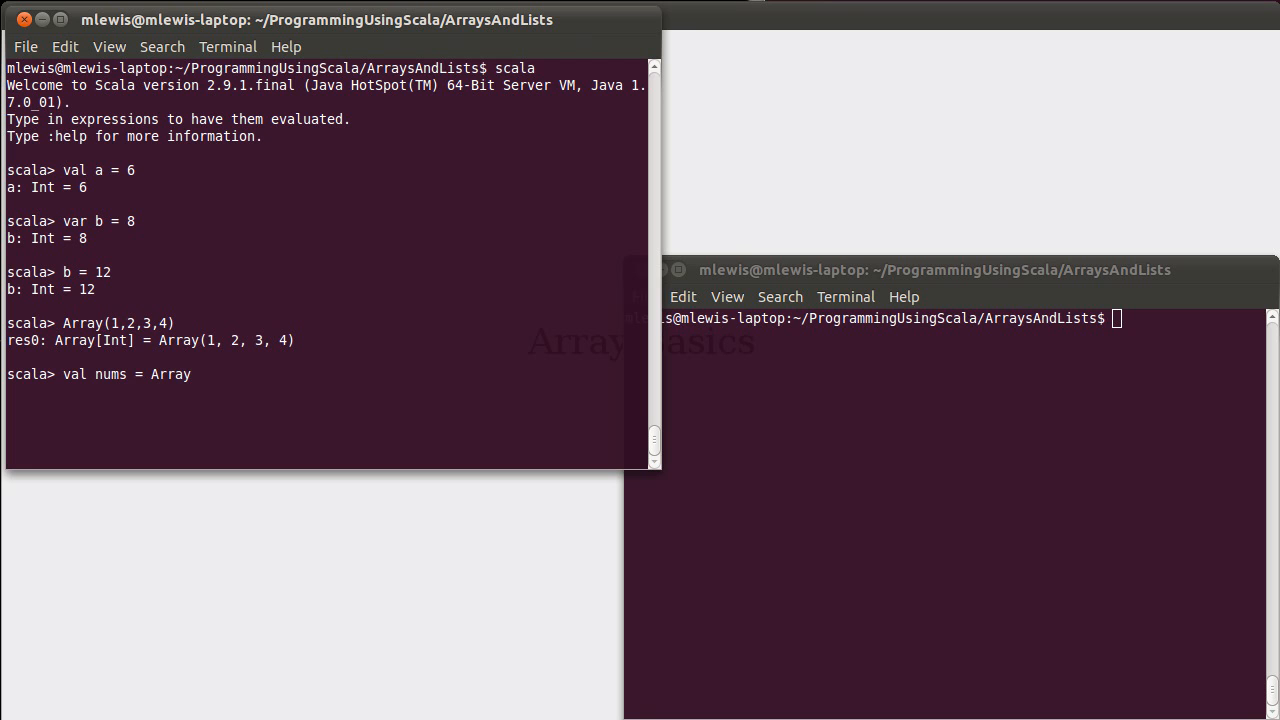
{"action": "type", "text": "("}
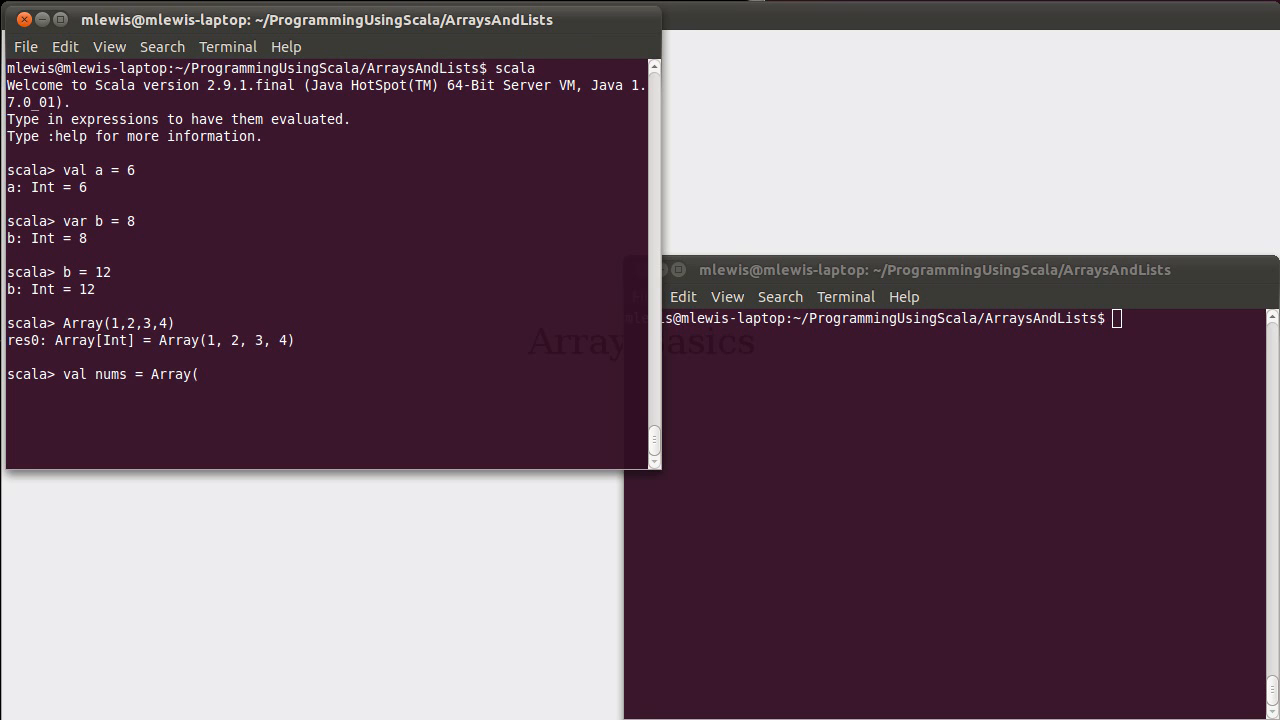
{"action": "type", "text": "2."}
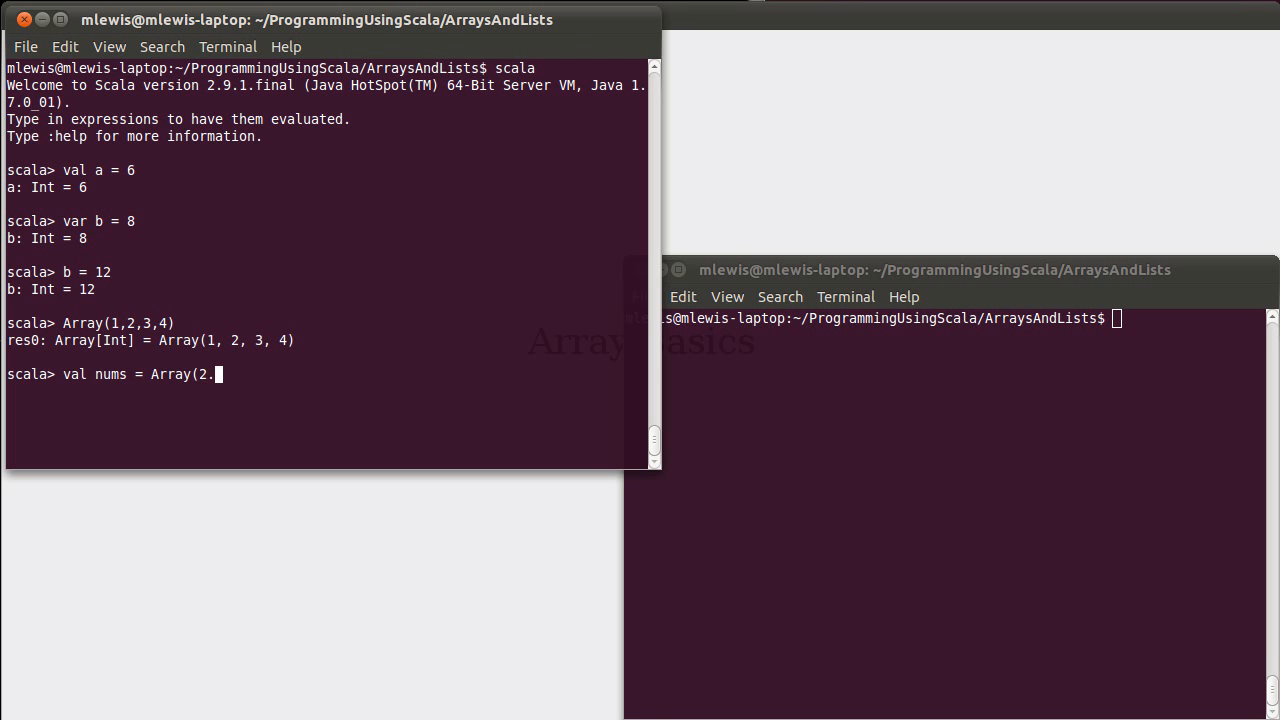
{"action": "type", "text": "6,3.14159,"}
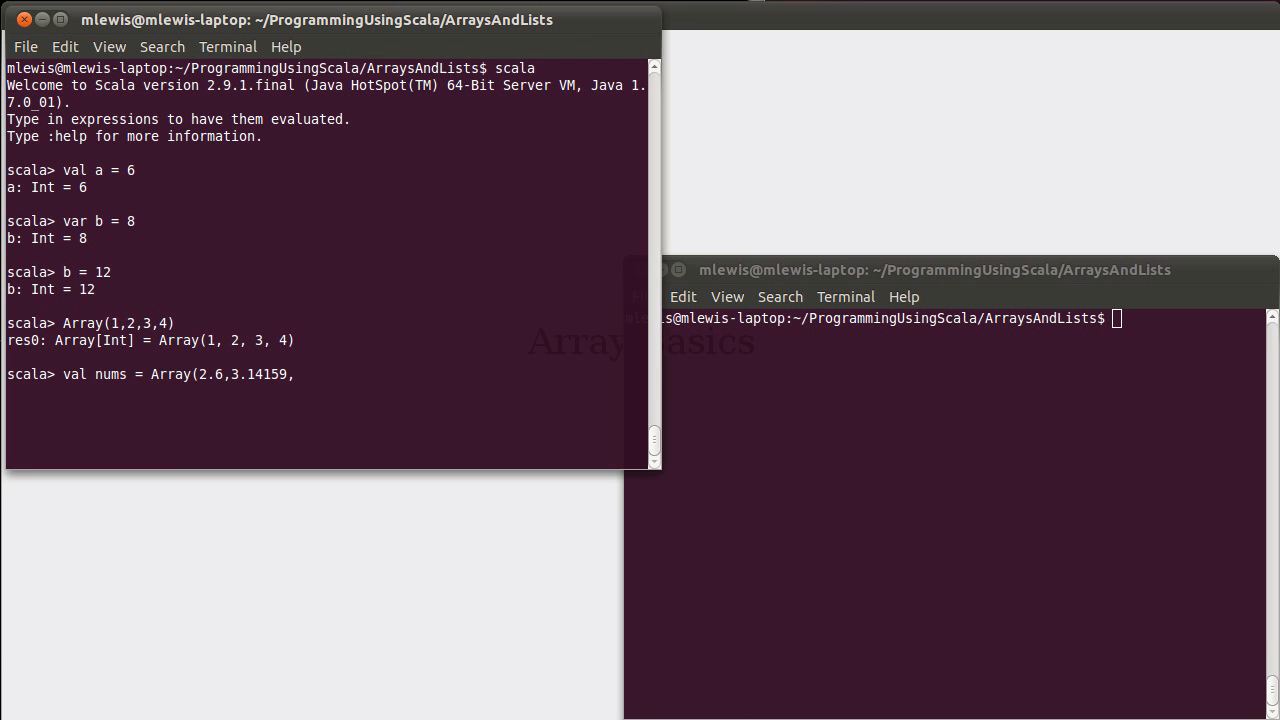
{"action": "type", "text": "7.8,42"}
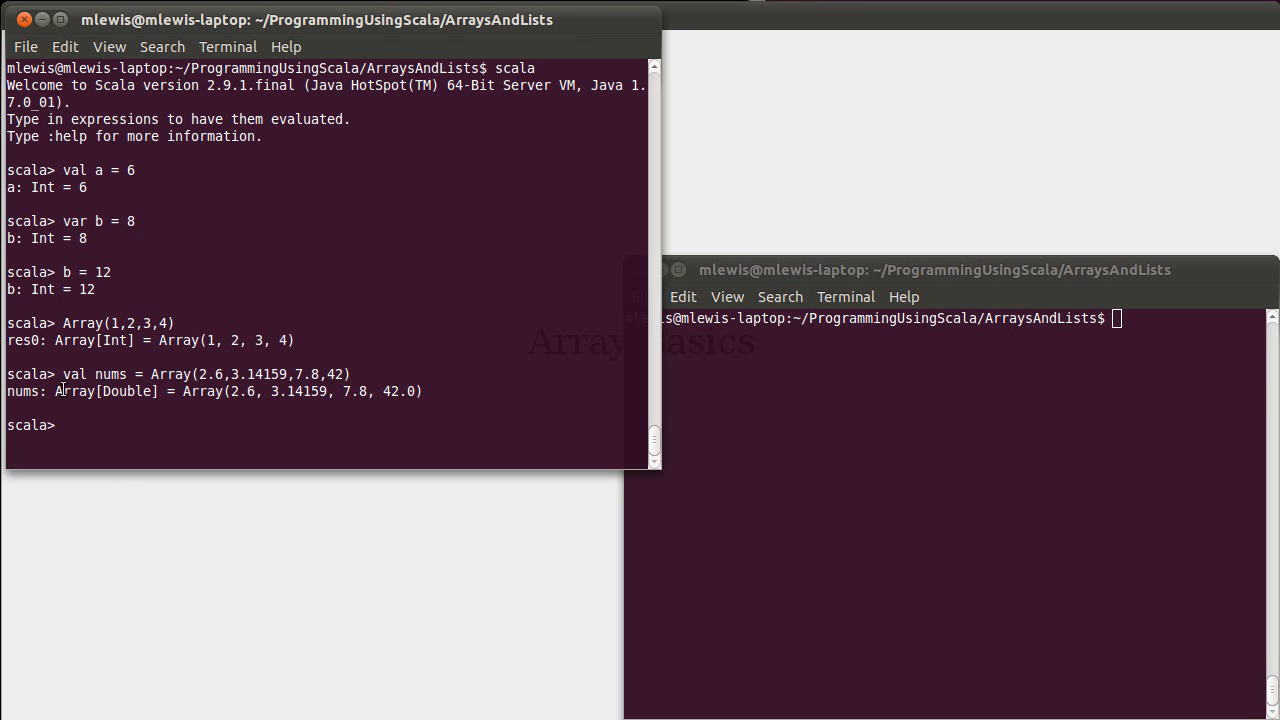
{"action": "double_click", "coordinate": [104, 390]}
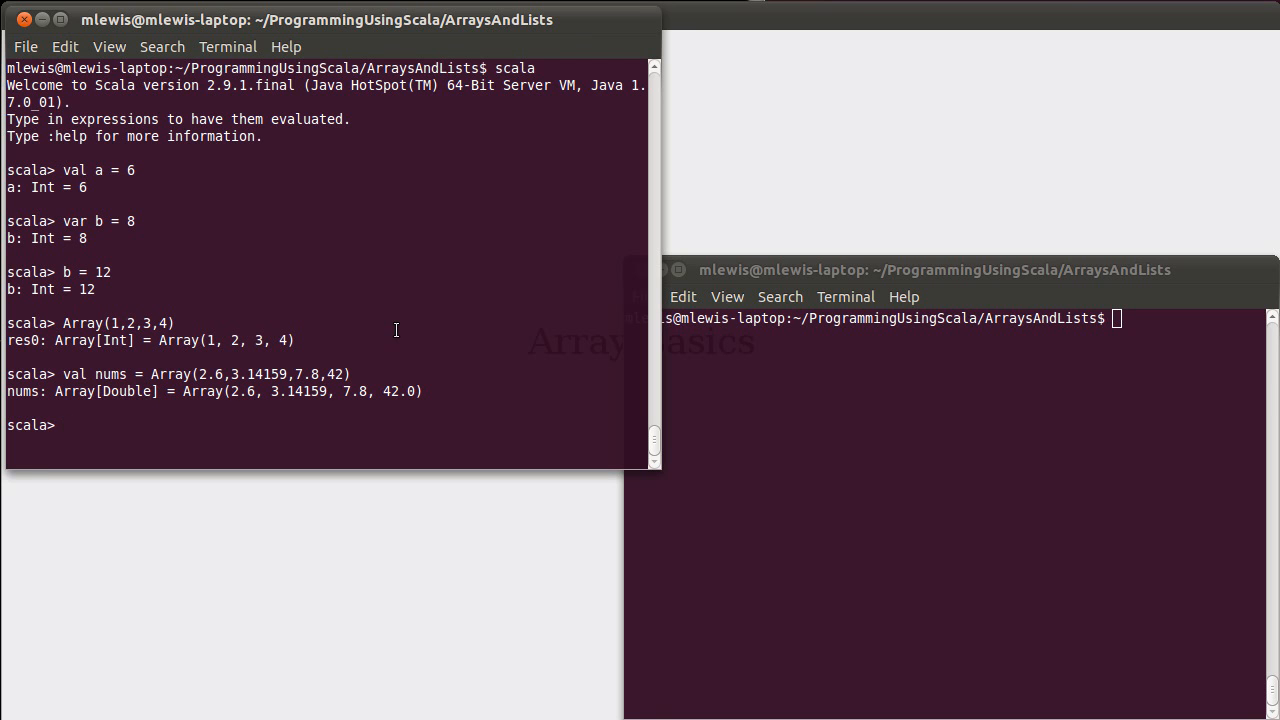
Step: Define val names = Array("Mark","Jason","Kevin") and highlight its java.lang.String array type
{"action": "type", "text": "val nam"}
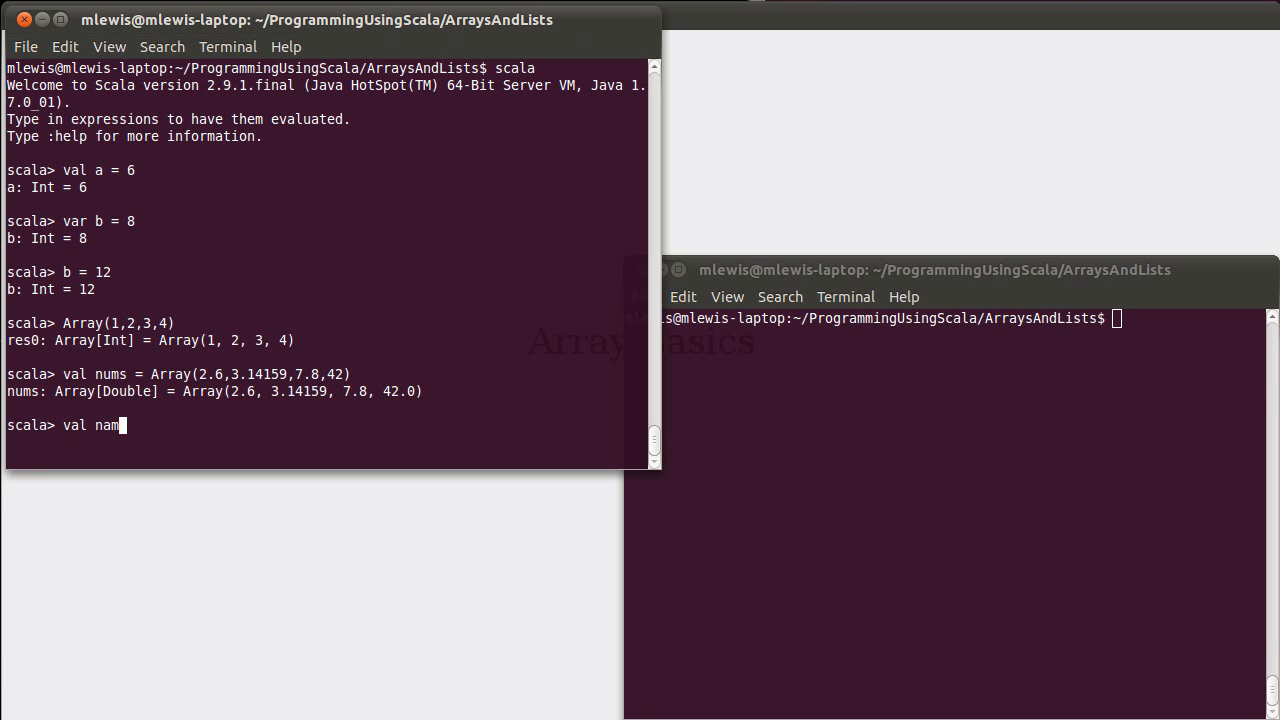
{"action": "type", "text": "es ="}
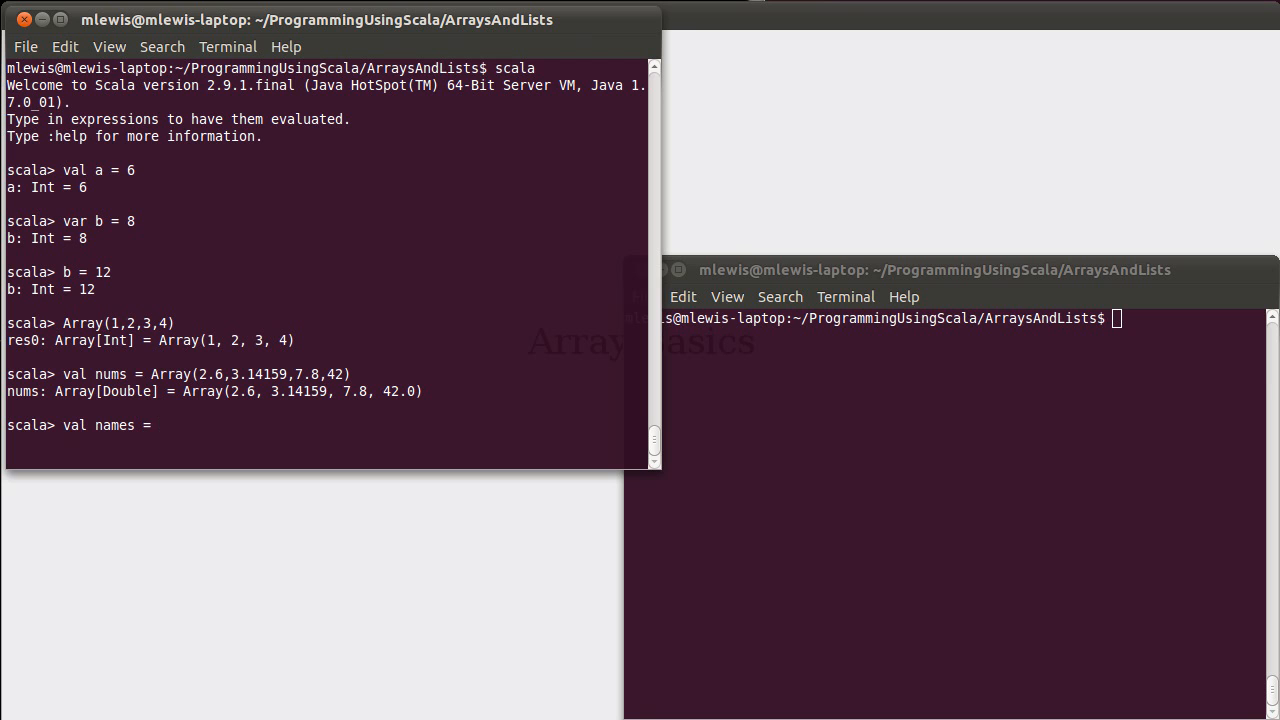
{"action": "type", "text": "4~"}
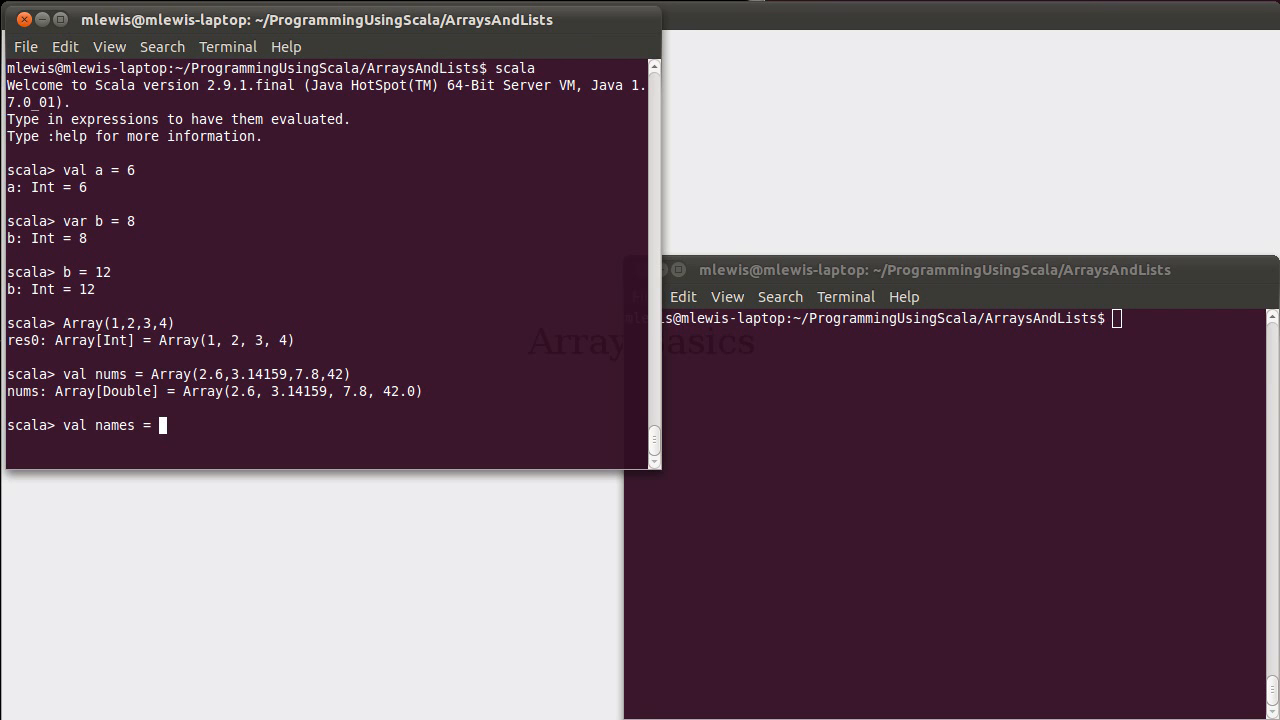
{"action": "type", "text": "Array("}
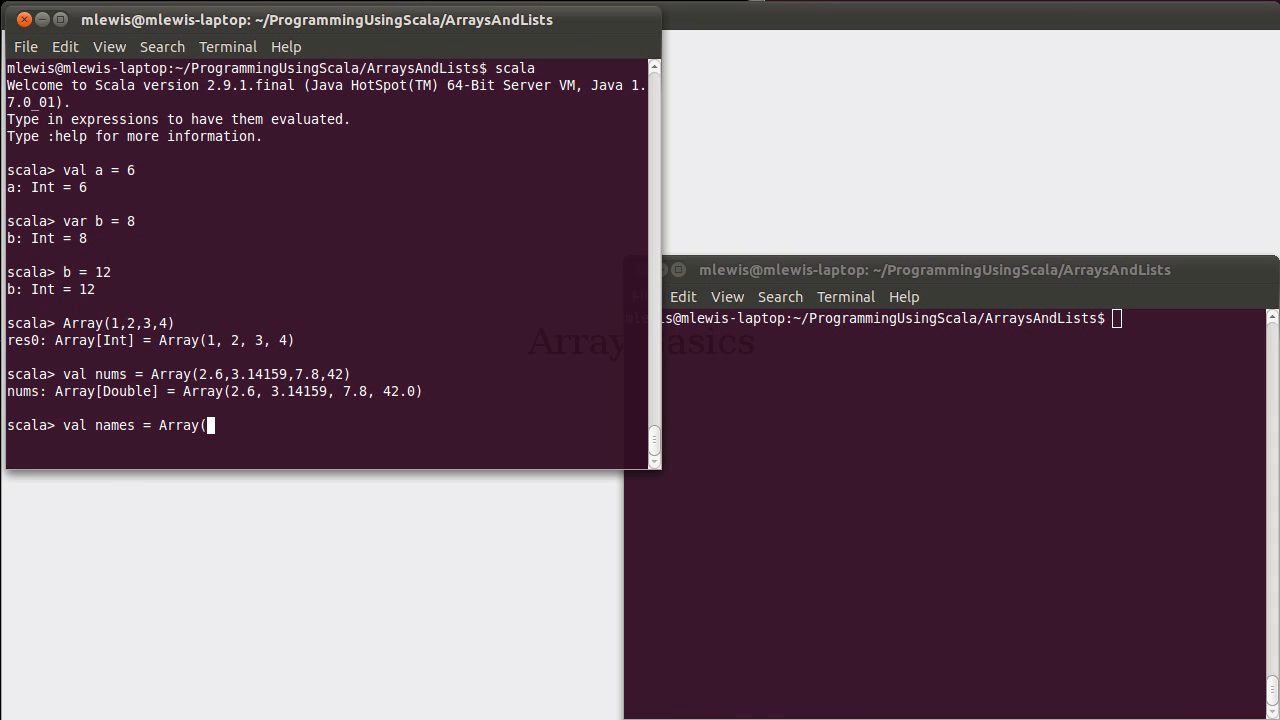
{"action": "type", "text": "\"M"}
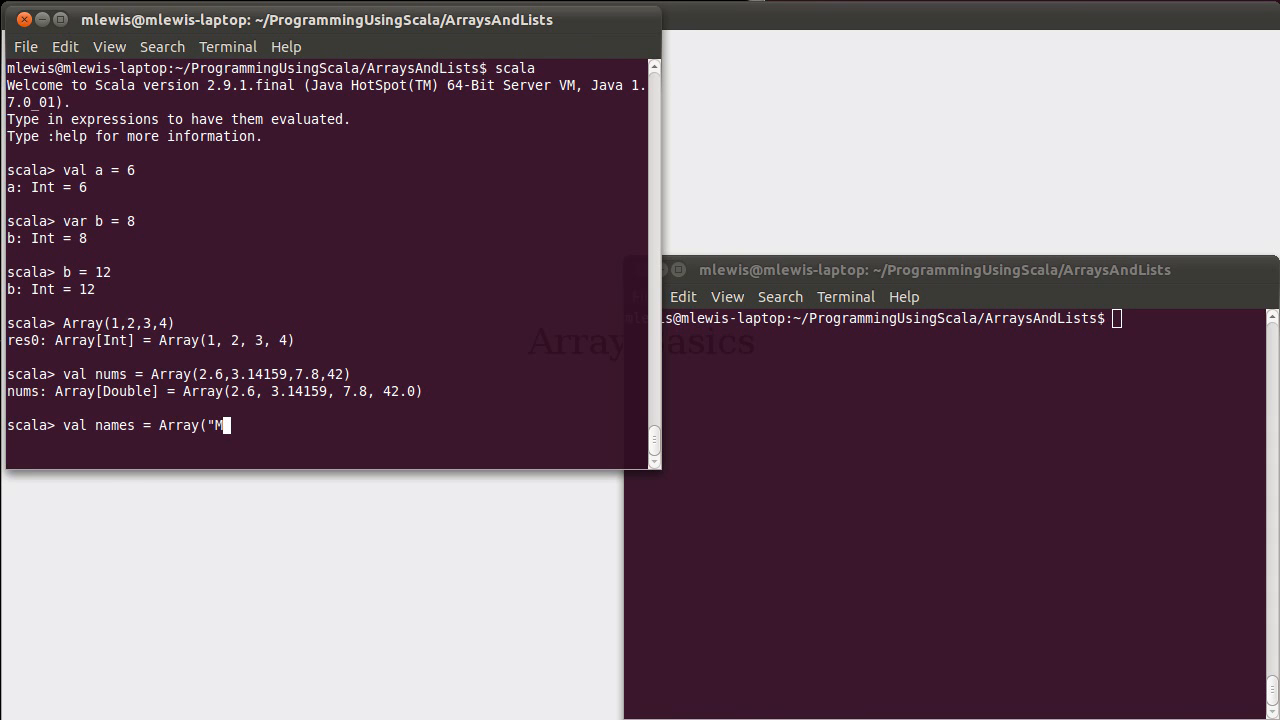
{"action": "type", "text": "ark\",\""}
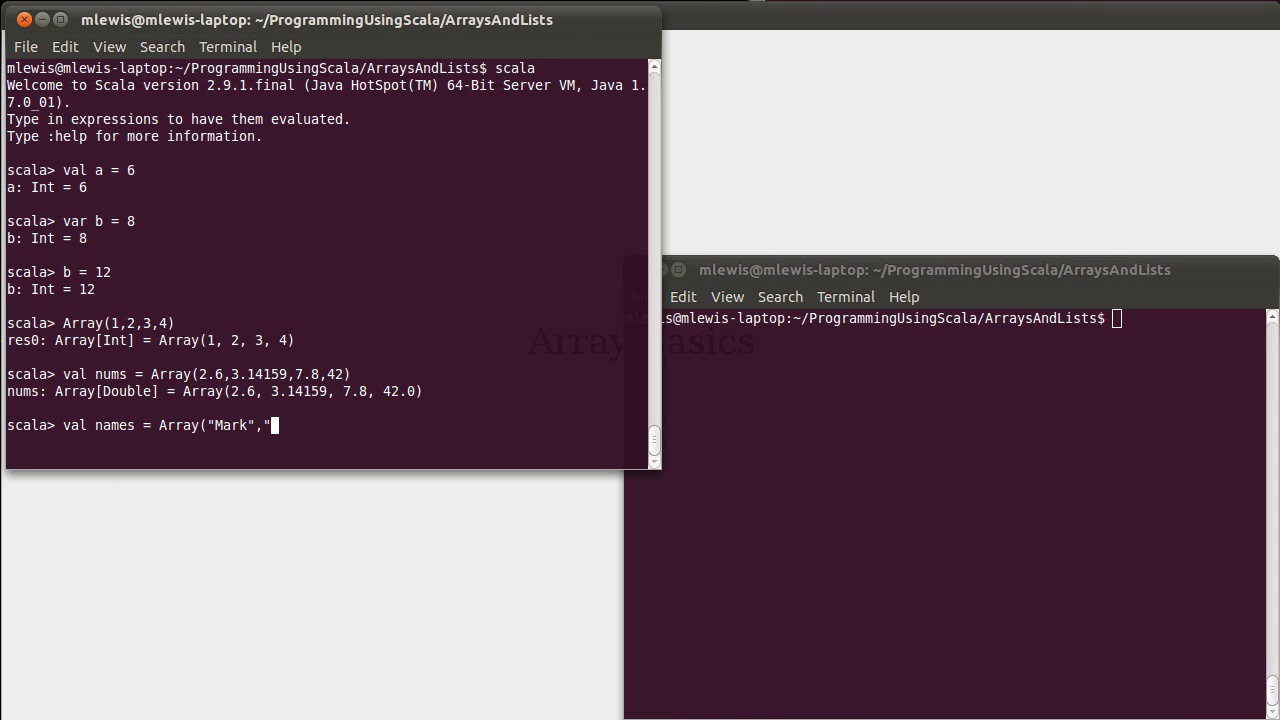
{"action": "type", "text": "Jason\",\""}
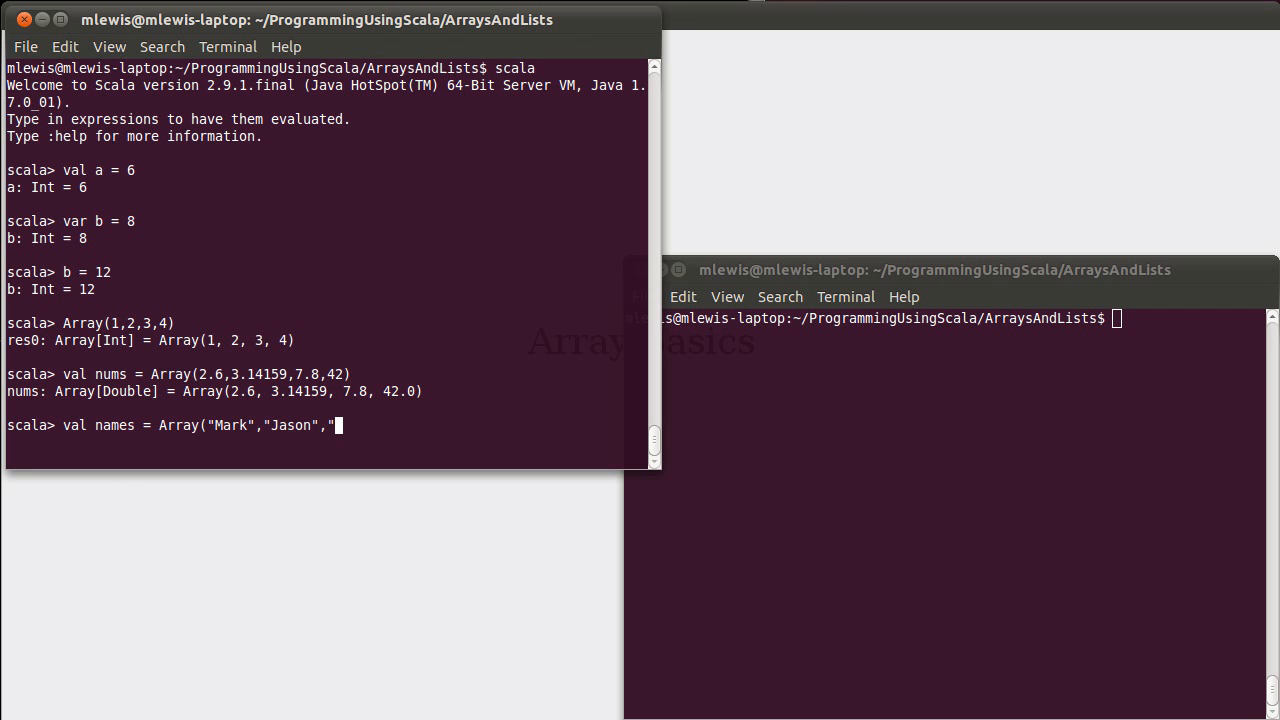
{"action": "type", "text": "Kevin\""}
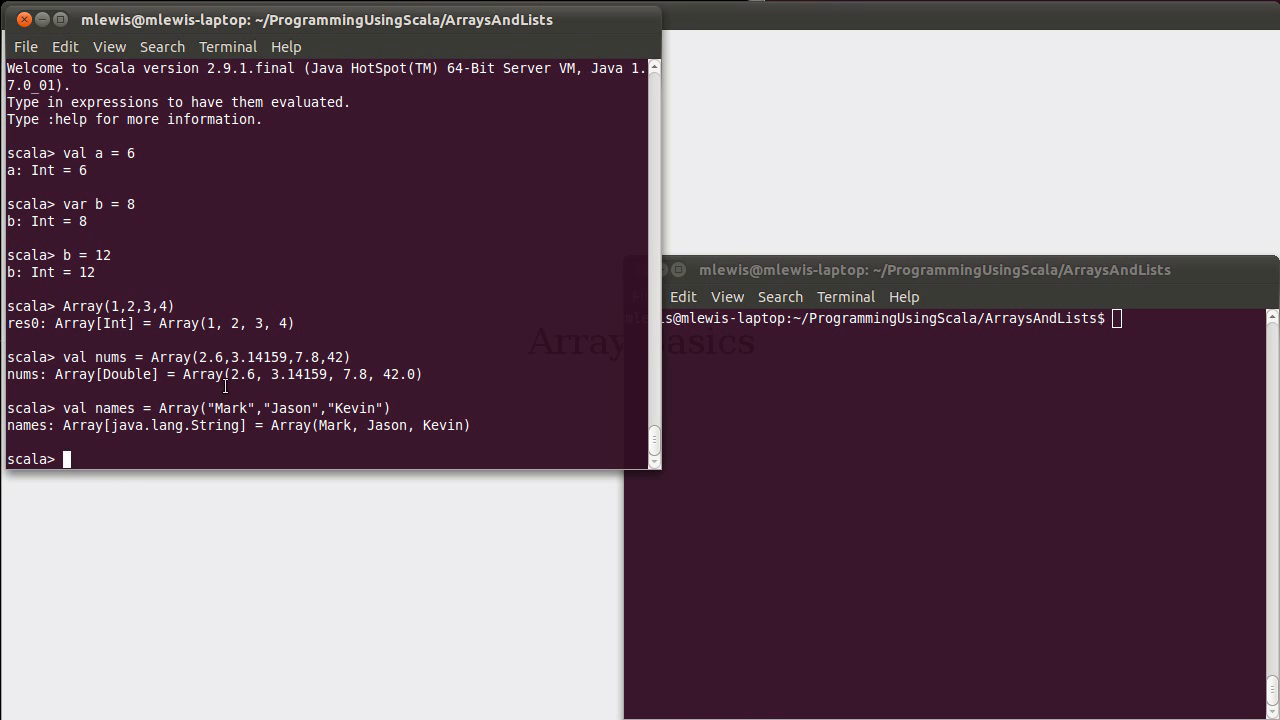
{"action": "left_click_drag", "start_coordinate": [230, 374], "coordinate": [418, 374]}
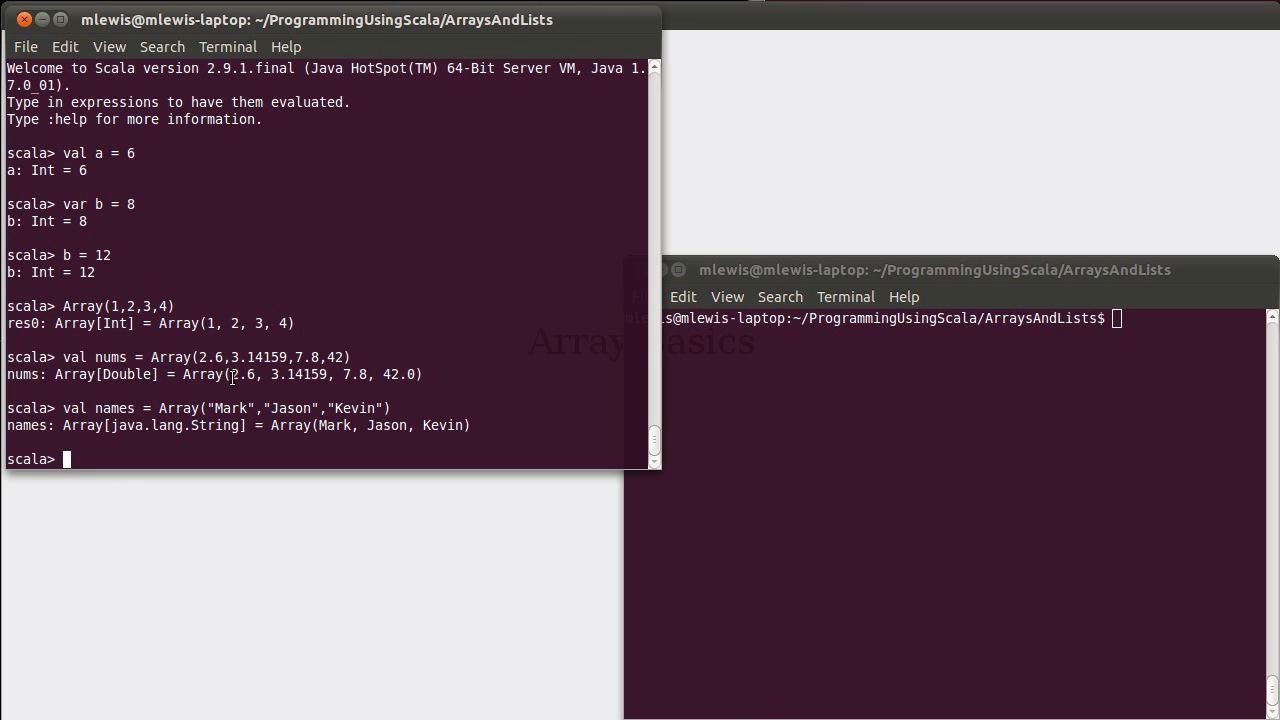
{"action": "double_click", "coordinate": [270, 374]}
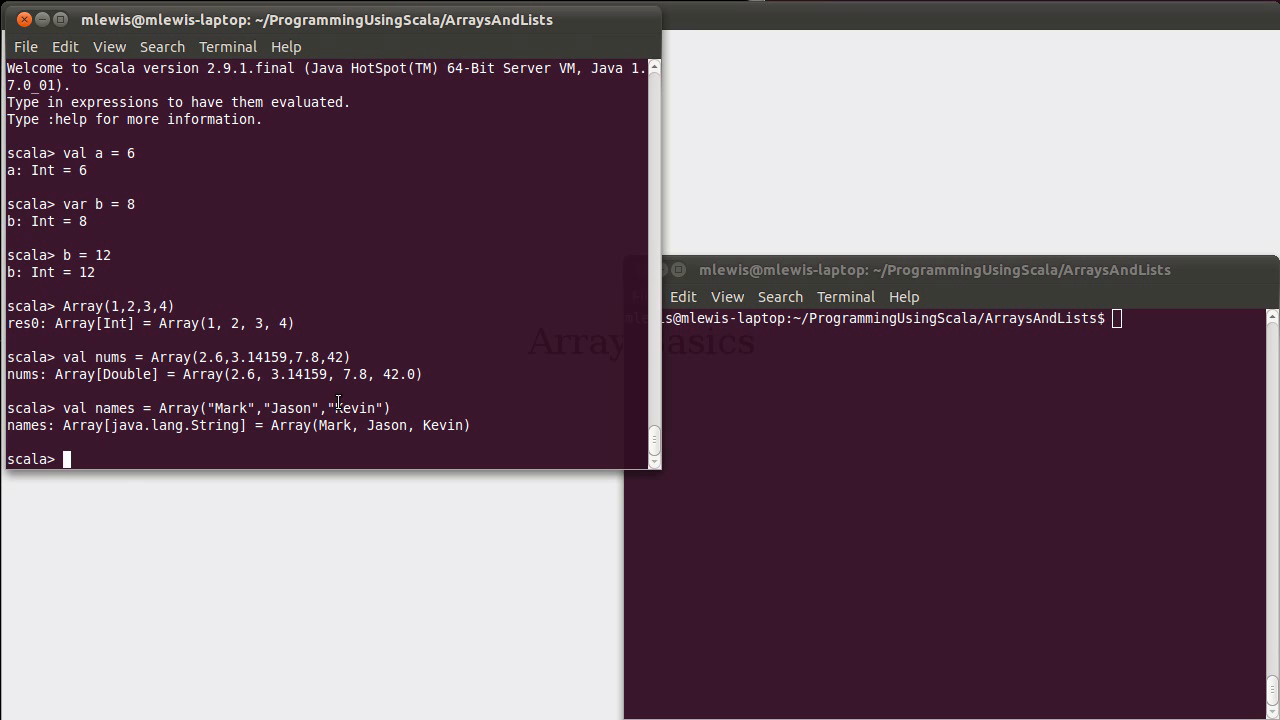
Step: Evaluate nums(0), returning 2.6
{"action": "type", "text": "nums"}
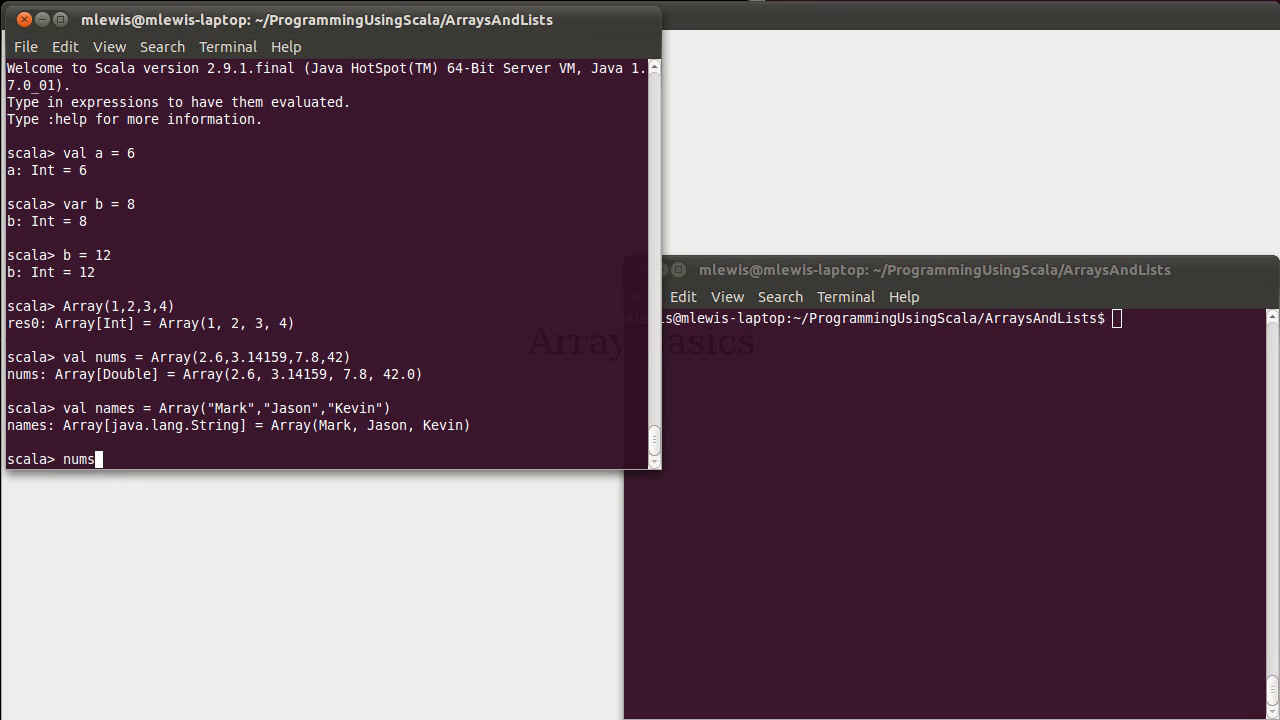
{"action": "type", "text": "("}
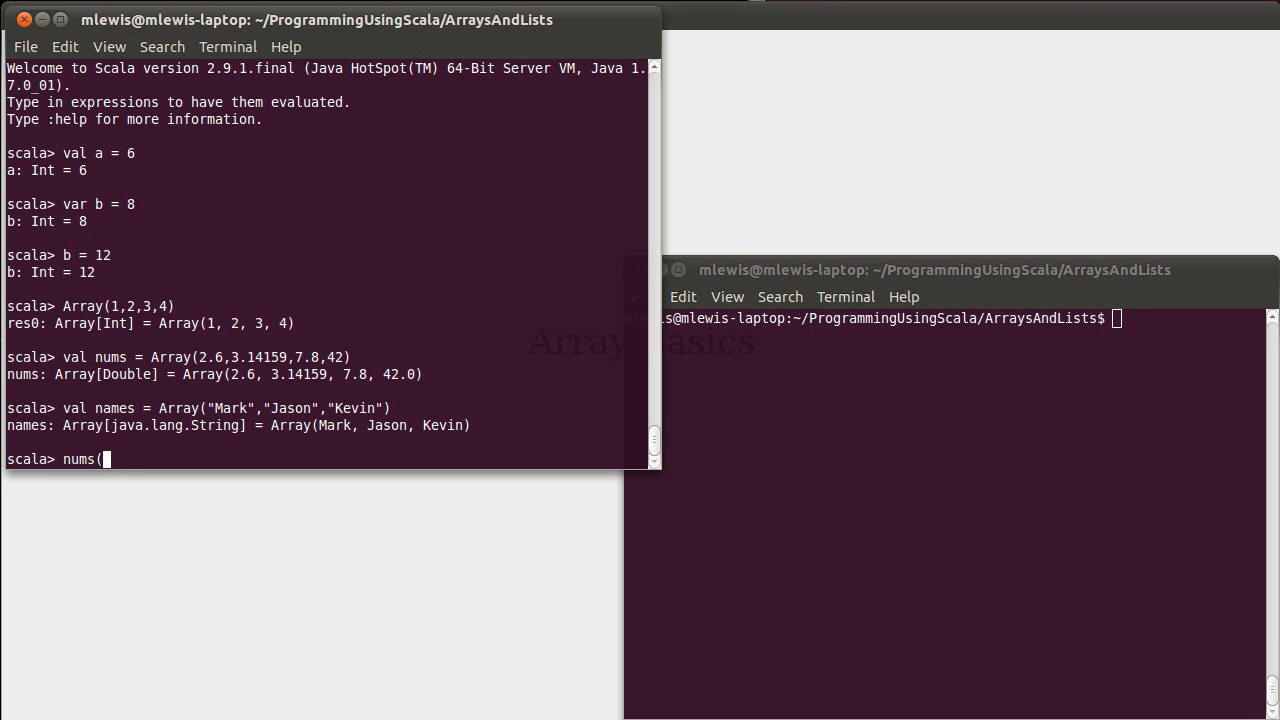
{"action": "type", "text": "0)"}
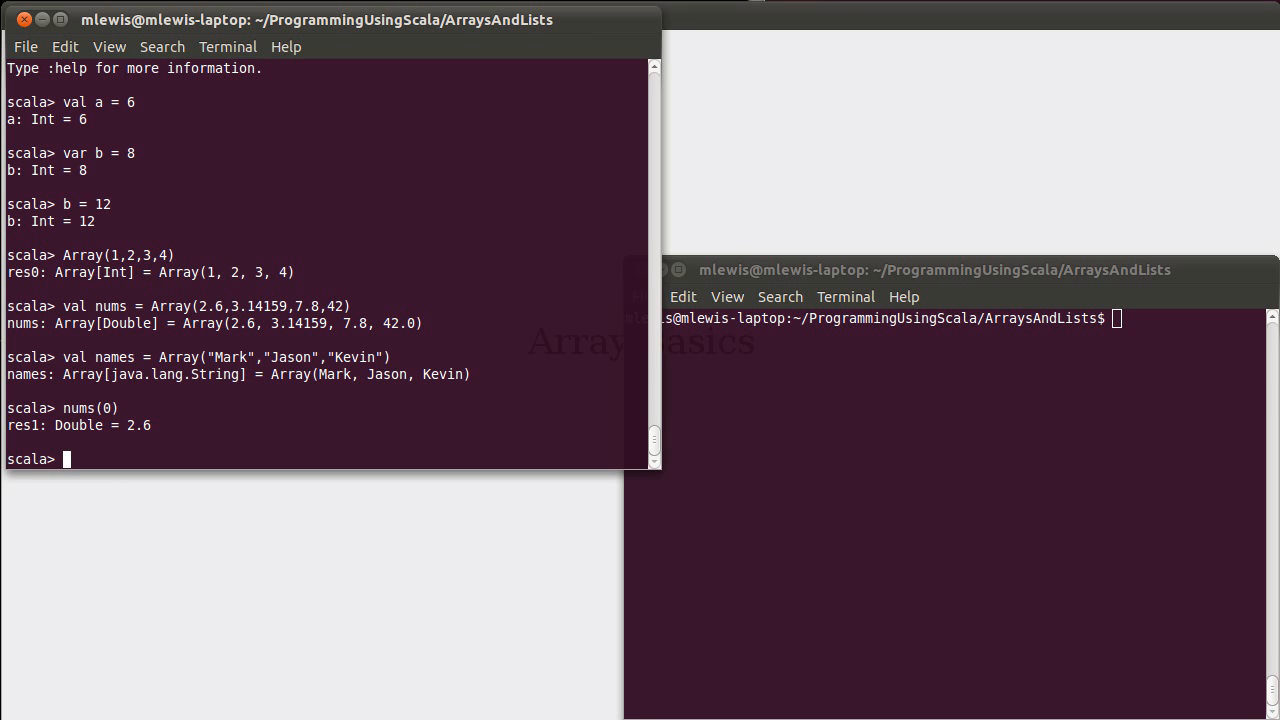
{"action": "mouse_move", "coordinate": [328, 348]}
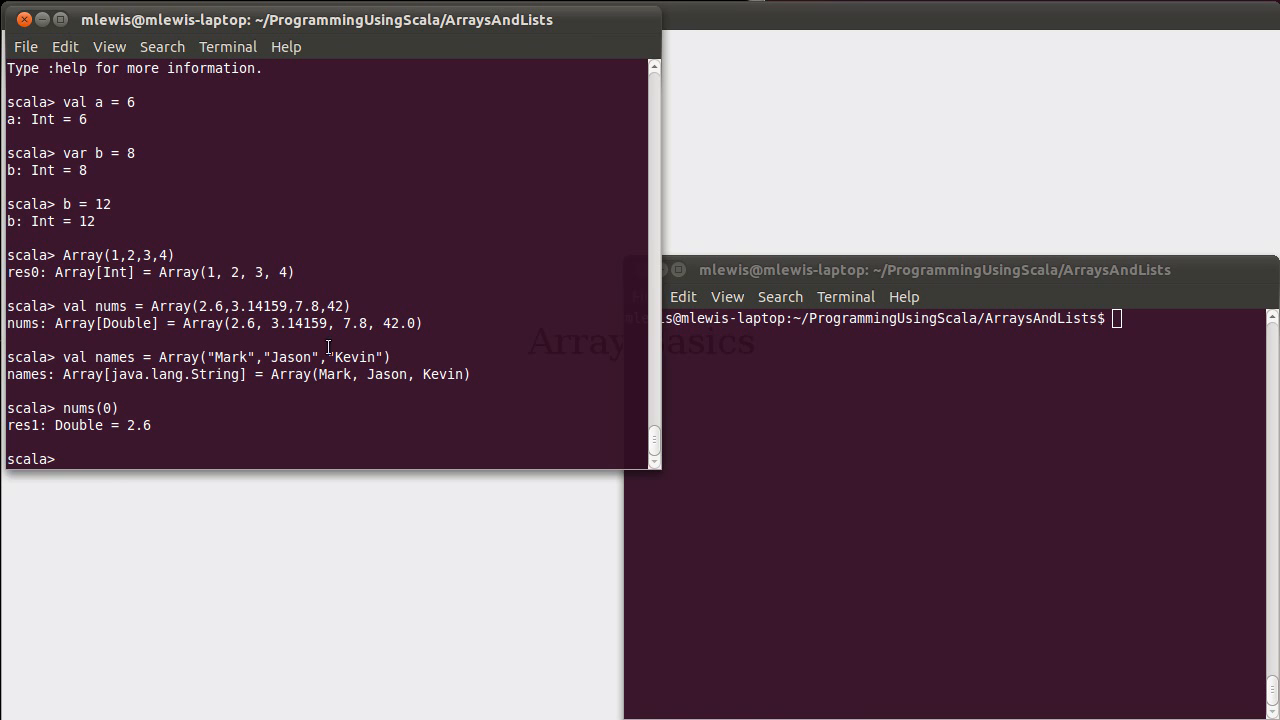
{"action": "double_click", "coordinate": [208, 306]}
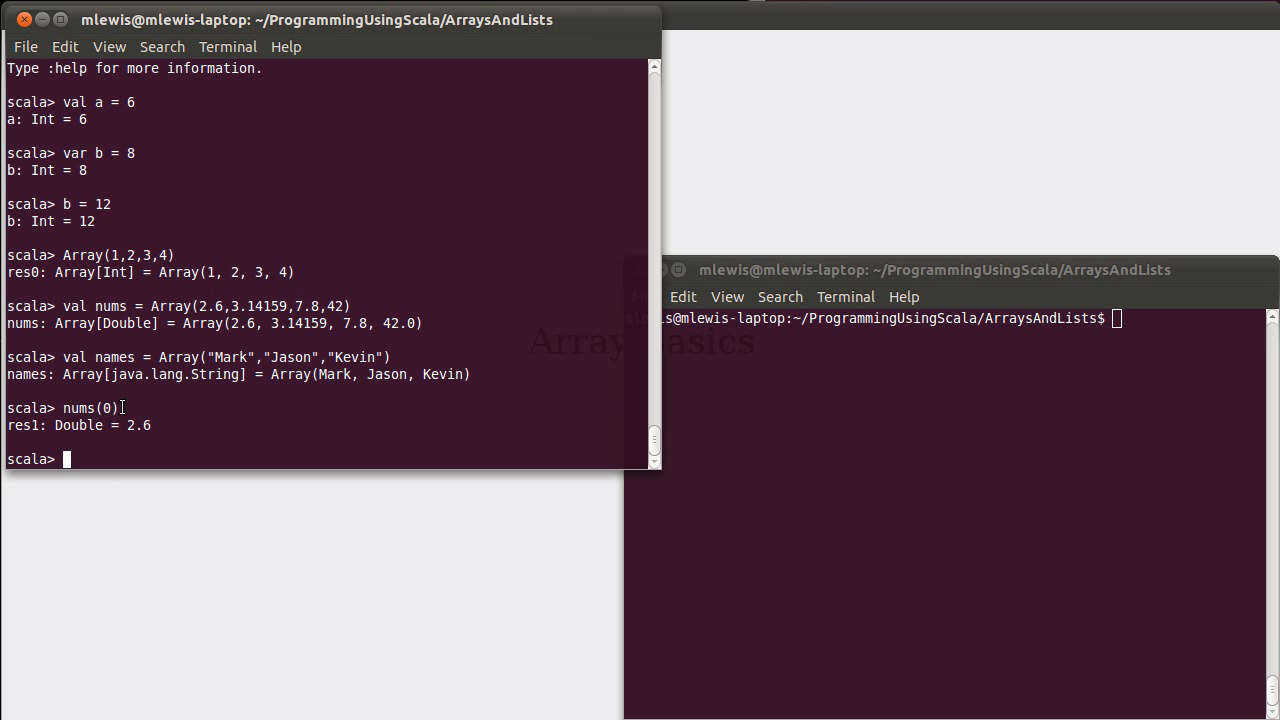
Step: Evaluate nums(1) and nums(2), returning 3.14159 and 7.8
{"action": "type", "text": "nums(1)"}
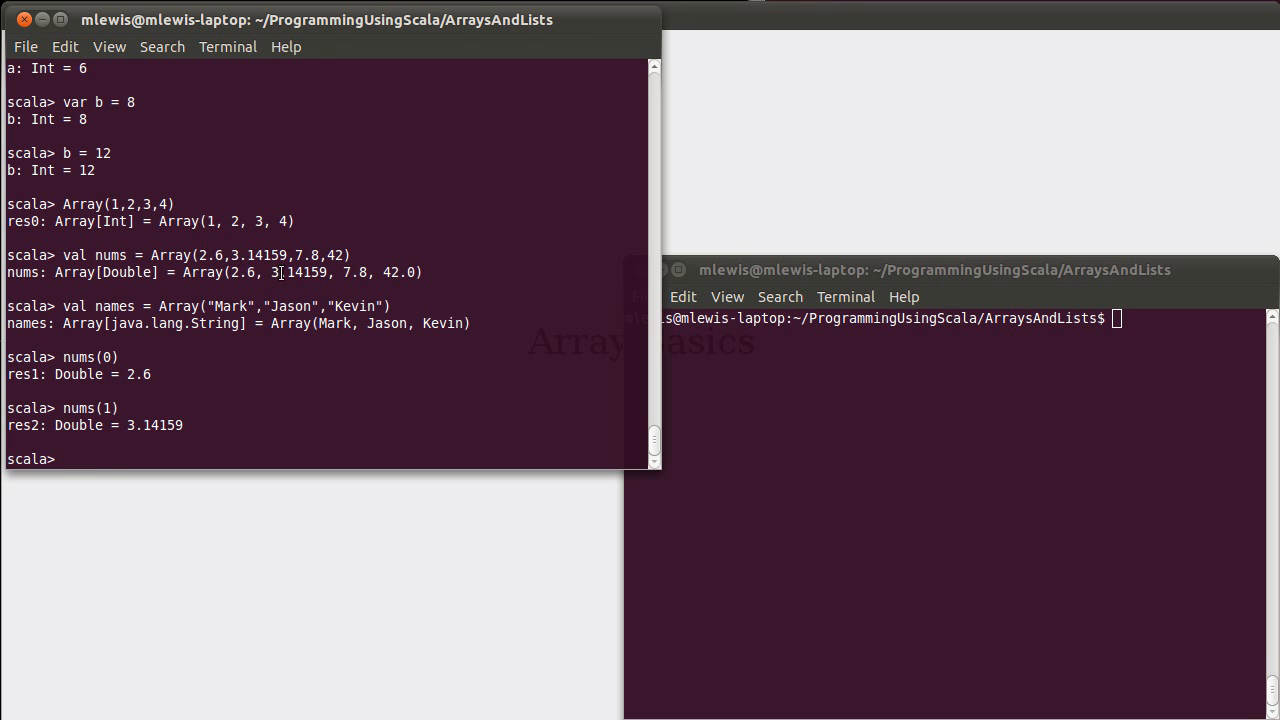
{"action": "type", "text": "nums(2)"}
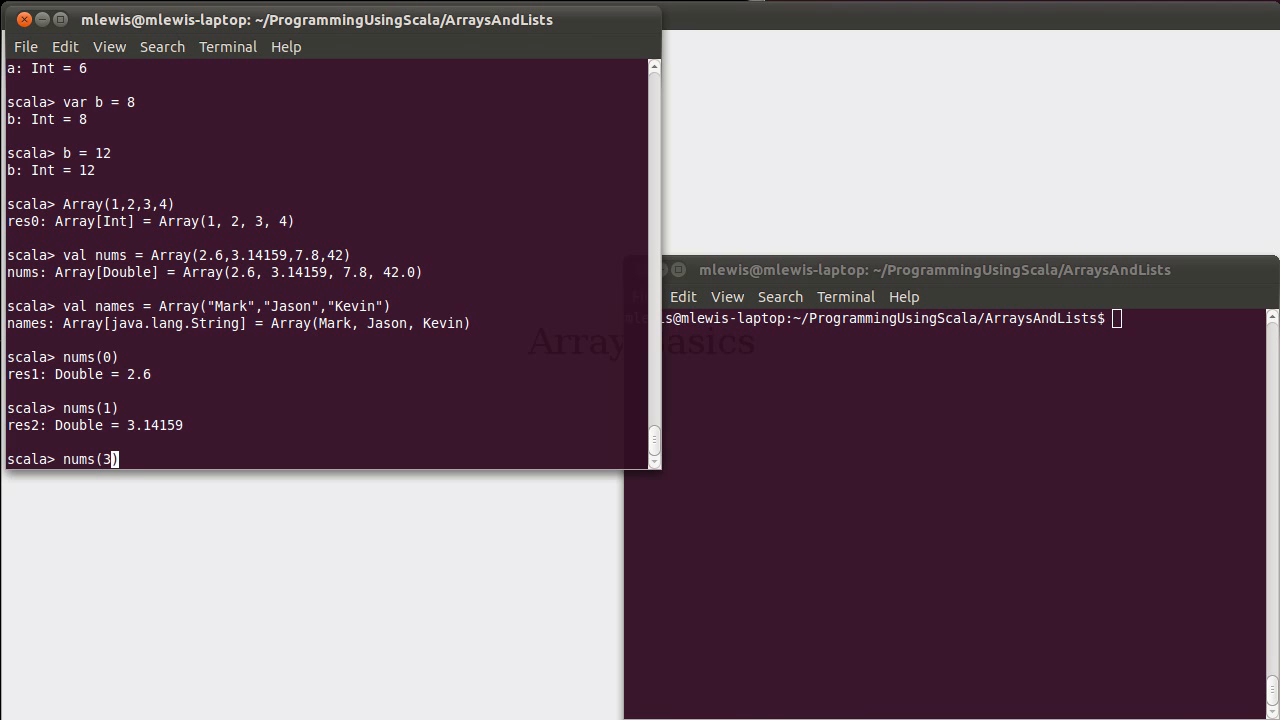
{"action": "key", "text": "Return"}
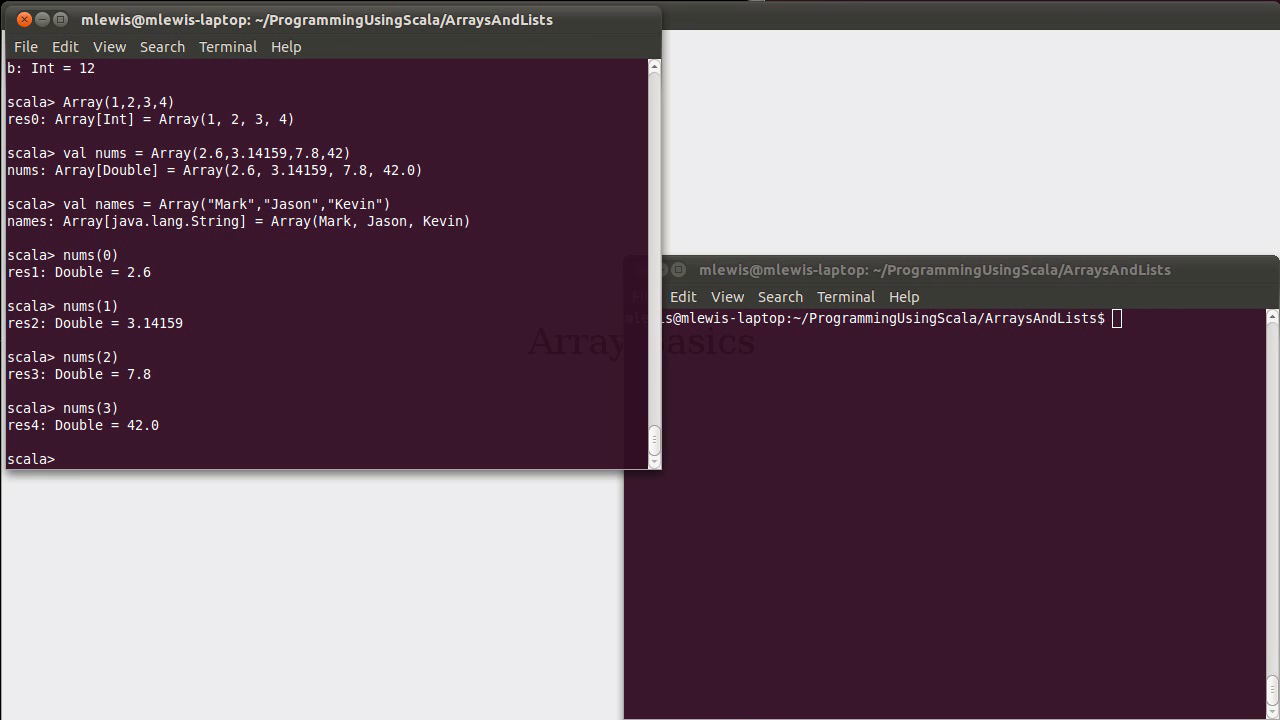
Step: Evaluate nums.length (4) and names.length (3), then begin a new nums lookup
{"action": "type", "text": "nums"}
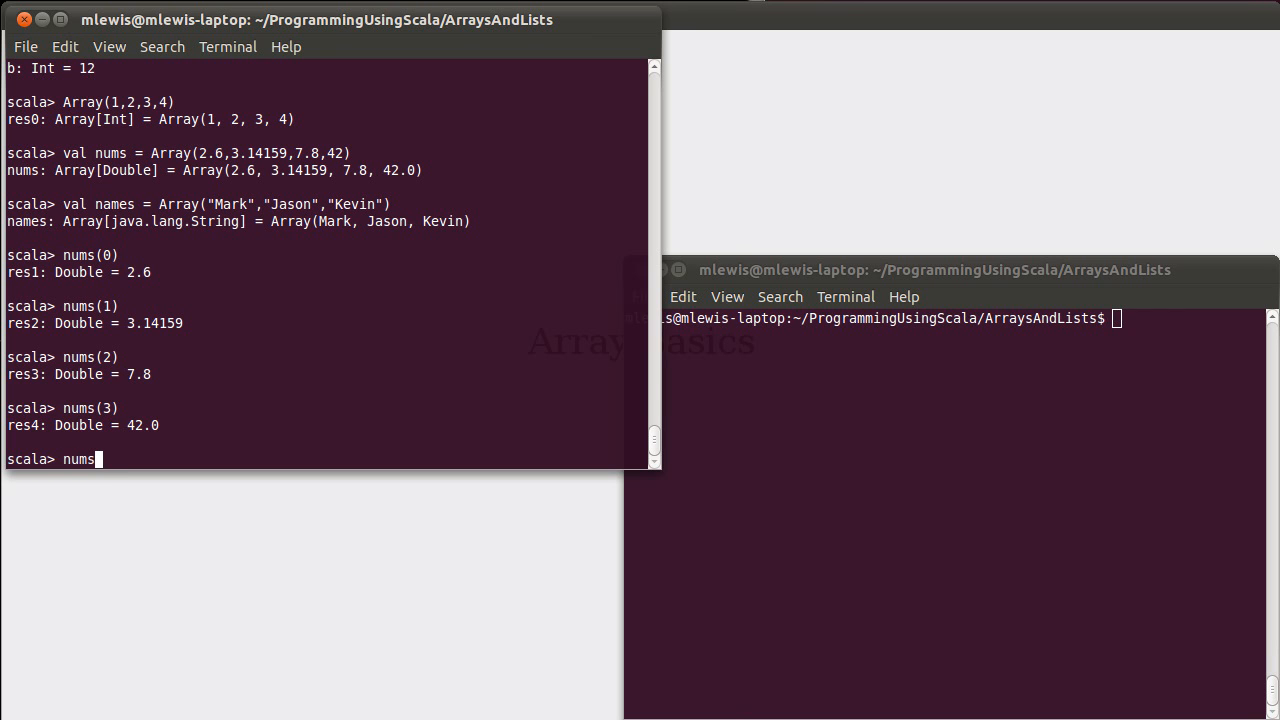
{"action": "type", "text": ".length"}
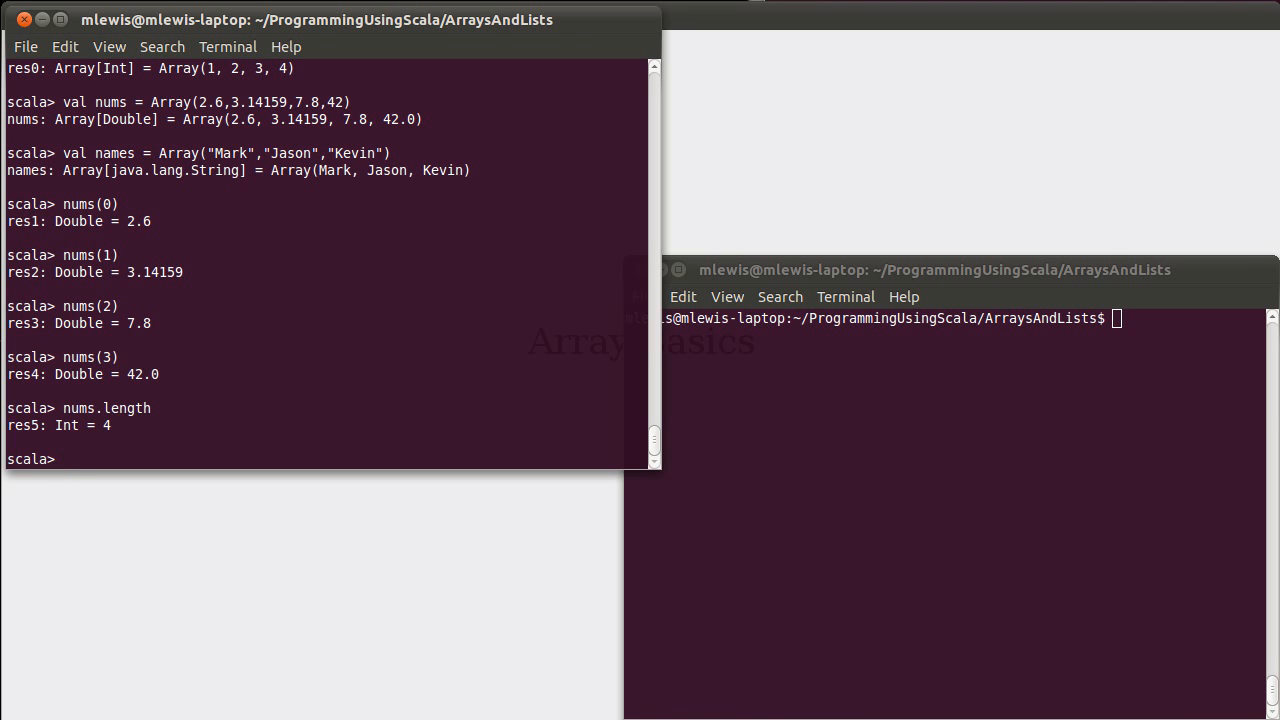
{"action": "type", "text": "names.length"}
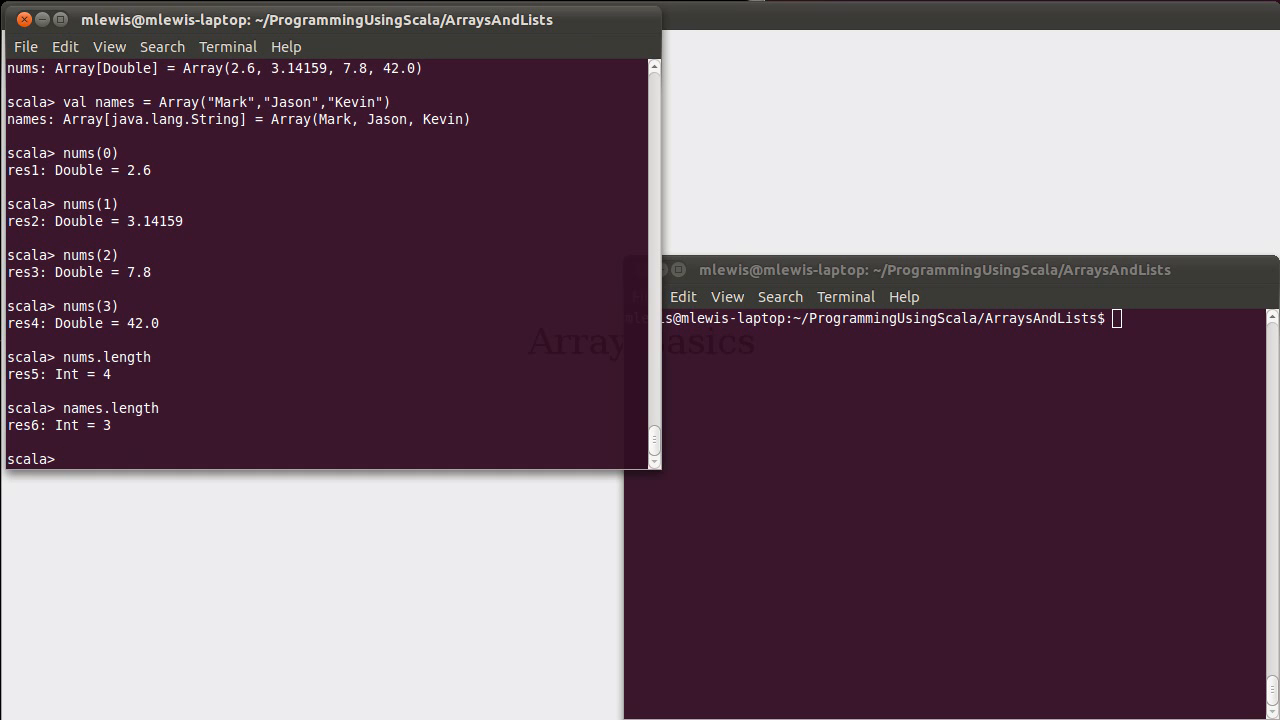
{"action": "type", "text": "nums(0"}
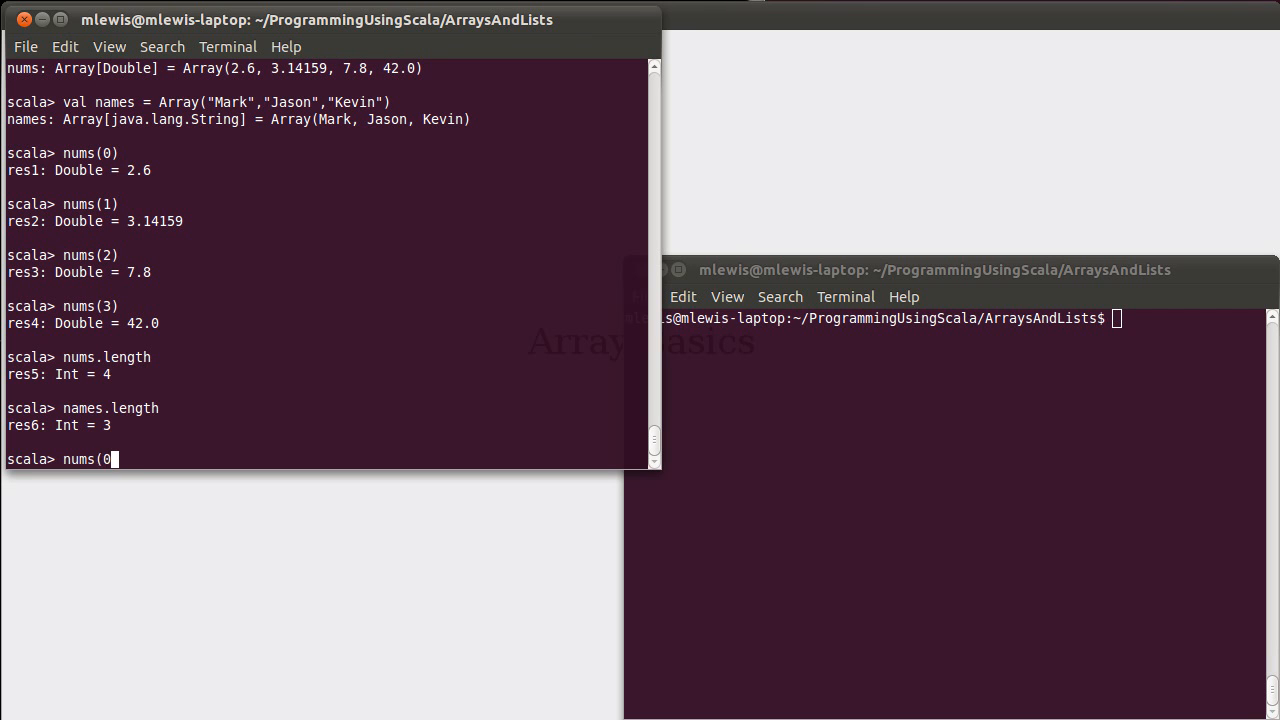
Step: Assign nums(0) = 99 and display nums as Array(99.0, 3.14159, 7.8, 42.0)
{"action": "type", "text": ")"}
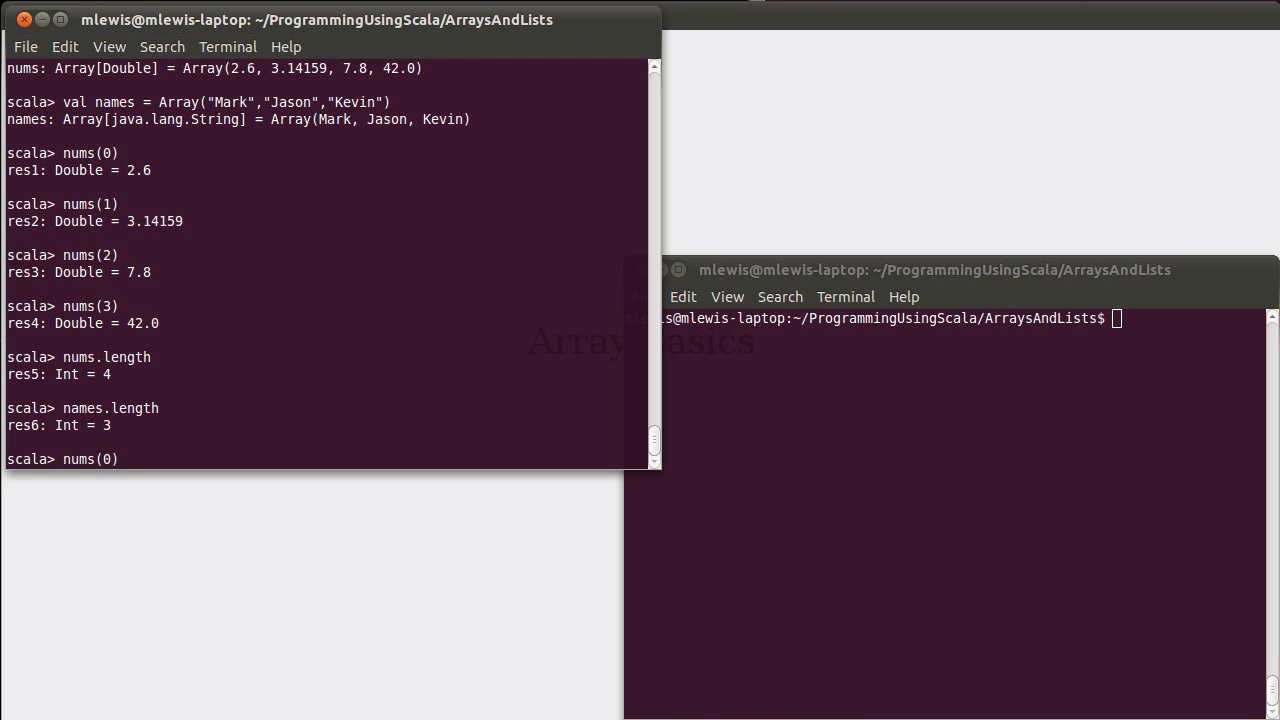
{"action": "mouse_move", "coordinate": [652, 444]}
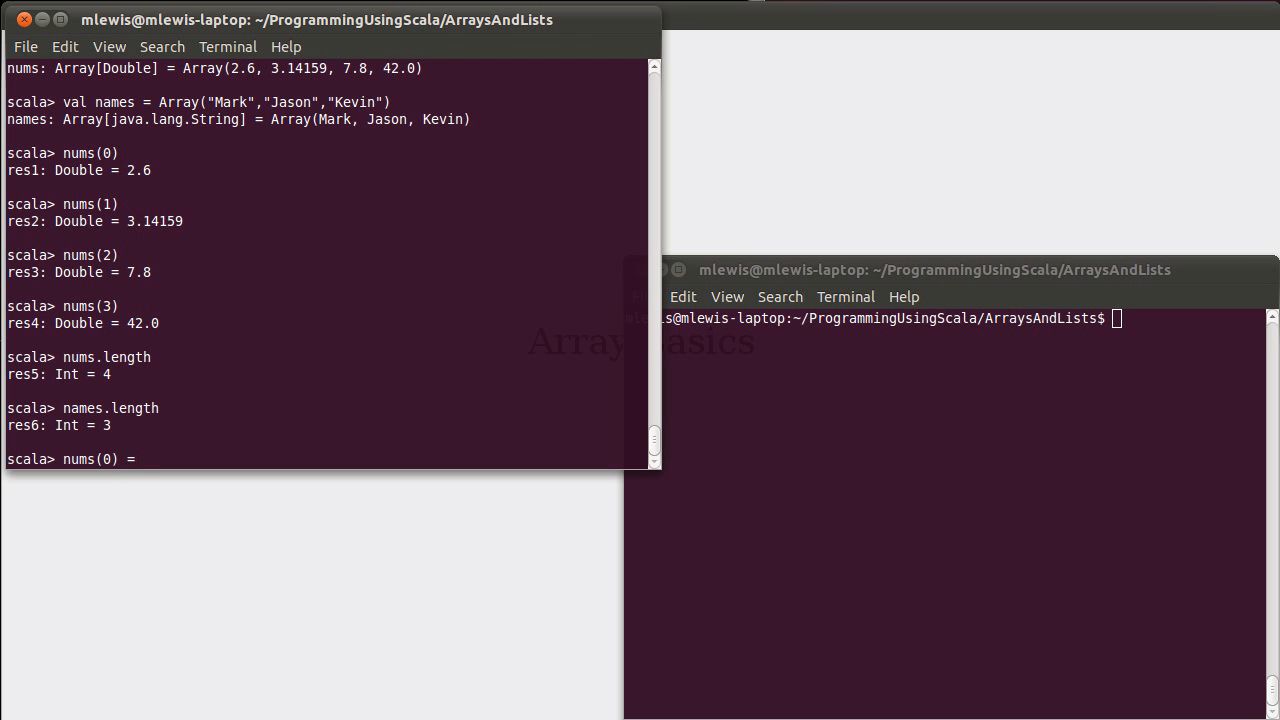
{"action": "type", "text": "99"}
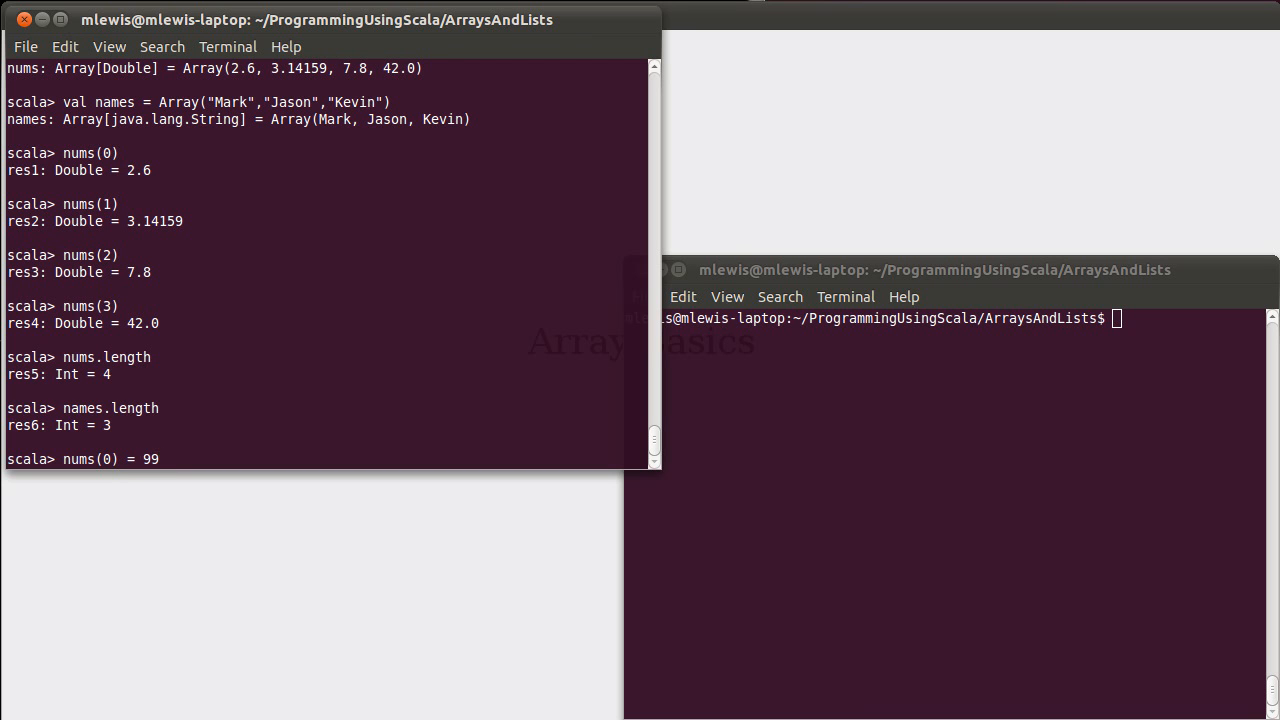
{"action": "key", "text": "Return"}
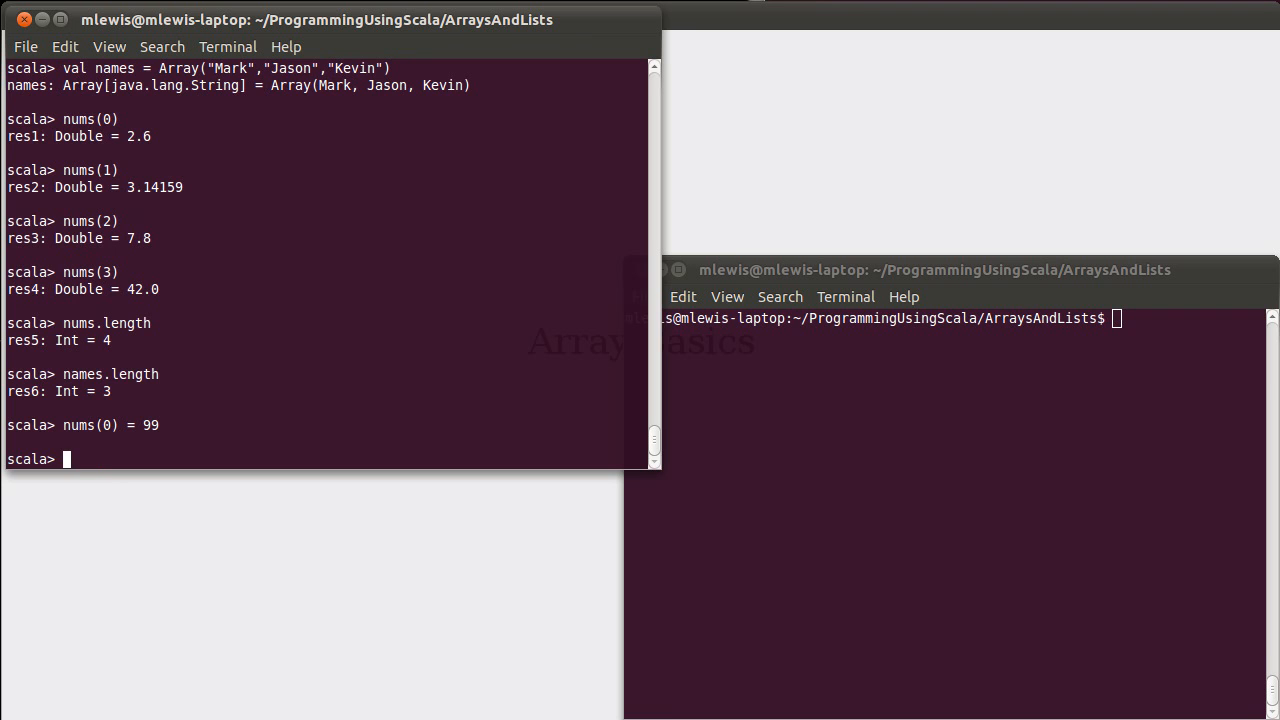
{"action": "type", "text": "nums"}
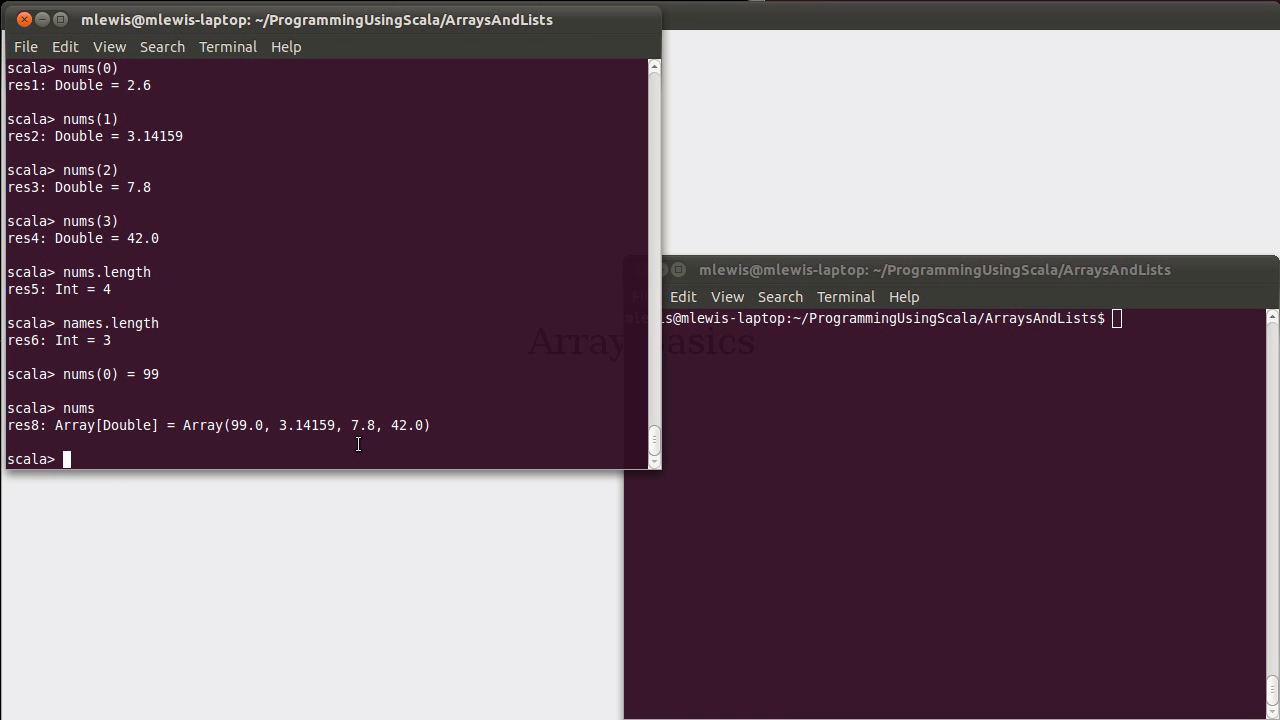
Step: Append 78 to nums with :+ and observe the widened result type
{"action": "type", "text": "nu"}
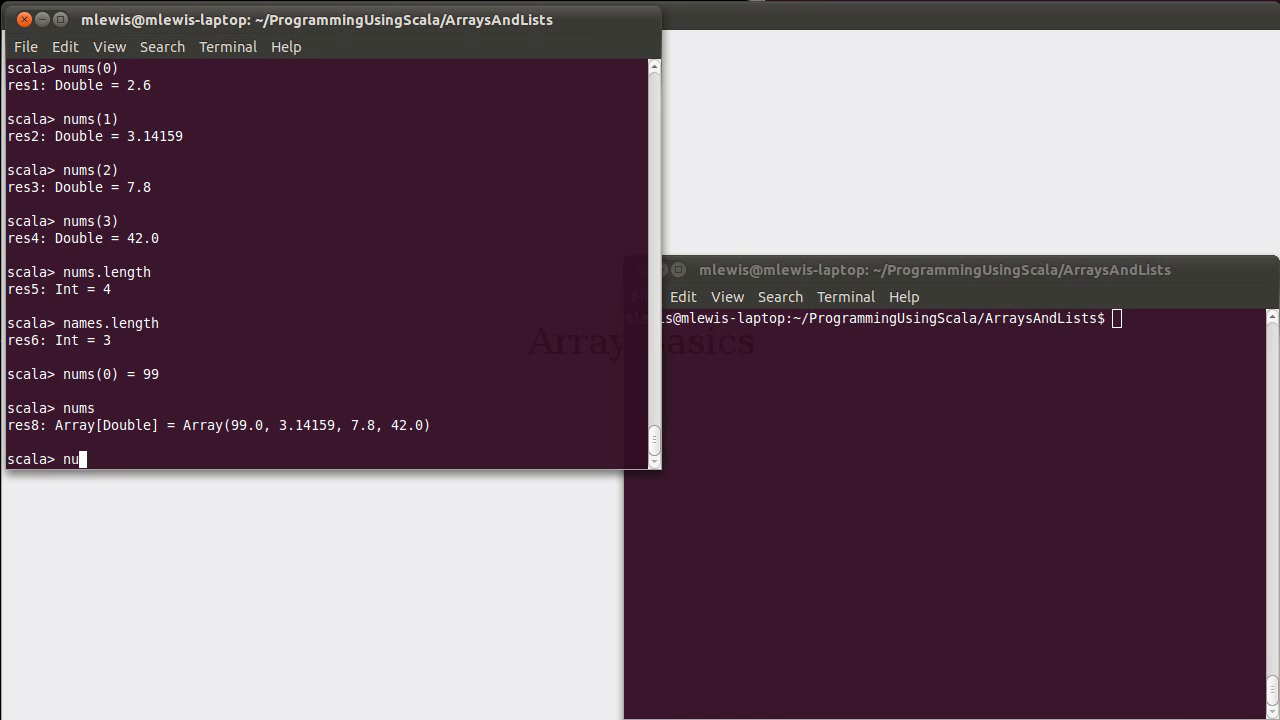
{"action": "type", "text": "ms :"}
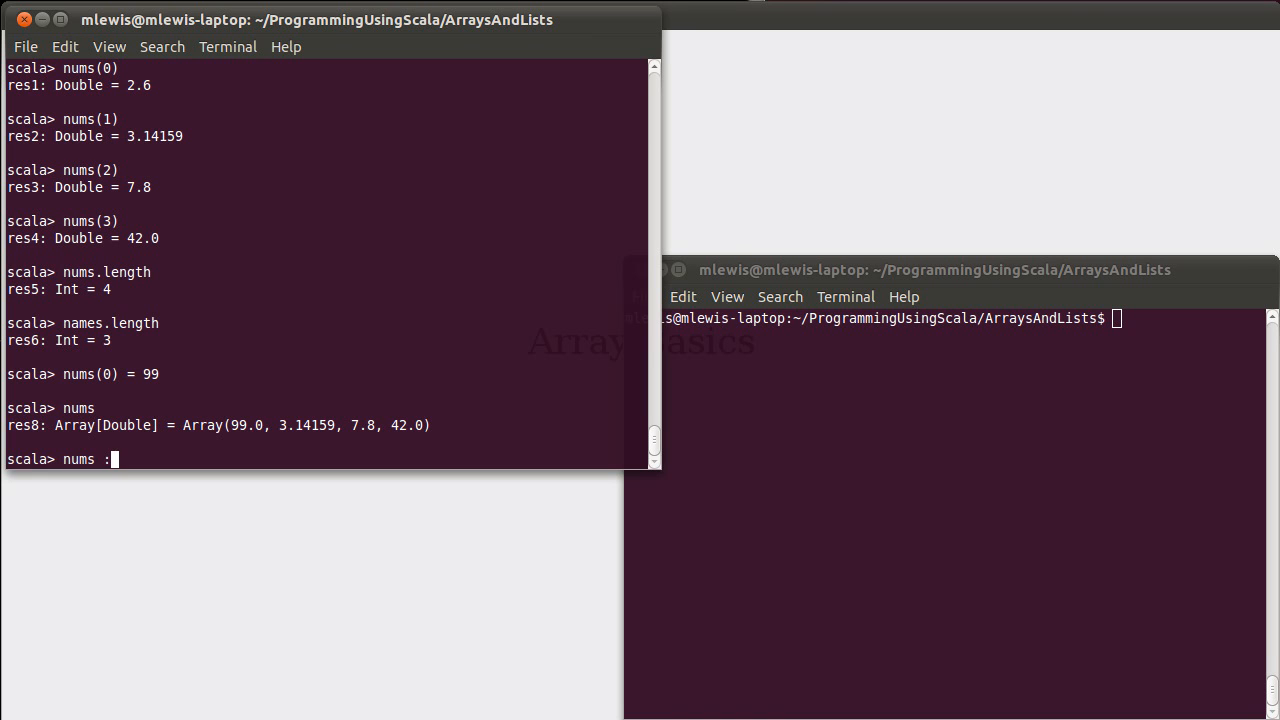
{"action": "type", "text": "+"}
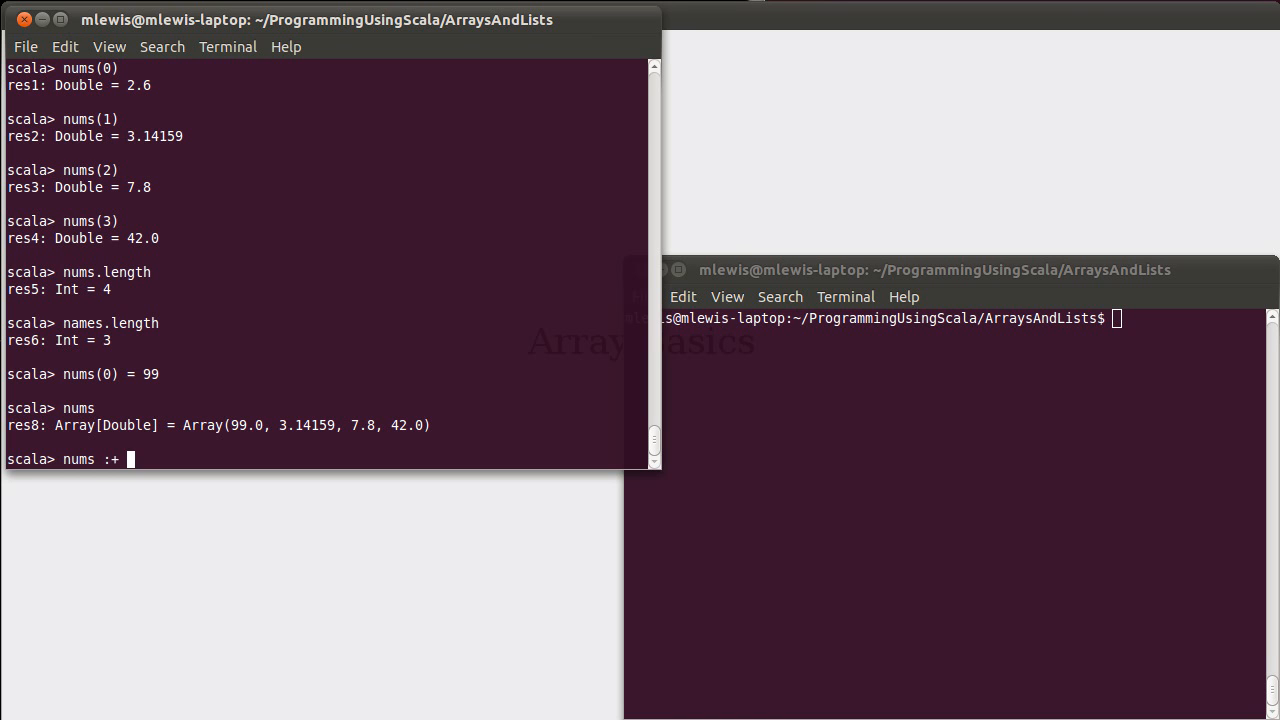
{"action": "type", "text": "78"}
{"action": "type", "text": "nums"}
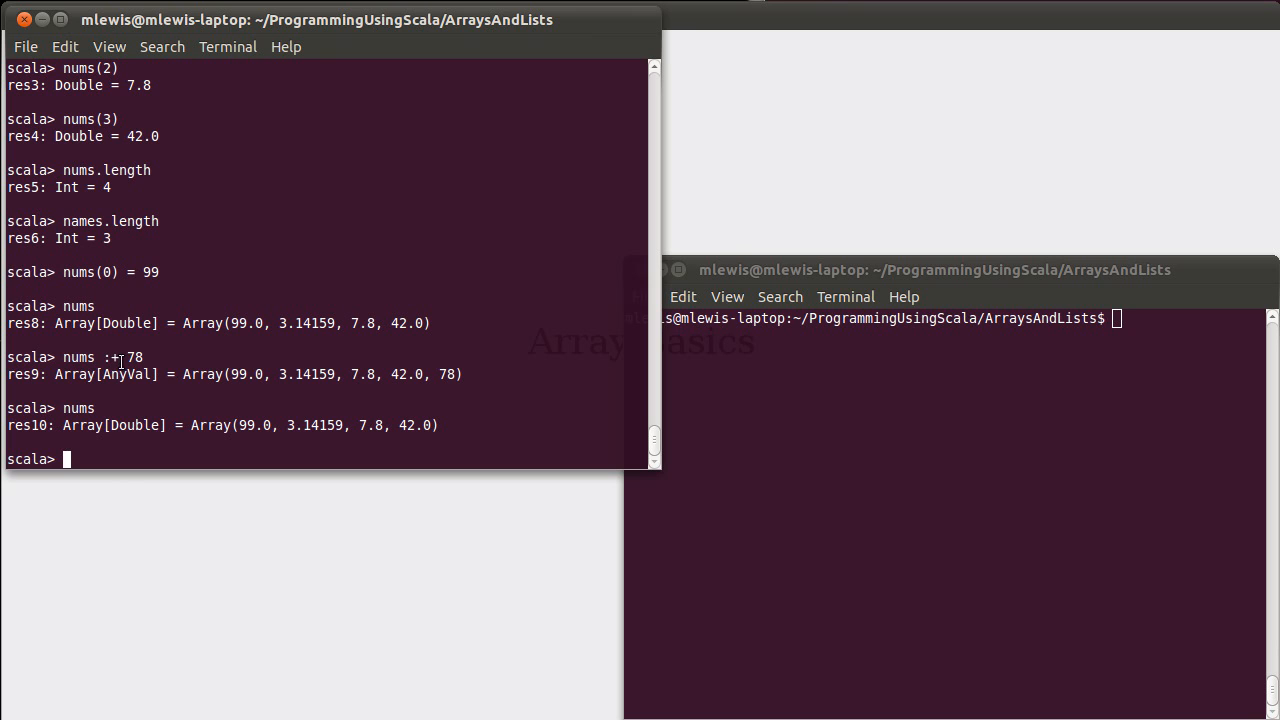
Step: Prepend 78 with +: and append 78.0 so the result stays Array[Double]
{"action": "type", "text": "78"}
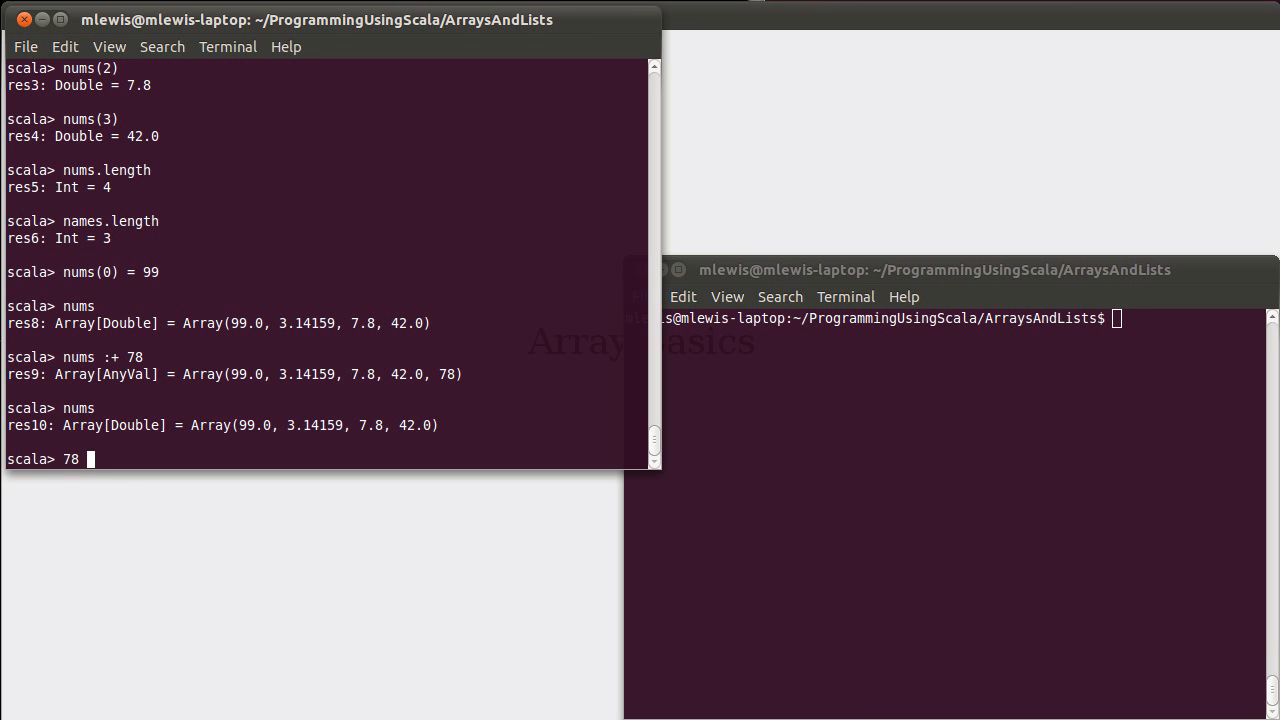
{"action": "type", "text": "+: nums"}
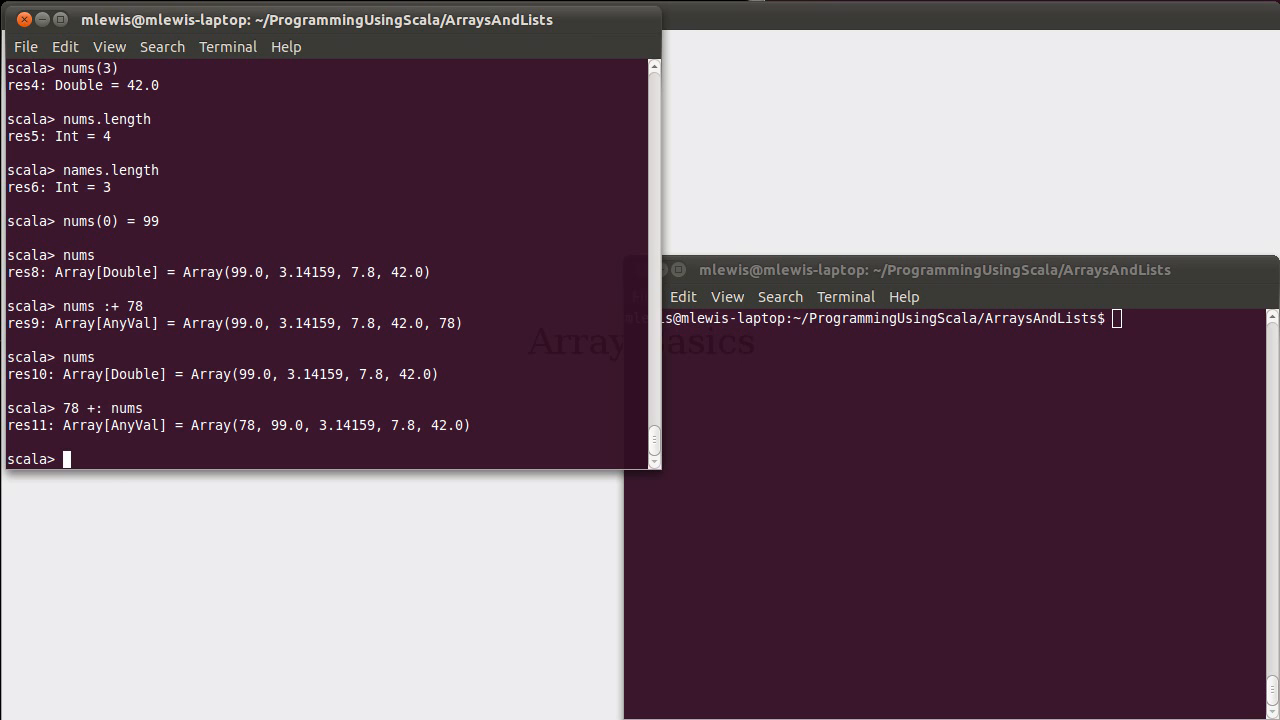
{"action": "mouse_move", "coordinate": [112, 414]}
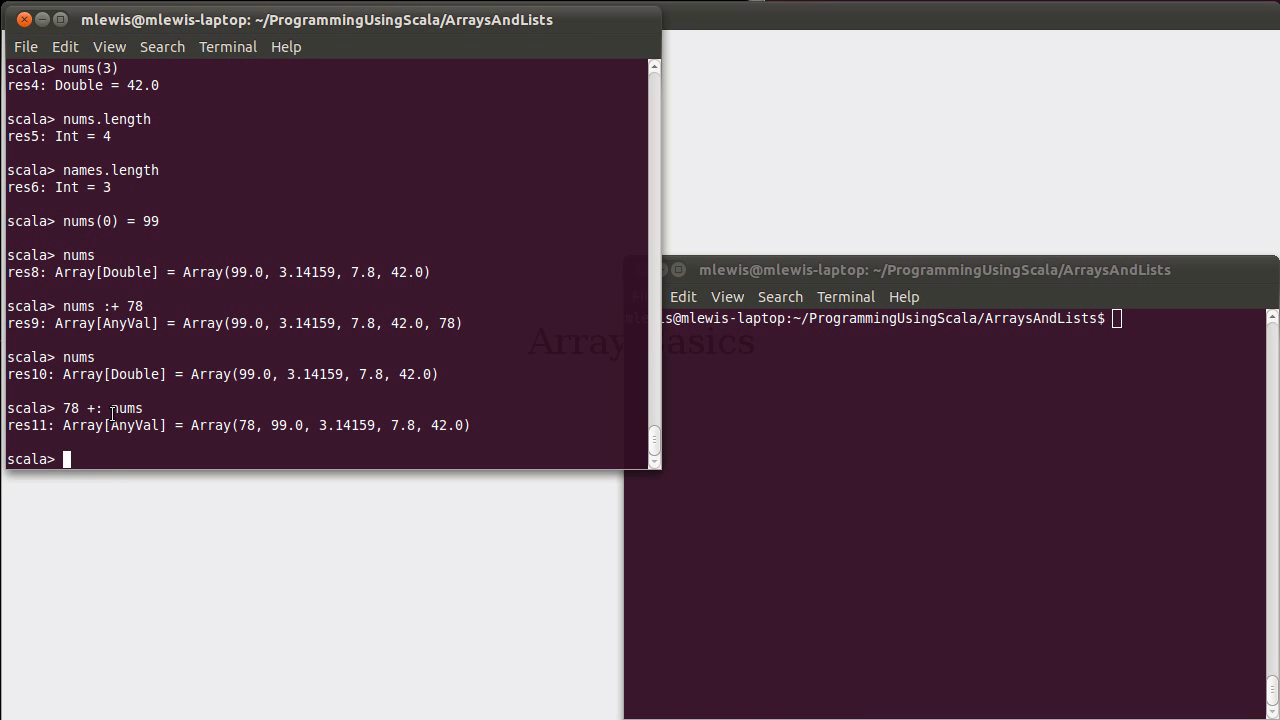
{"action": "type", "text": "nums :+ 78."}
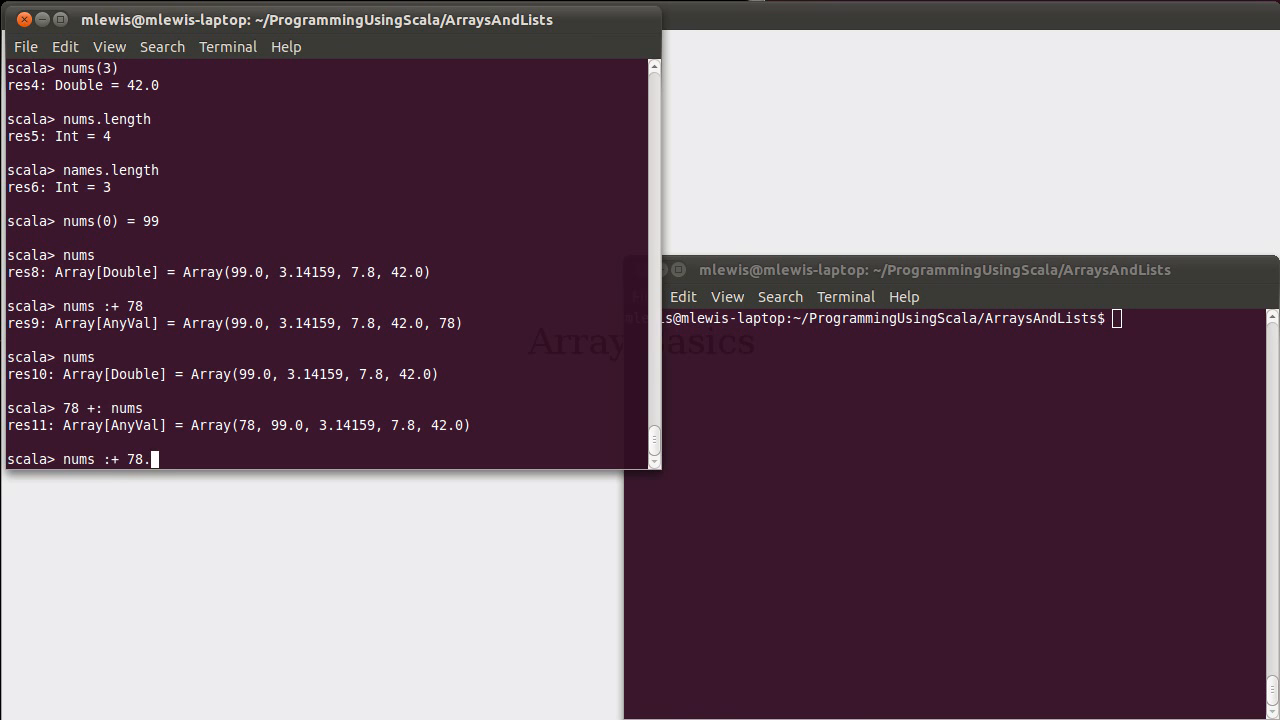
{"action": "type", "text": "0"}
{"action": "type", "text": "78.0 +: nums"}
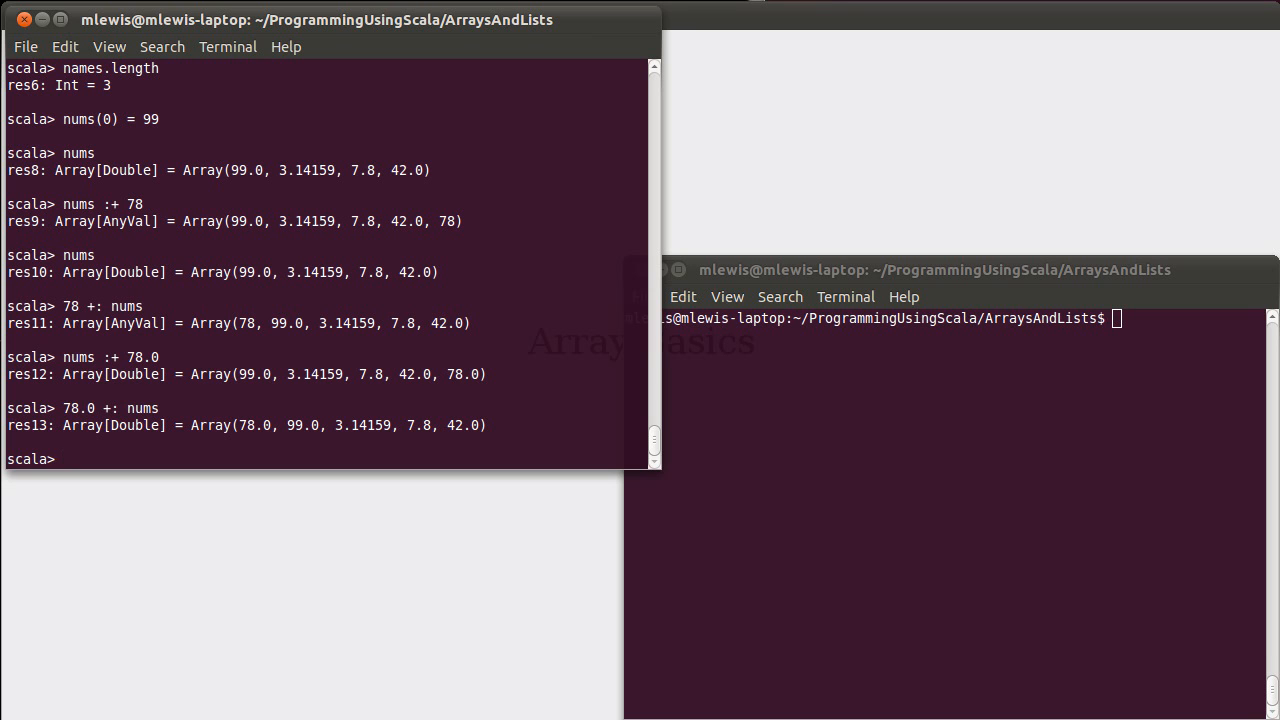
Step: Define val zeros = new Array[Int](20), a 20-element array of all 0s
{"action": "type", "text": "A"}
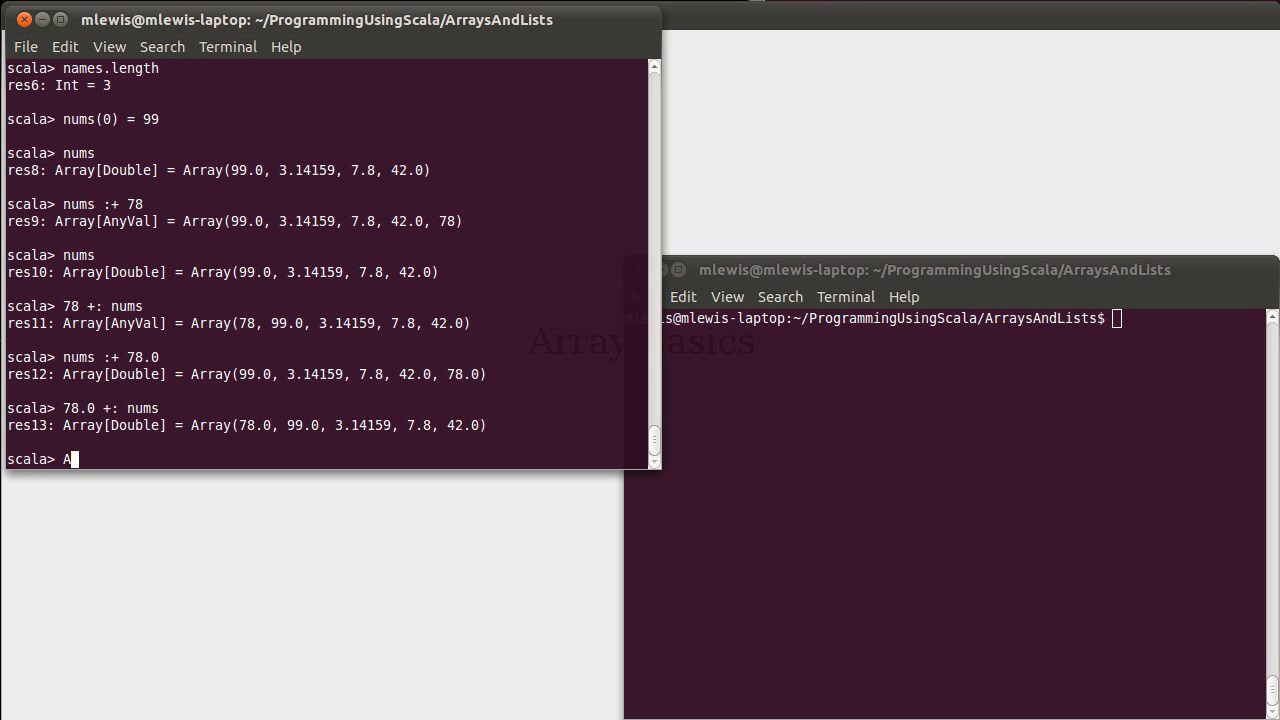
{"action": "type", "text": "rray("}
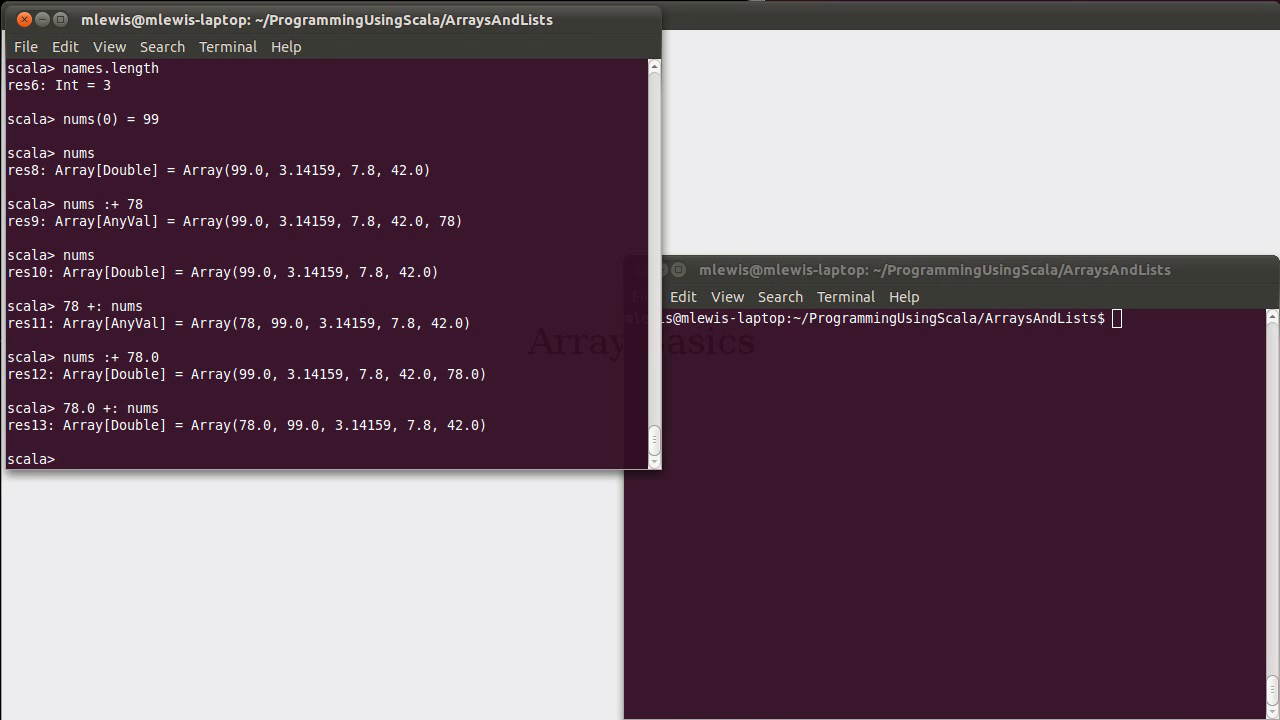
{"action": "type", "text": "val"}
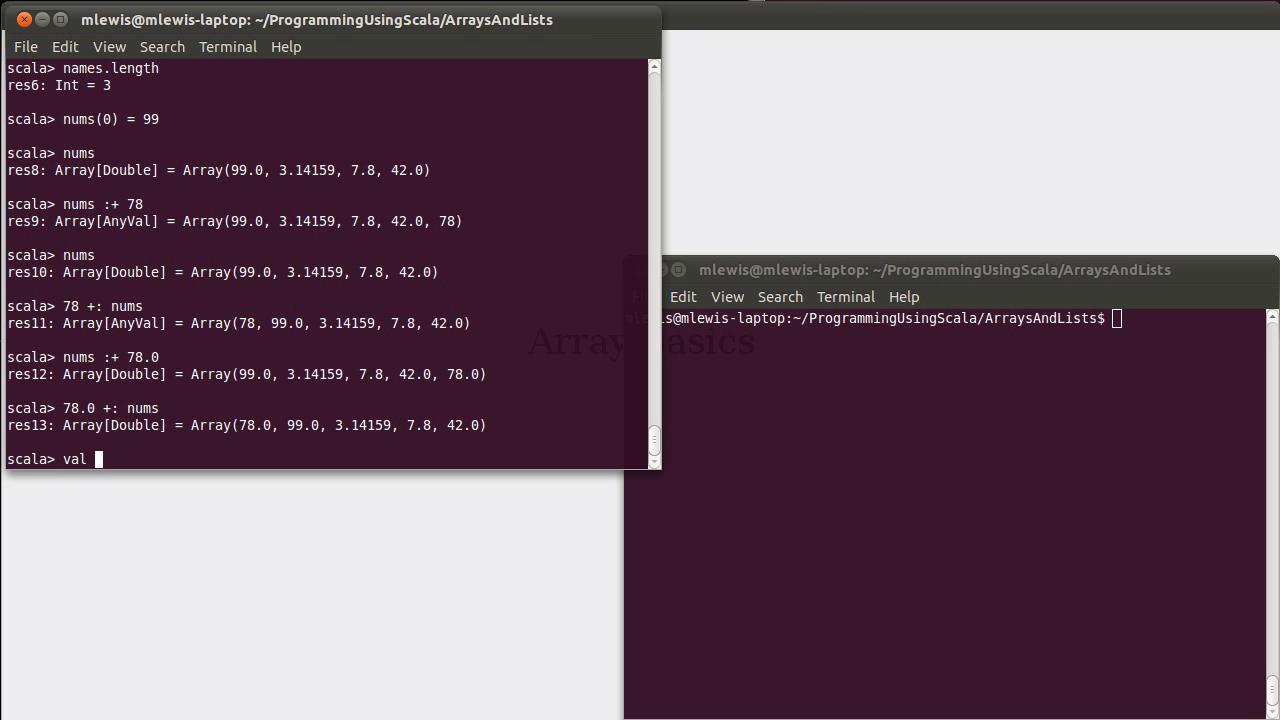
{"action": "type", "text": "zeros ="}
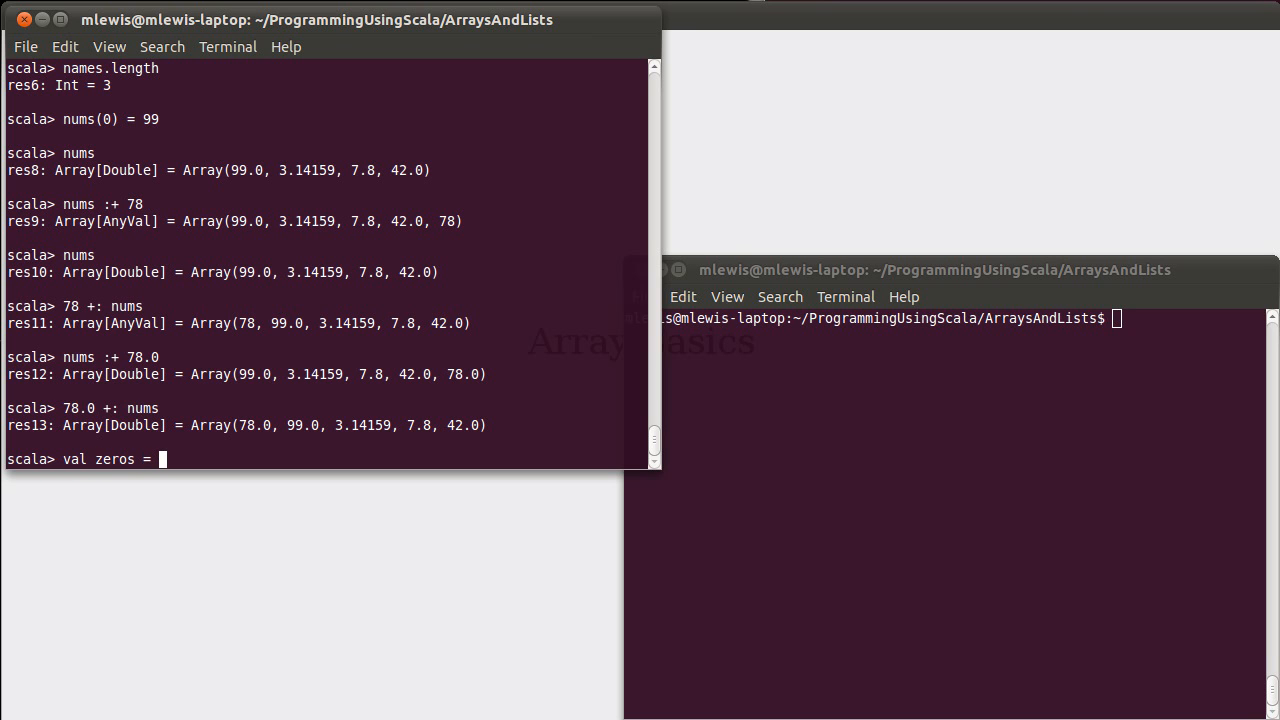
{"action": "type", "text": "new"}
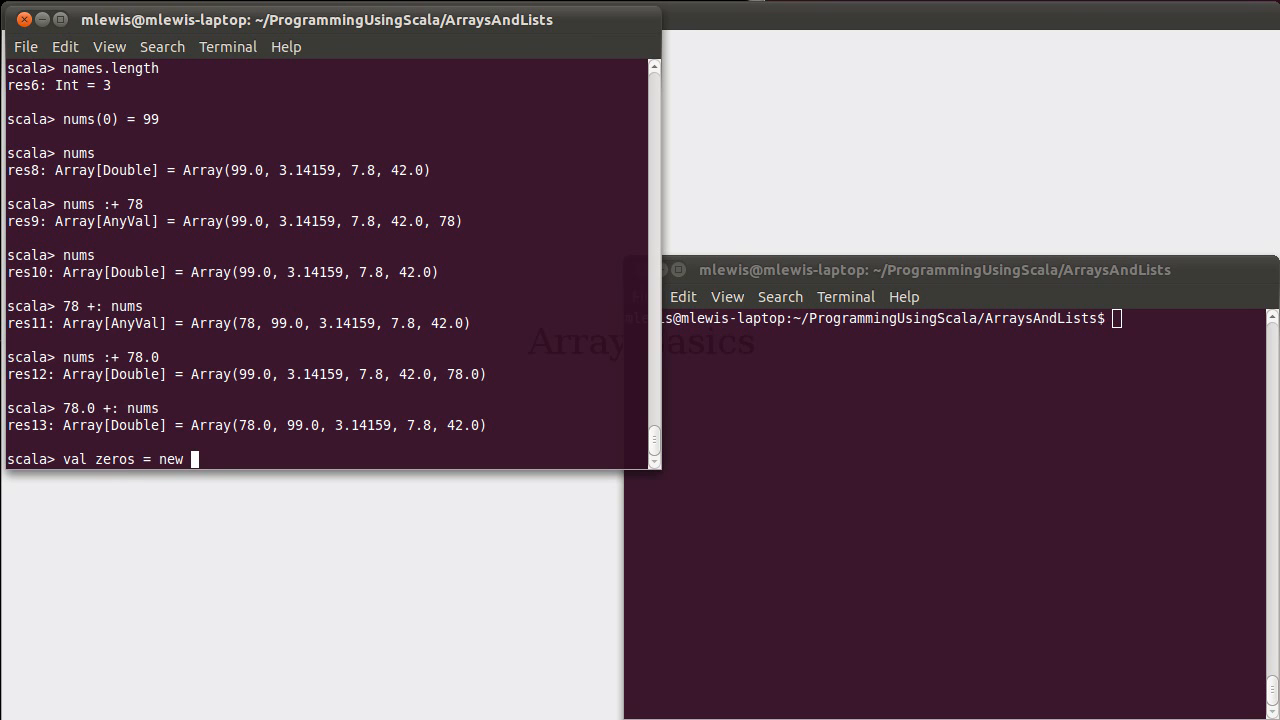
{"action": "type", "text": "Array"}
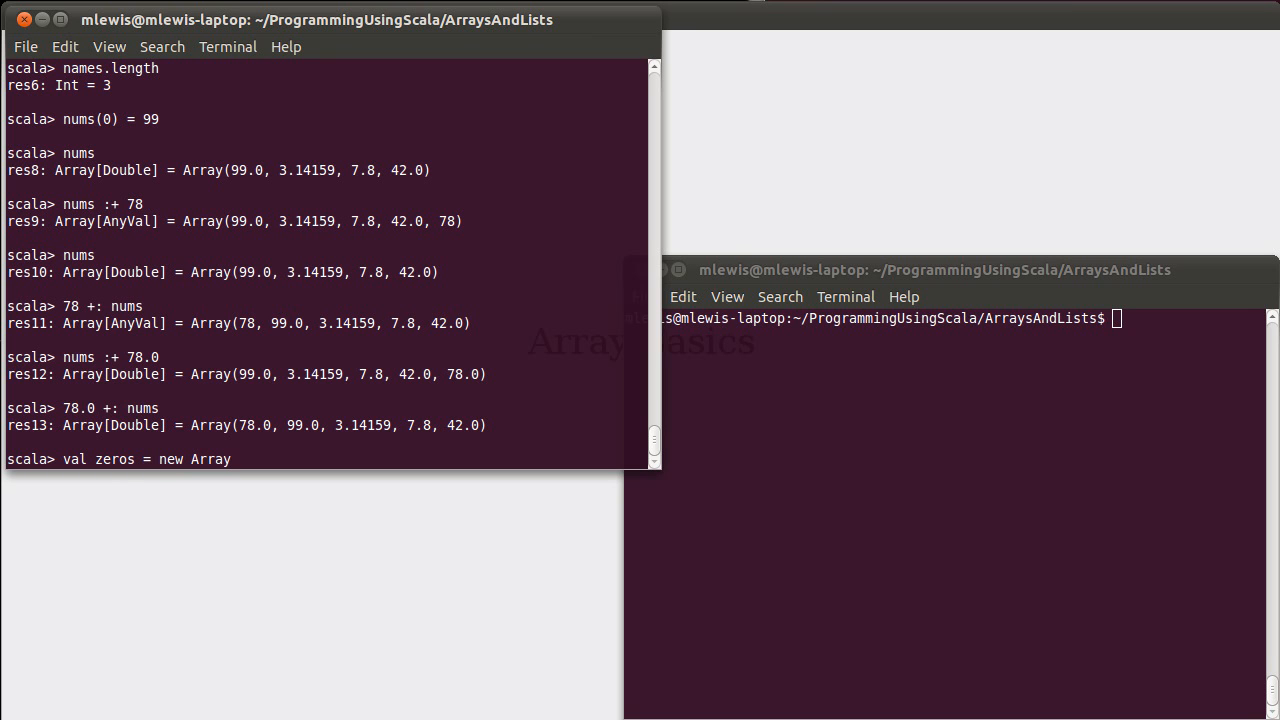
{"action": "type", "text": "["}
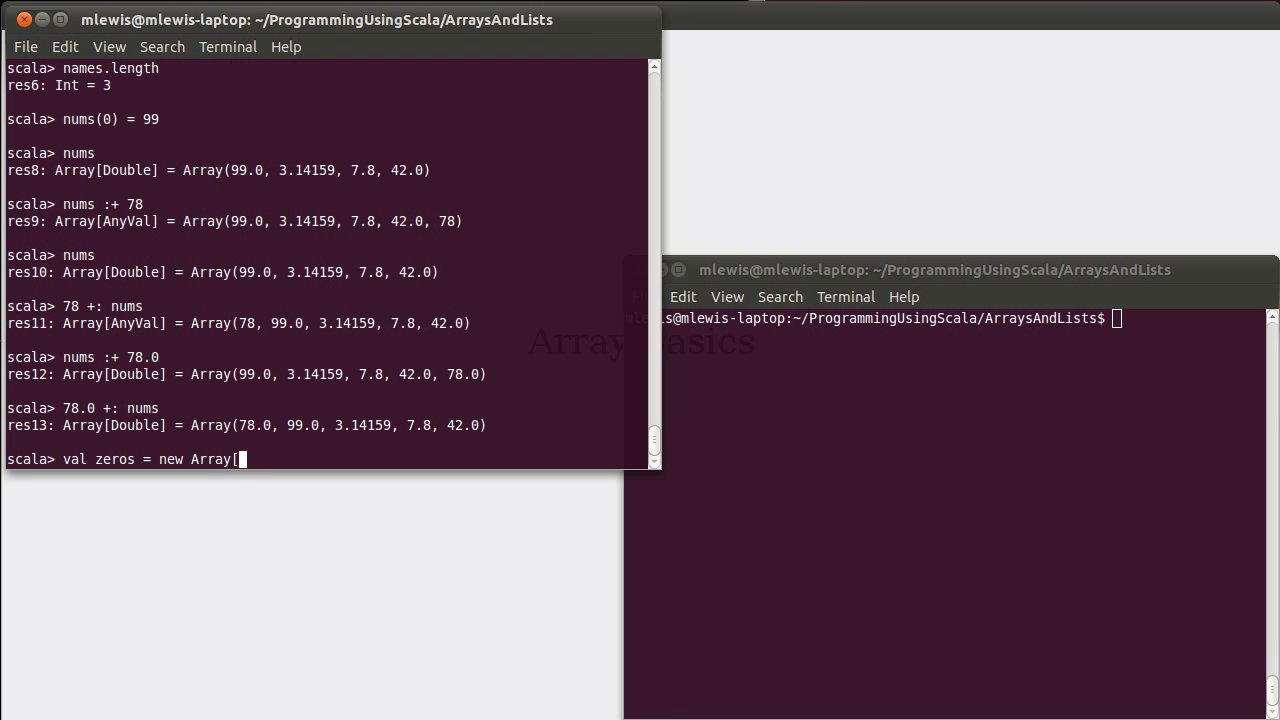
{"action": "type", "text": "Int]"}
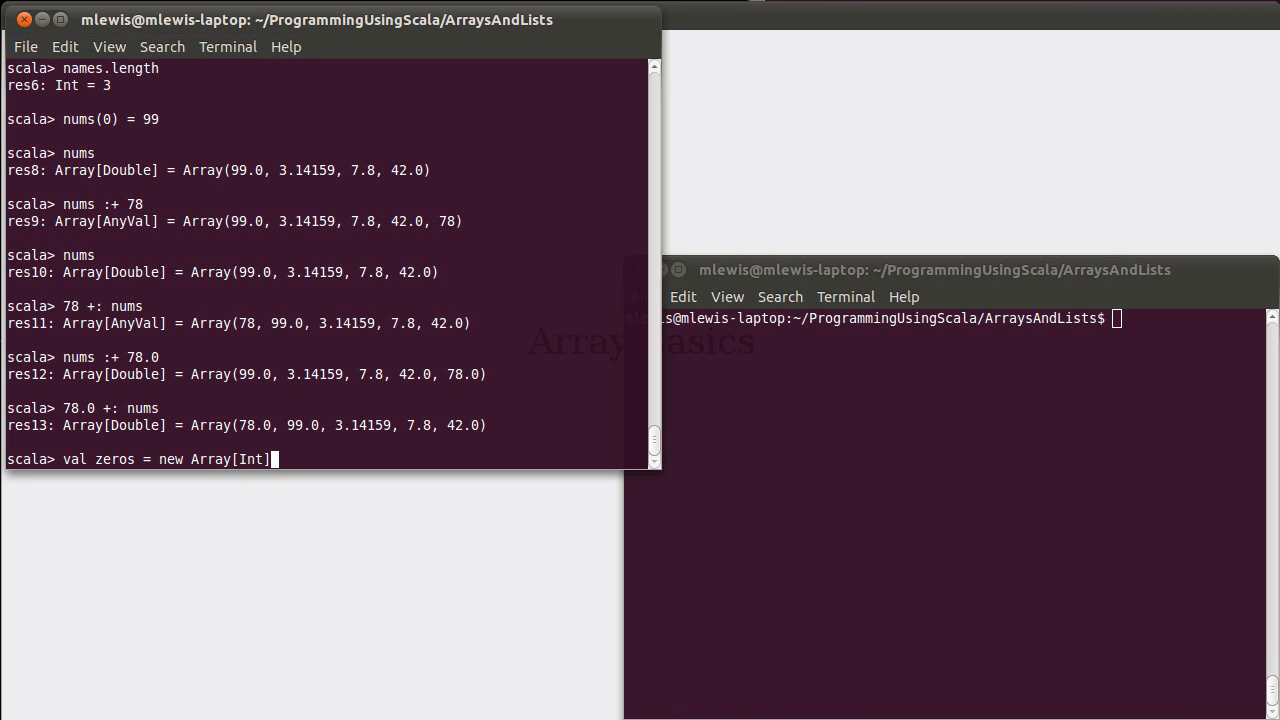
{"action": "type", "text": "("}
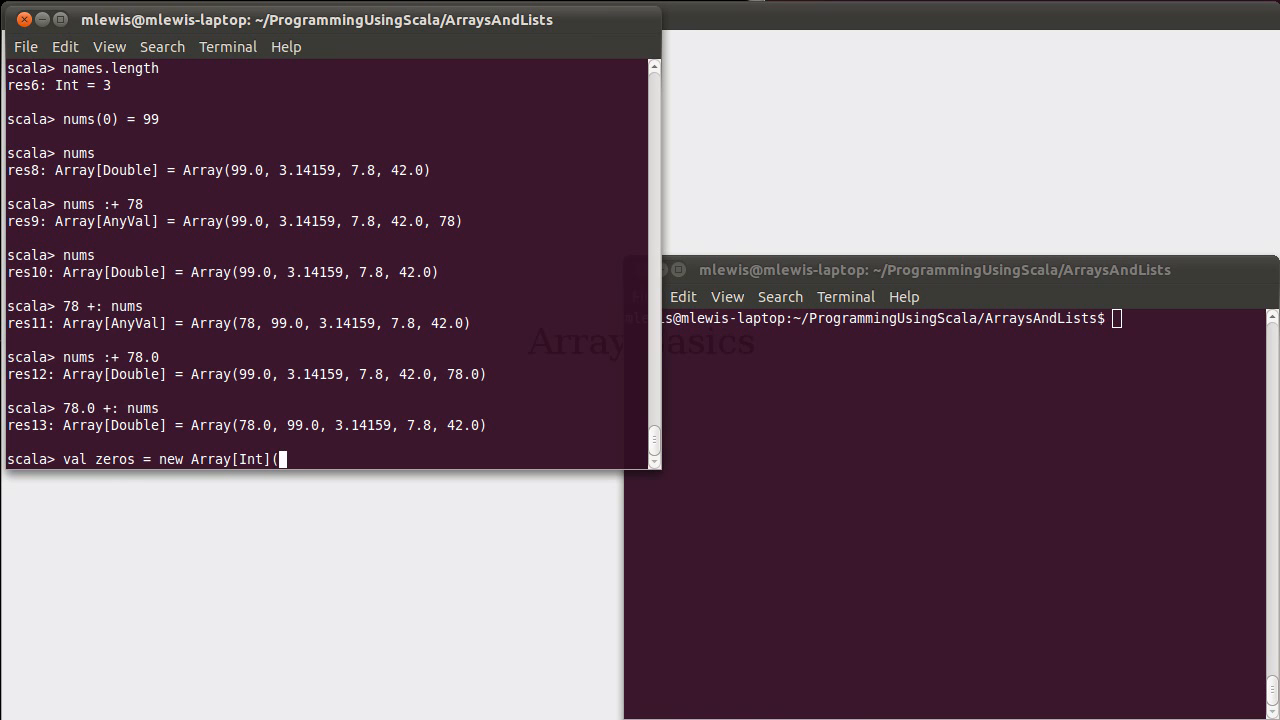
{"action": "type", "text": "20)"}
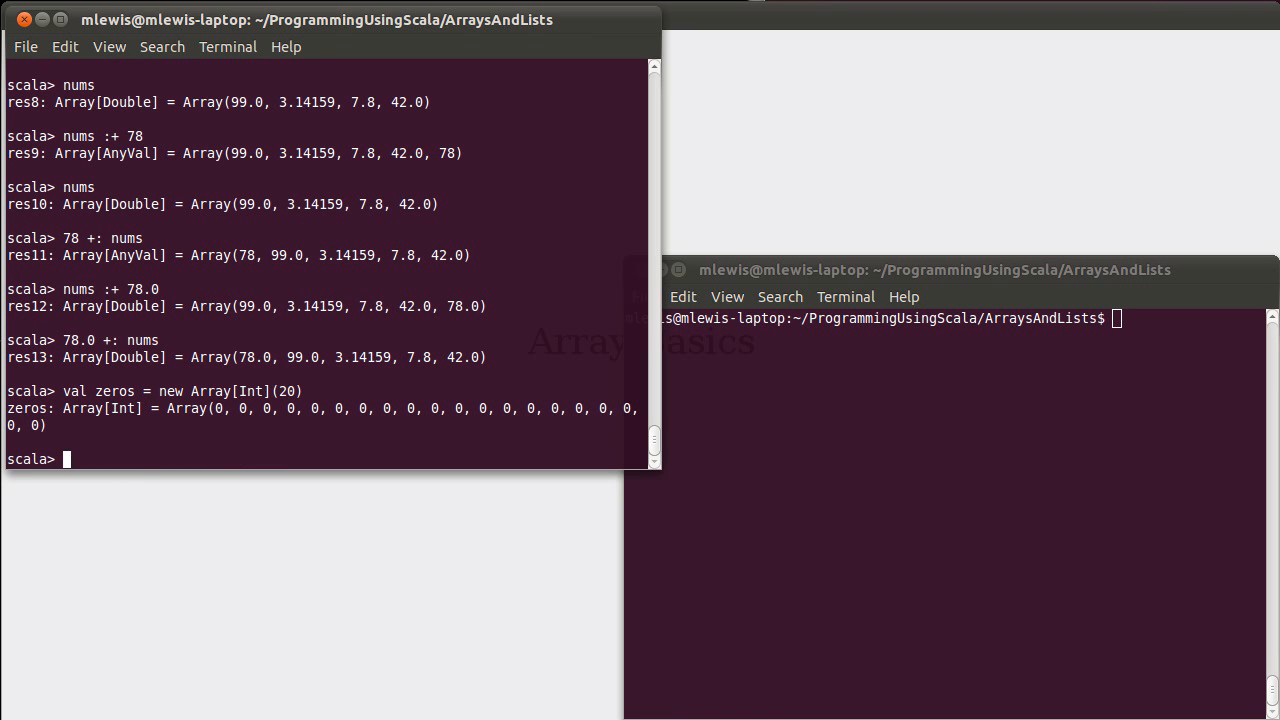
{"action": "mouse_move", "coordinate": [216, 408]}
{"action": "type", "text": "new Array[Int](20"}
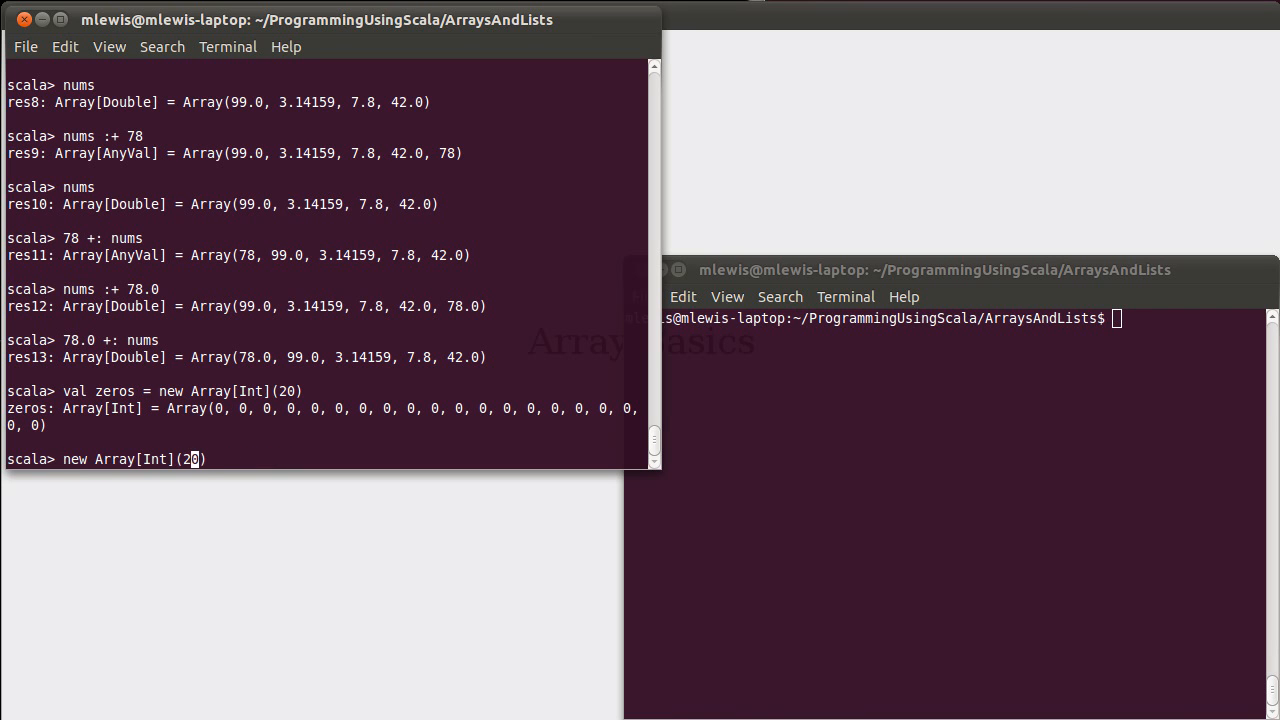
Step: Evaluate new 20-element Double, Boolean and String arrays showing 0.0, false and null defaults
{"action": "type", "text": "Double"}
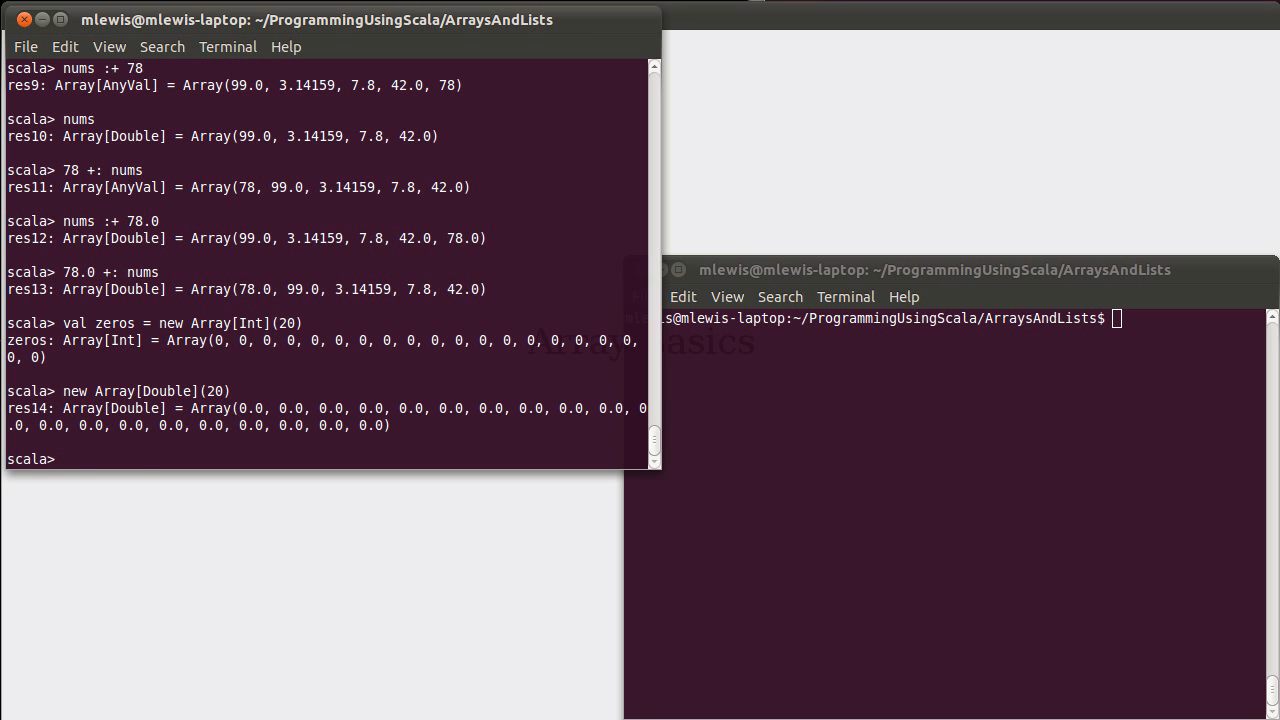
{"action": "type", "text": "new Array[Double](20)"}
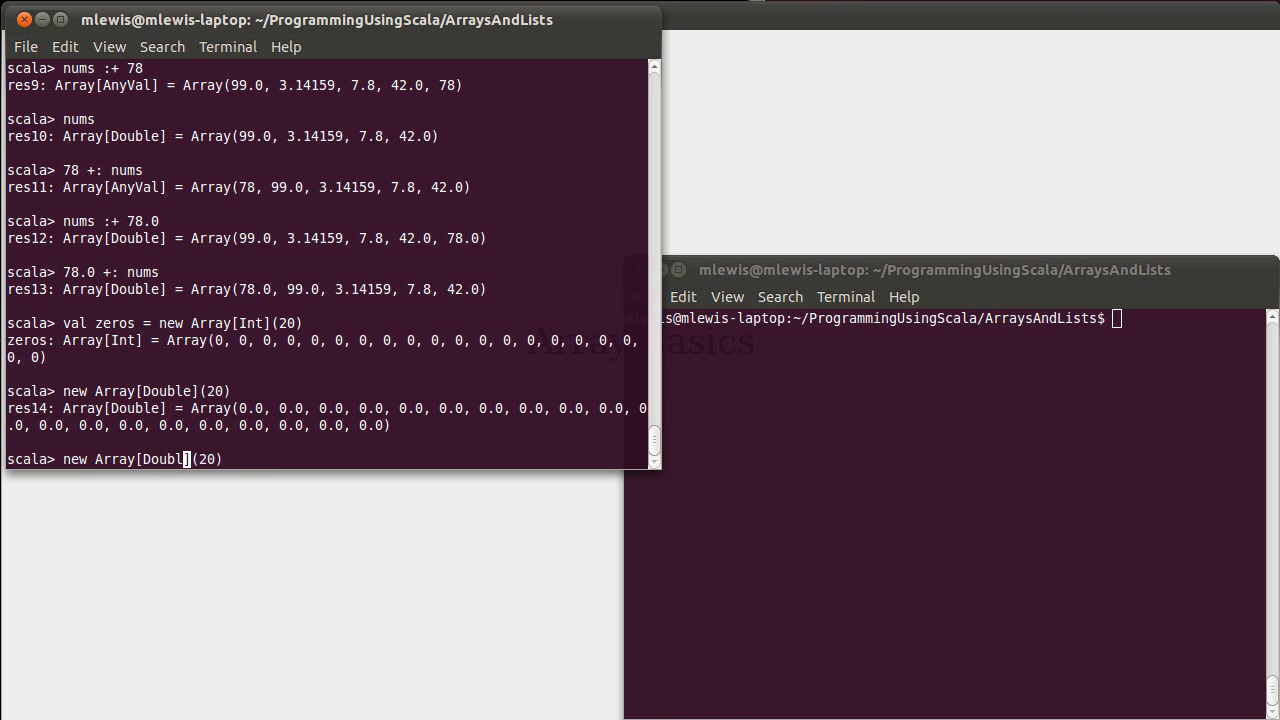
{"action": "type", "text": "Bolea"}
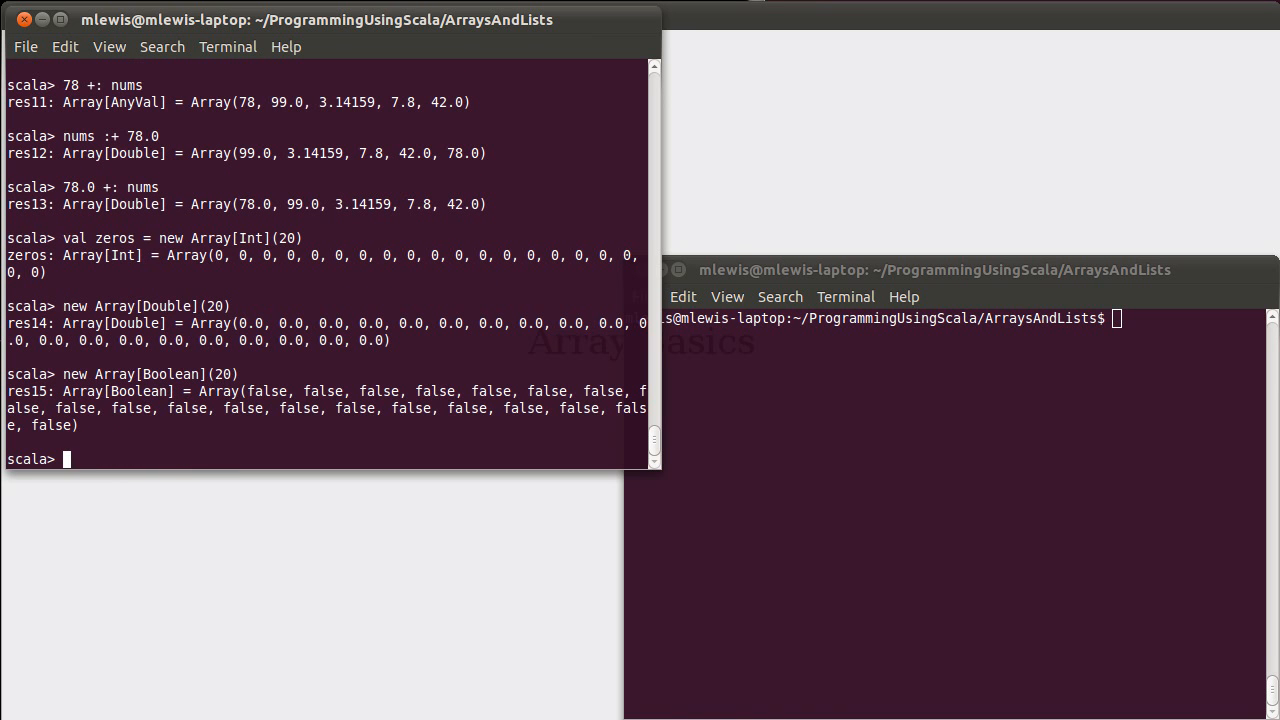
{"action": "type", "text": "new Array[Boolean](20)"}
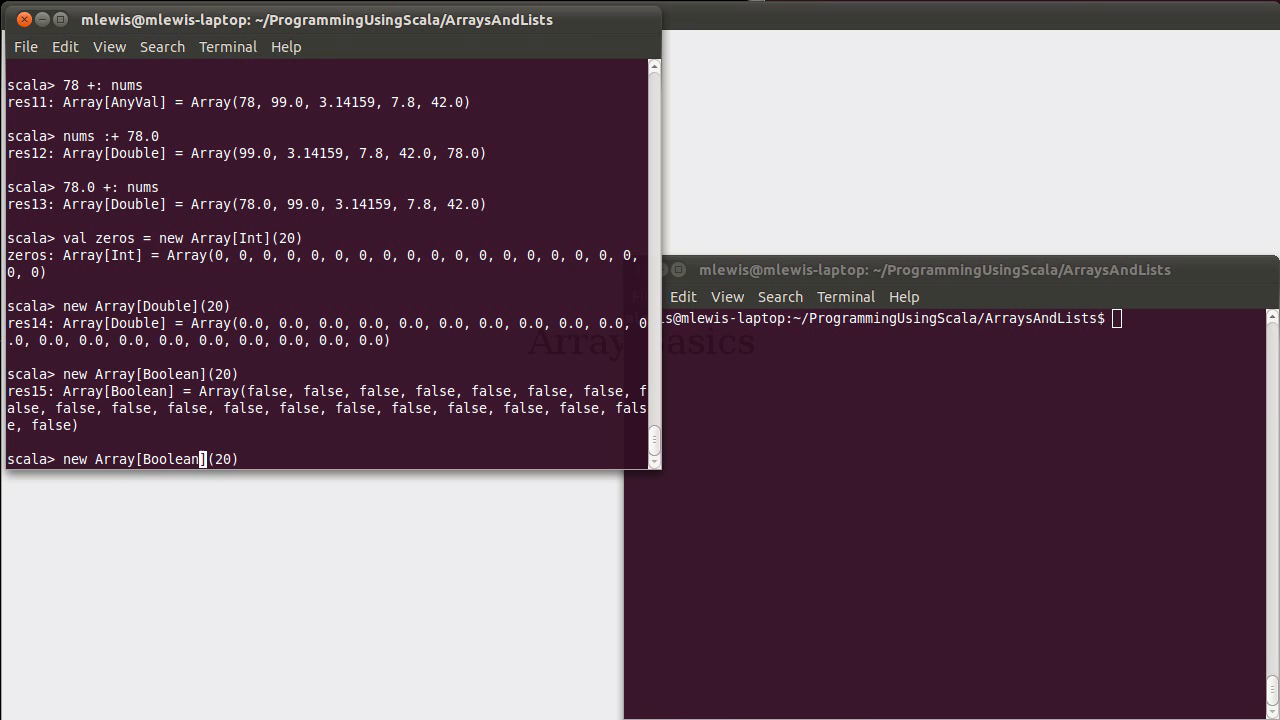
{"action": "key", "text": "BackSpace"}
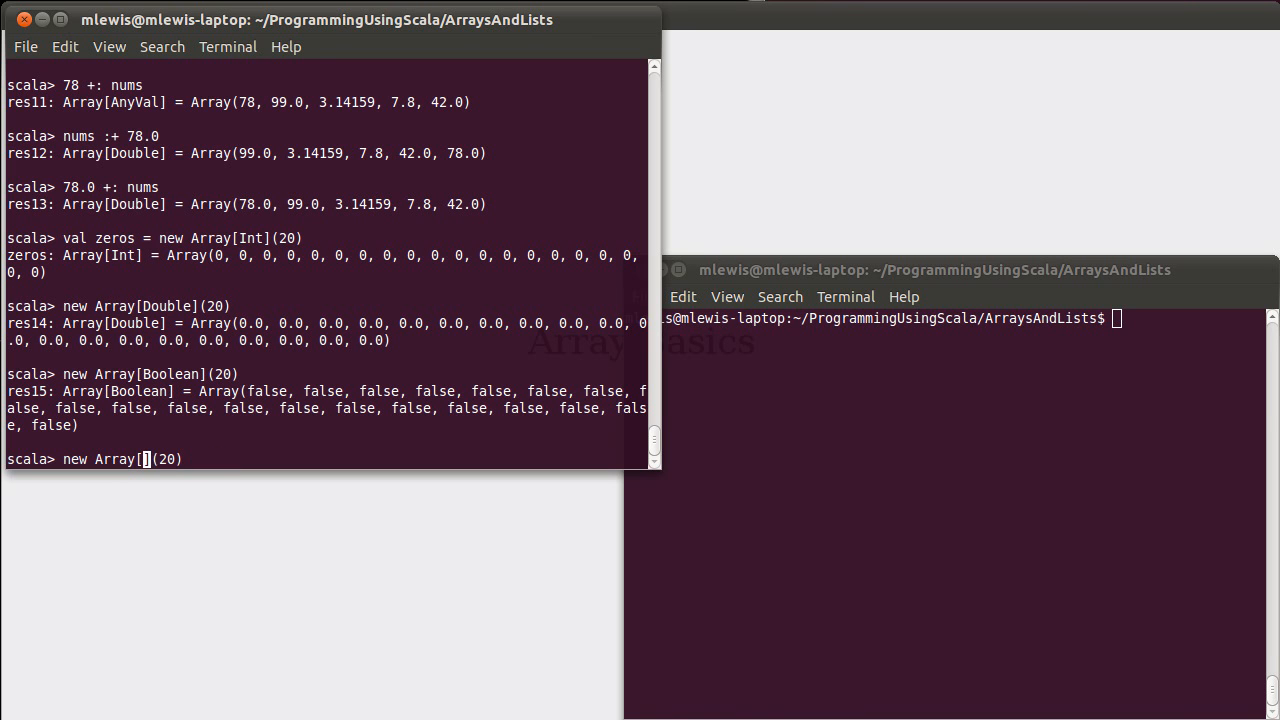
{"action": "type", "text": "String"}
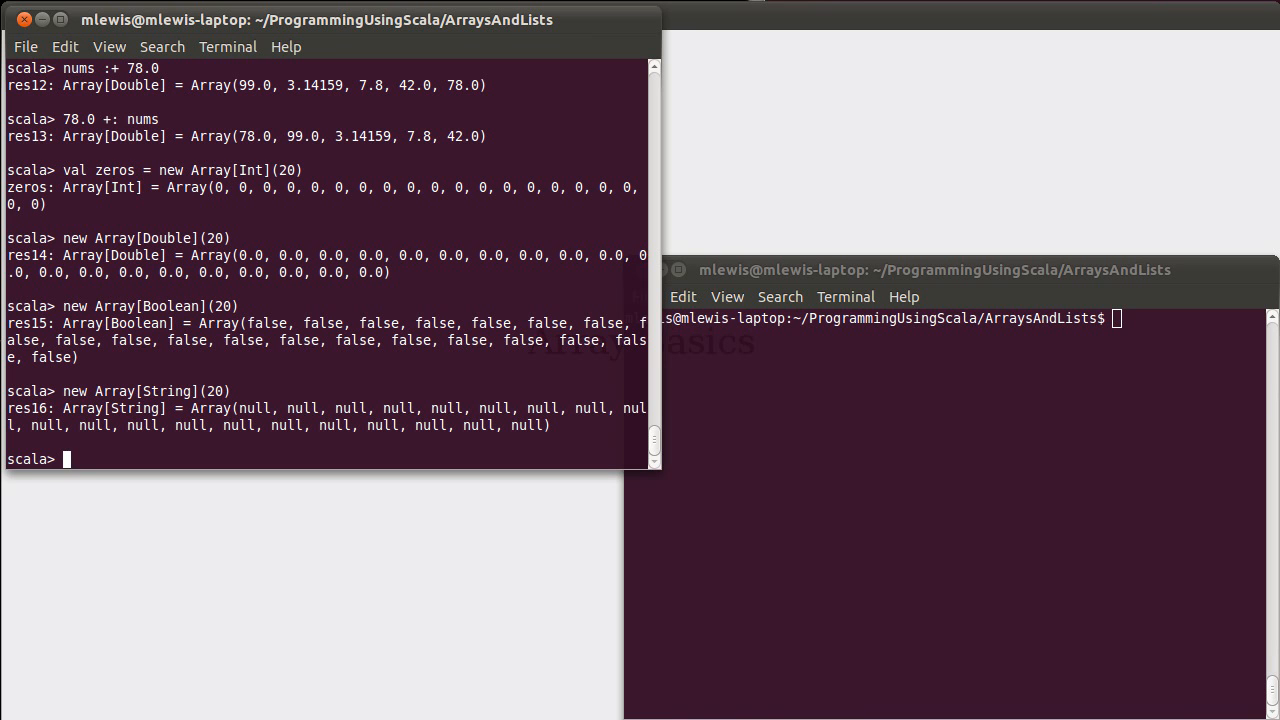
Step: Quit the REPL with :q back to the shell
{"action": "type", "text": ":q"}
{"action": "type", "text": "vi"}
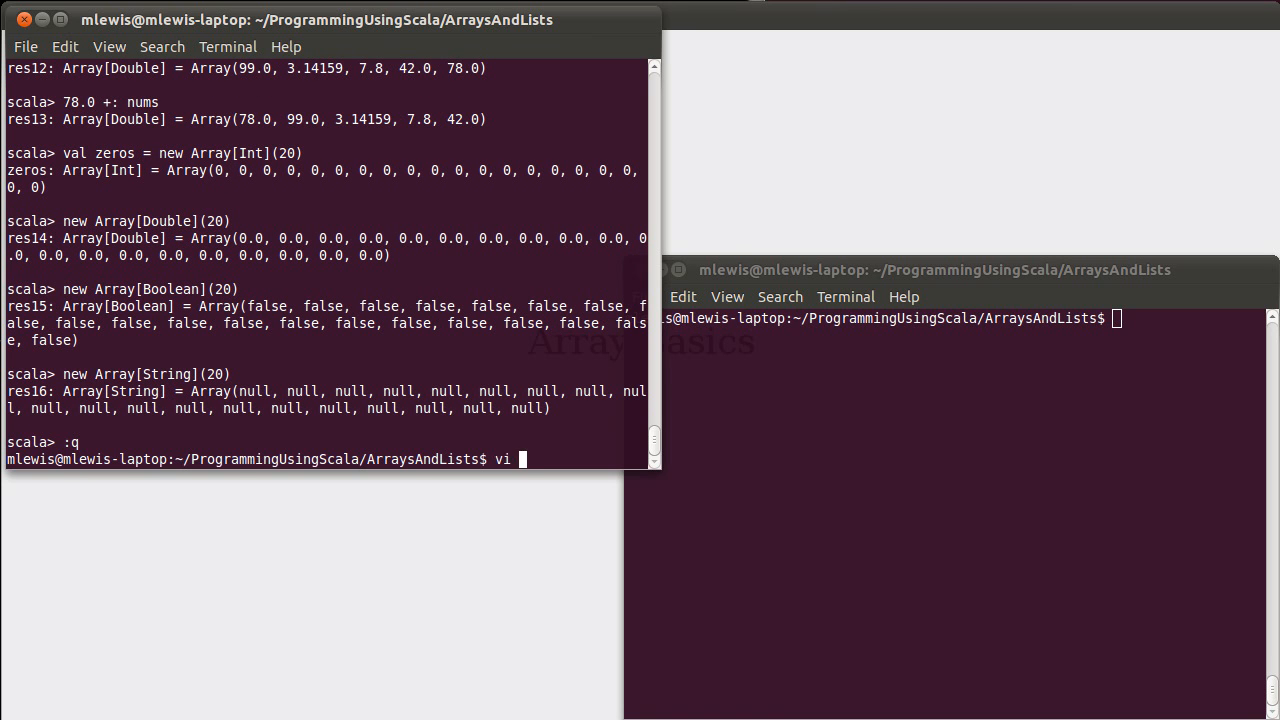
Step: Declare def fillArray(arr:Array[Int], value:Int, index:Int) with an empty body
{"action": "key", "text": "Return"}
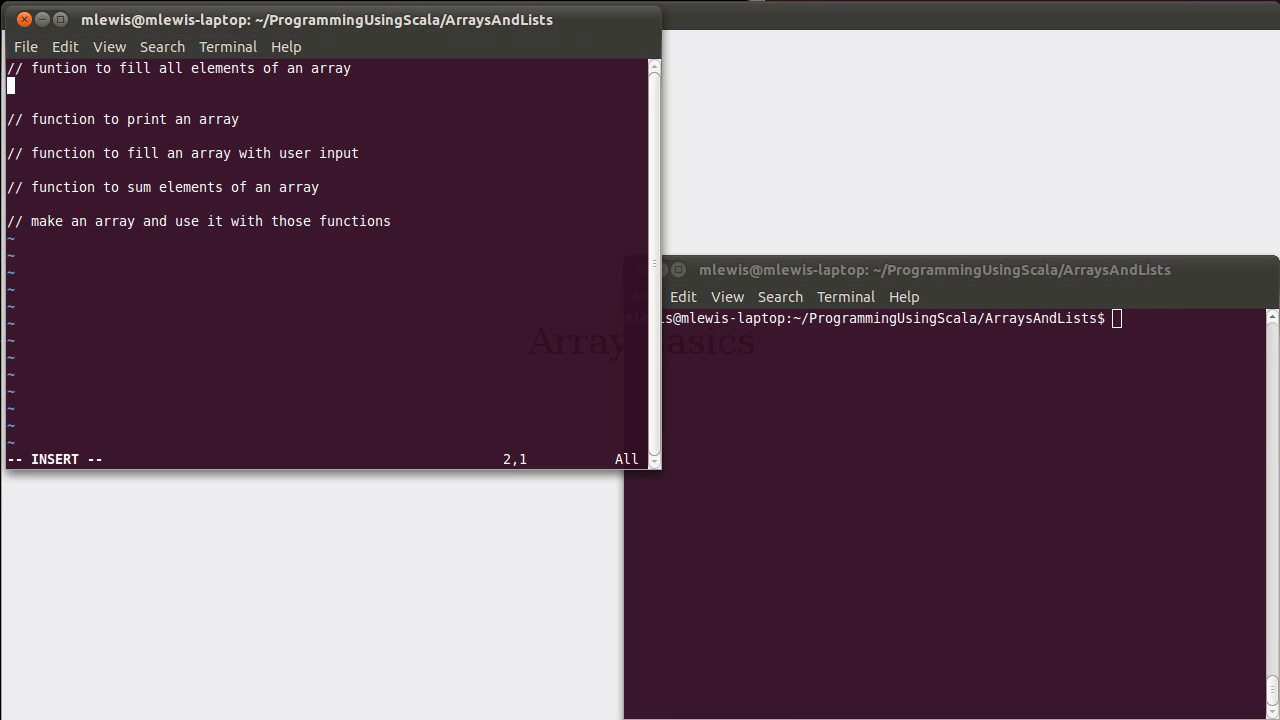
{"action": "type", "text": "def"}
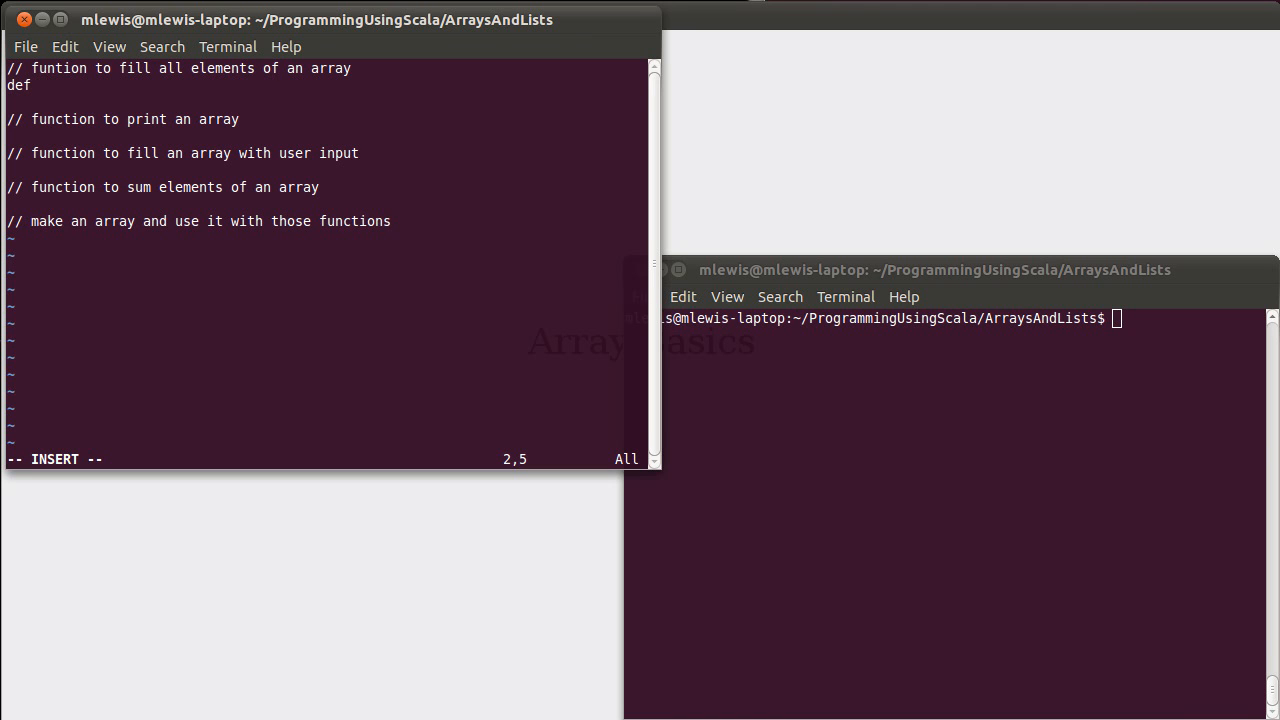
{"action": "type", "text": "fill"}
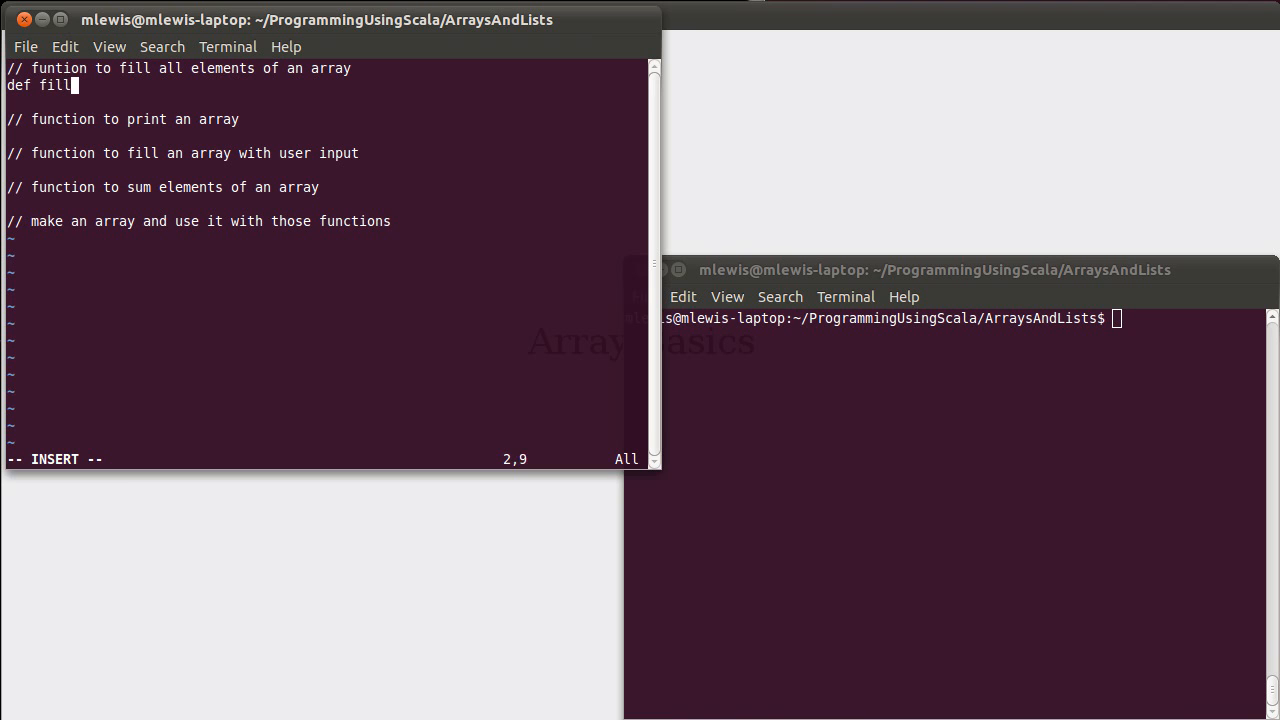
{"action": "type", "text": "Array("}
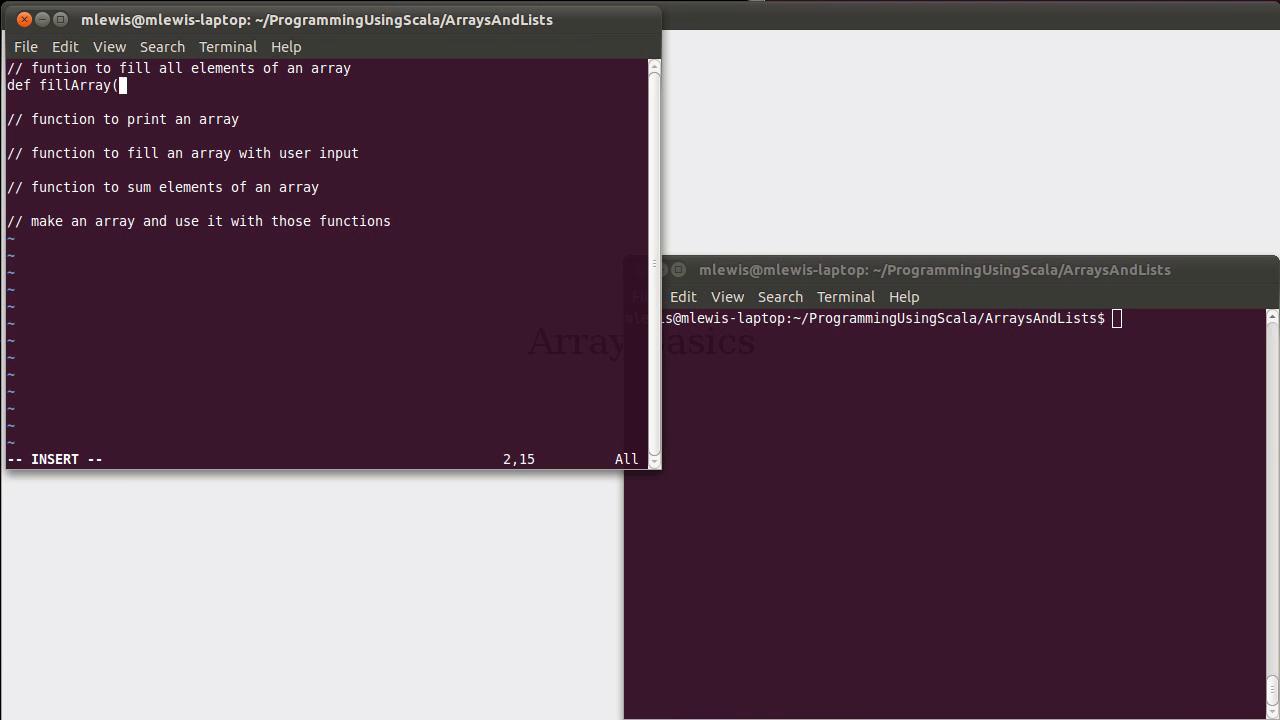
{"action": "type", "text": "arr:"}
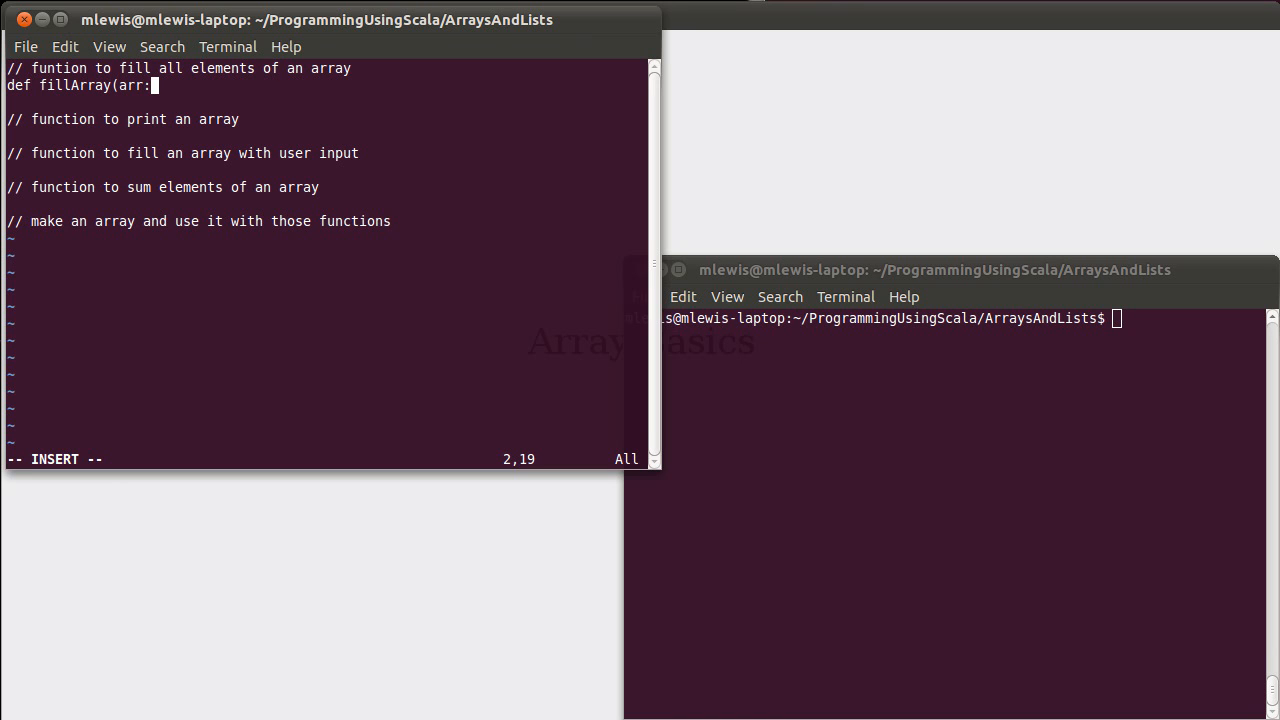
{"action": "type", "text": "Array"}
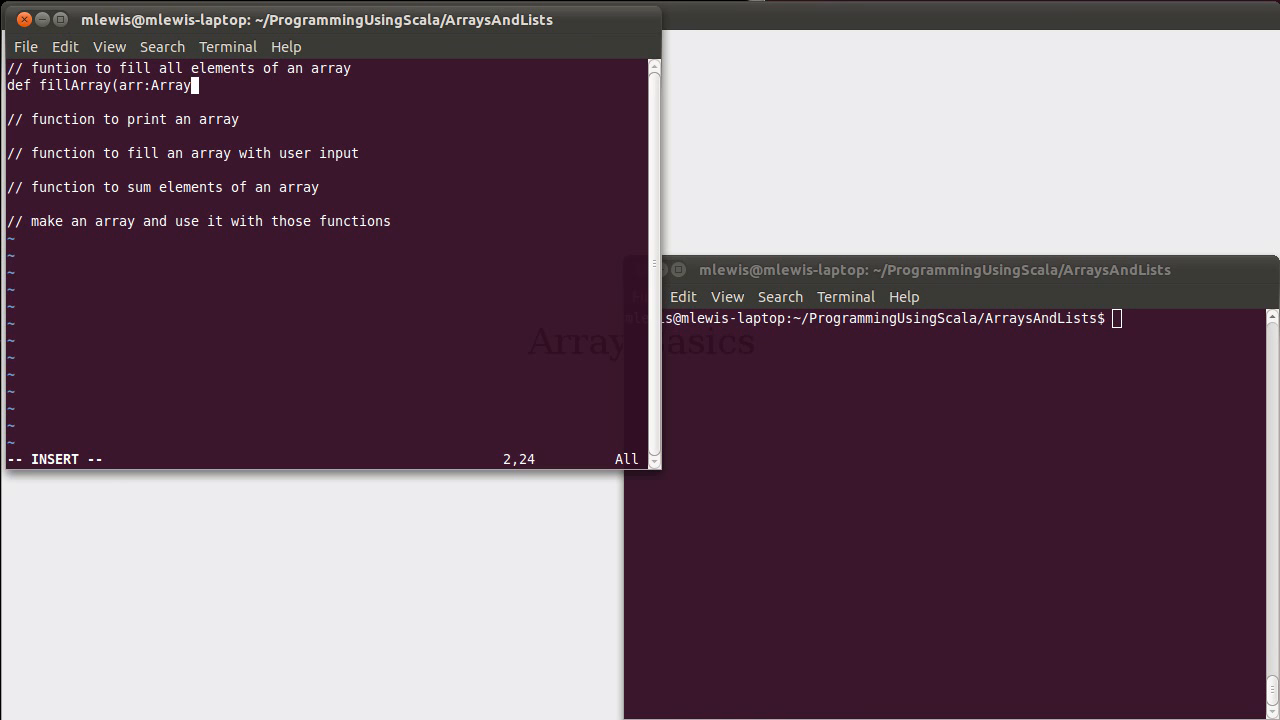
{"action": "type", "text": "[Int]"}
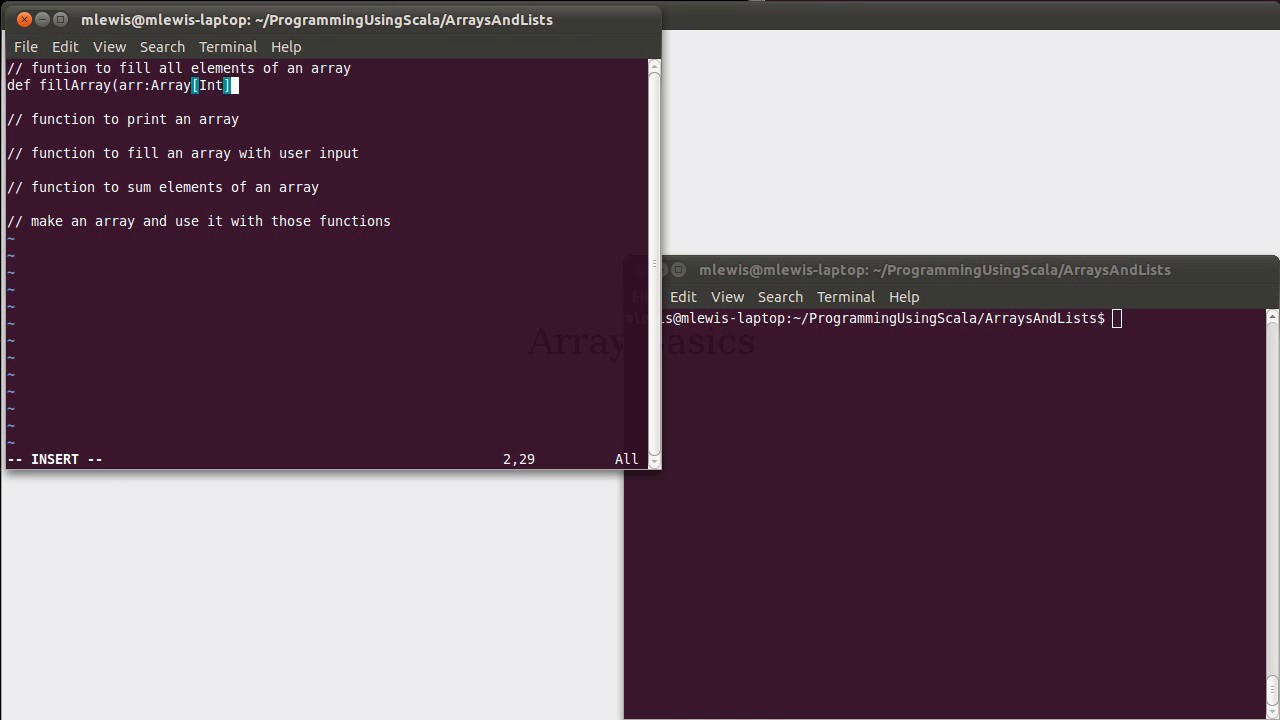
{"action": "type", "text": ","}
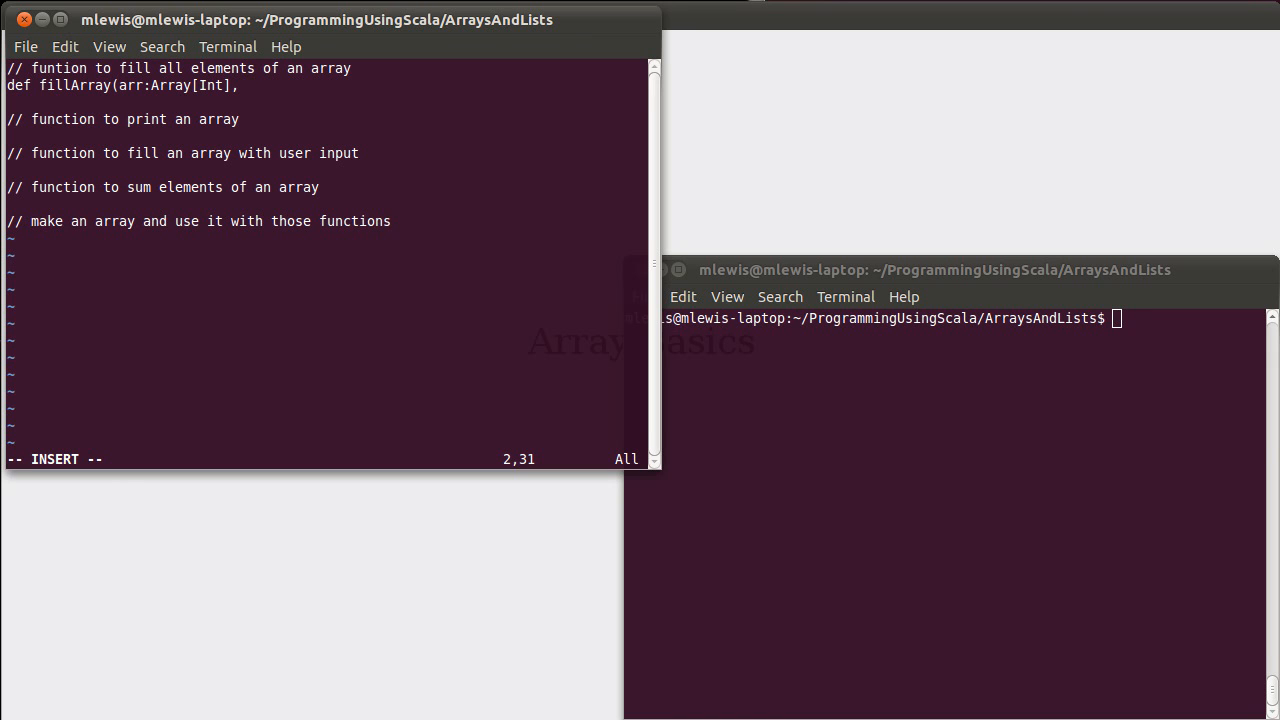
{"action": "type", "text": "value"}
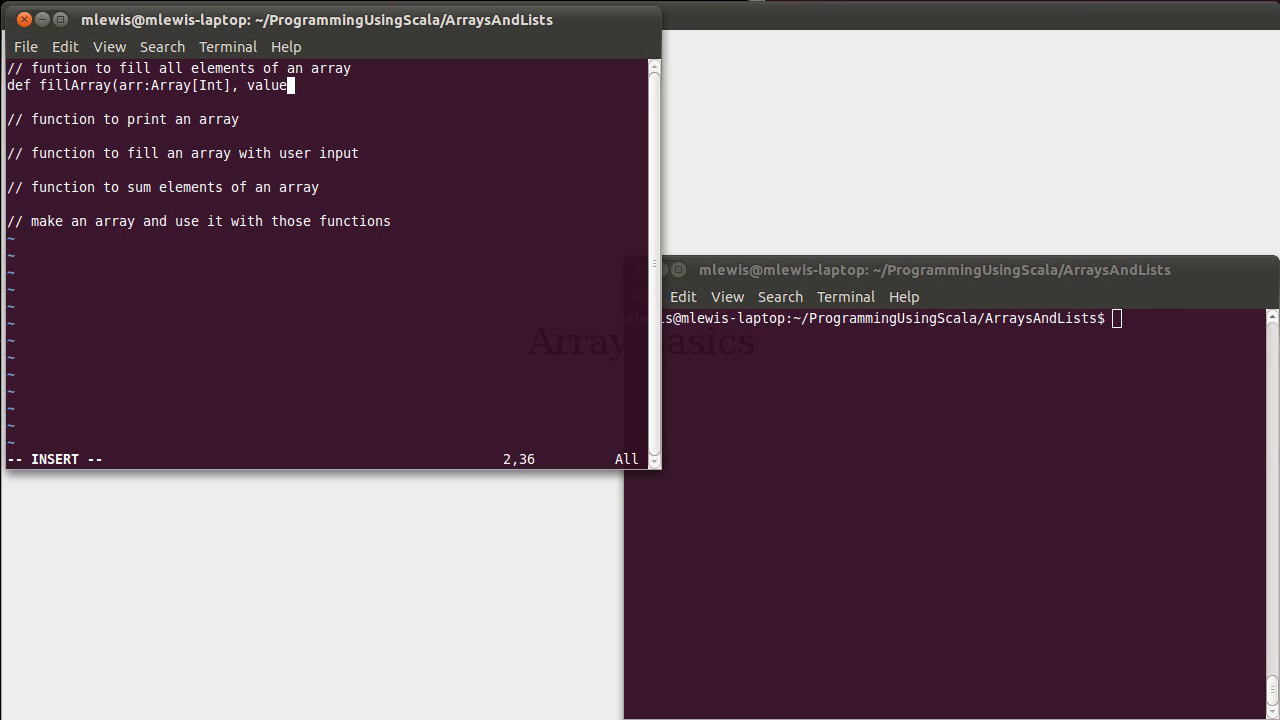
{"action": "type", "text": ":Int,"}
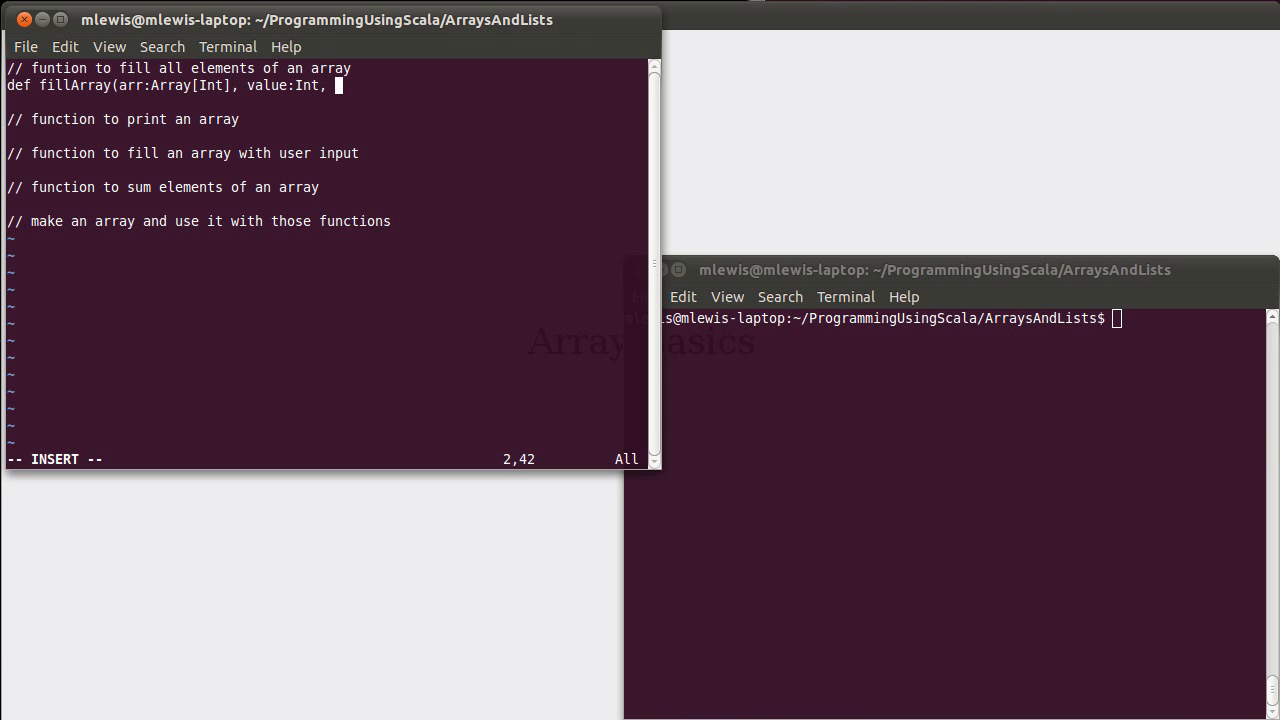
{"action": "type", "text": "index"}
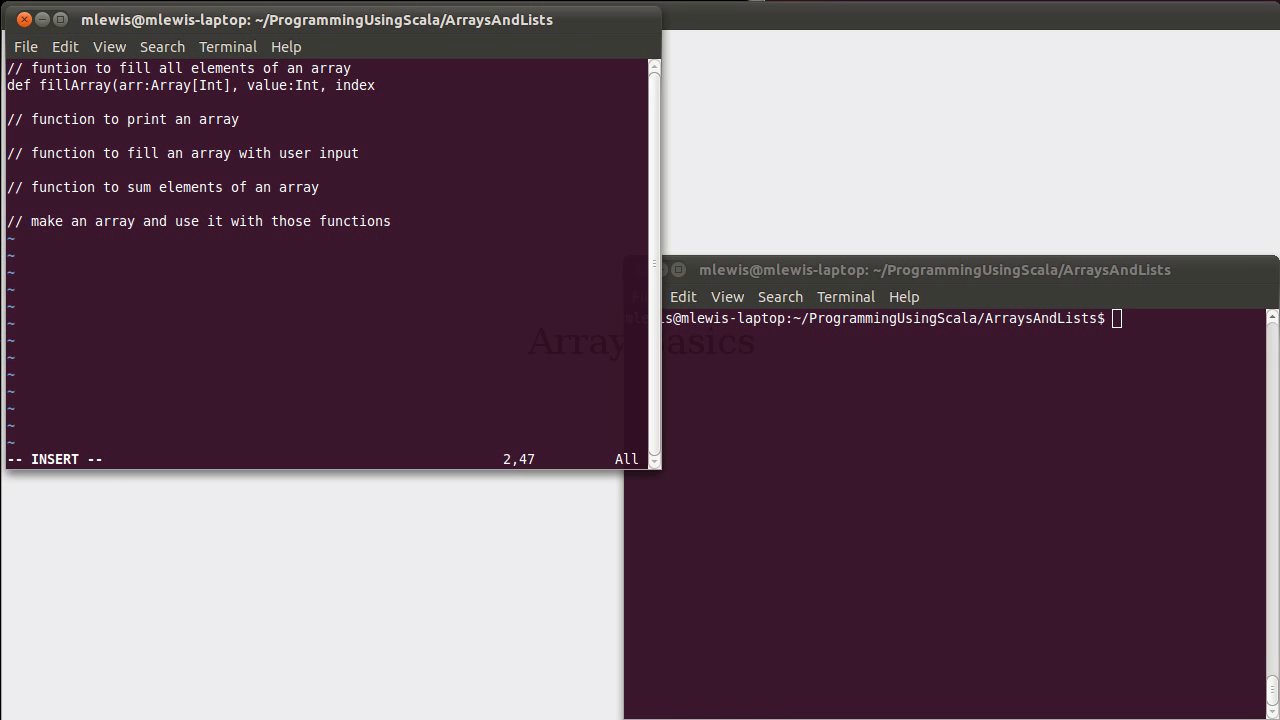
{"action": "type", "text": ":"}
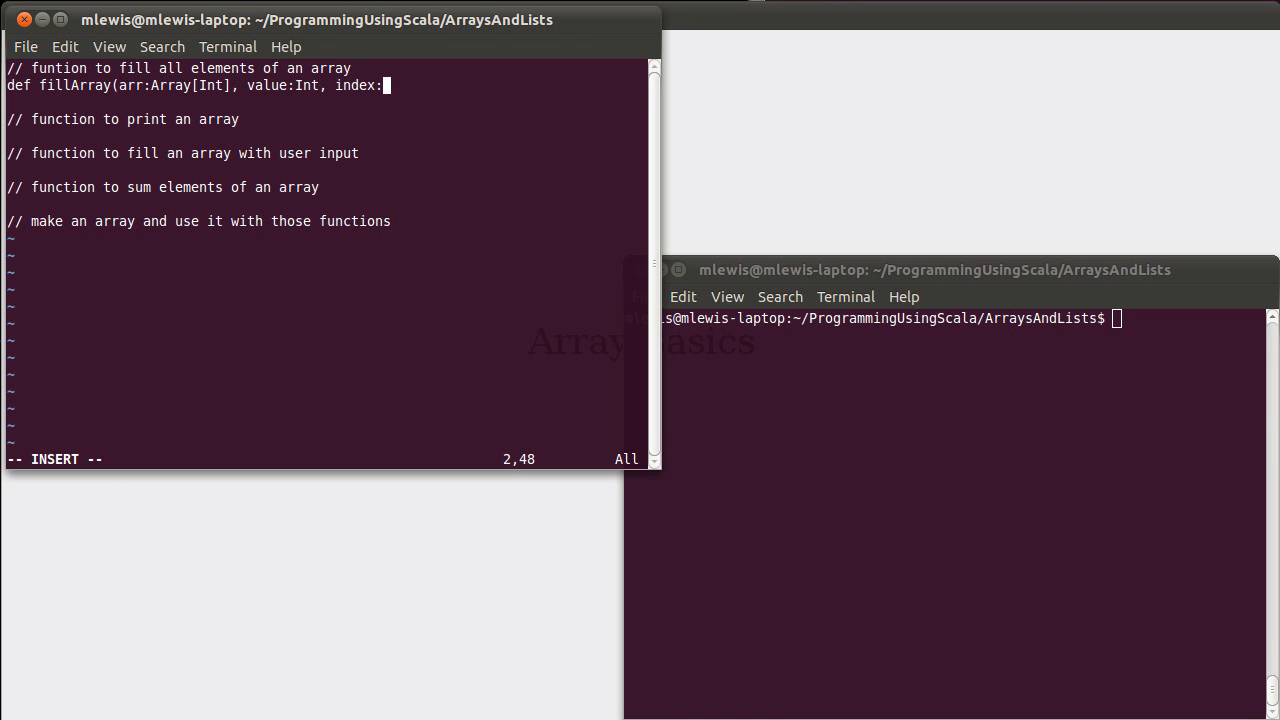
{"action": "type", "text": "Int) {"}
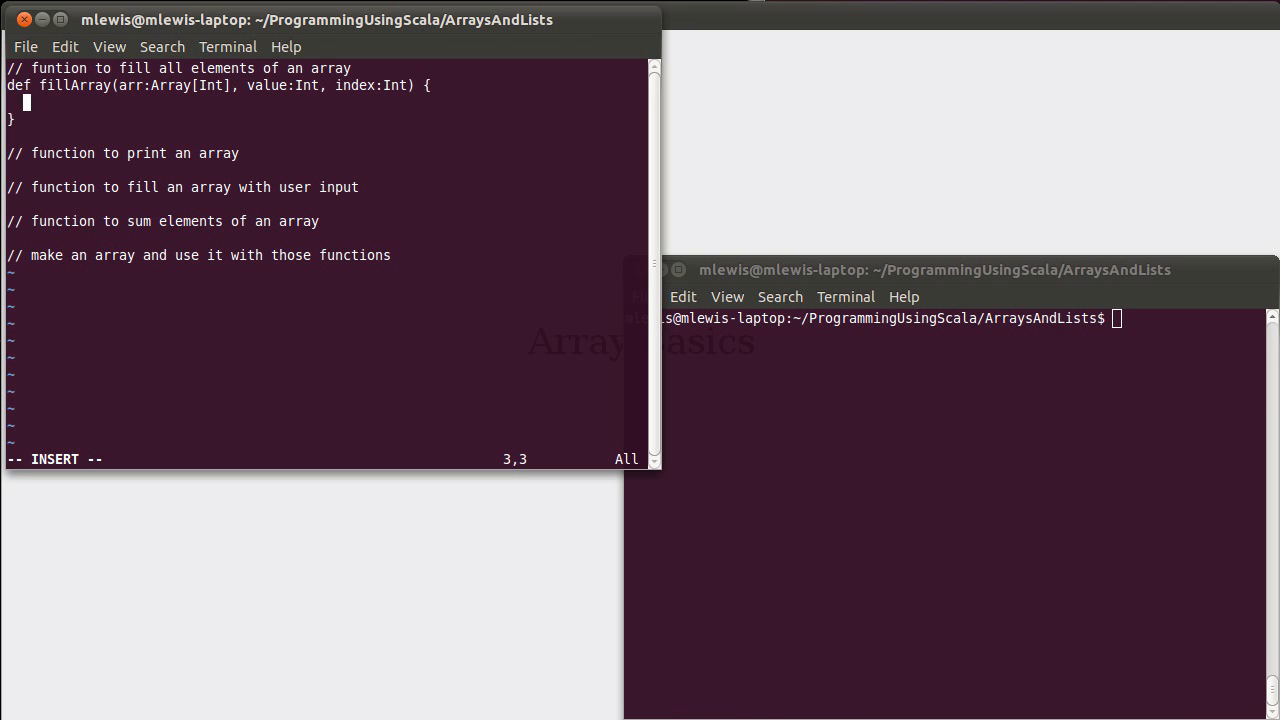
Step: Guard with if(index<arr.length) and assign arr(index) = value
{"action": "type", "text": "if("}
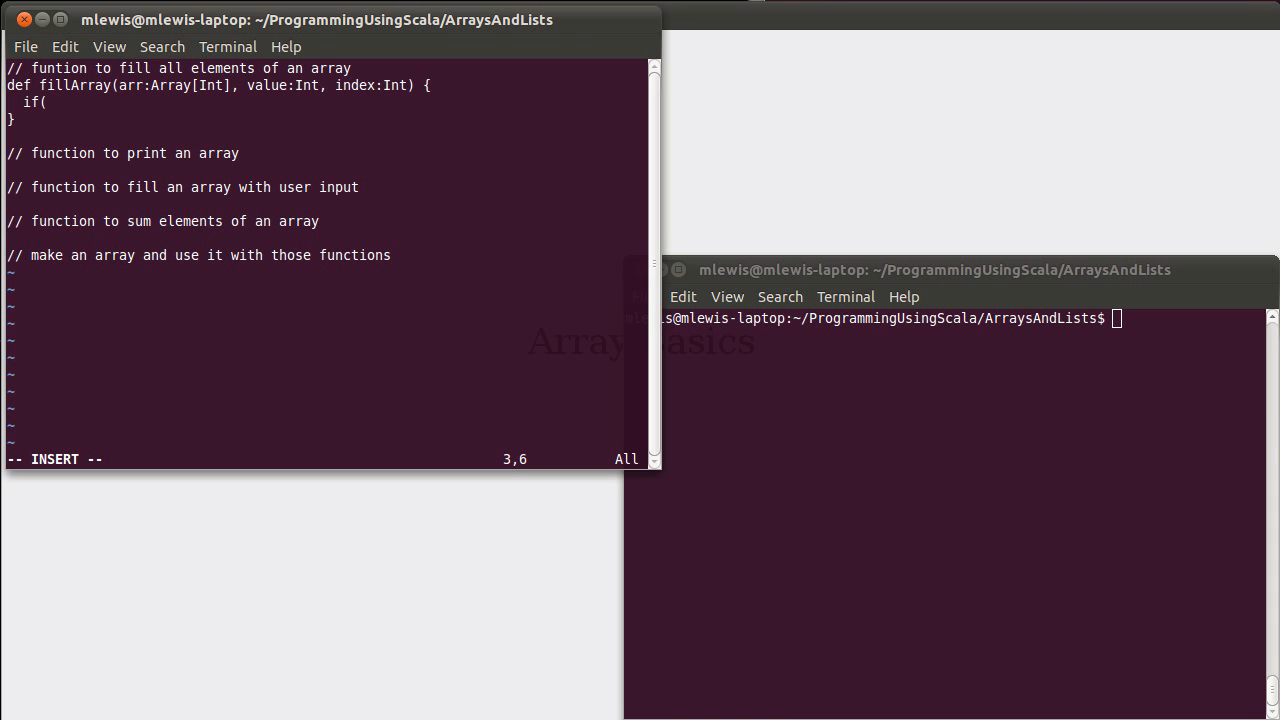
{"action": "type", "text": "inde"}
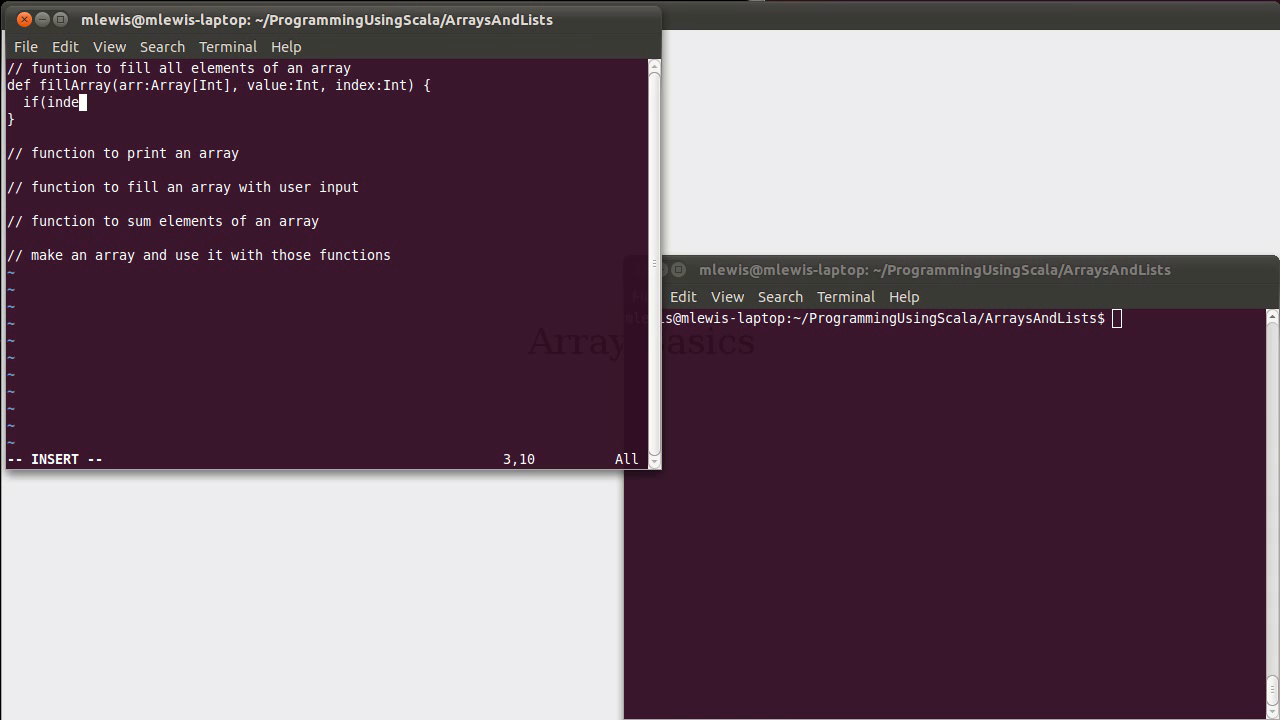
{"action": "type", "text": "x<arr."}
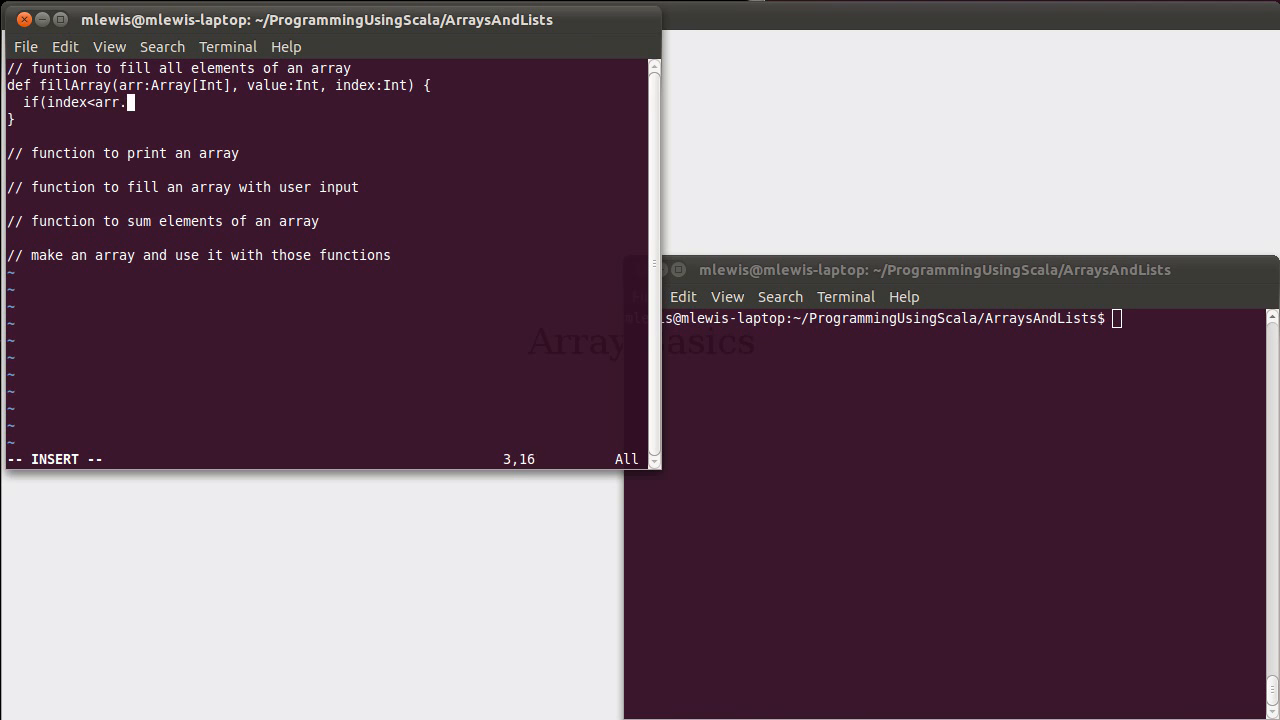
{"action": "type", "text": "length) {"}
{"action": "type", "text": "}"}
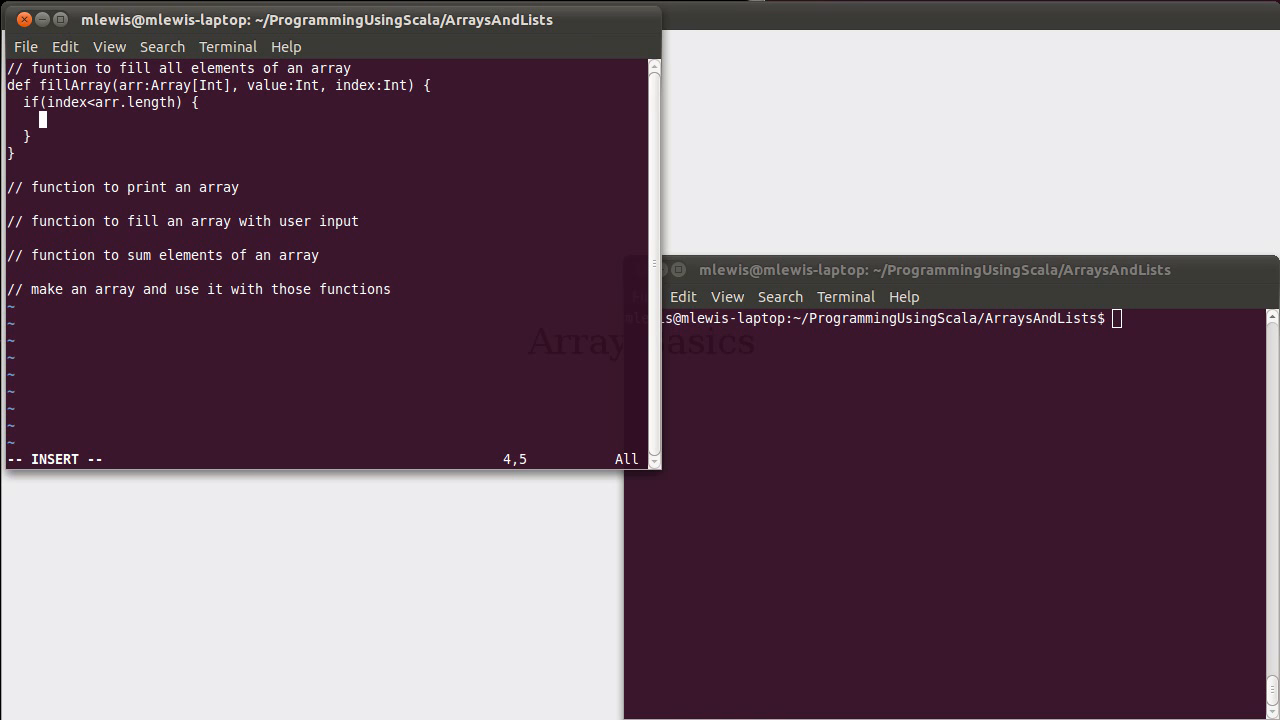
{"action": "type", "text": "arr"}
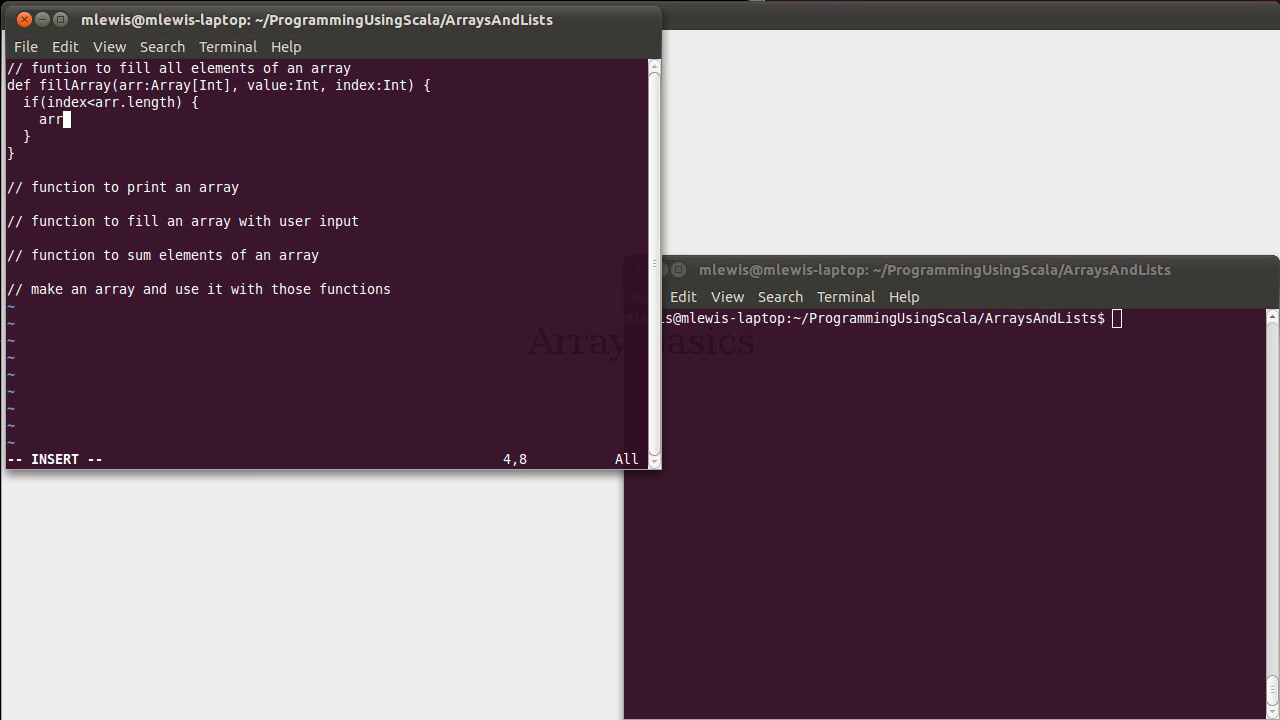
{"action": "type", "text": "(index) ="}
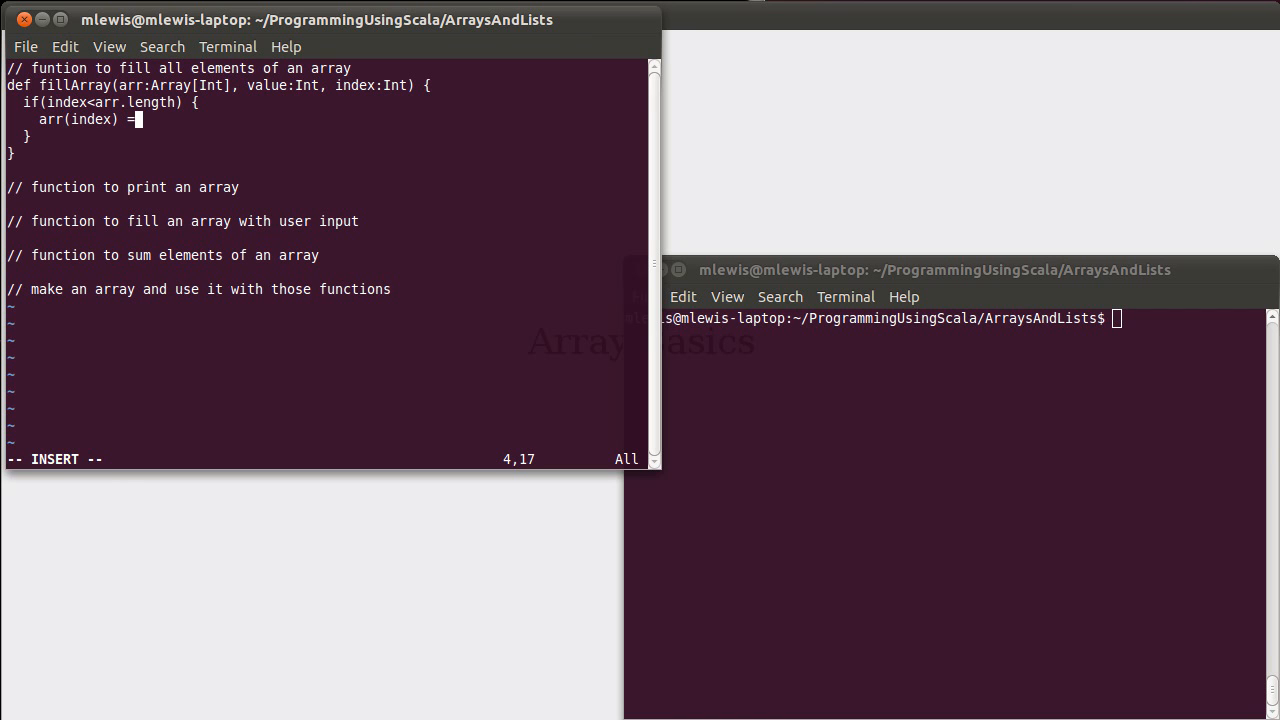
{"action": "type", "text": "va"}
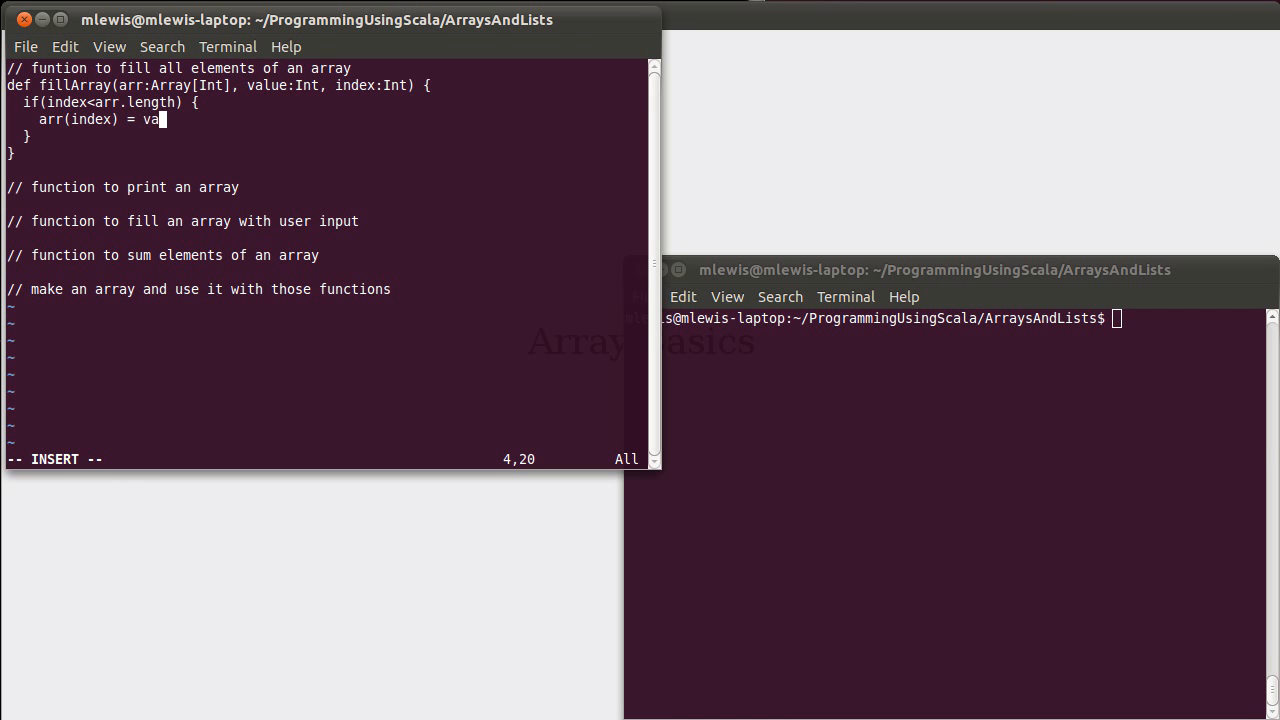
{"action": "type", "text": "lue"}
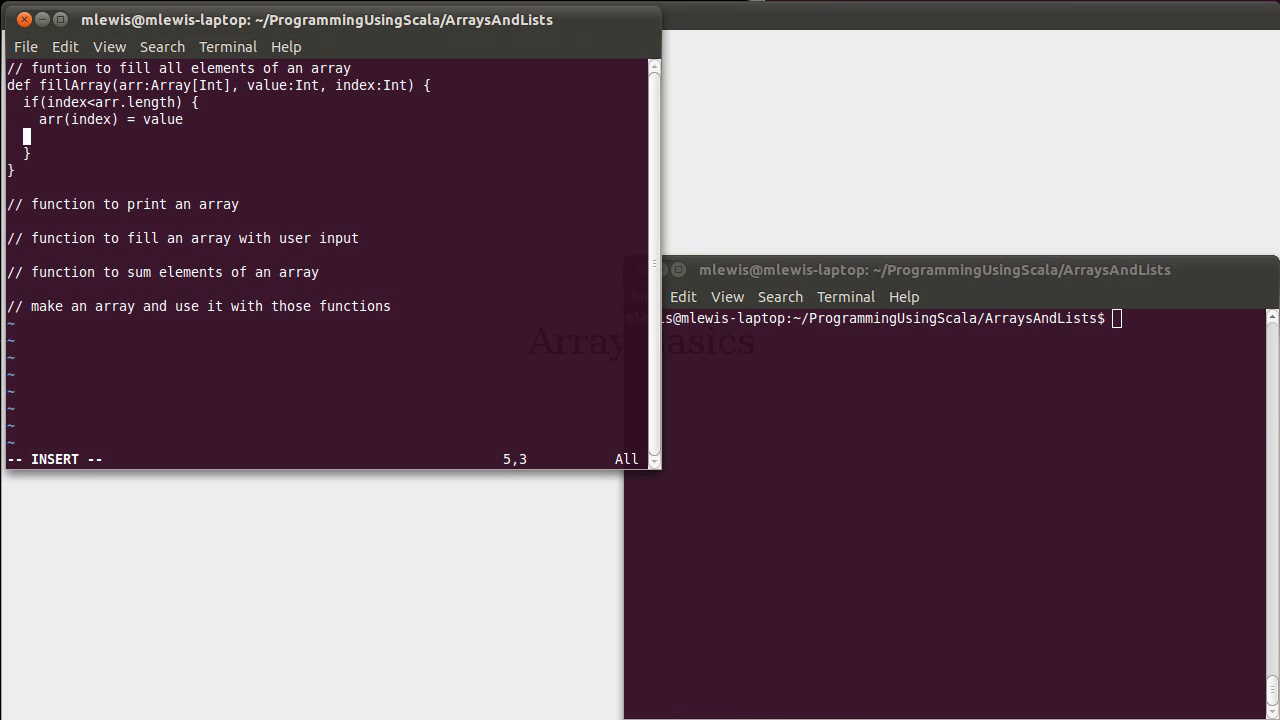
Step: Recurse with fillArray(arr, value, index+1) inside the if block
{"action": "type", "text": "\"  \""}
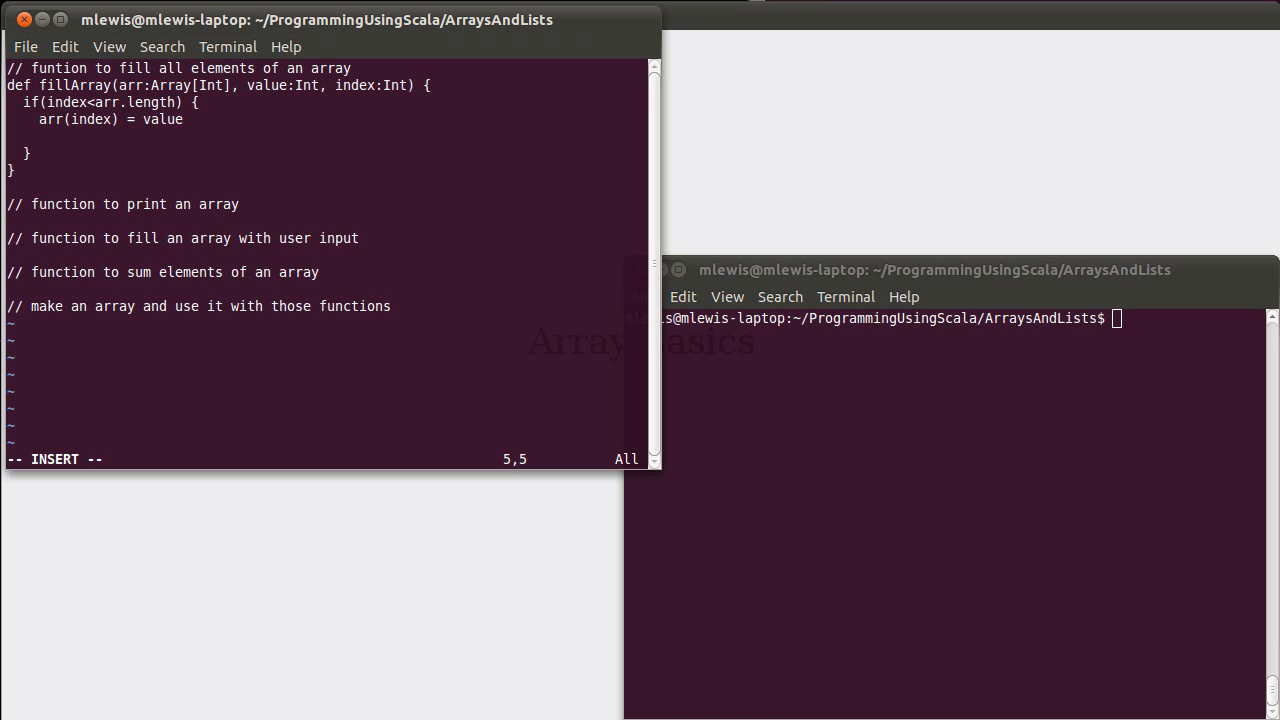
{"action": "type", "text": "fillArra"}
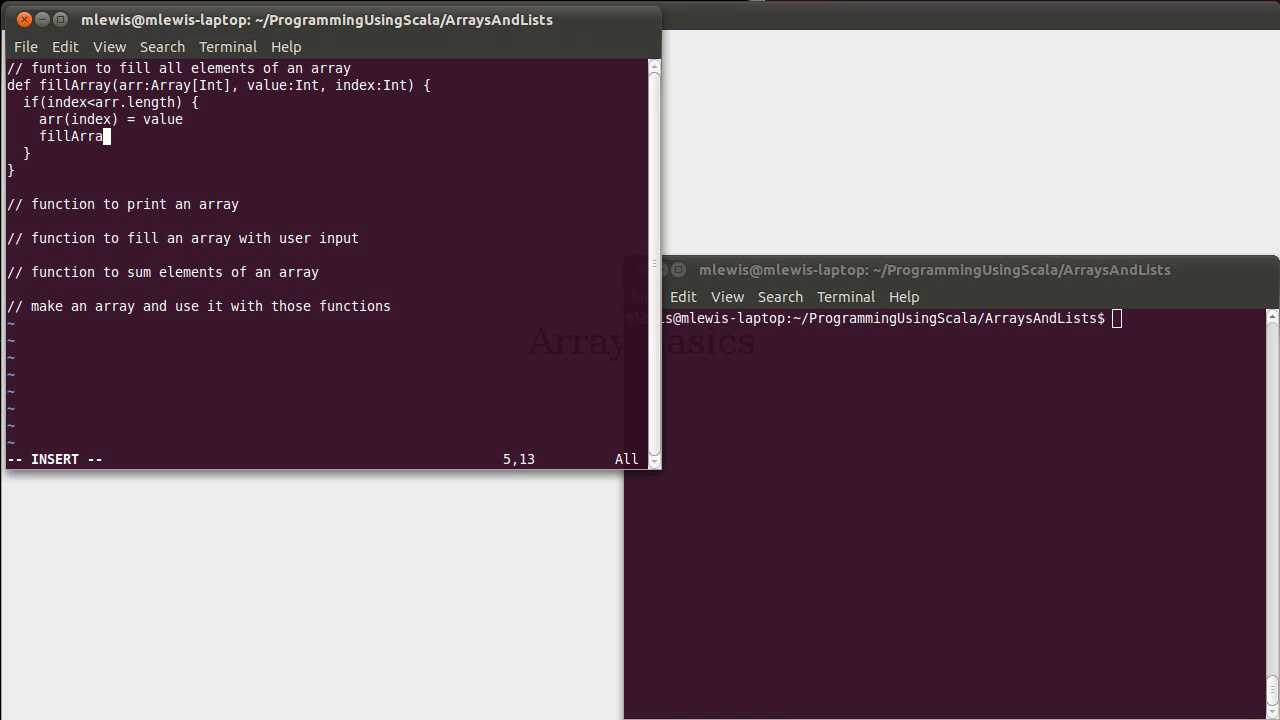
{"action": "type", "text": "y(arr"}
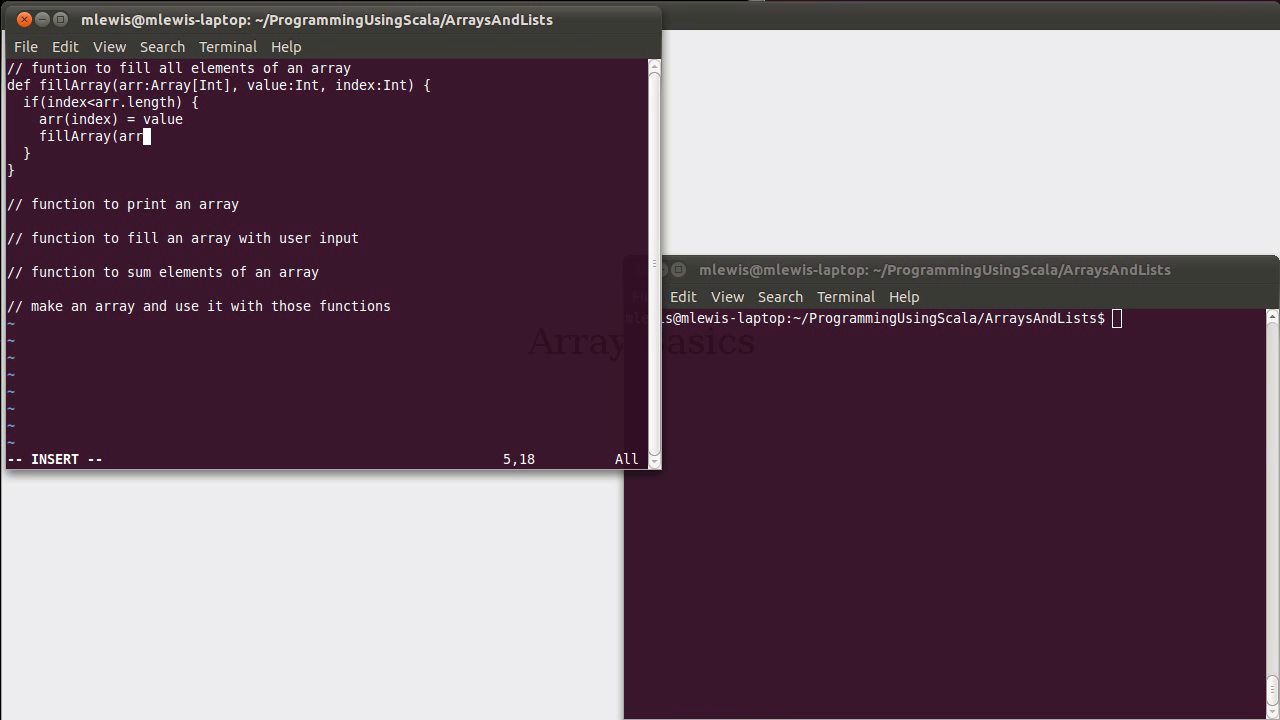
{"action": "type", "text": ", valu"}
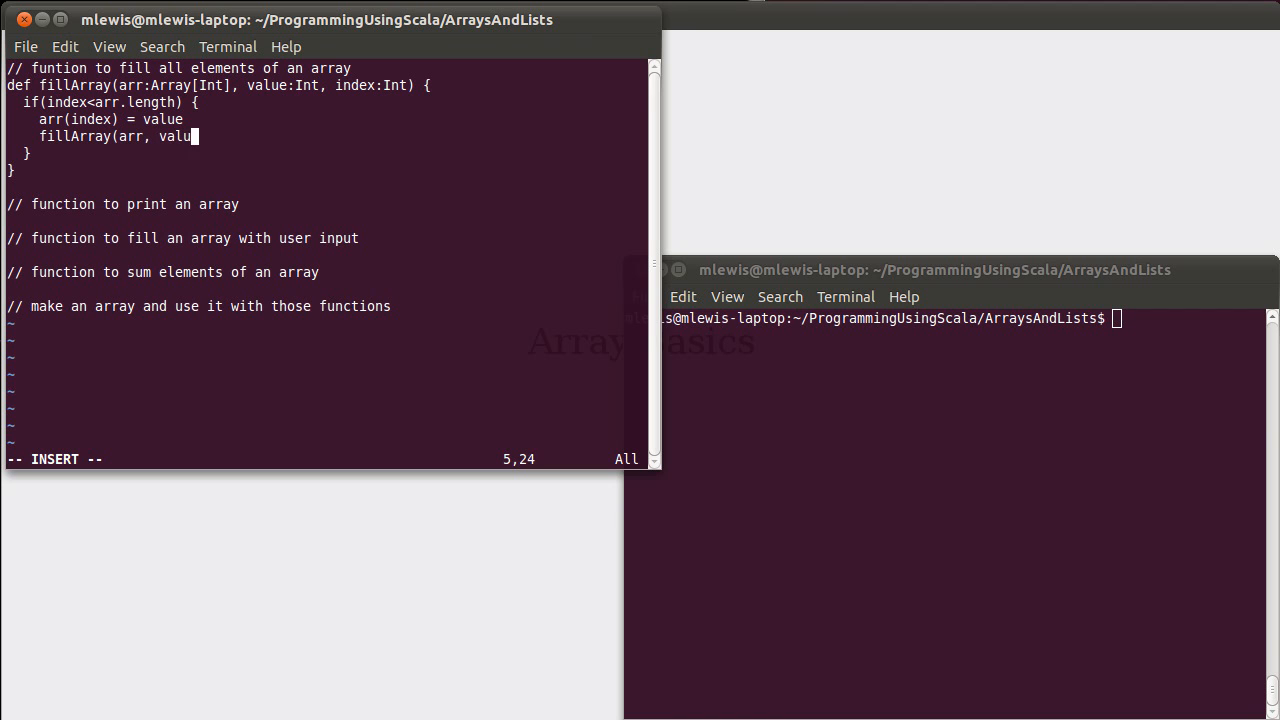
{"action": "type", "text": "e, index"}
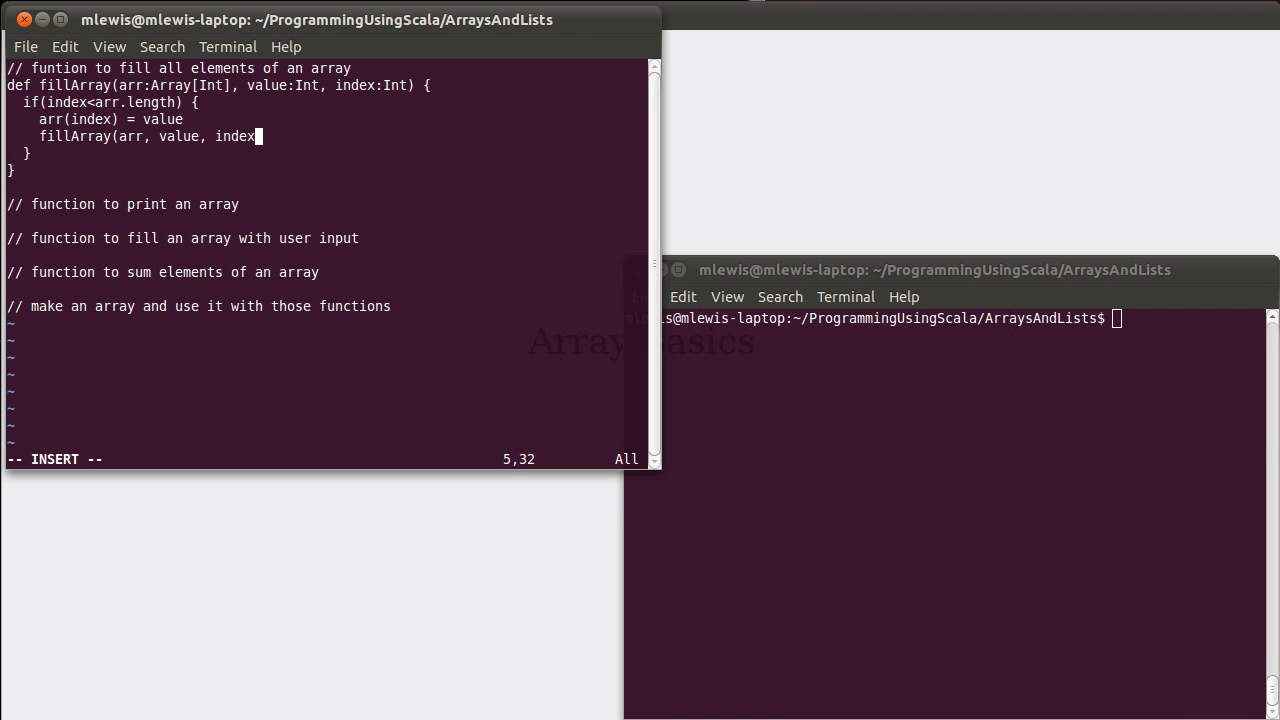
{"action": "type", "text": "+1)"}
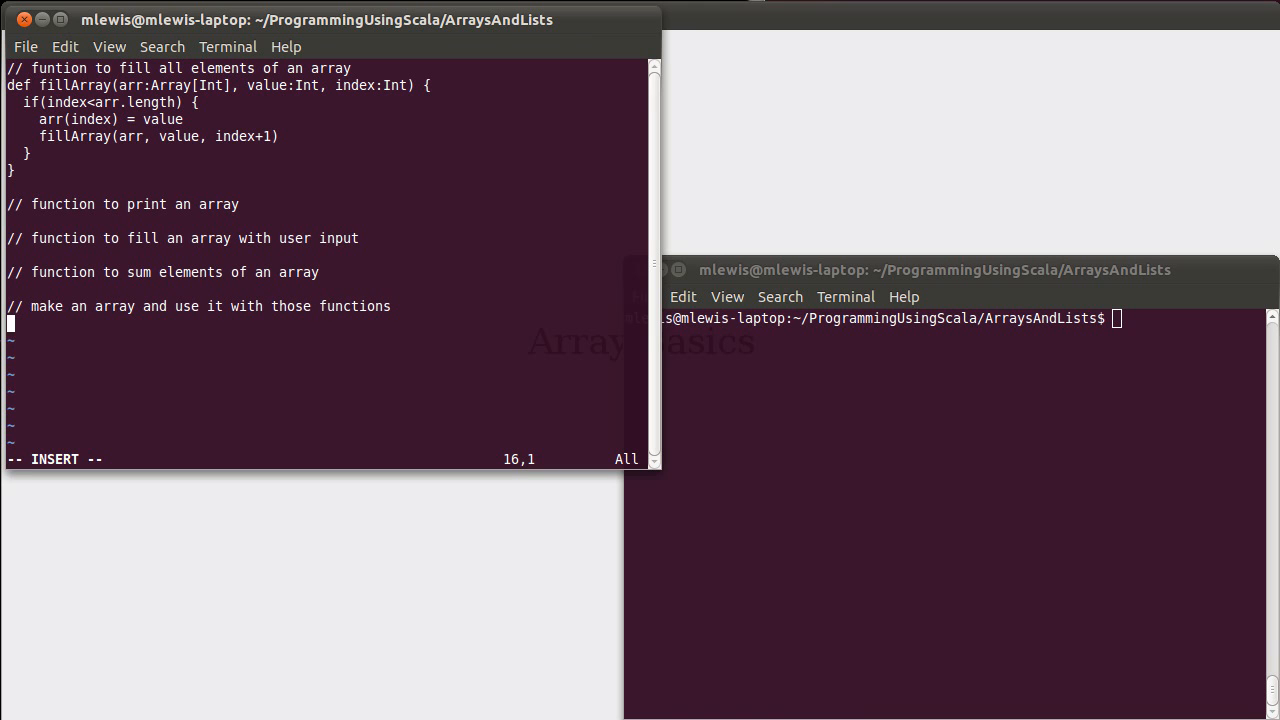
Step: Declare val nums = new Array[Int](100) in the main code
{"action": "type", "text": "v"}
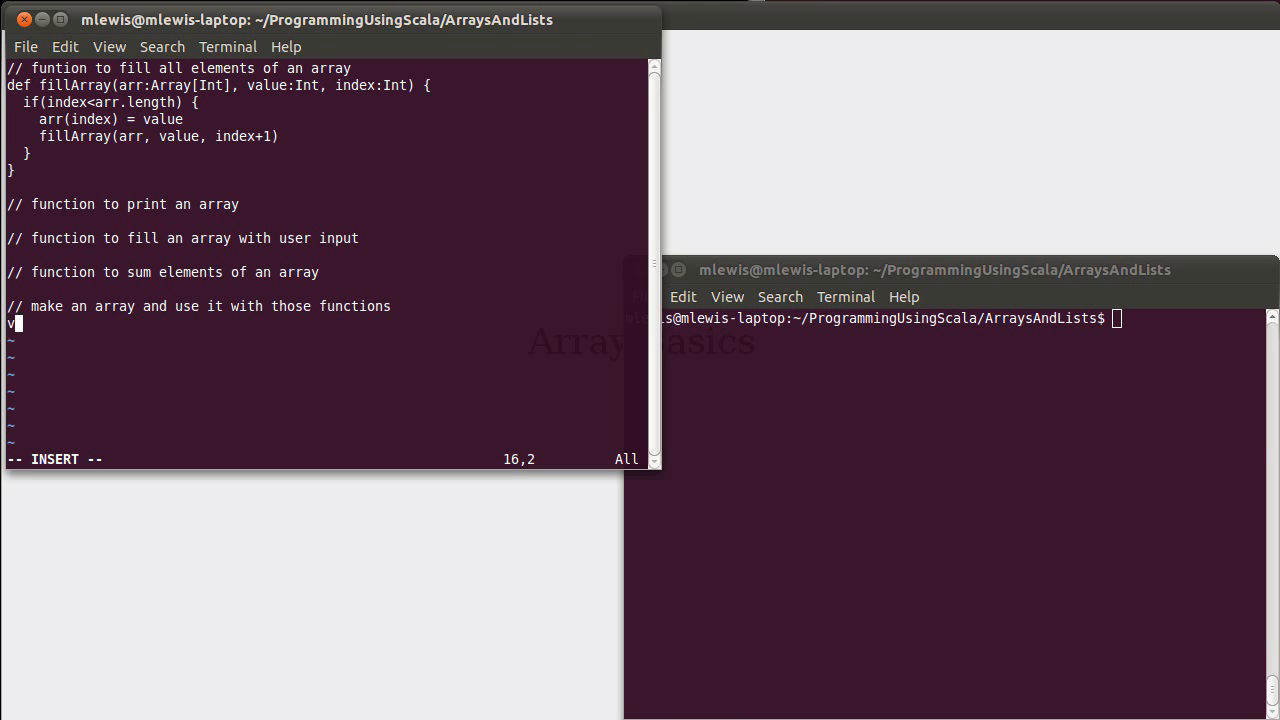
{"action": "type", "text": "al num"}
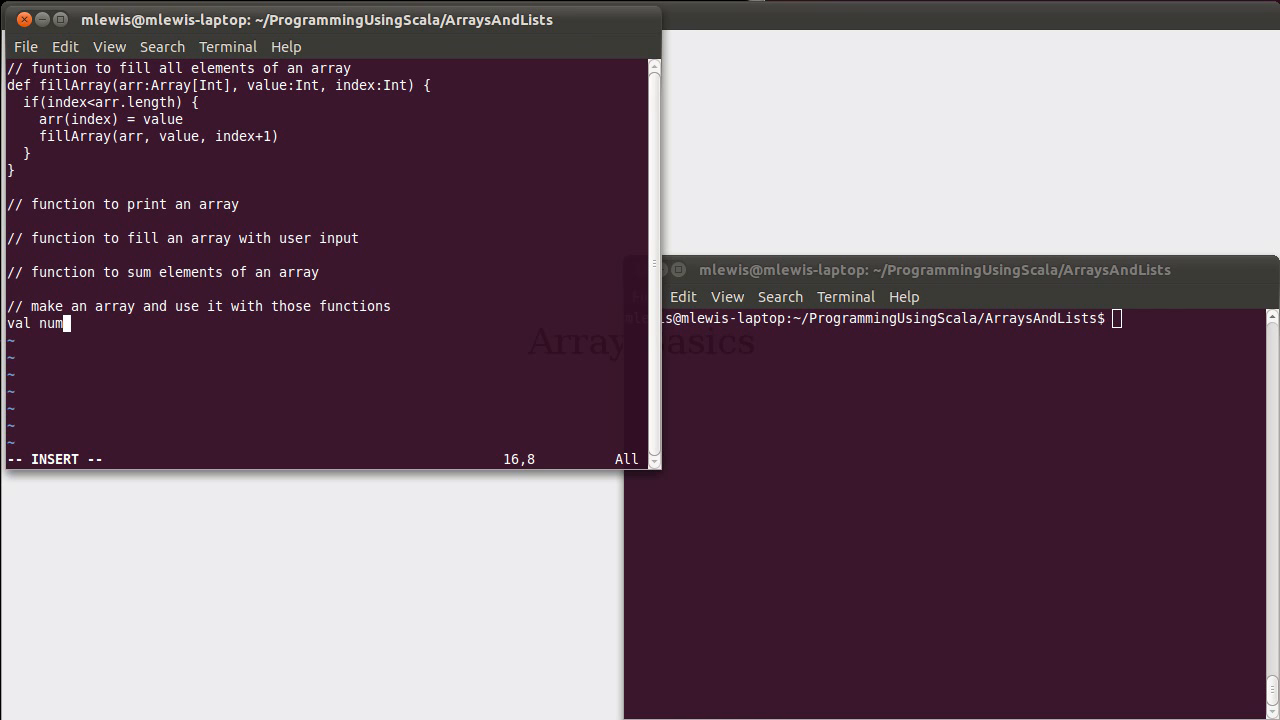
{"action": "type", "text": "s ="}
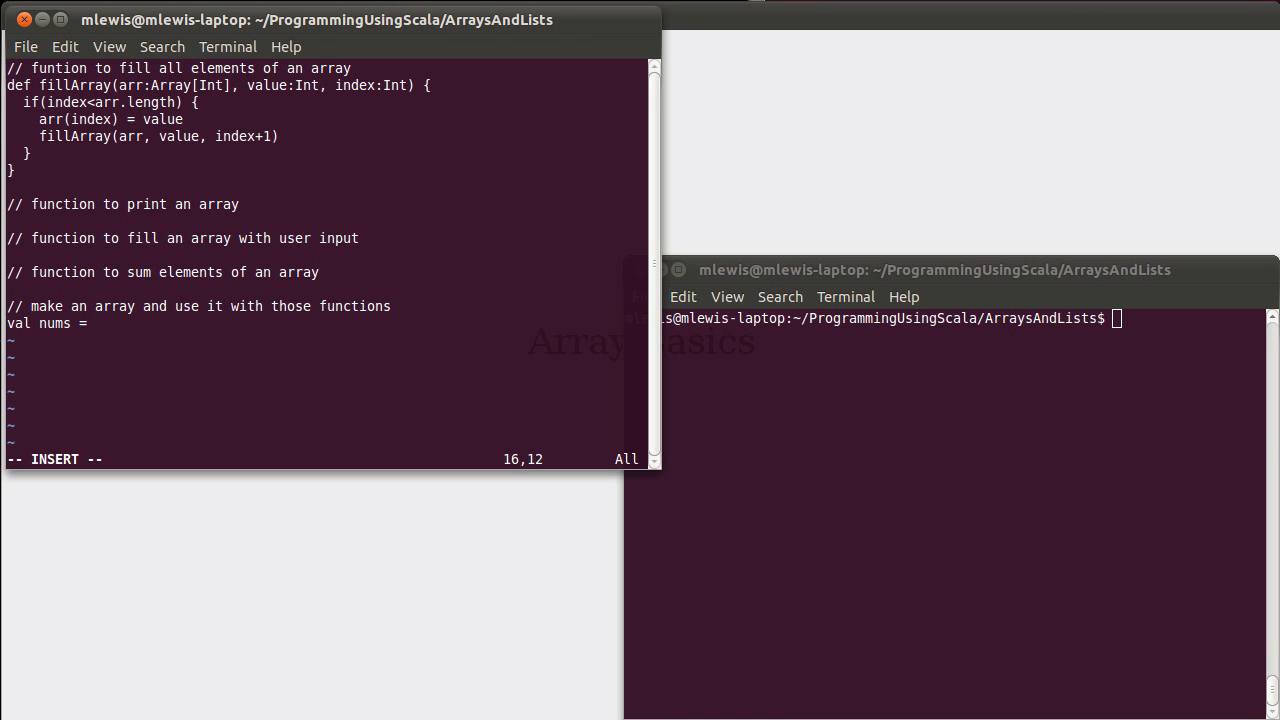
{"action": "type", "text": "ne"}
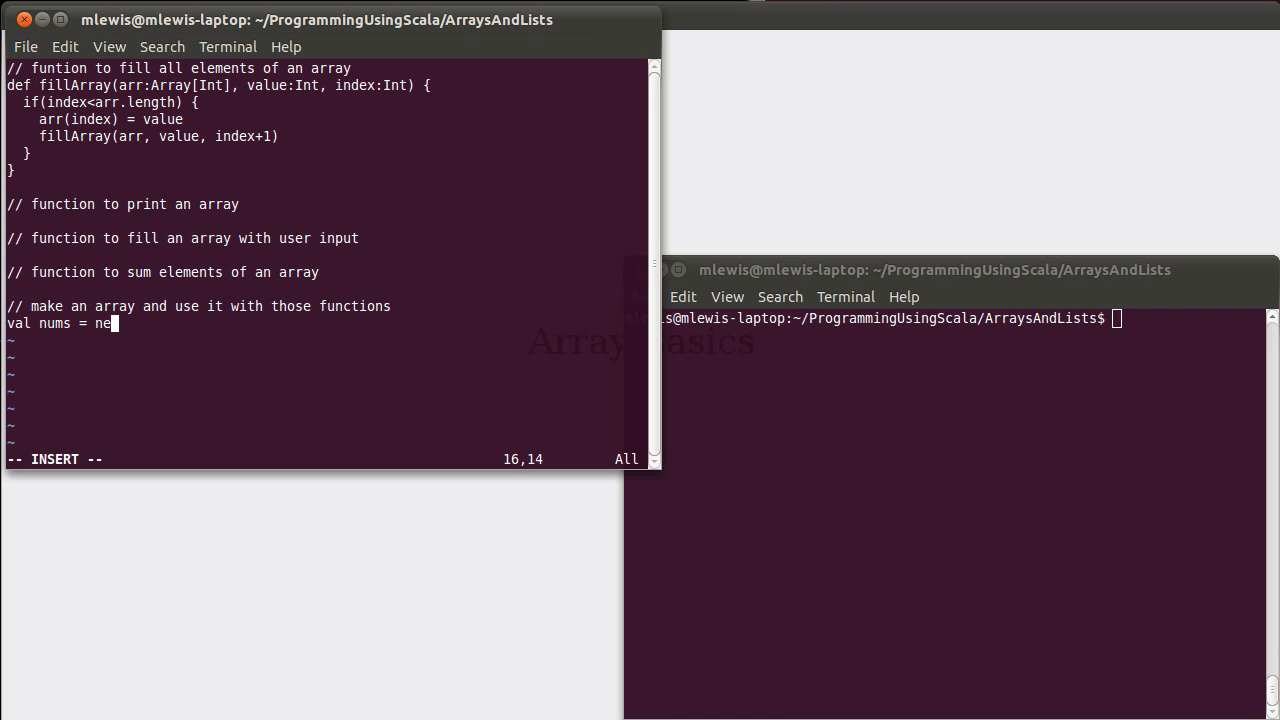
{"action": "type", "text": "w Array"}
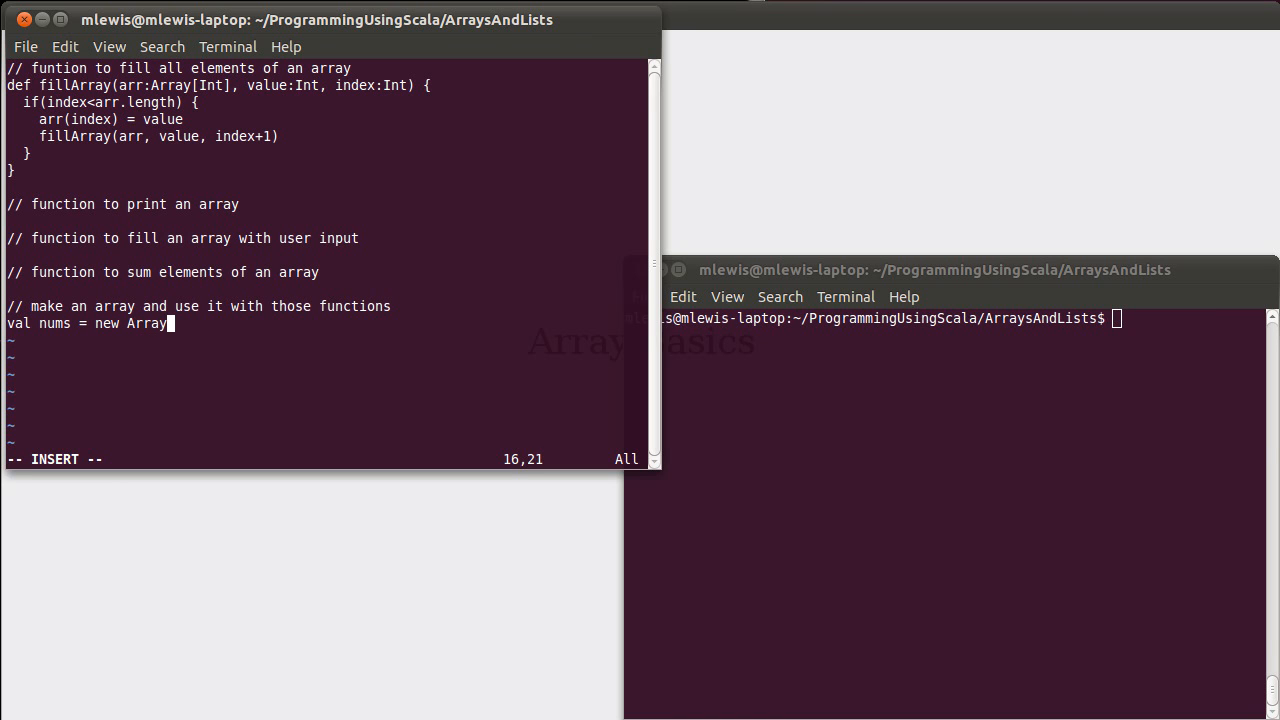
{"action": "type", "text": "[Int]"}
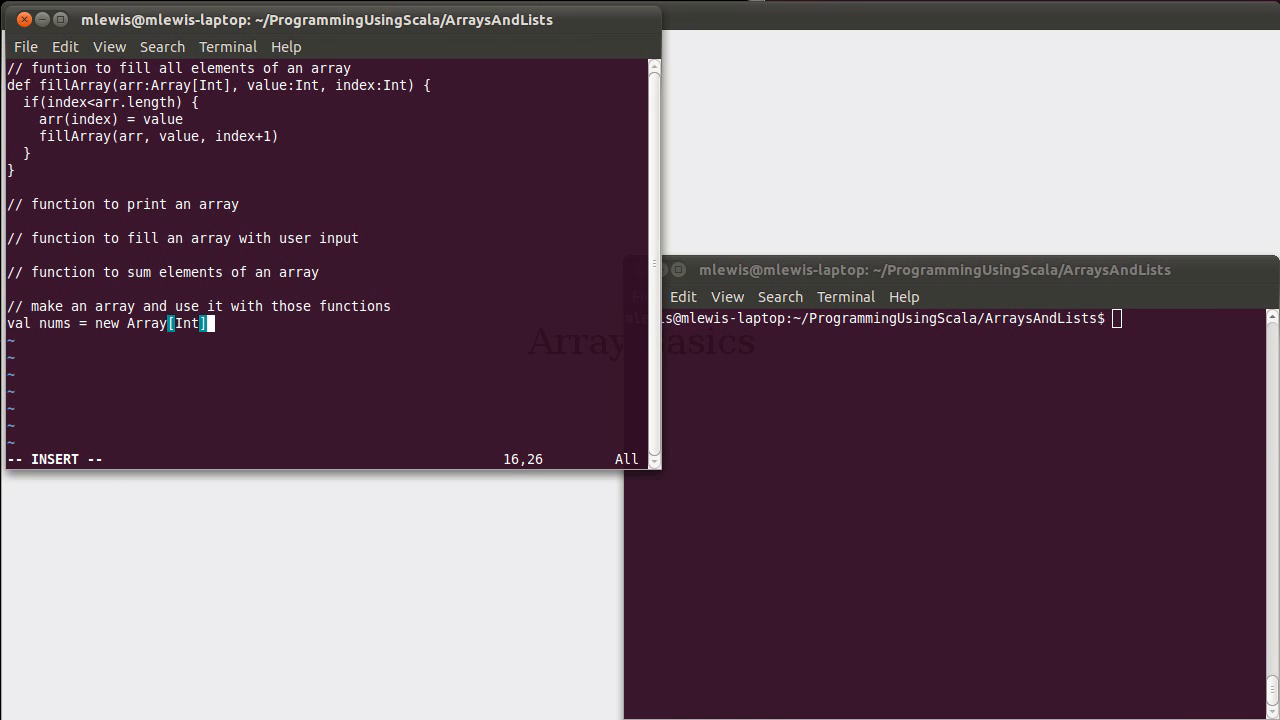
{"action": "type", "text": "(1"}
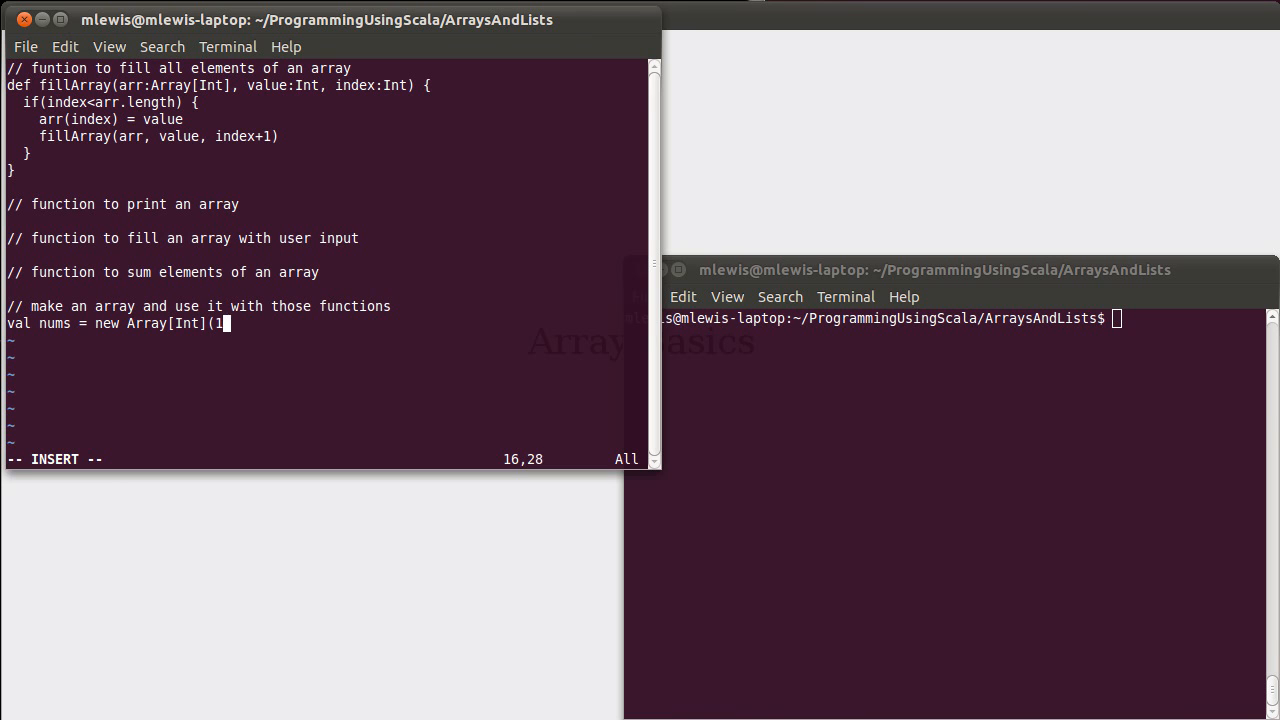
{"action": "type", "text": "00)"}
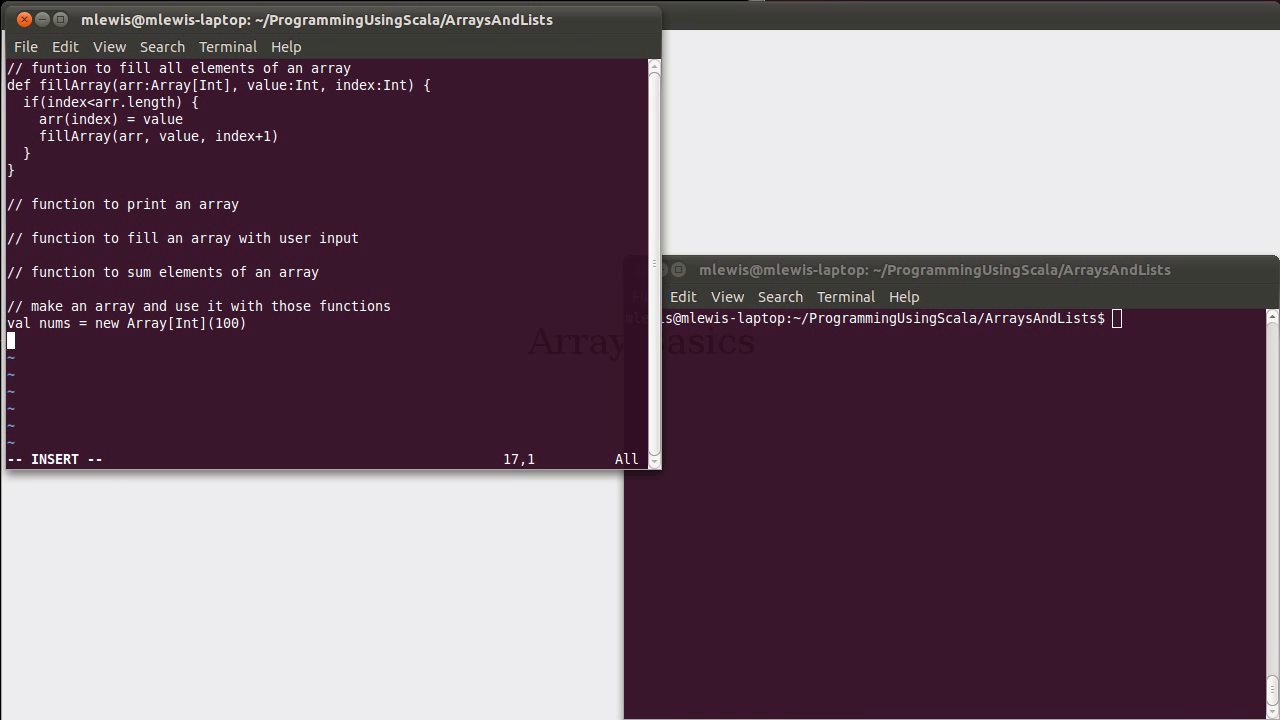
Step: Call fillArray(nums, 5, 0) and then println(nums)
{"action": "type", "text": "fillA"}
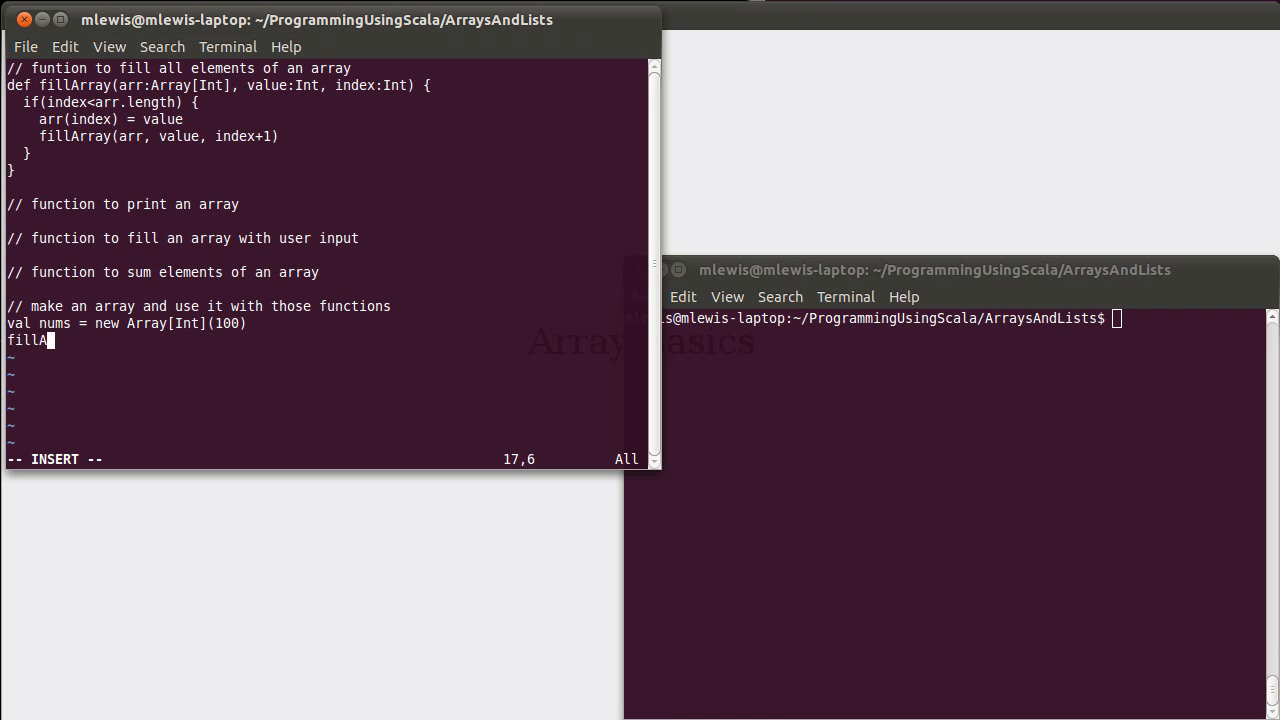
{"action": "type", "text": "rray(nu"}
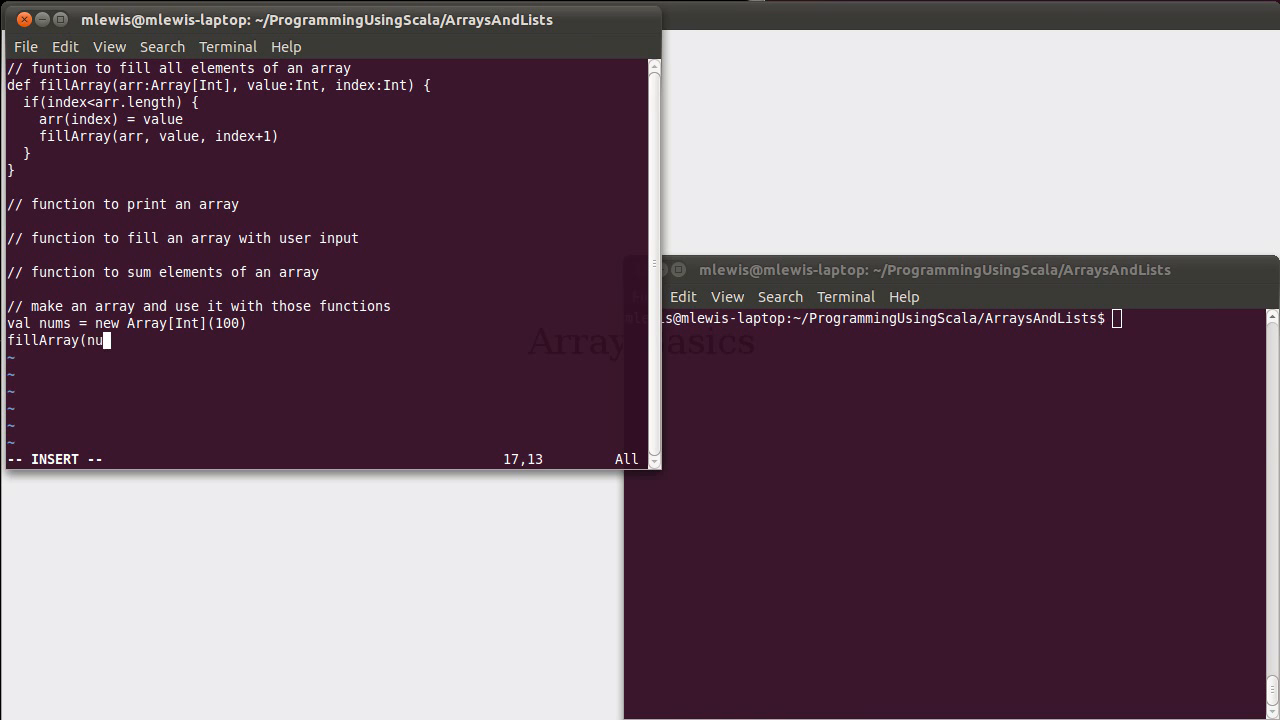
{"action": "type", "text": "ms,"}
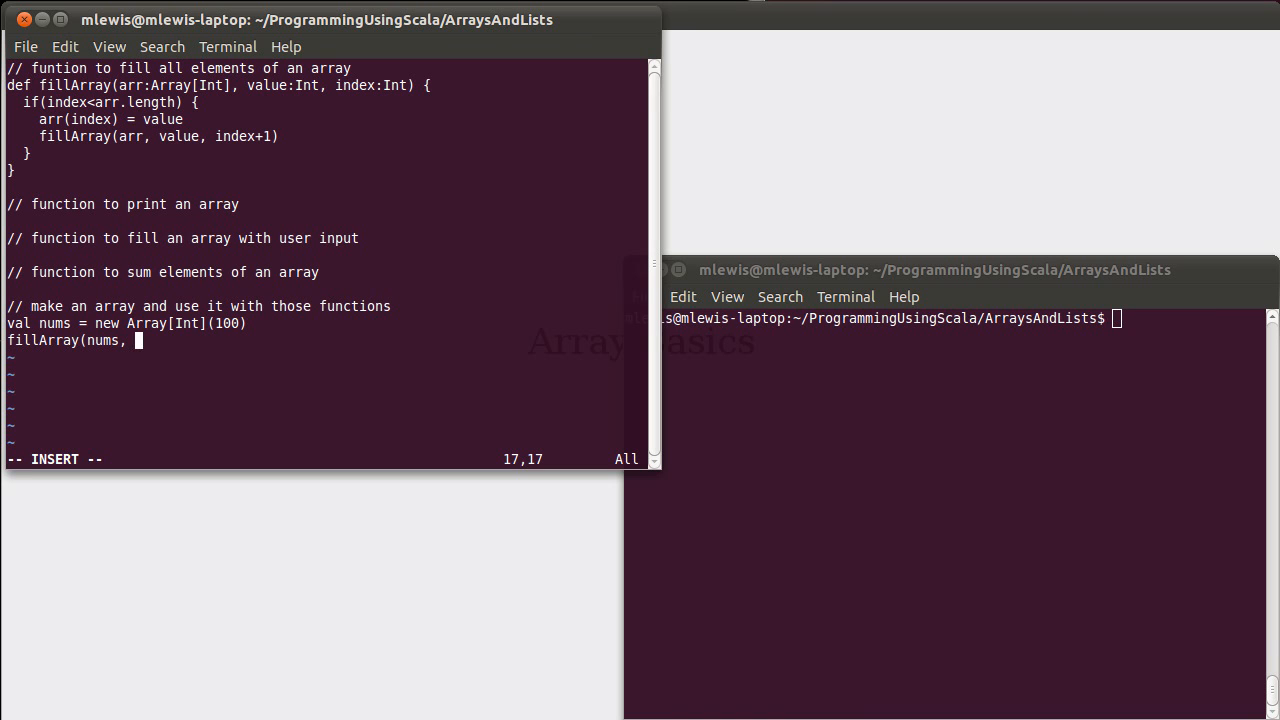
{"action": "type", "text": "5"}
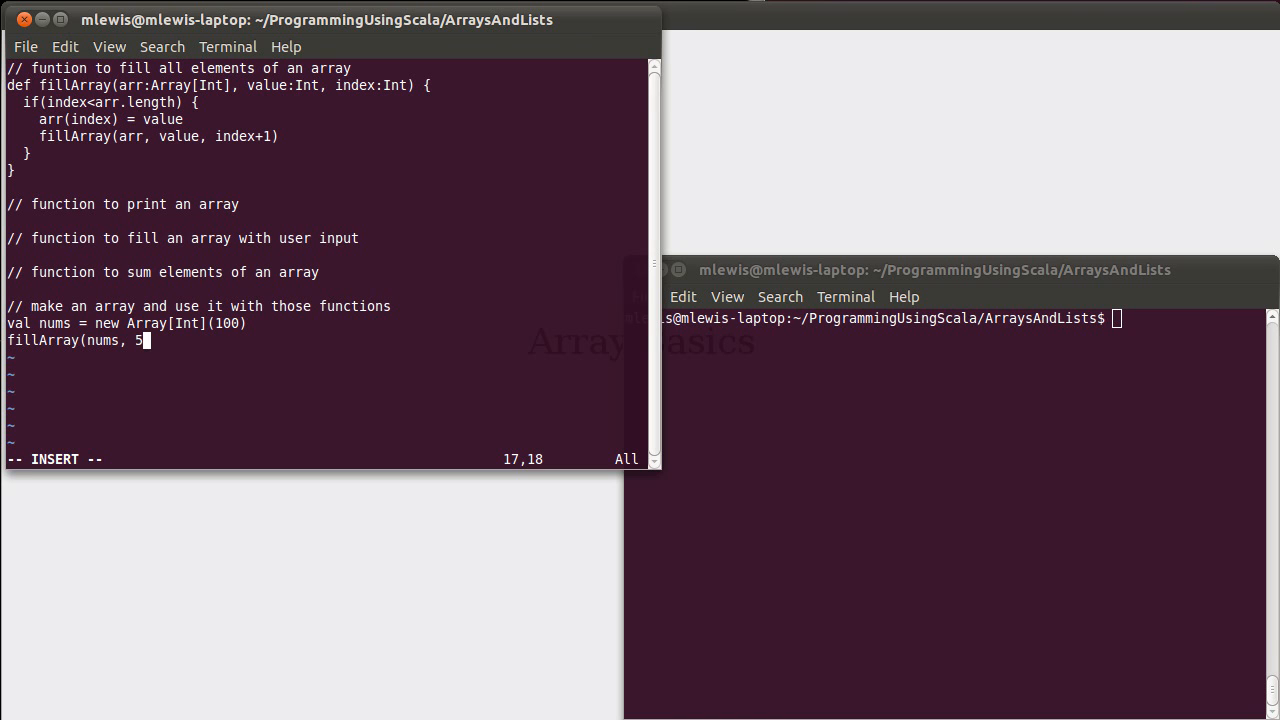
{"action": "type", "text": ","}
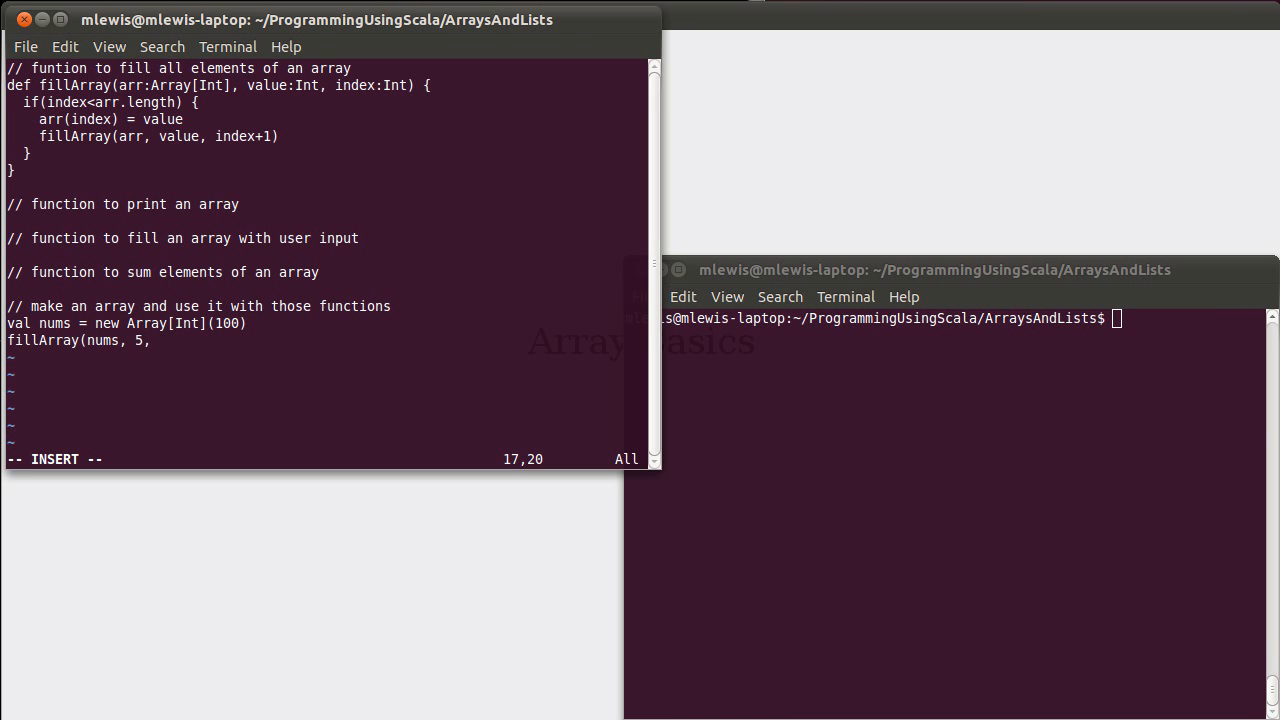
{"action": "type", "text": "0"}
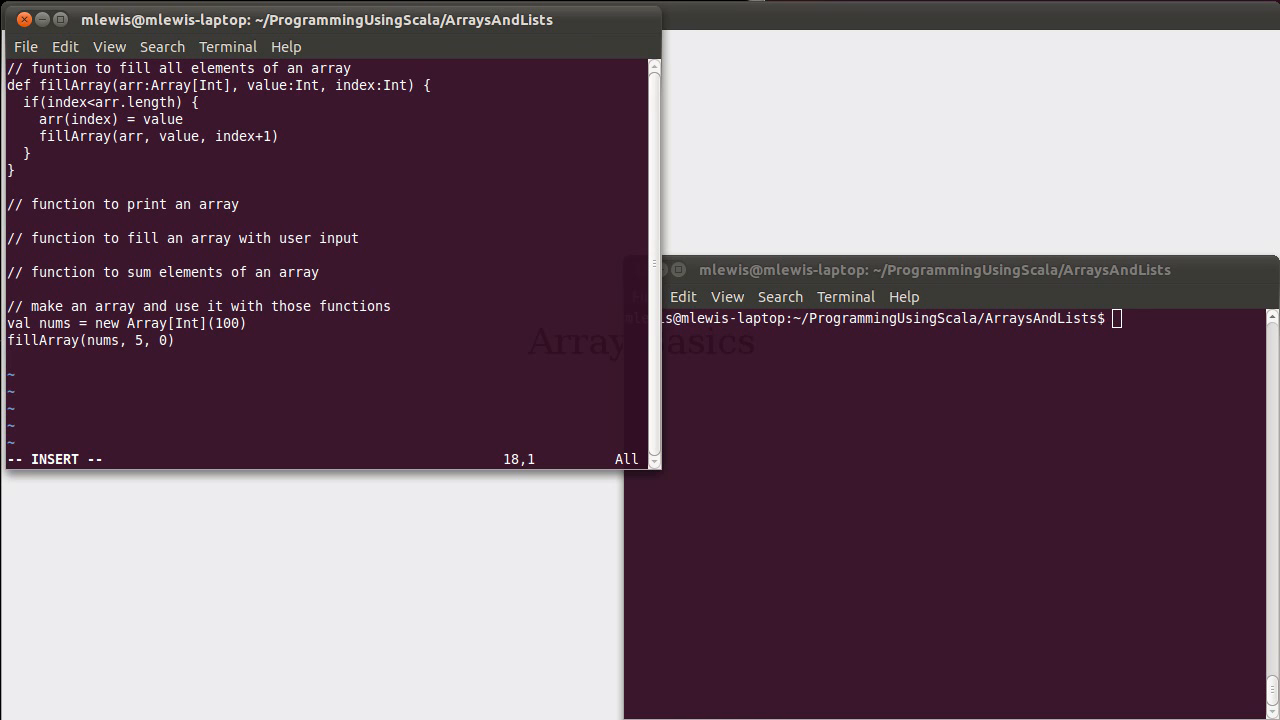
{"action": "type", "text": "println("}
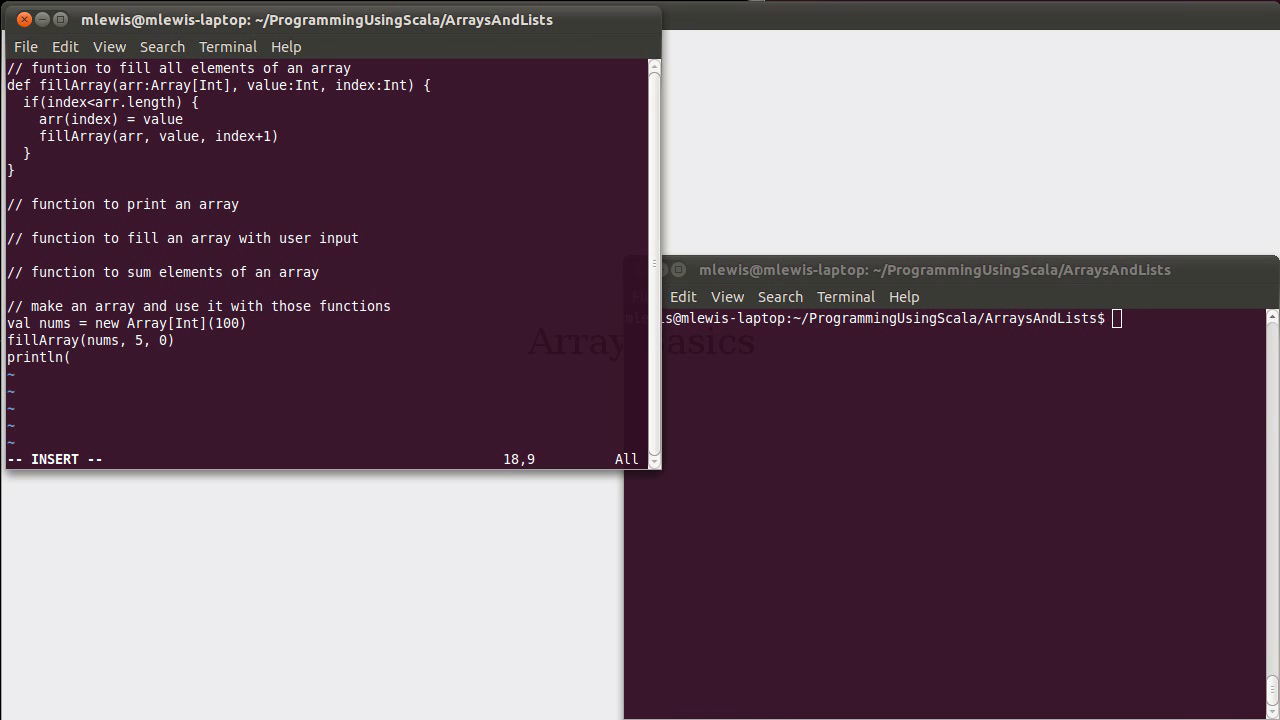
{"action": "type", "text": "nums"}
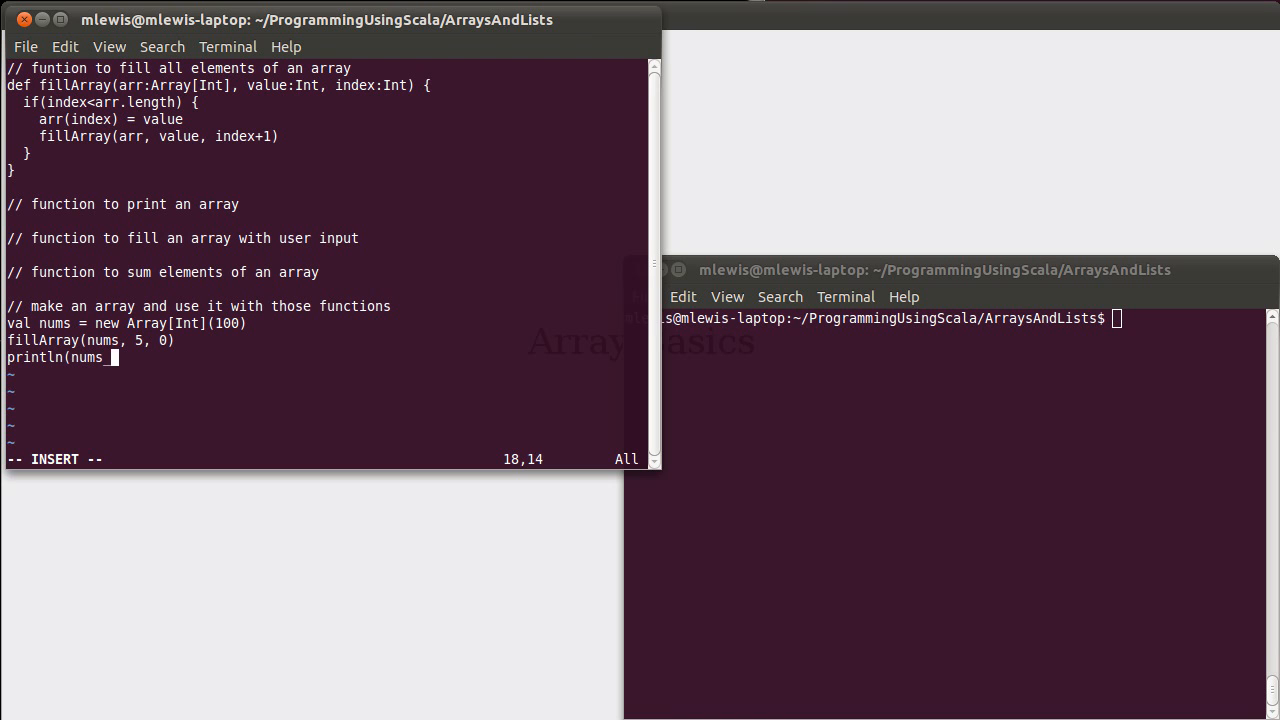
{"action": "type", "text": ")"}
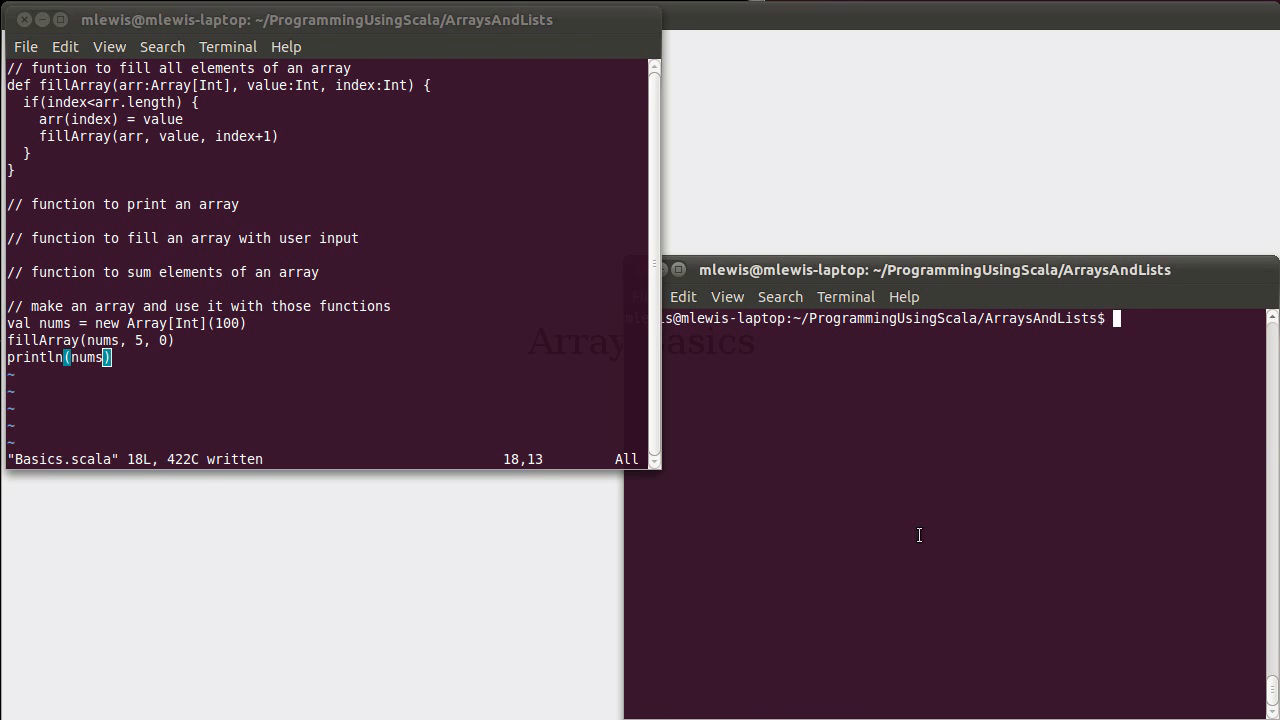
Step: Run scala Basics.scala, which prints an array reference instead of values
{"action": "type", "text": "scala Basics.scala"}
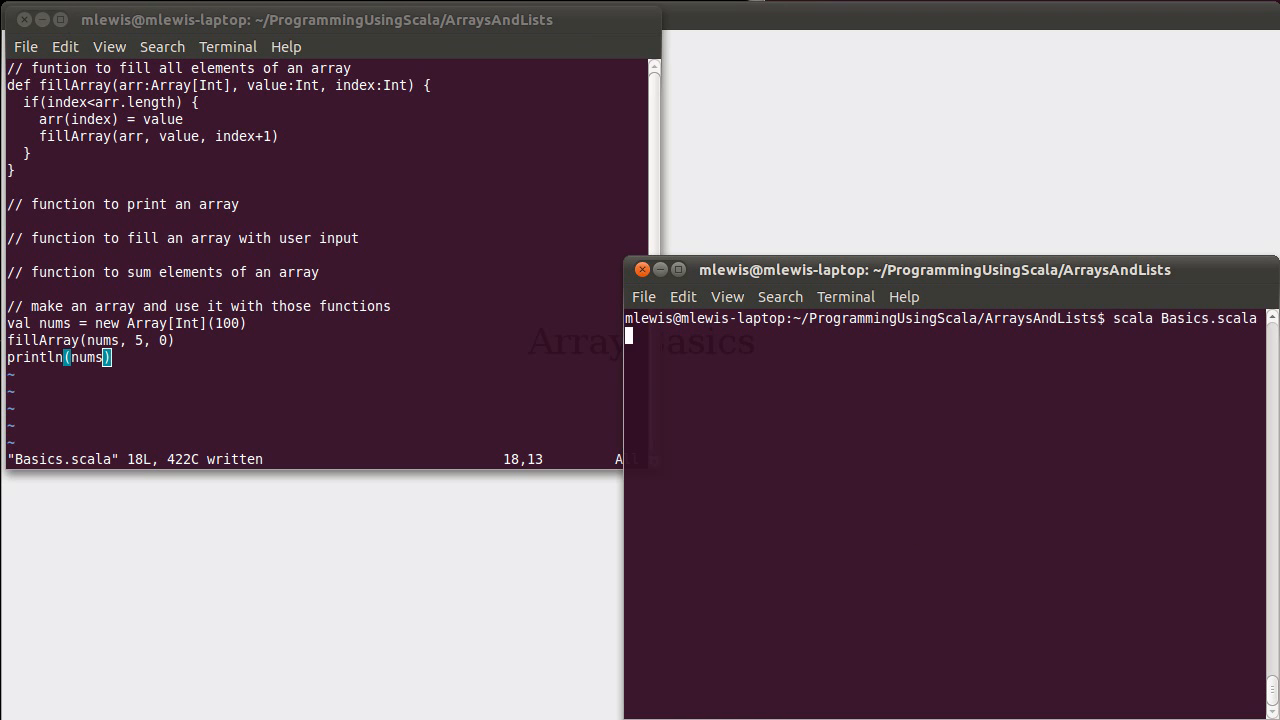
{"action": "key", "text": "Return"}
{"action": "type", "text": "def"}
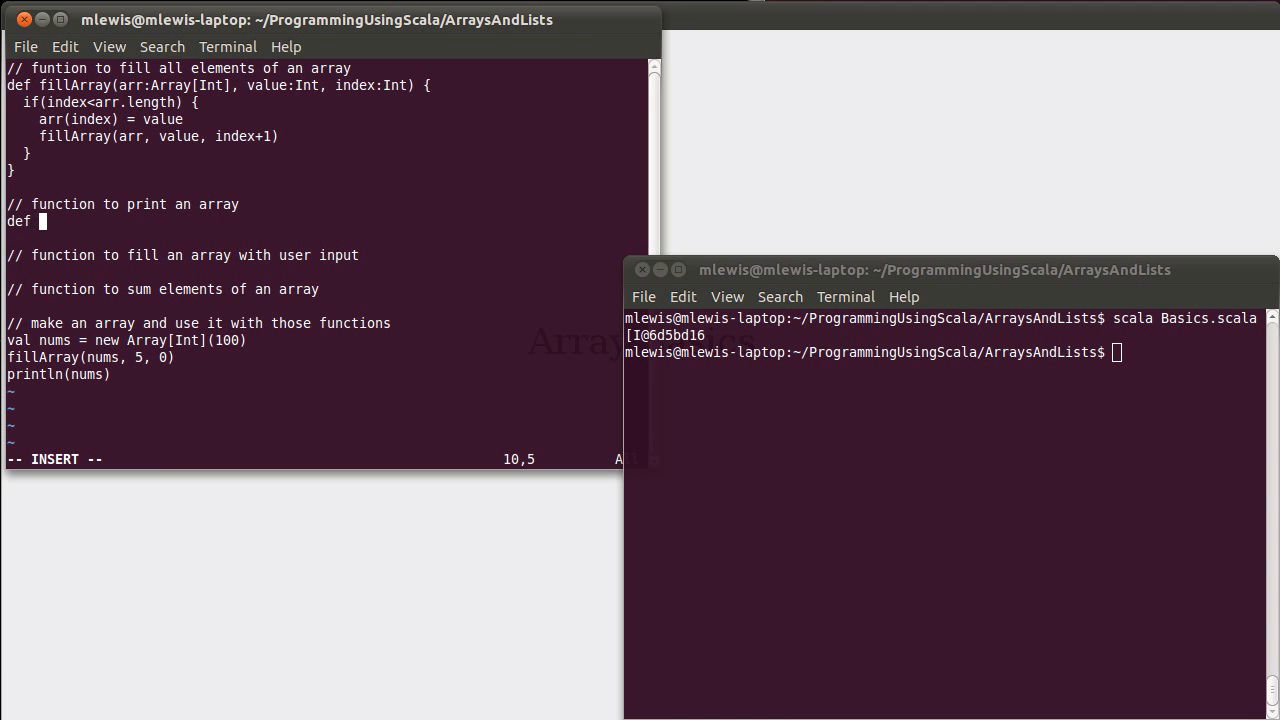
Step: Declare def printArray(arr:Array[Int], index:Int)
{"action": "type", "text": "printA"}
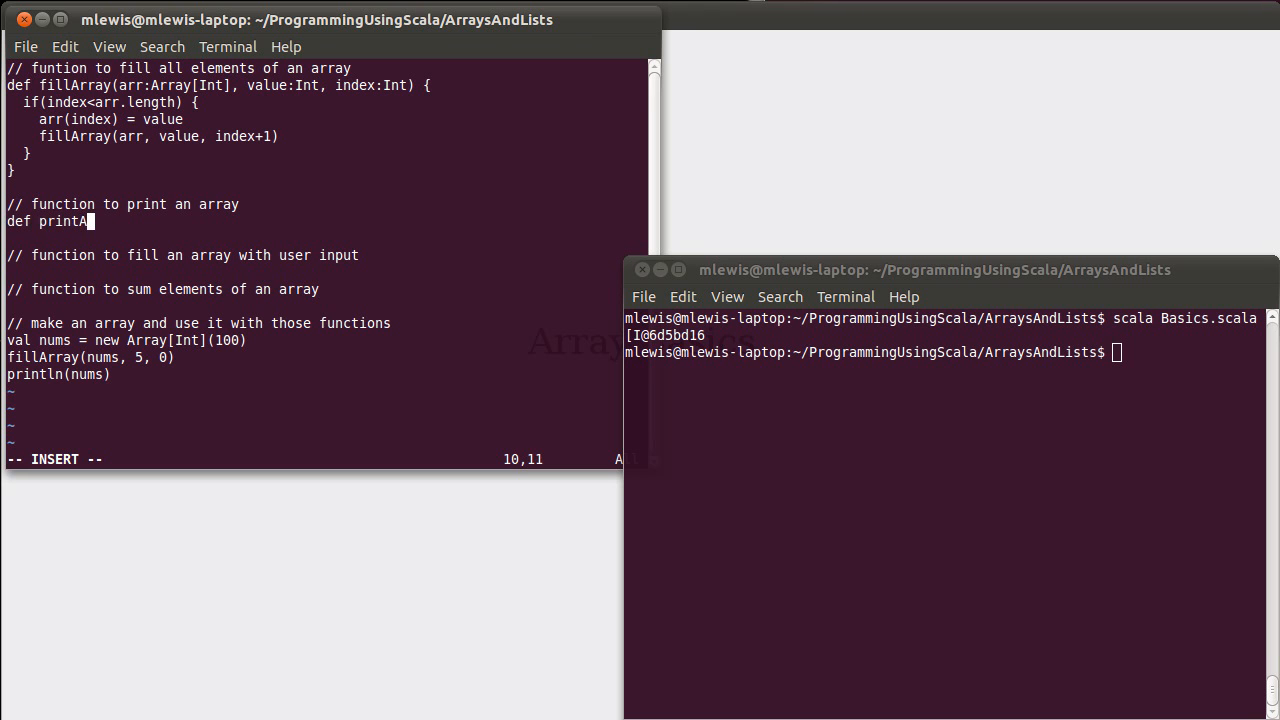
{"action": "type", "text": "rray(ar"}
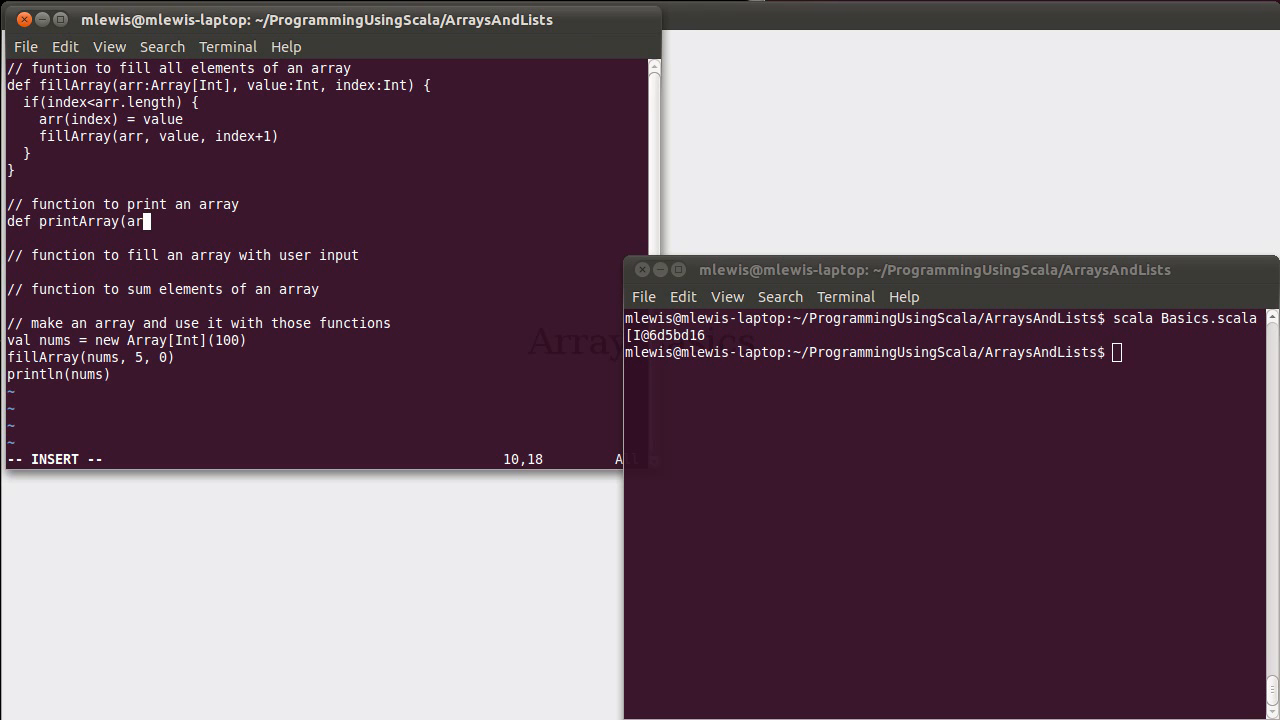
{"action": "type", "text": ":Array[Int"}
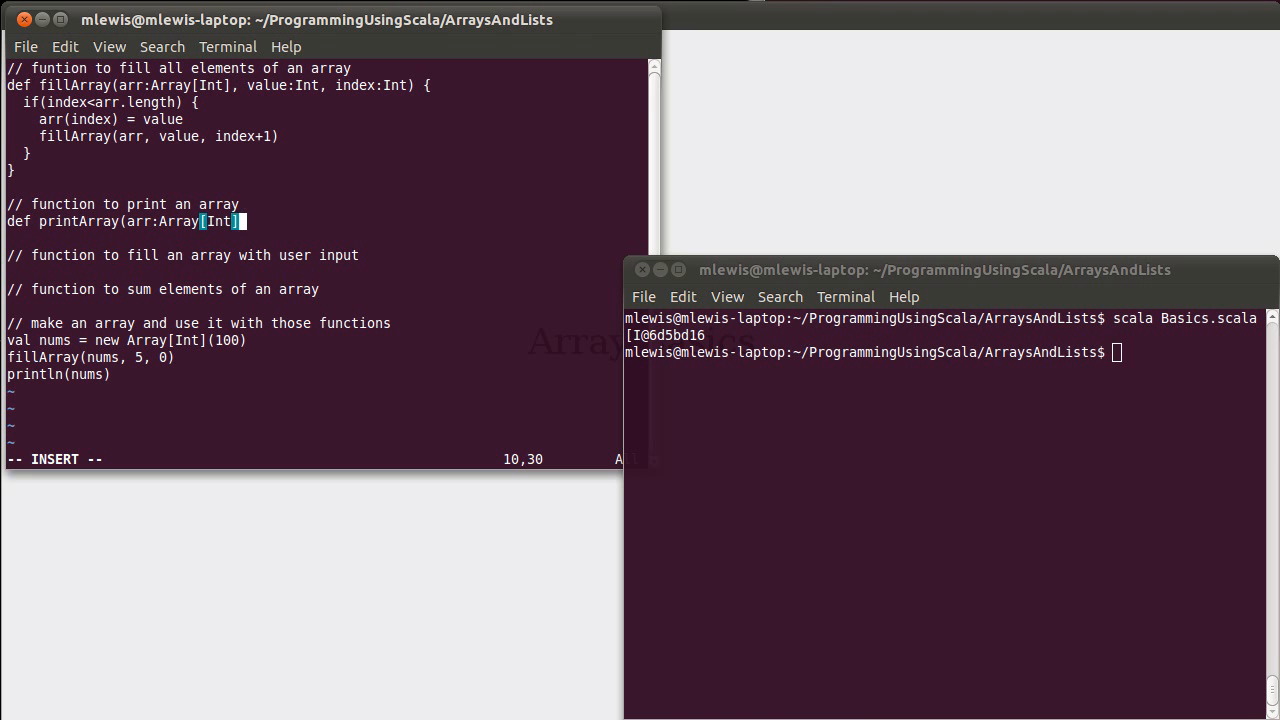
{"action": "type", "text": ", index"}
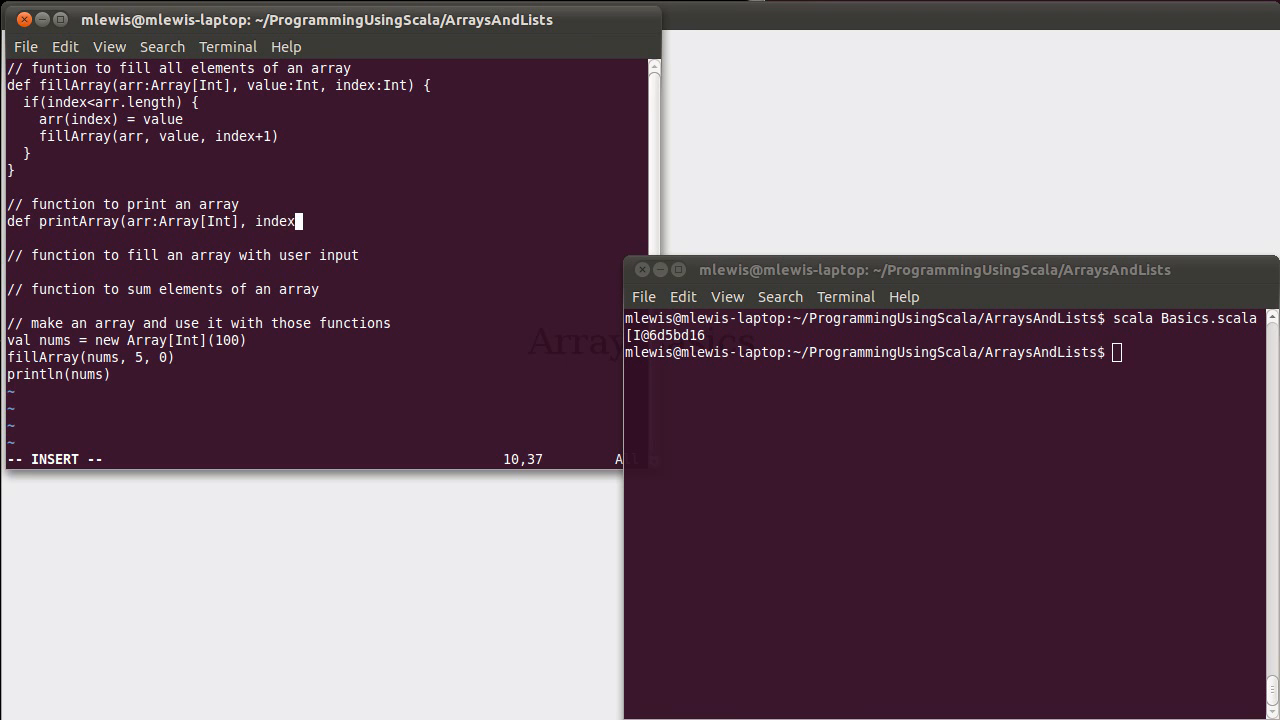
{"action": "type", "text": ":Int) {"}
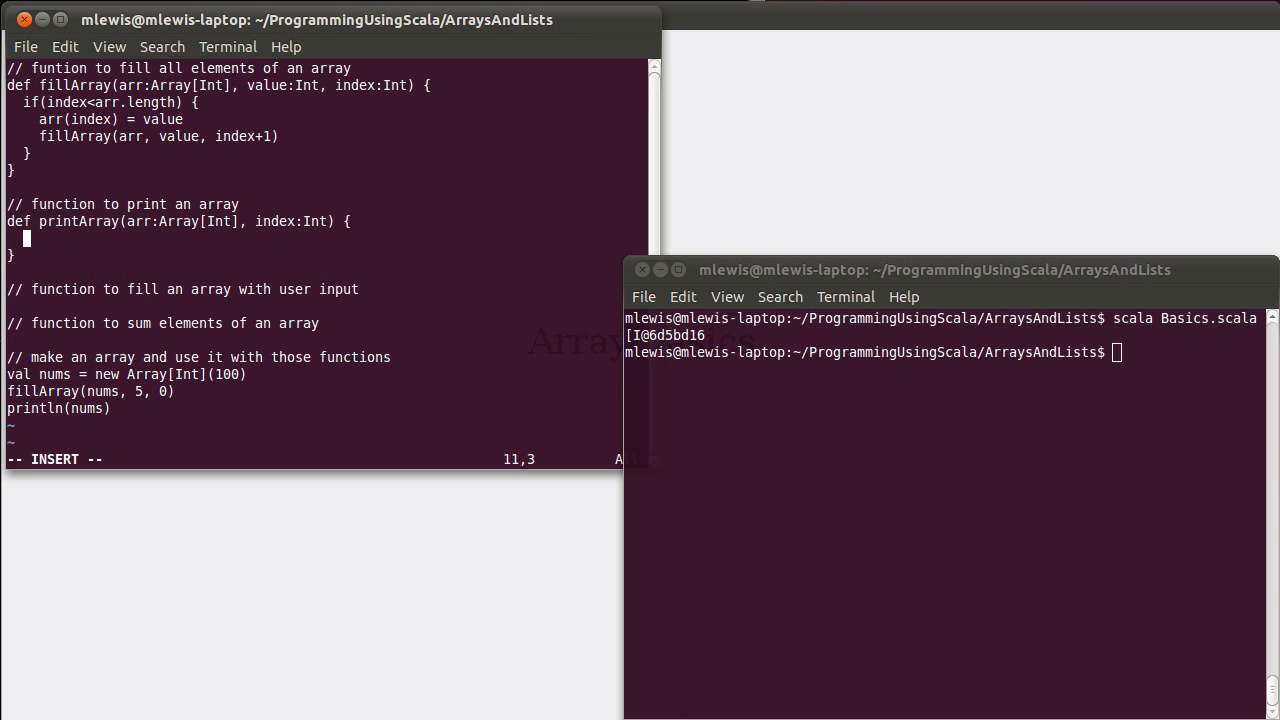
Step: When index<arr.length, print(arr(index)+" ") for the current element
{"action": "type", "text": "if("}
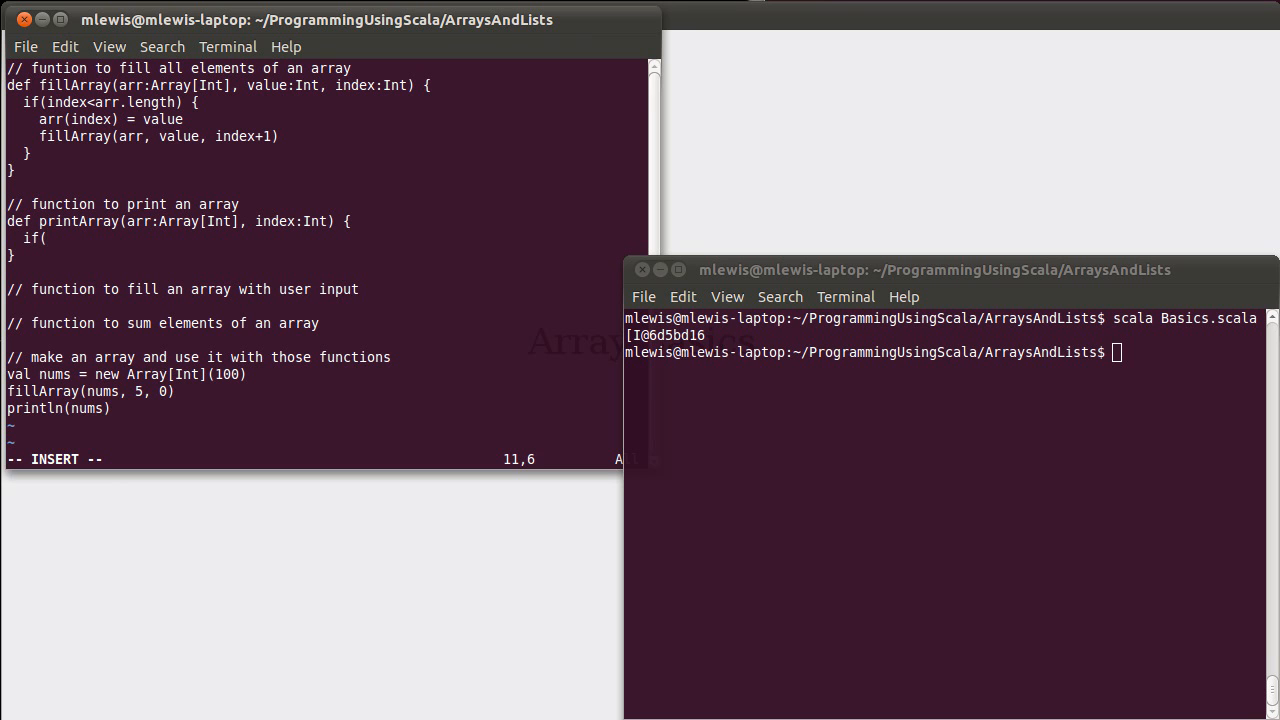
{"action": "type", "text": "index<ar"}
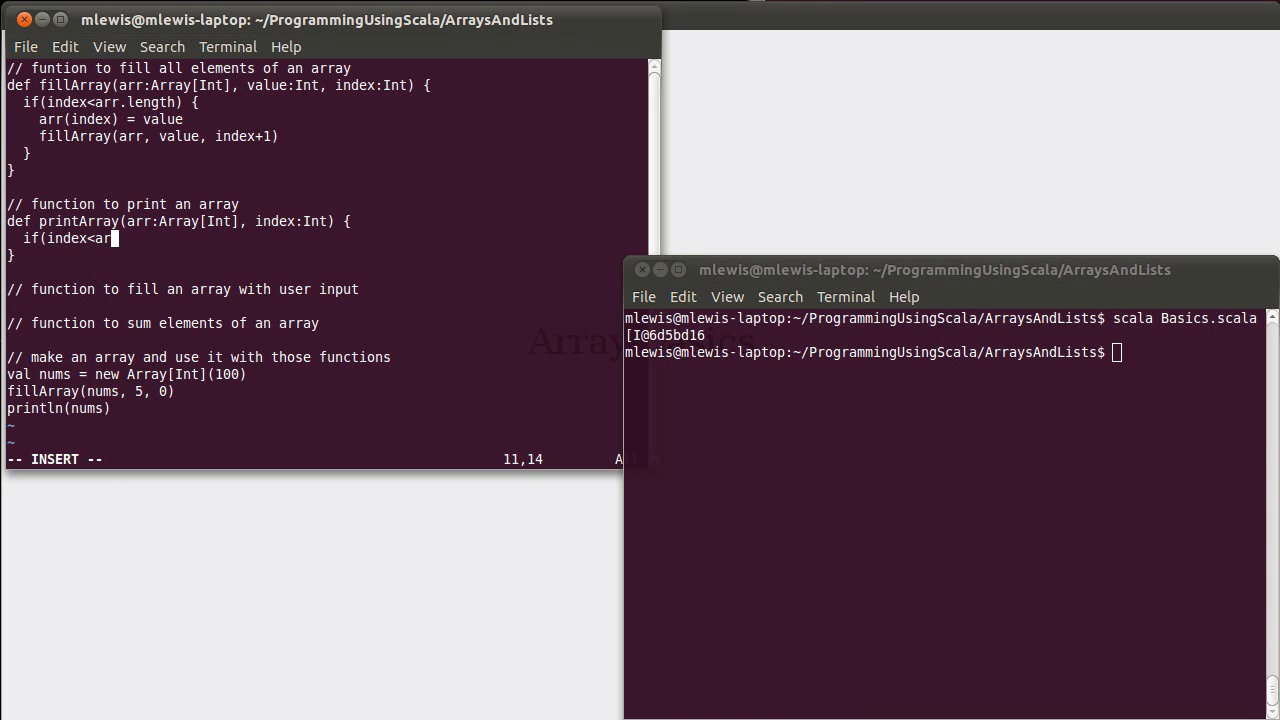
{"action": "type", "text": "l.ength) {"}
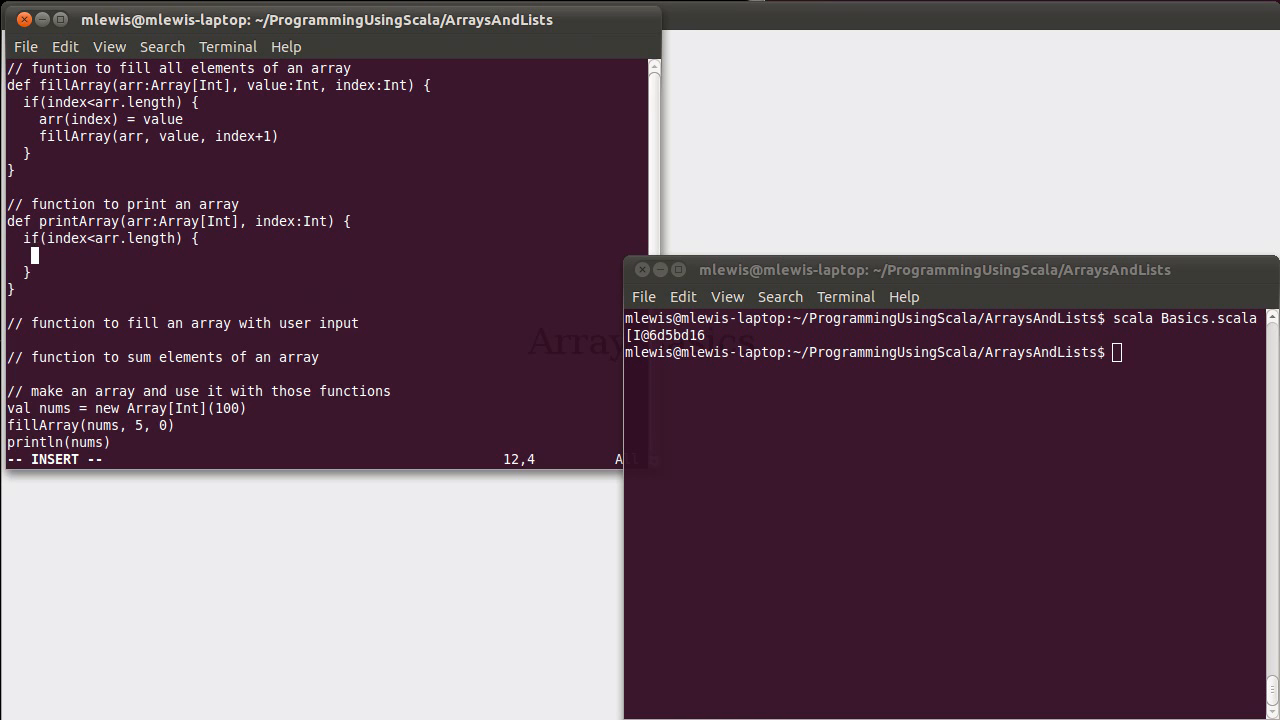
{"action": "type", "text": "p"}
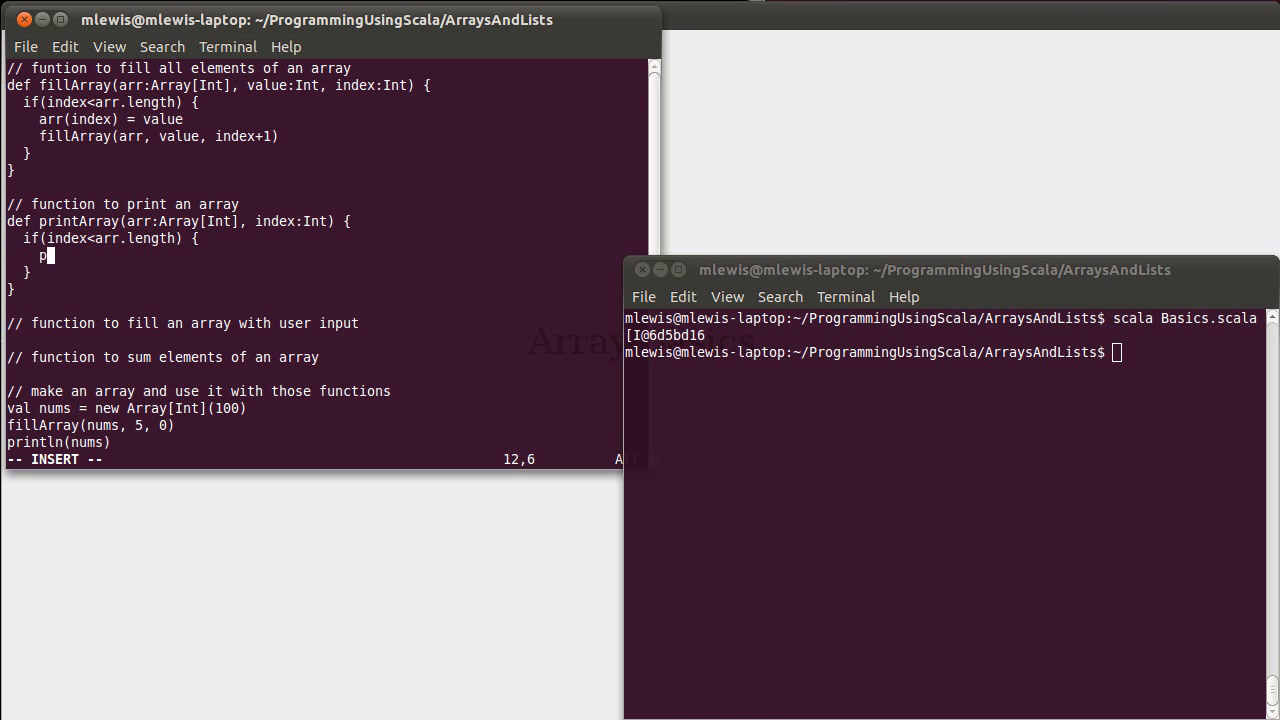
{"action": "type", "text": "rint"}
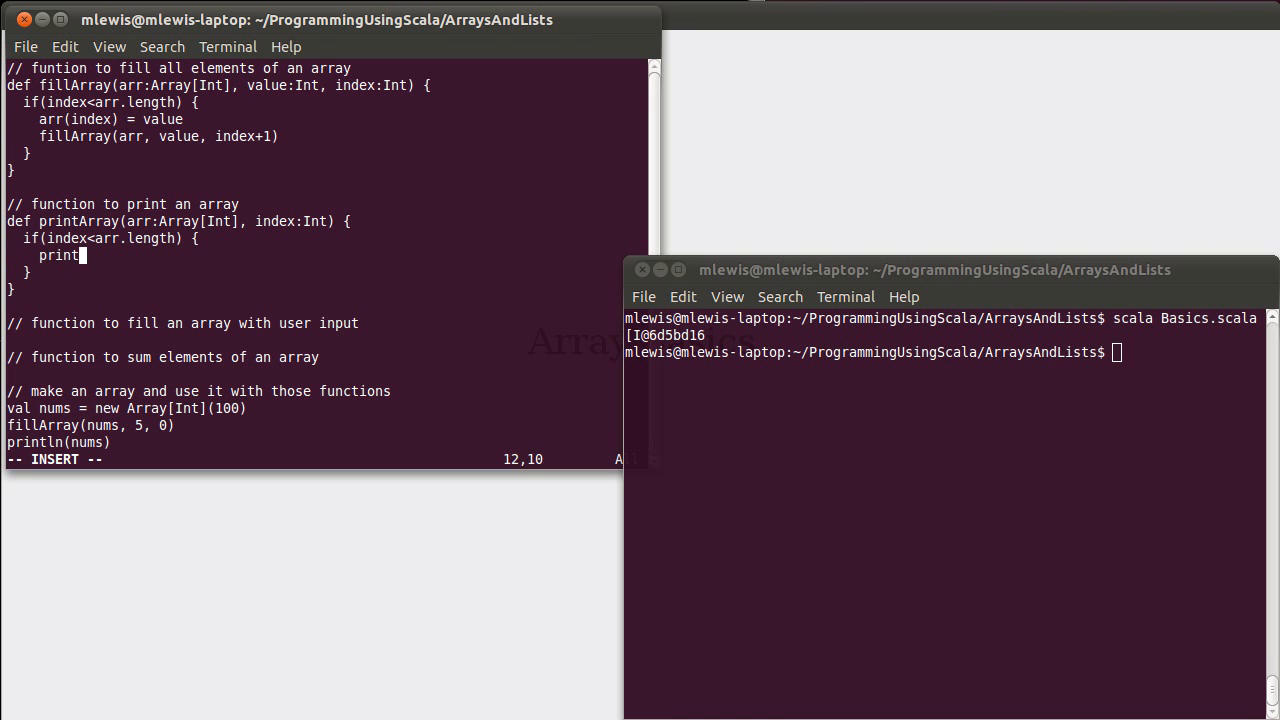
{"action": "type", "text": "(arr"}
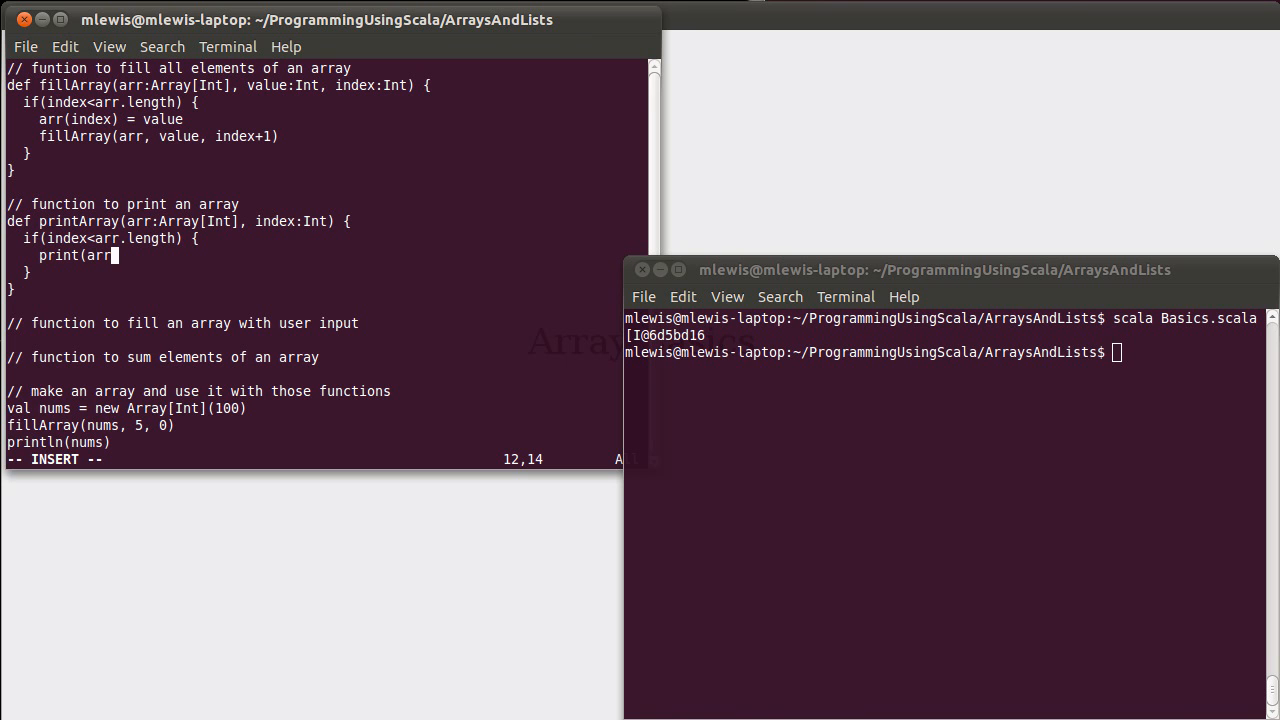
{"action": "type", "text": "ii"}
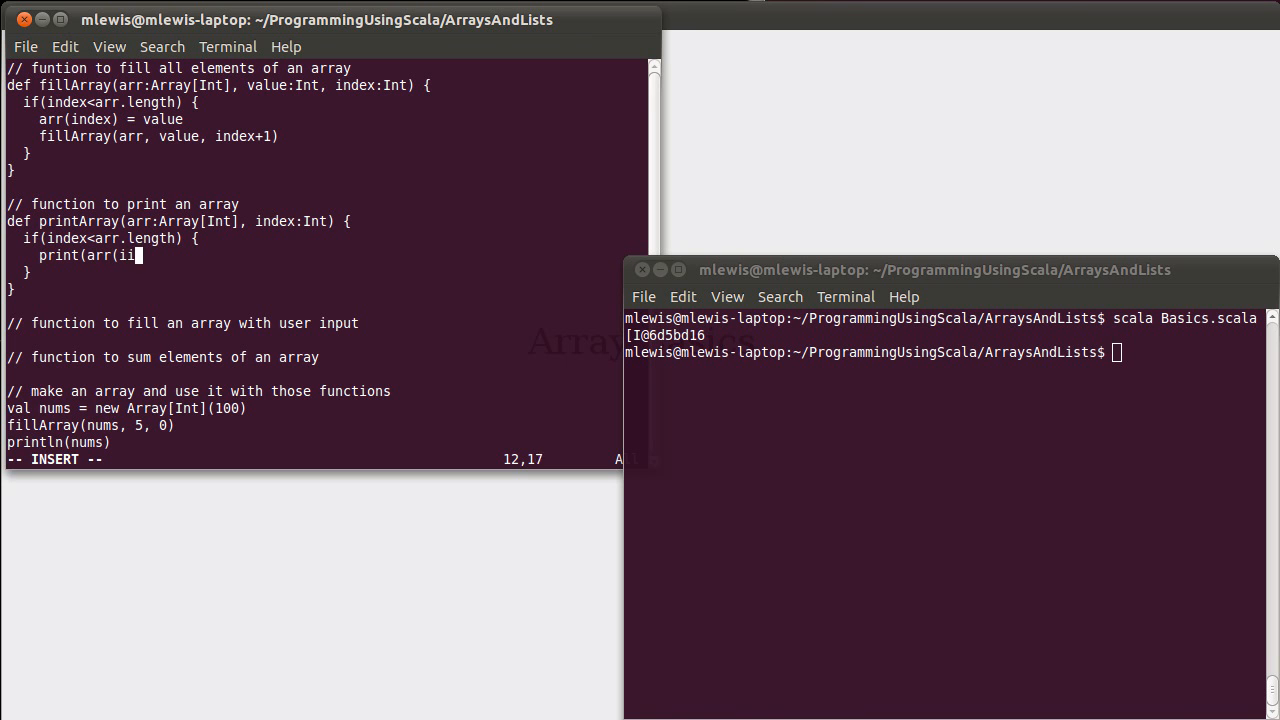
{"action": "type", "text": "ndex"}
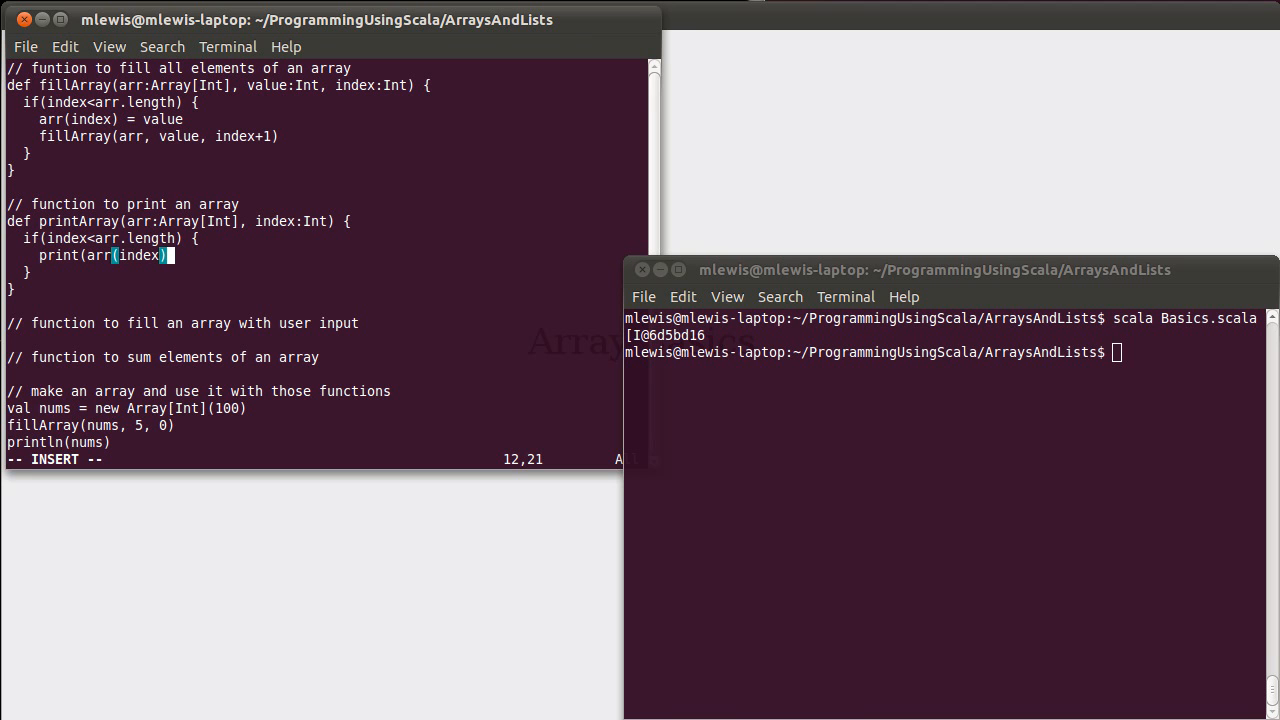
{"action": "type", "text": "+\" \""}
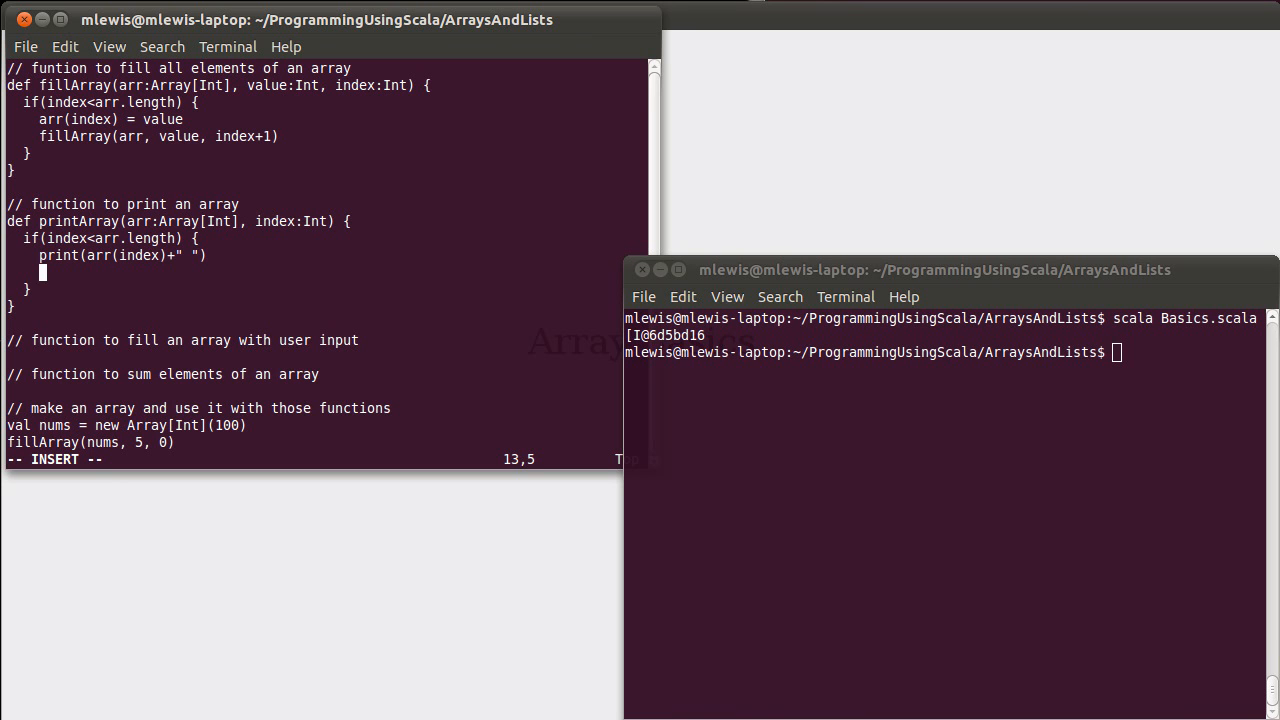
Step: Recurse with printArray(arr,index+1), else println a newline, and call printArray on nums
{"action": "type", "text": "printArra"}
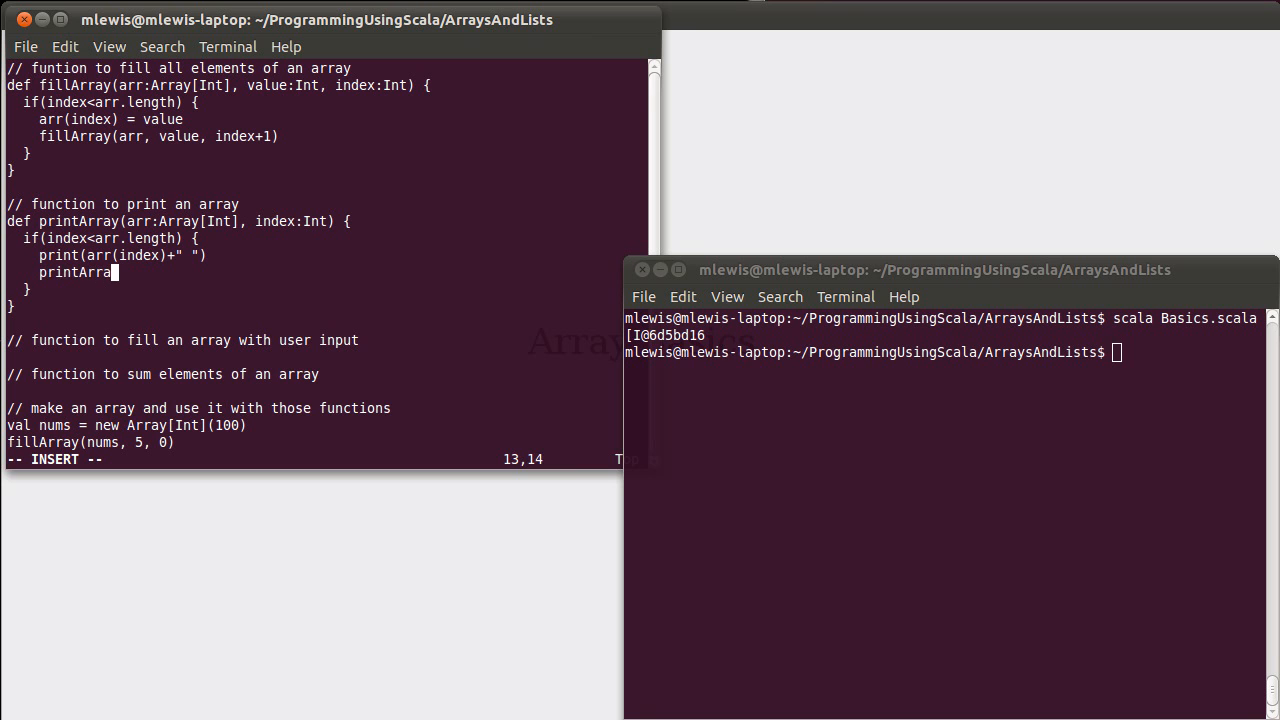
{"action": "type", "text": "y(arr"}
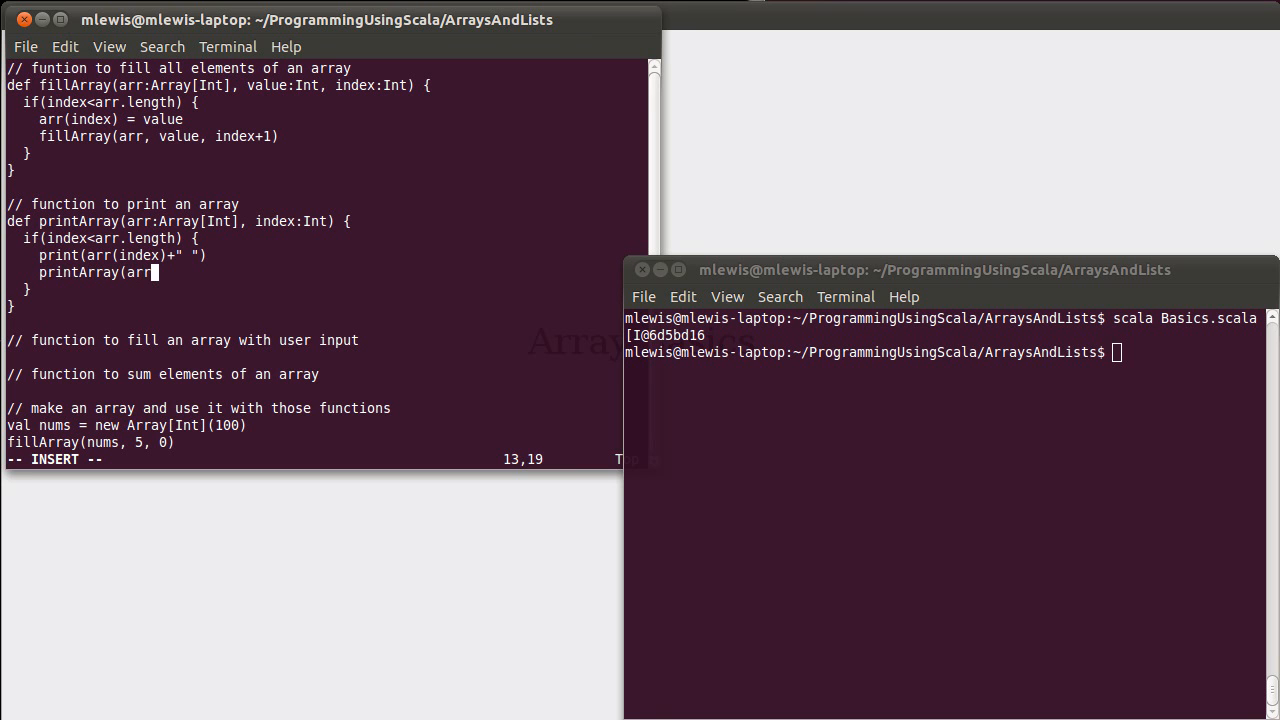
{"action": "type", "text": ",index+1"}
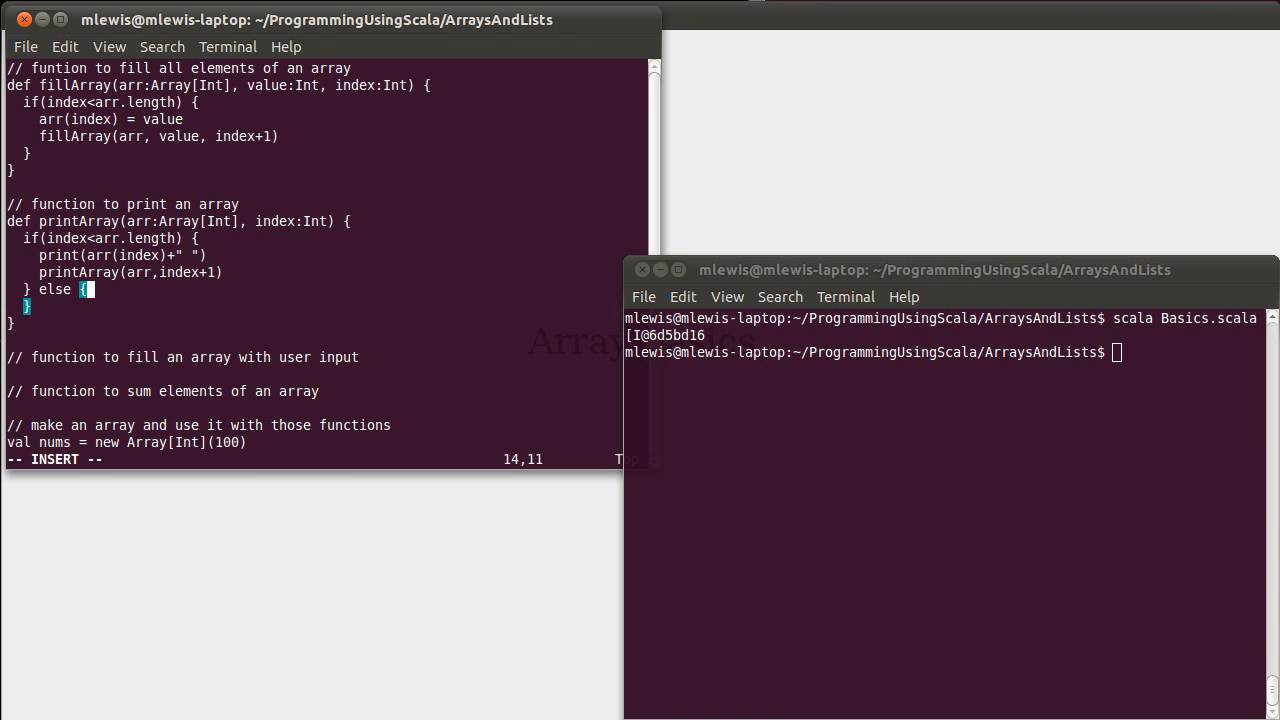
{"action": "type", "text": "println("}
{"action": "type", "text": "printArray(nums"}
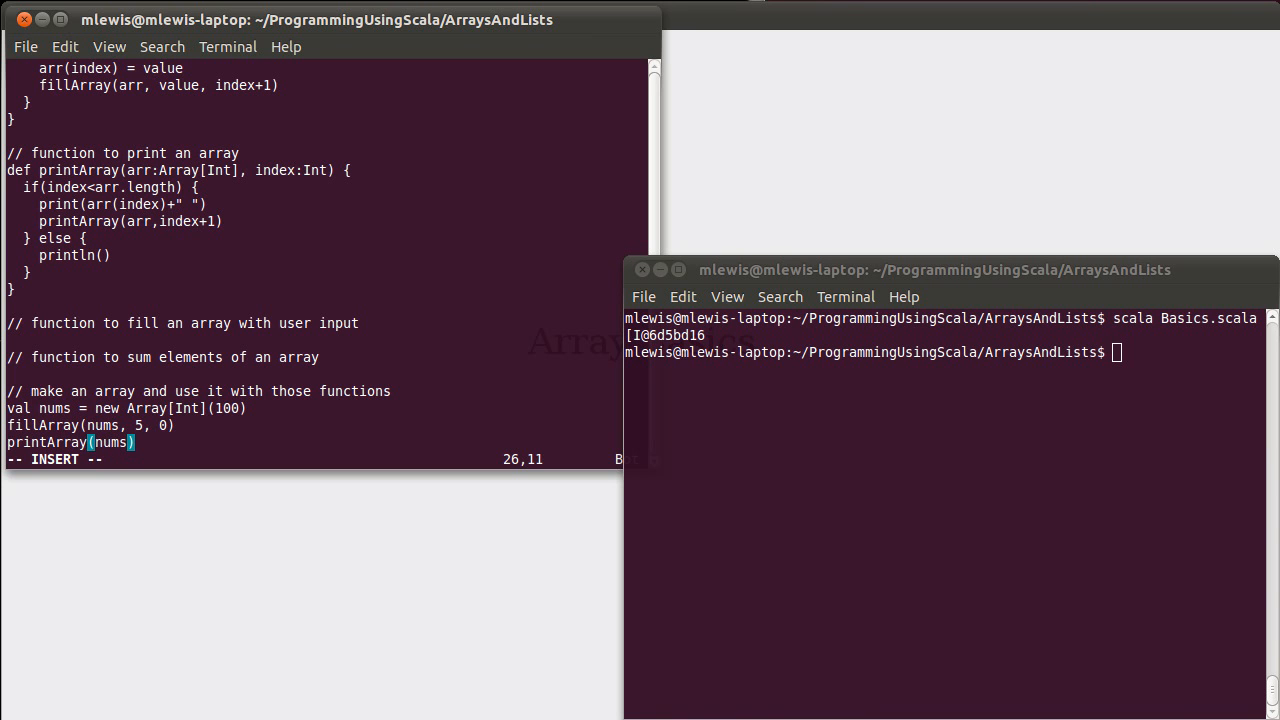
Step: Pass 0 as the starting index in printArray(nums,0)
{"action": "type", "text": ",0"}
{"action": "left_click", "coordinate": [946, 352]}
{"action": "type", "text": "scala Basics.scala"}
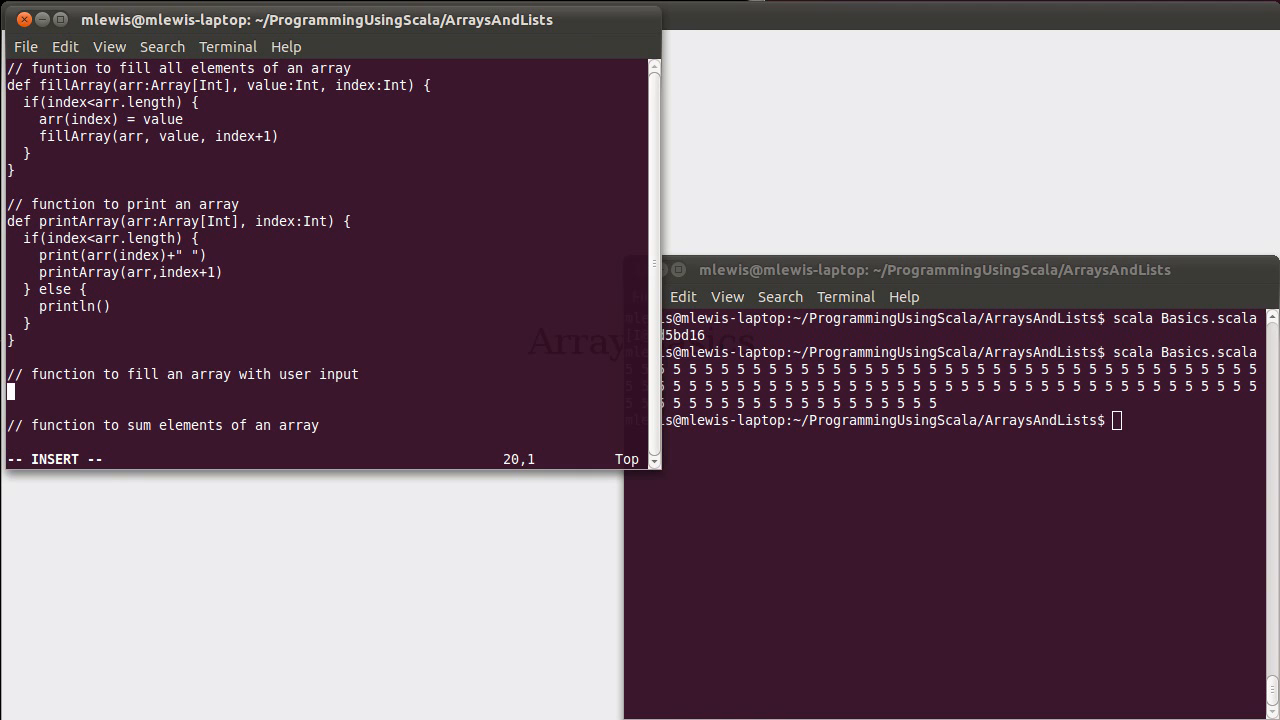
Step: Declare def readArray(arr:Array[Int], index:Int) { with an open body
{"action": "type", "text": "def"}
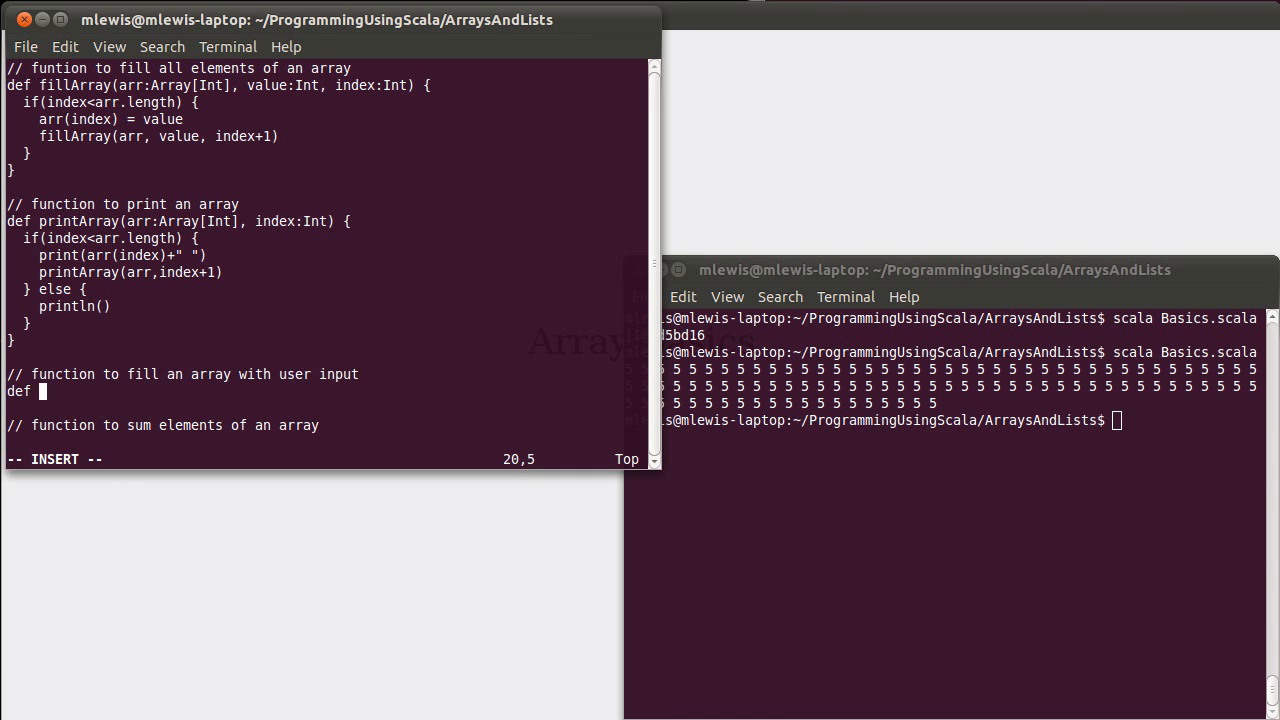
{"action": "type", "text": "readArr"}
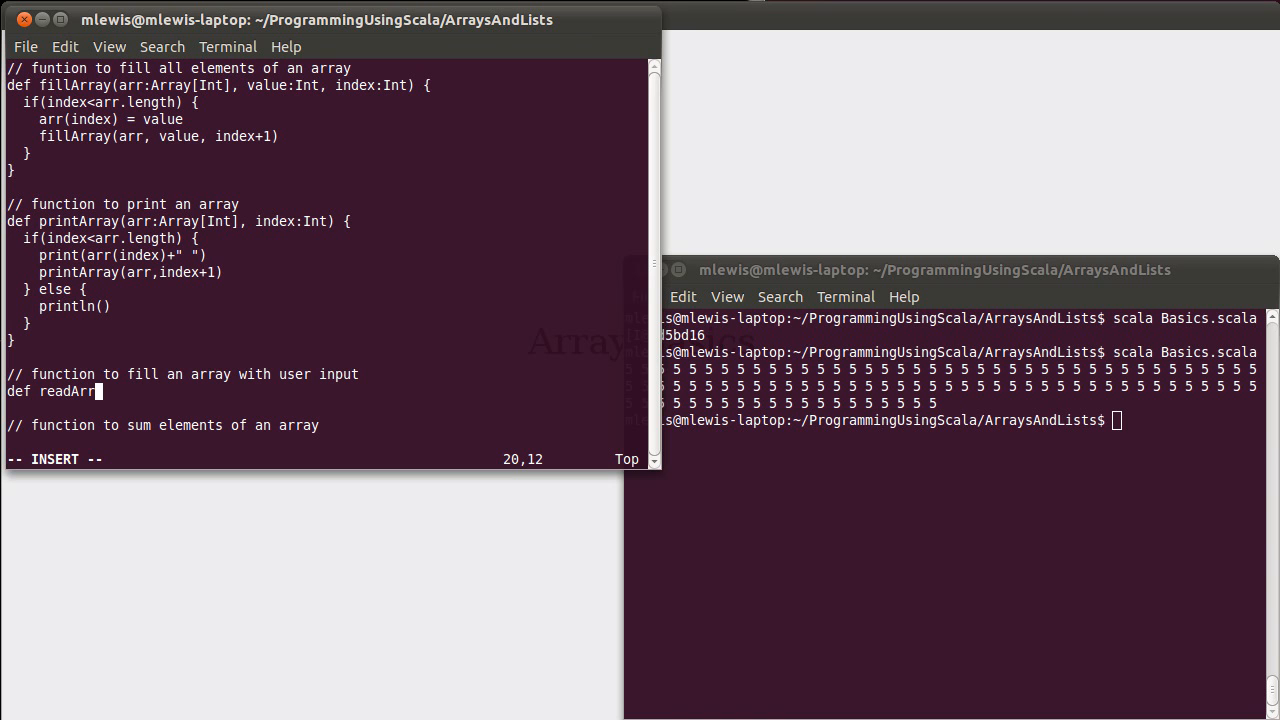
{"action": "type", "text": "ay("}
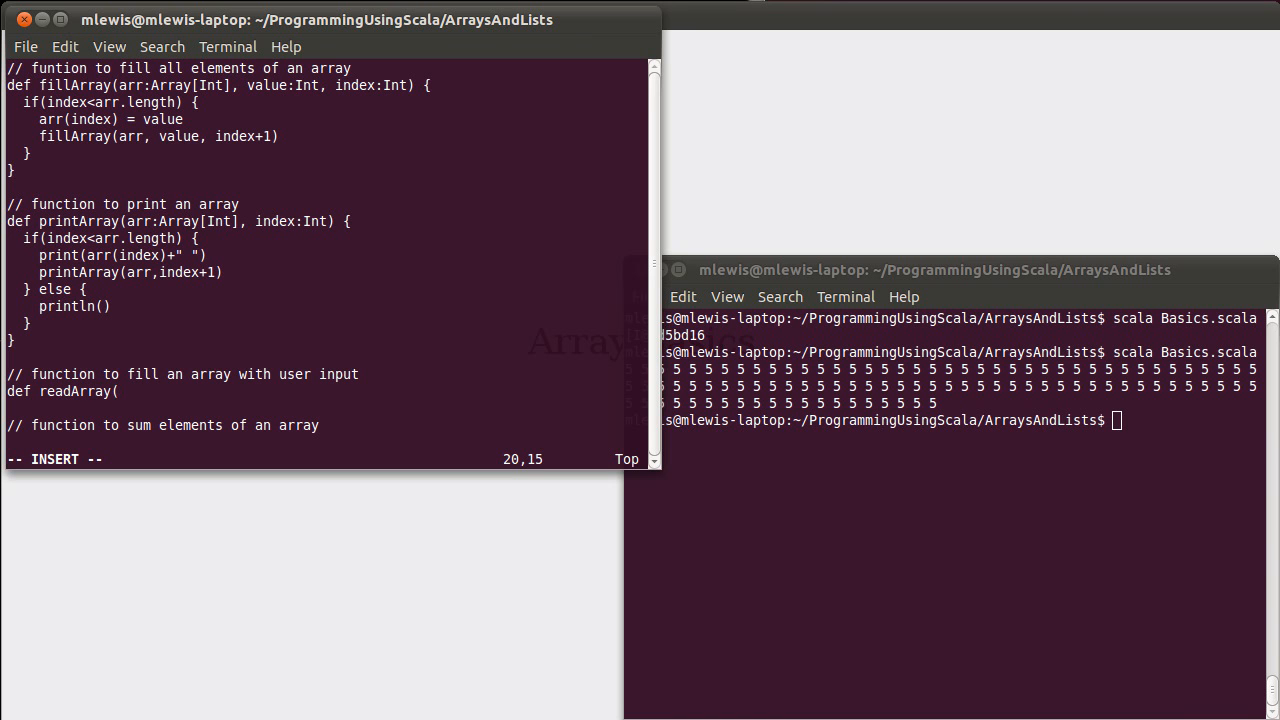
{"action": "type", "text": "arr:A"}
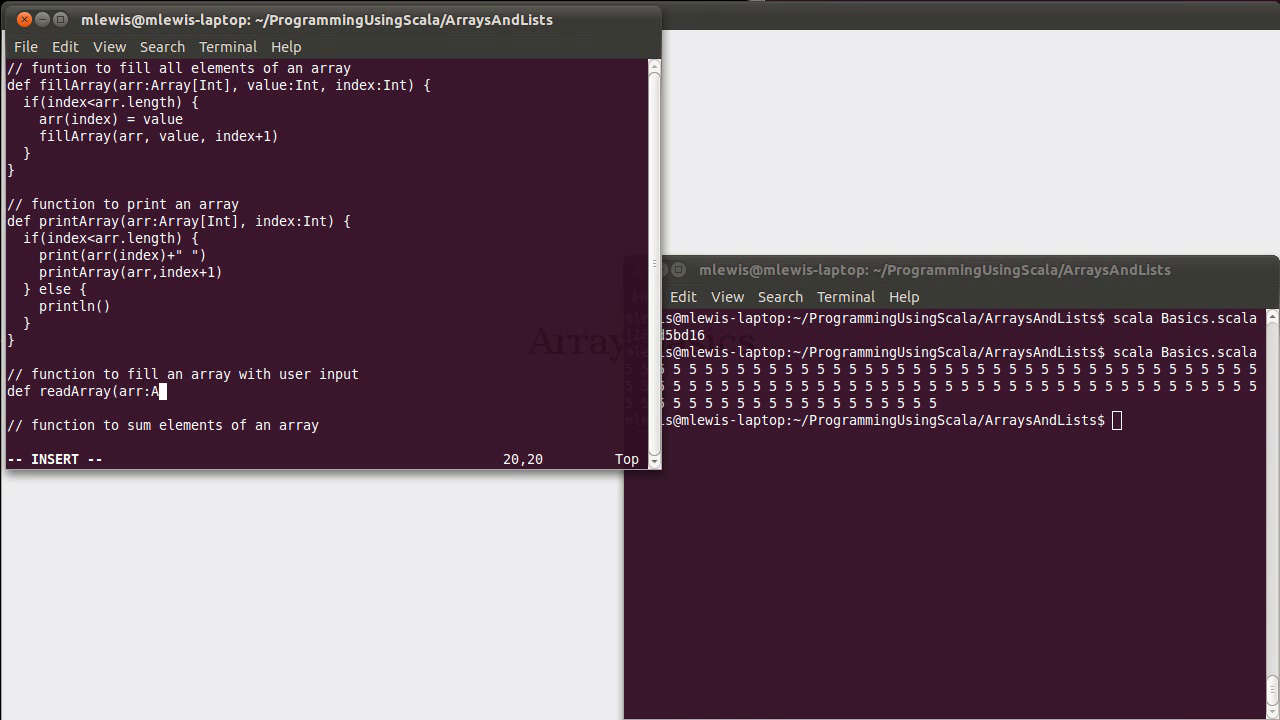
{"action": "type", "text": "rray[Int]"}
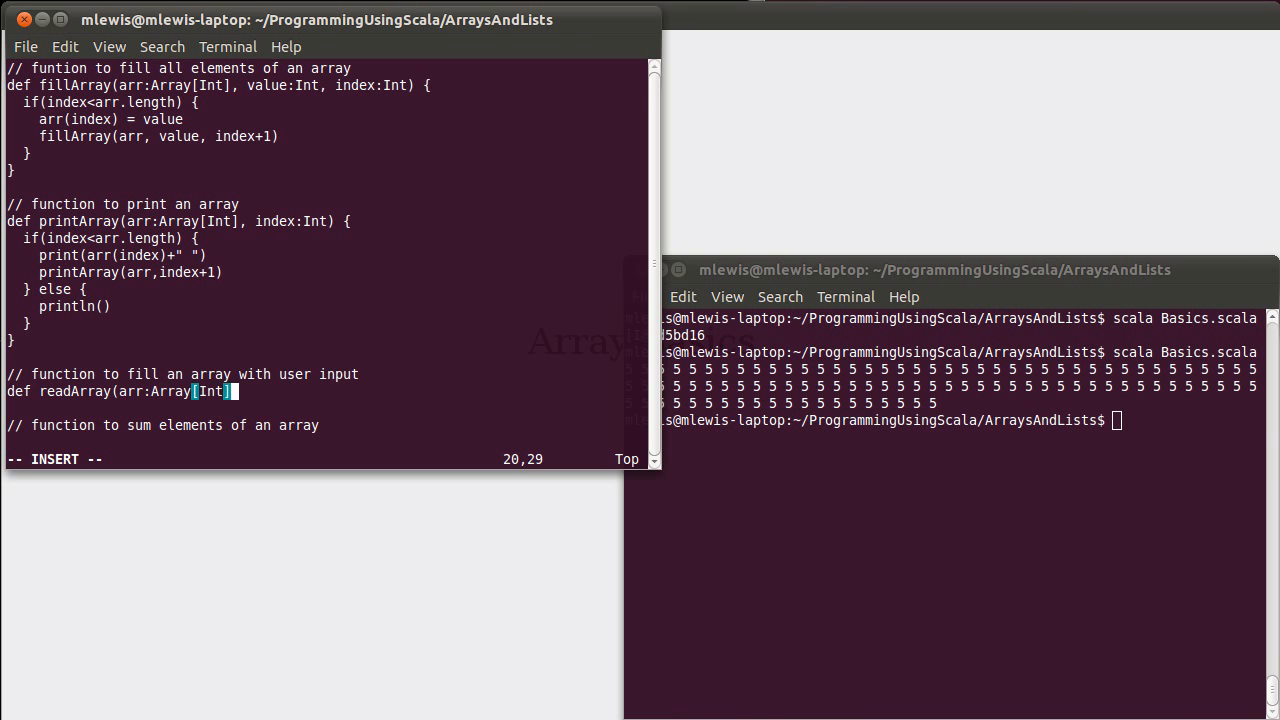
{"action": "type", "text": ", ind"}
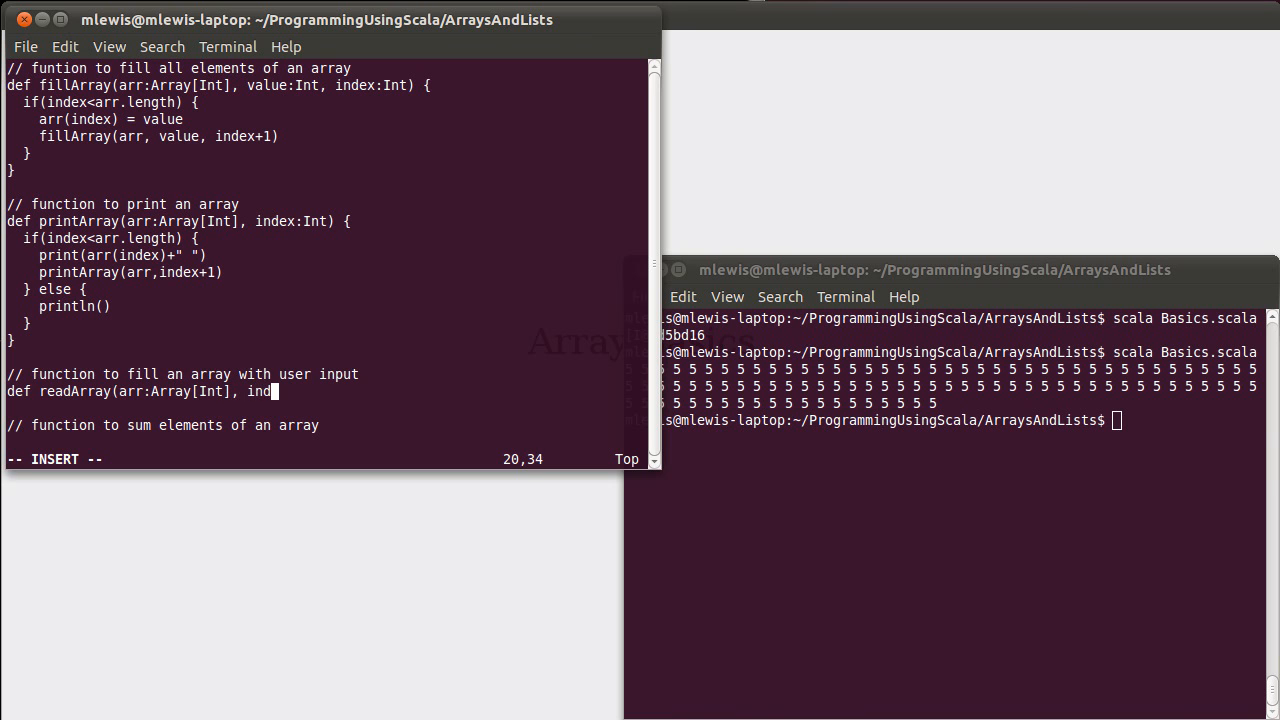
{"action": "type", "text": "ex:Int"}
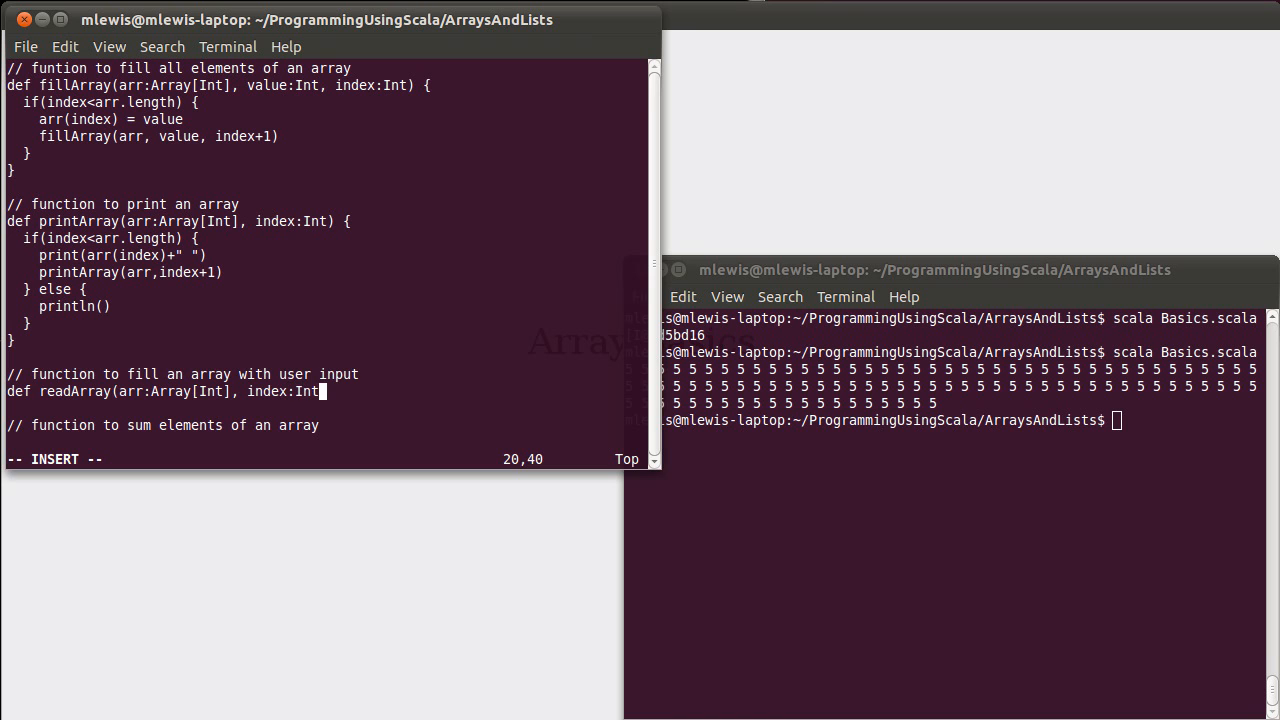
{"action": "type", "text": "{"}
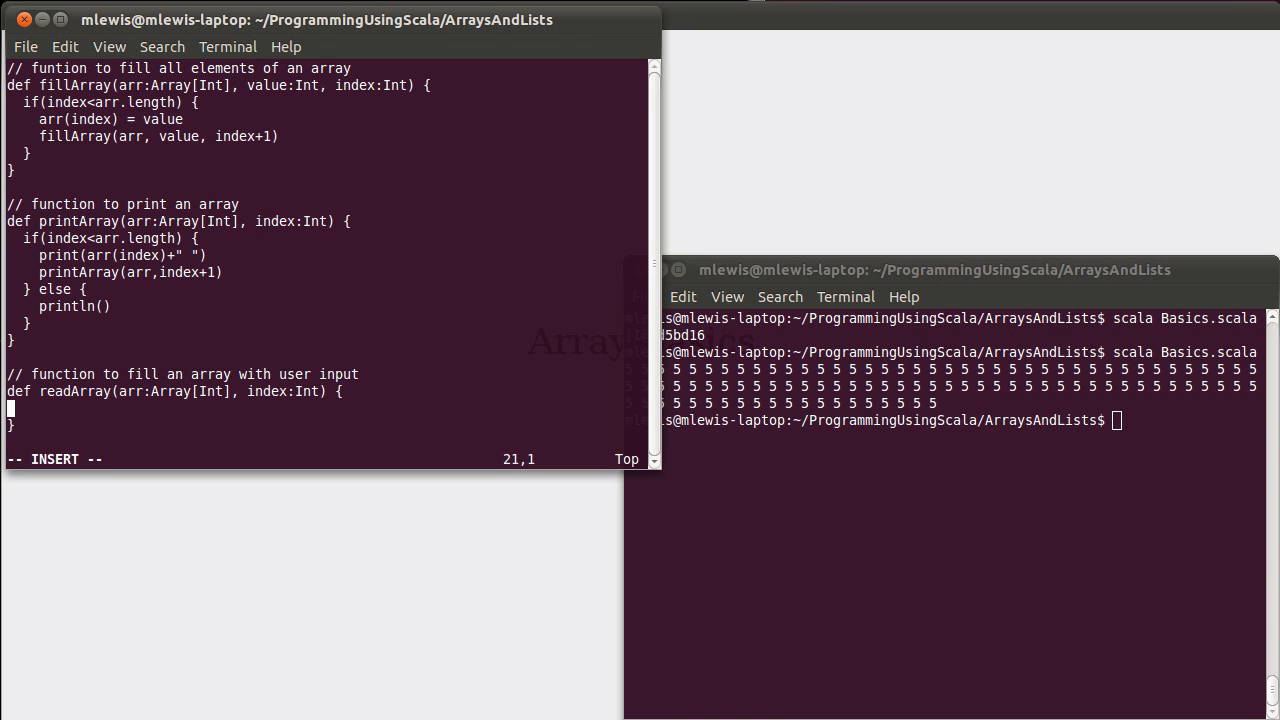
Step: When index<arr.length, set arr(index) = readInt and recurse with readArray(arr, index+1)
{"action": "type", "text": "if(arr"}
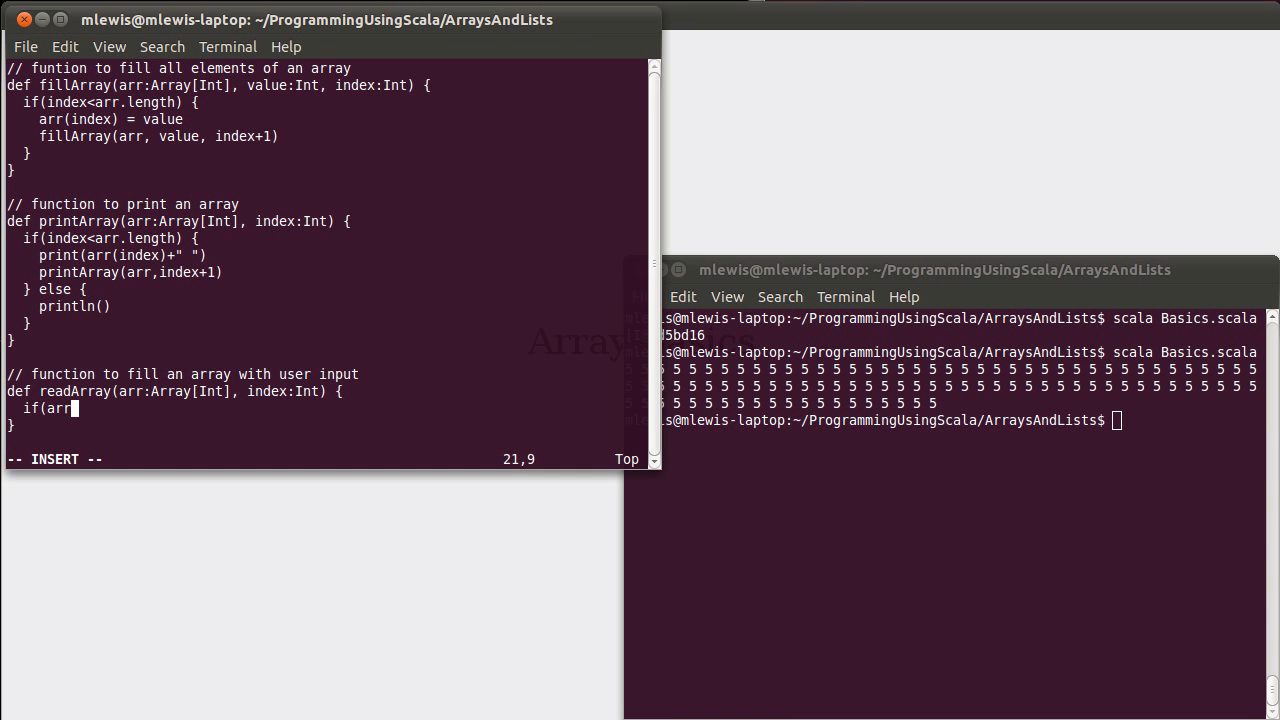
{"action": "type", "text": "ndex<a"}
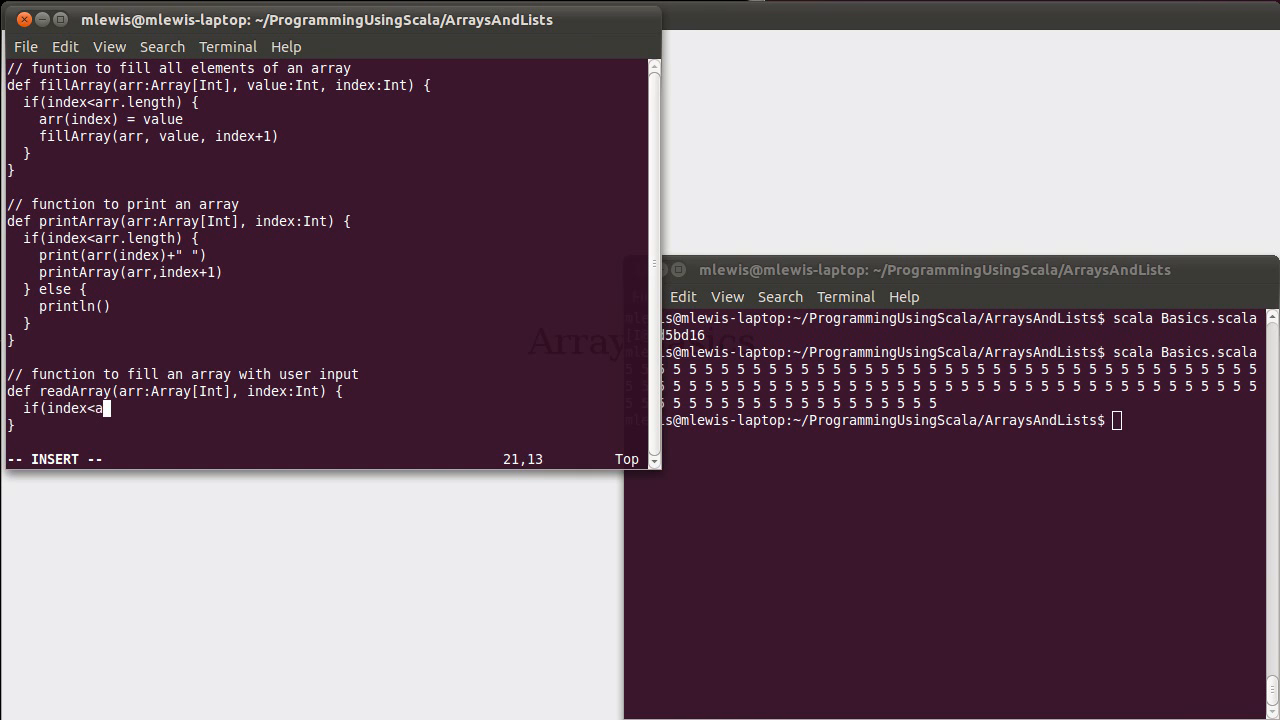
{"action": "type", "text": "rr.length) {"}
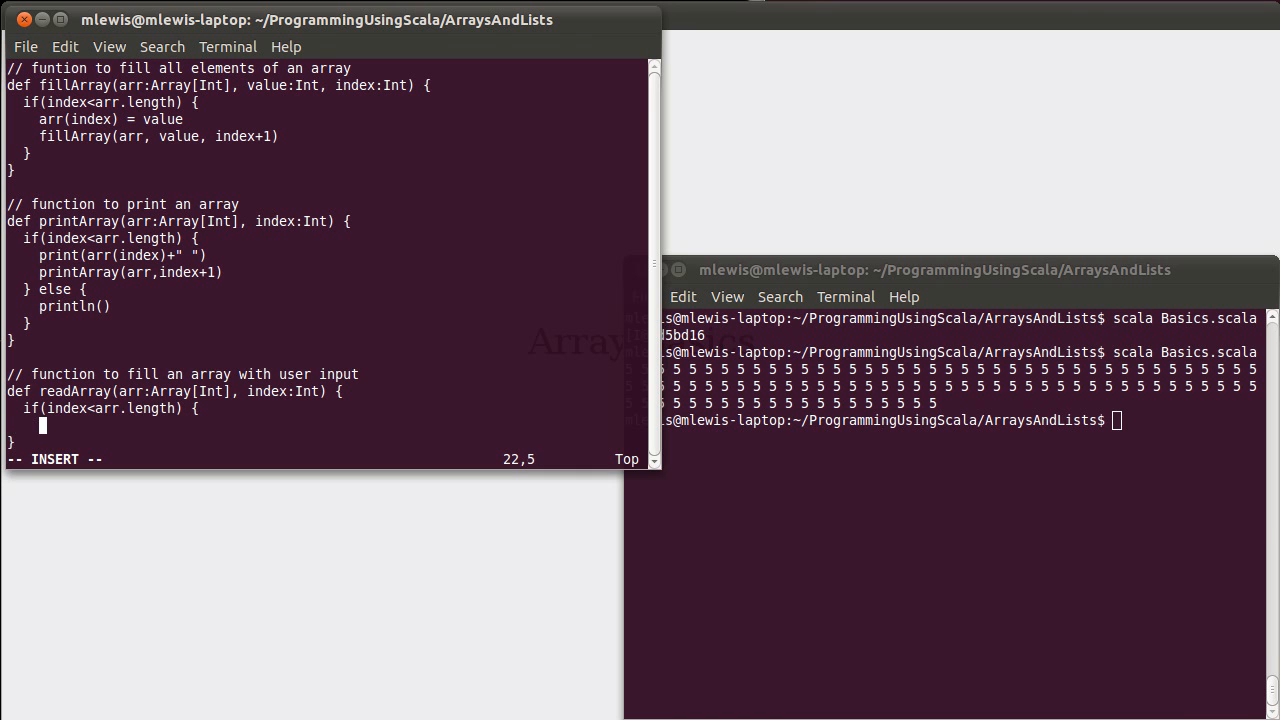
{"action": "type", "text": "arr(index)"}
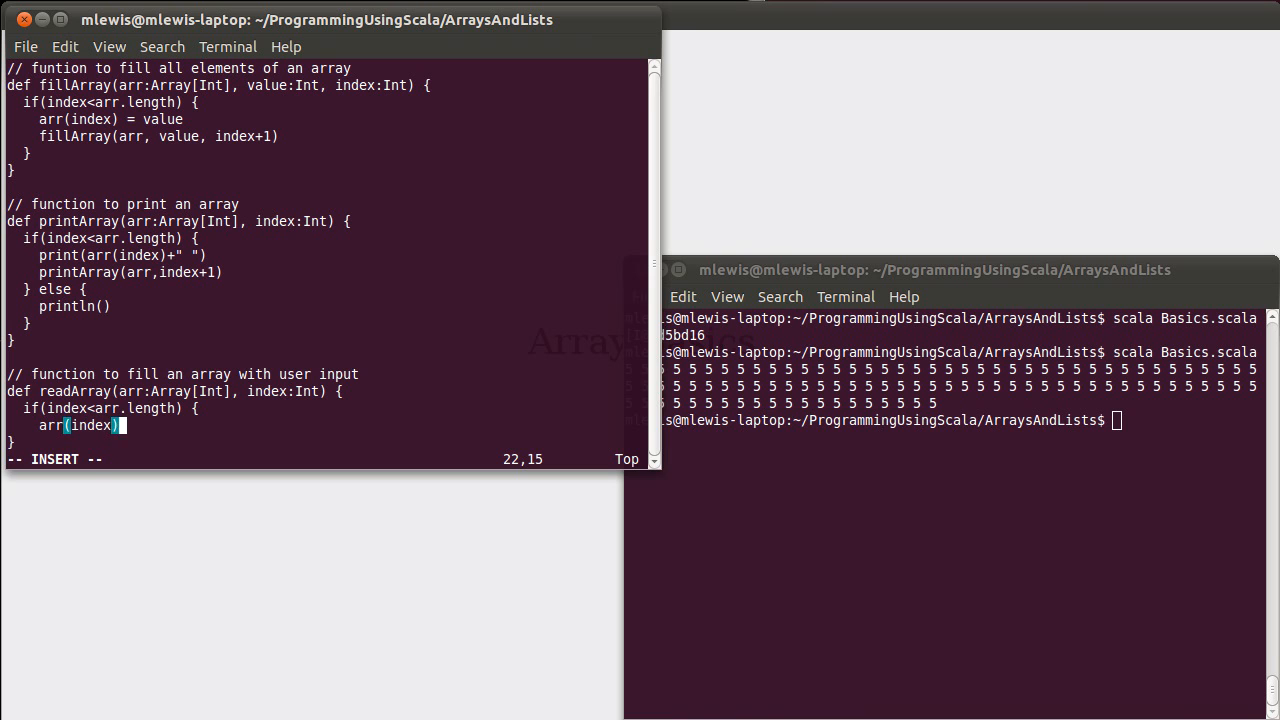
{"action": "type", "text": "= readInt("}
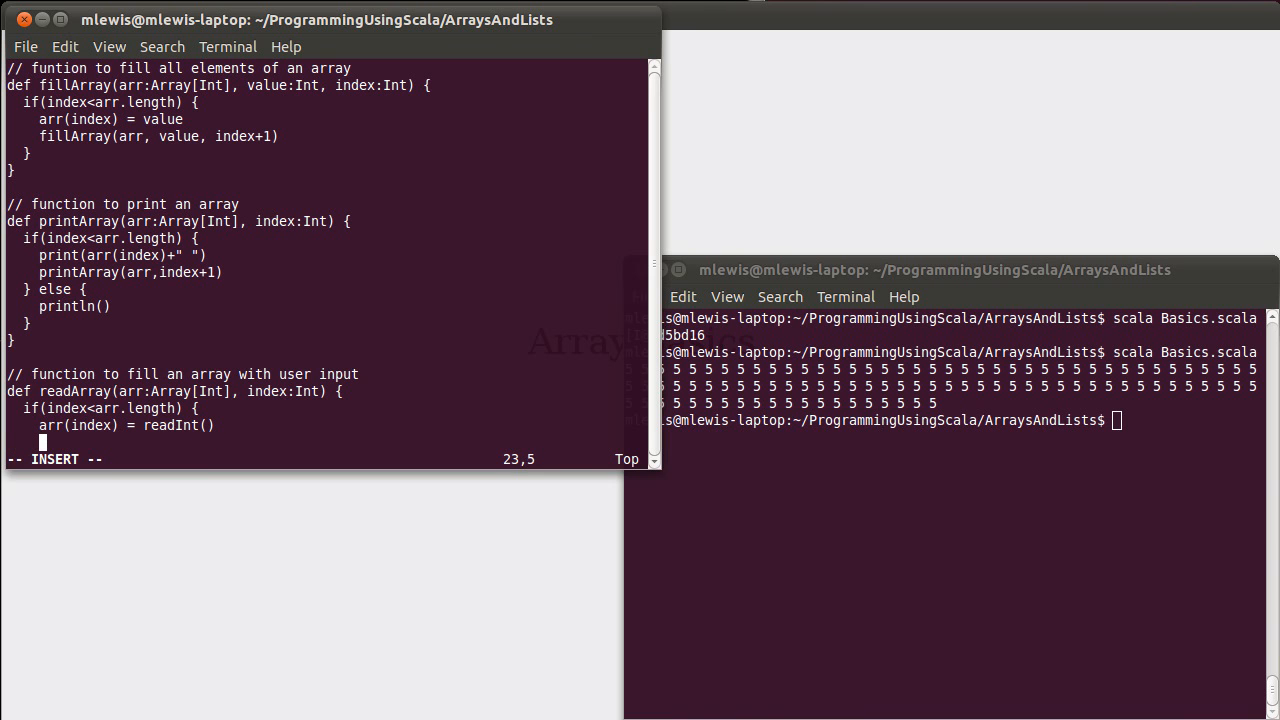
{"action": "type", "text": "readArray"}
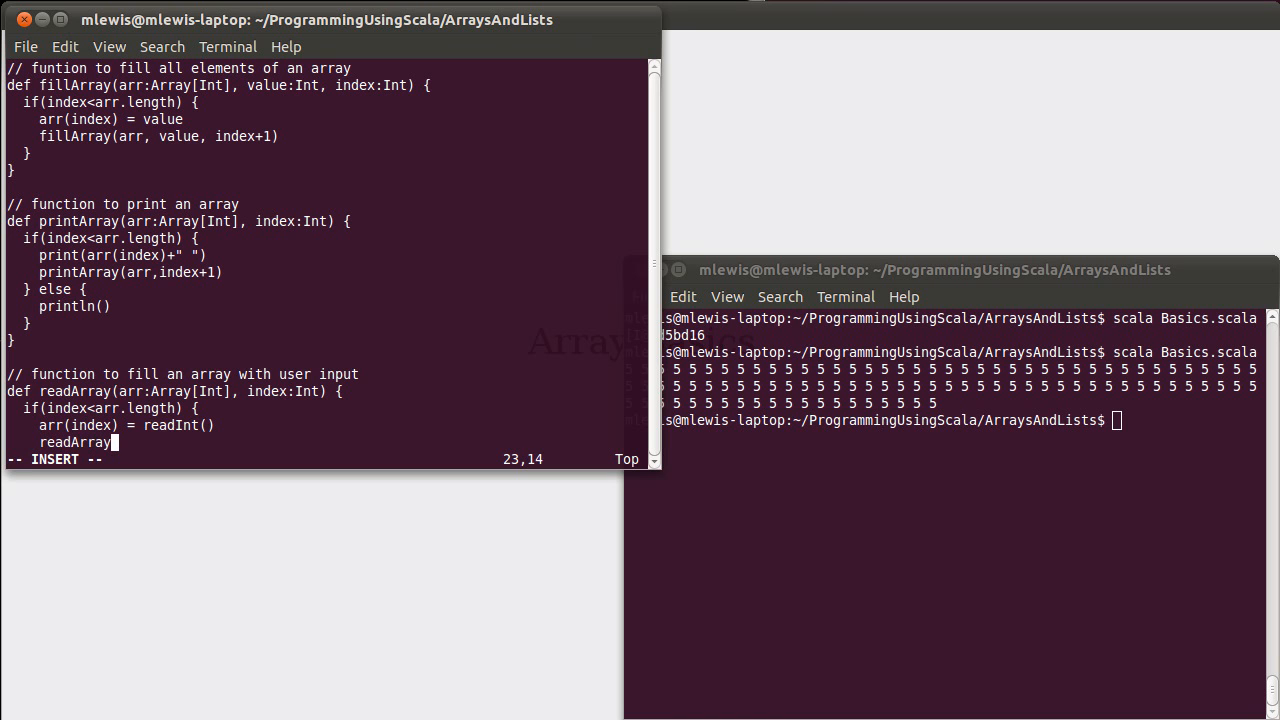
{"action": "type", "text": "(arr,"}
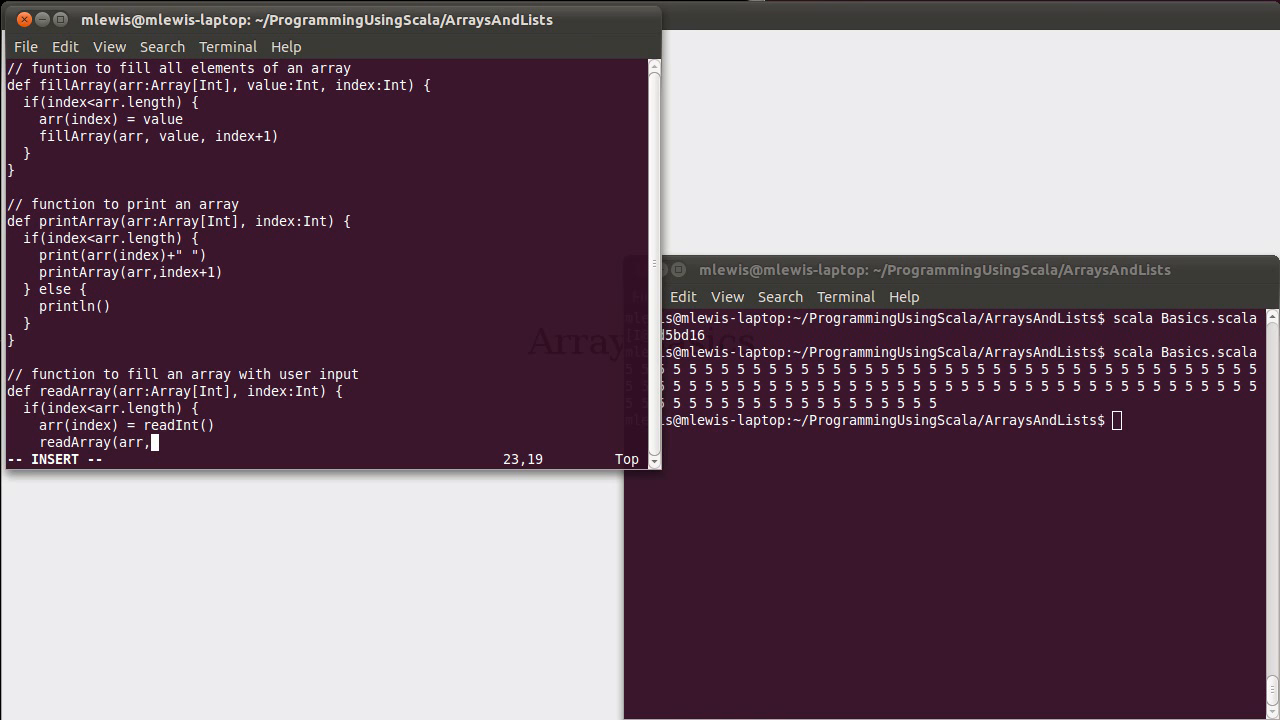
{"action": "type", "text": "index+1)"}
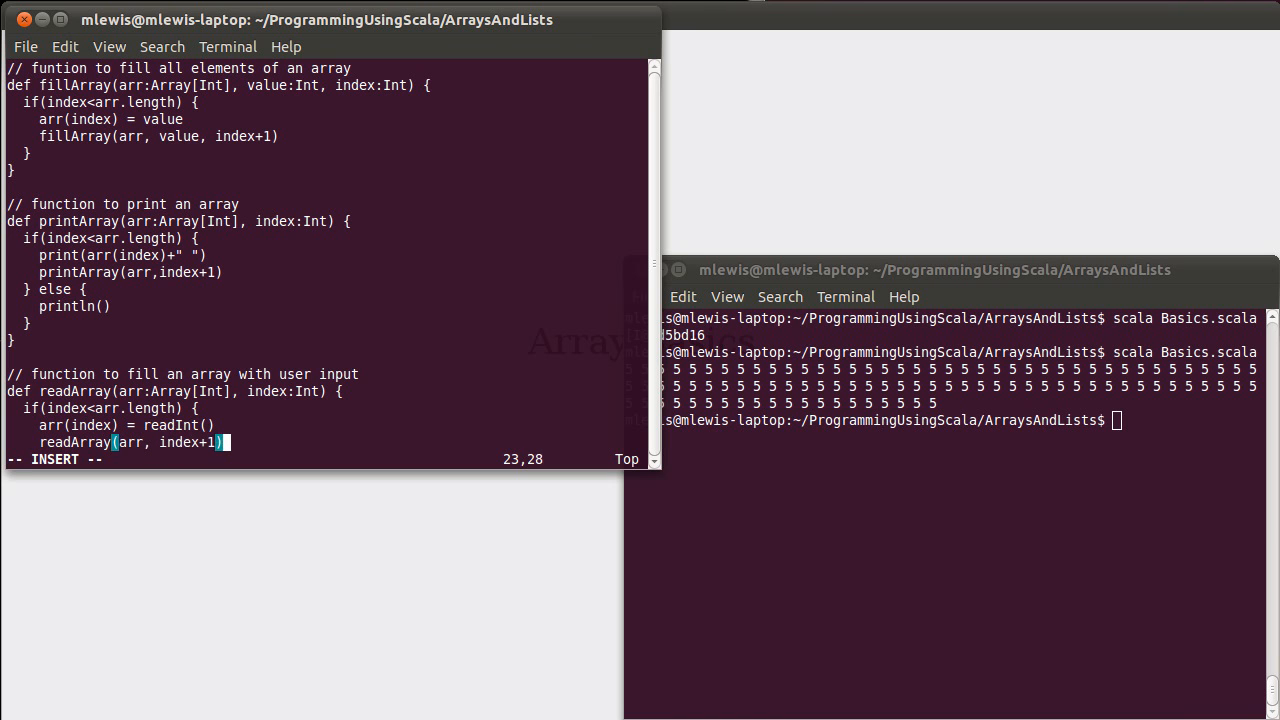
{"action": "scroll", "scroll_direction": "down", "scroll_amount": 3}
{"action": "type", "text": ":"}
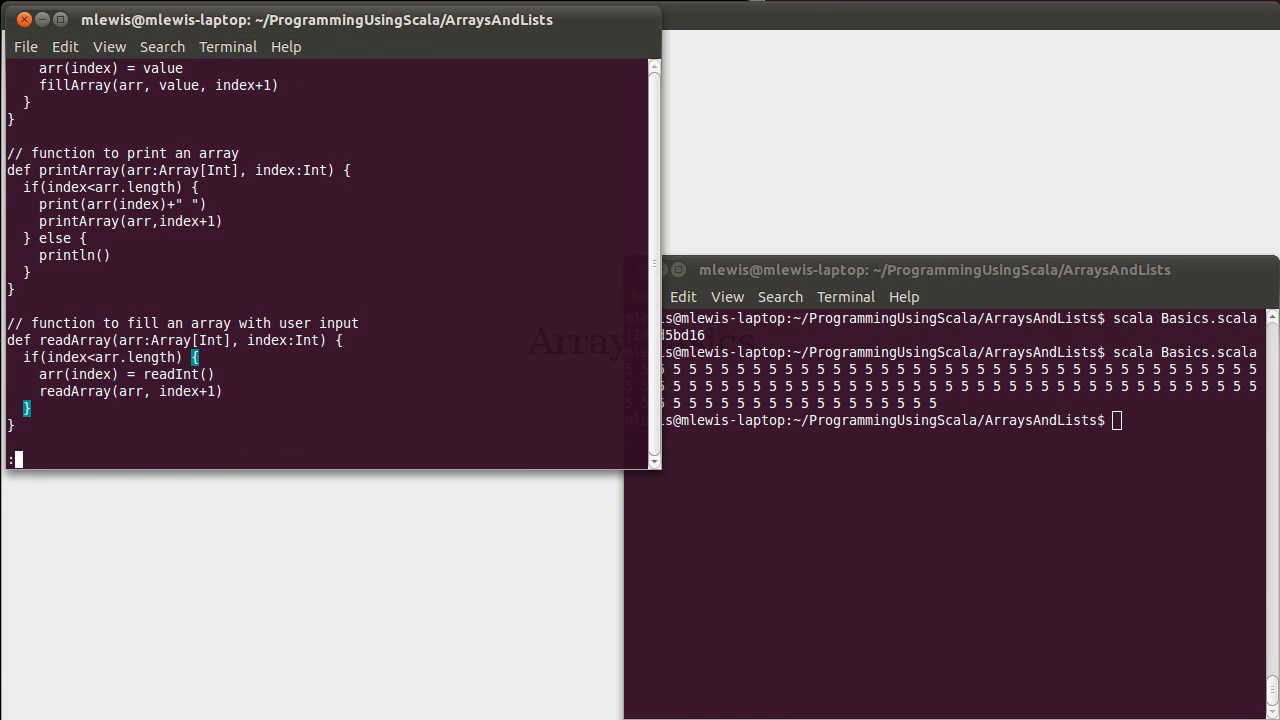
{"action": "scroll", "scroll_direction": "down", "scroll_amount": 3}
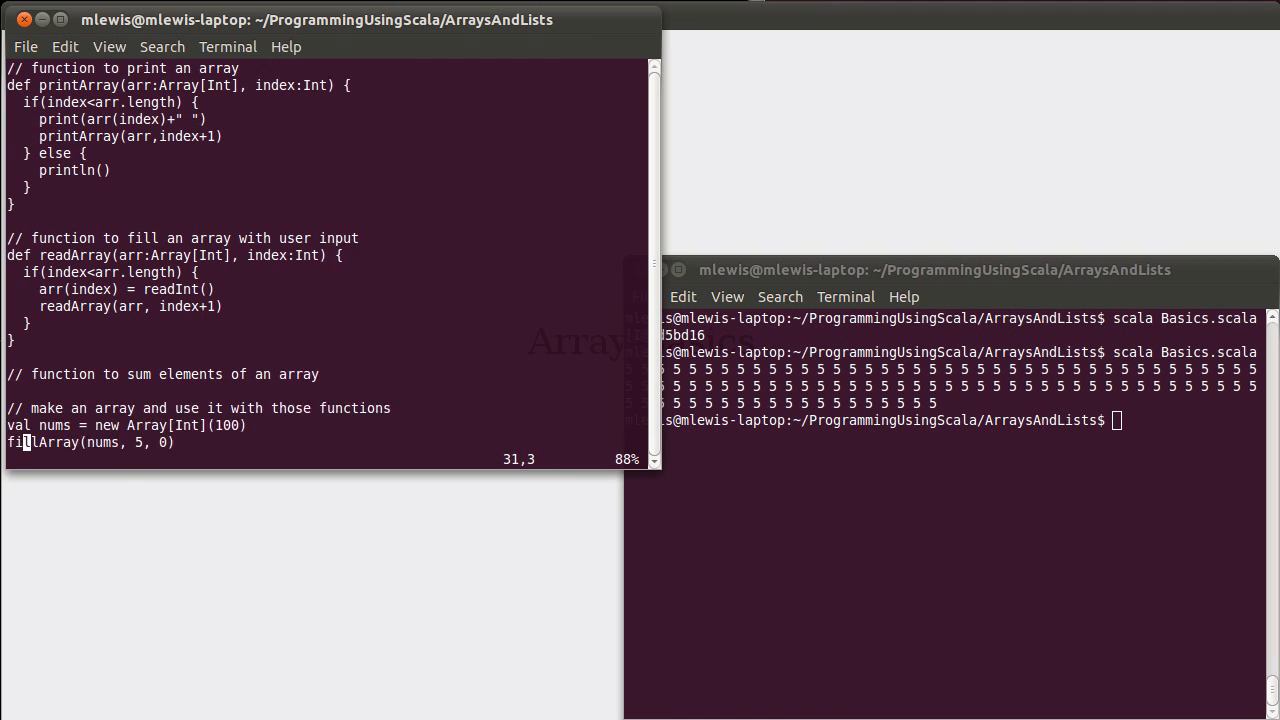
Step: Call printArray(nums,0) and declare val smallNums = new Array[Int](5)
{"action": "type", "text": "printArray(nums,0)"}
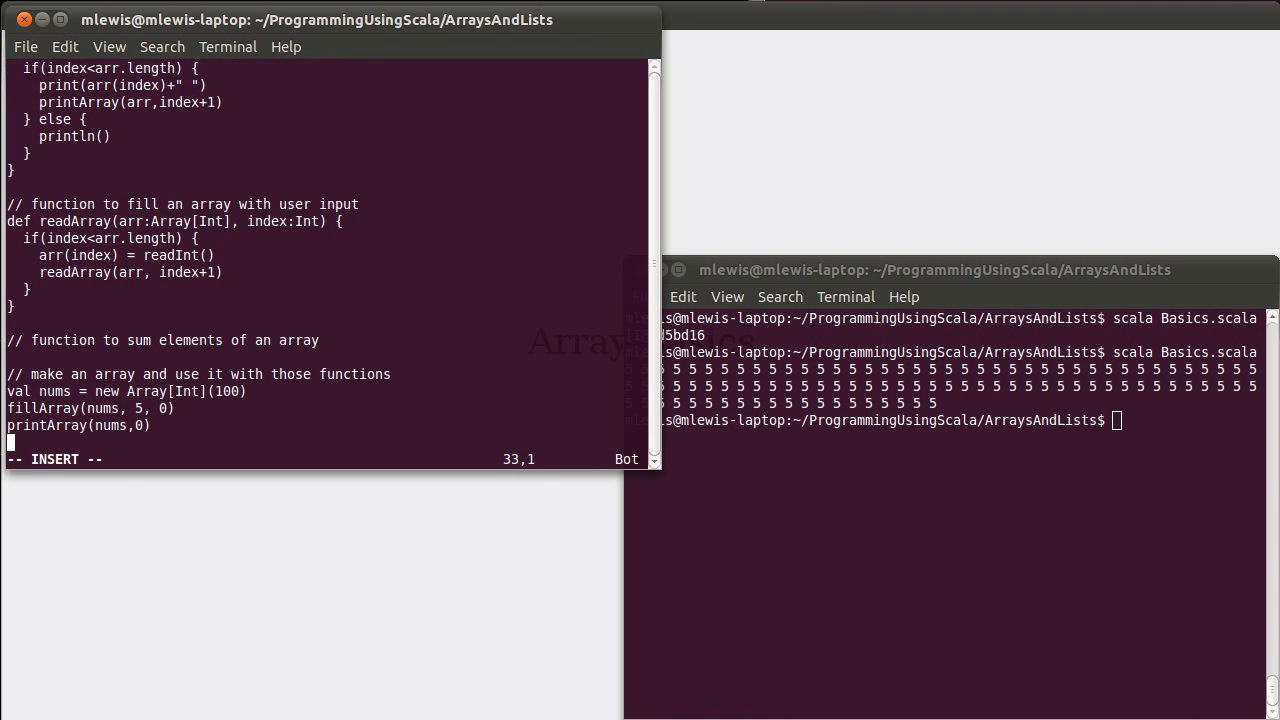
{"action": "type", "text": "val small"}
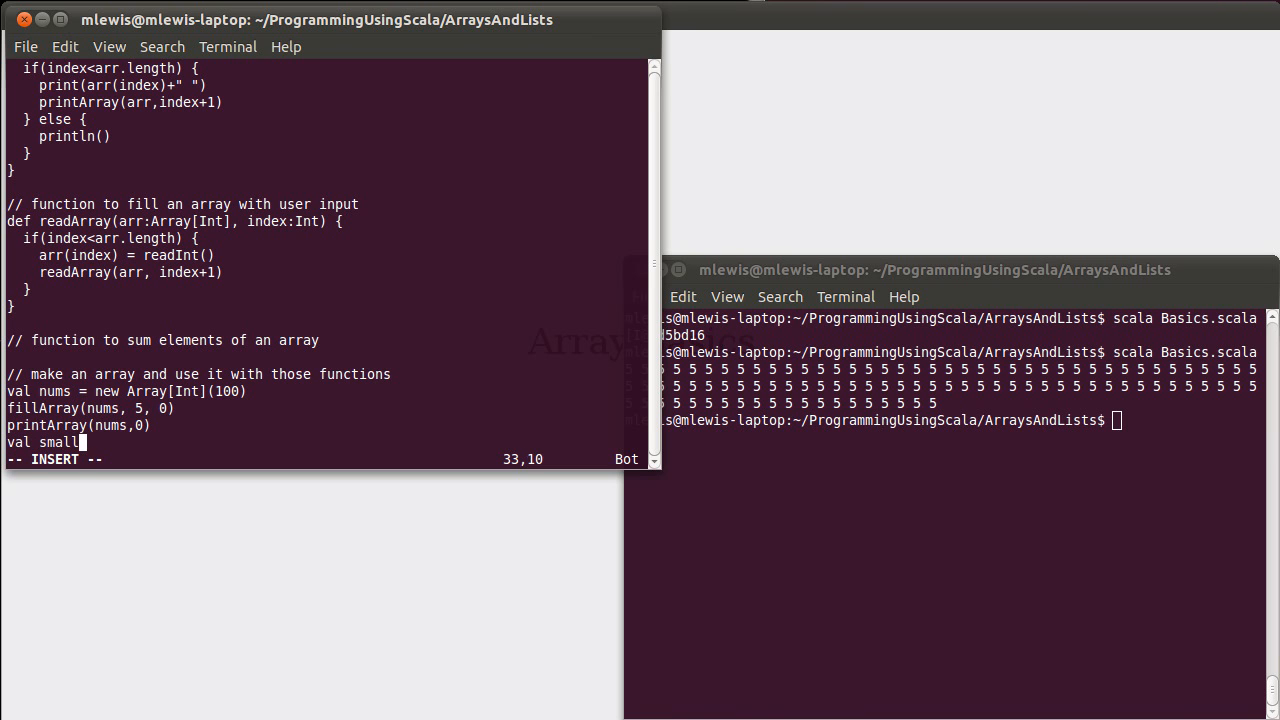
{"action": "type", "text": "Nums"}
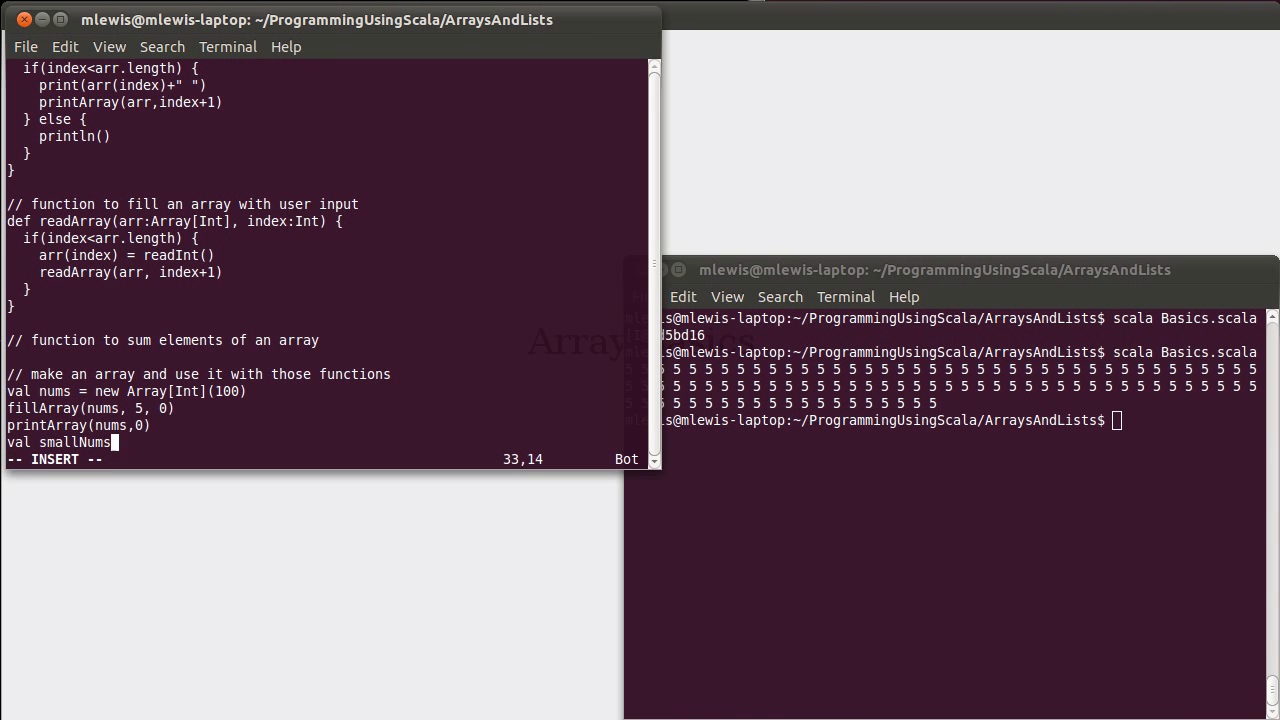
{"action": "type", "text": "= new A"}
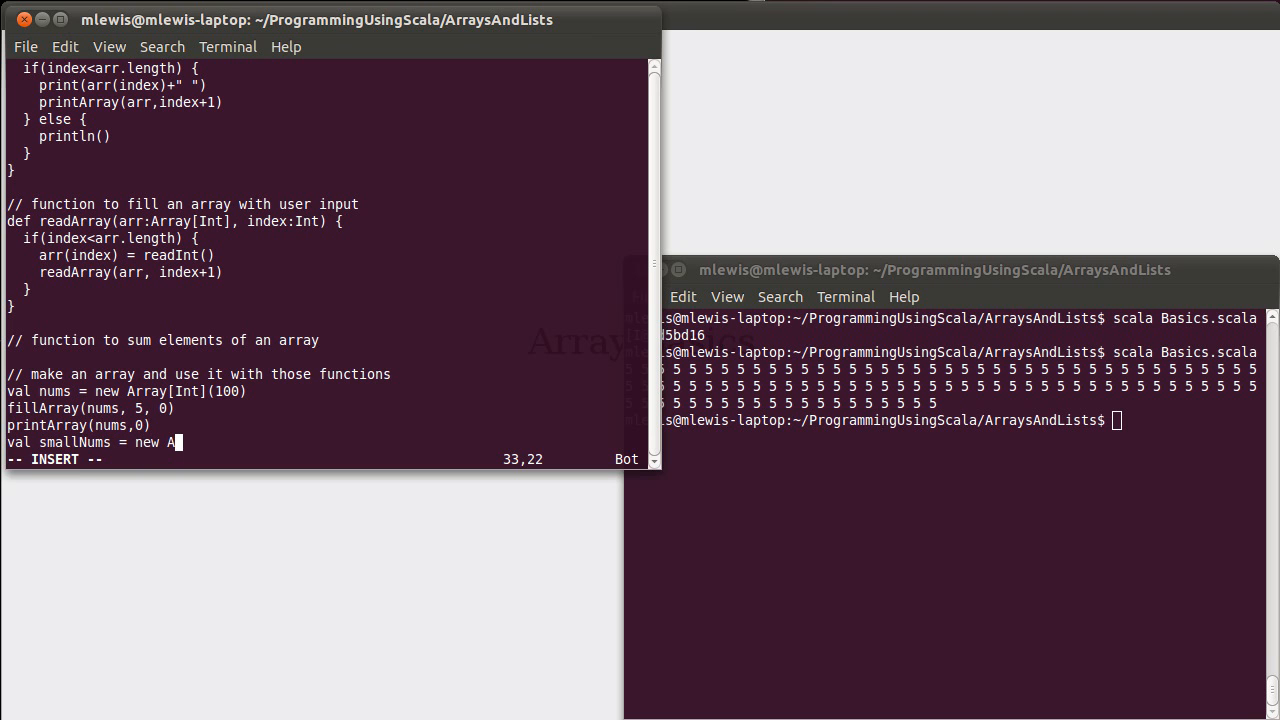
{"action": "type", "text": "rray[Int"}
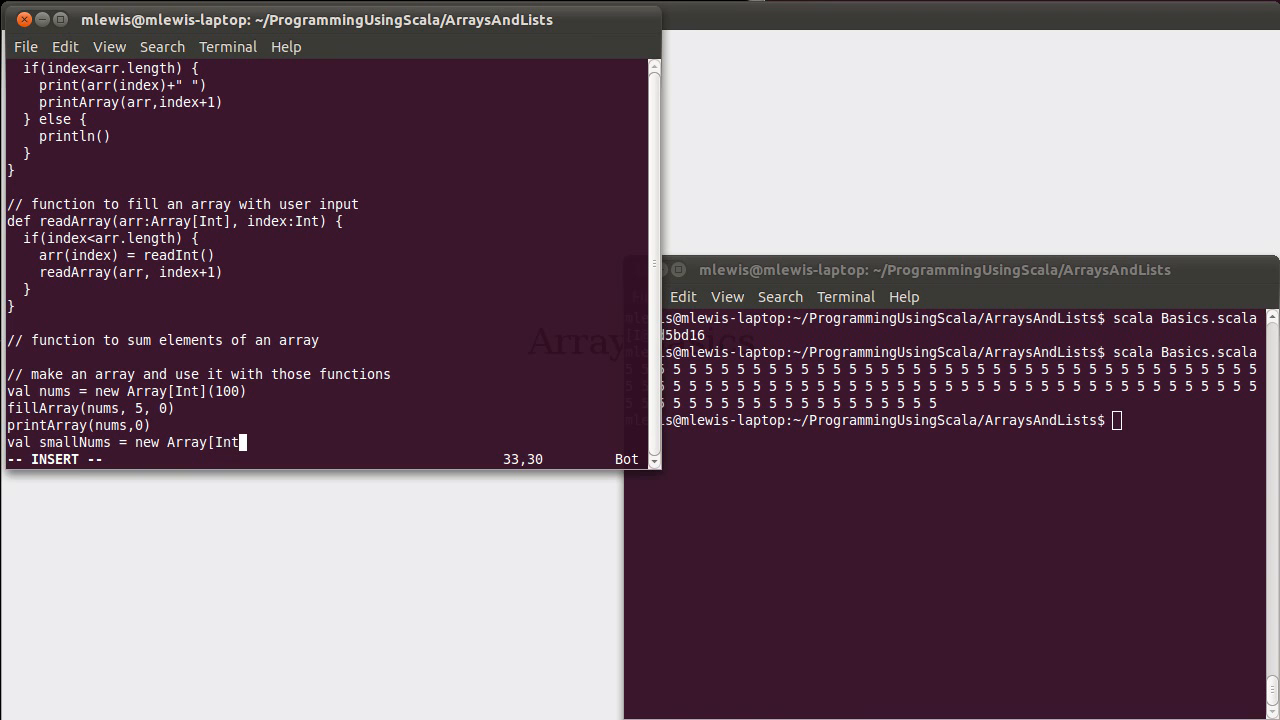
{"action": "type", "text": "]("}
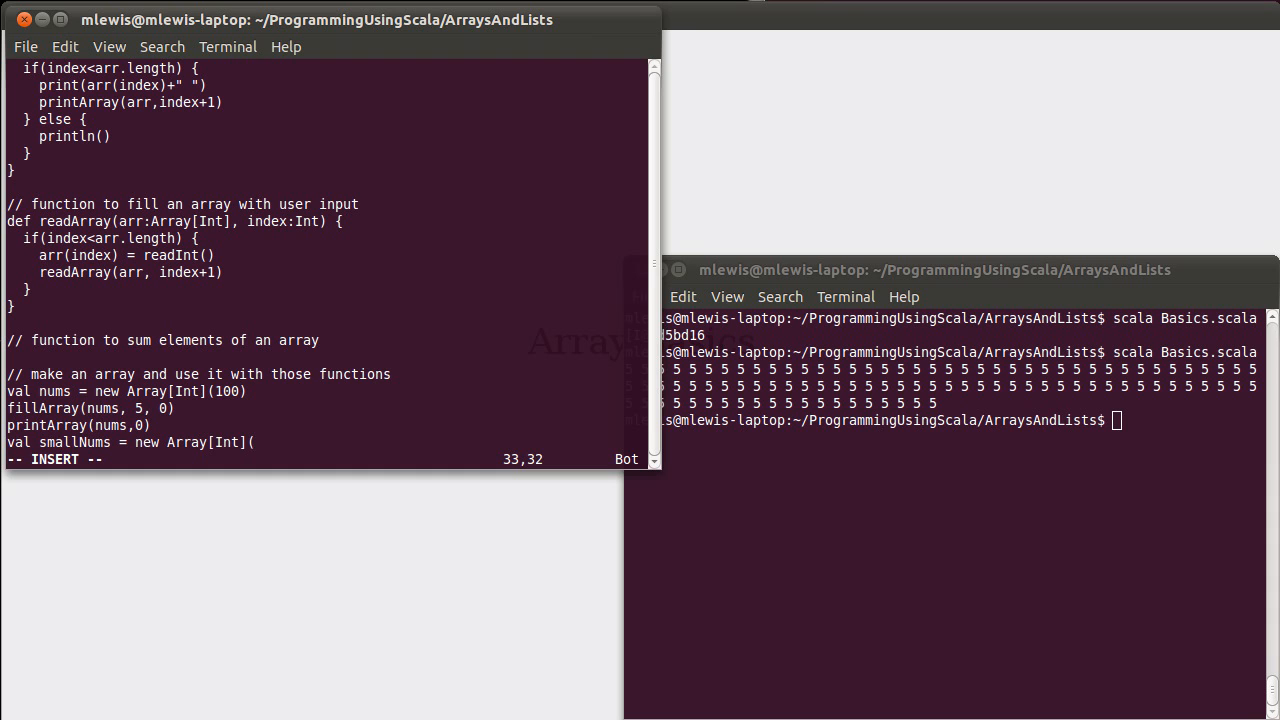
{"action": "type", "text": "(5)"}
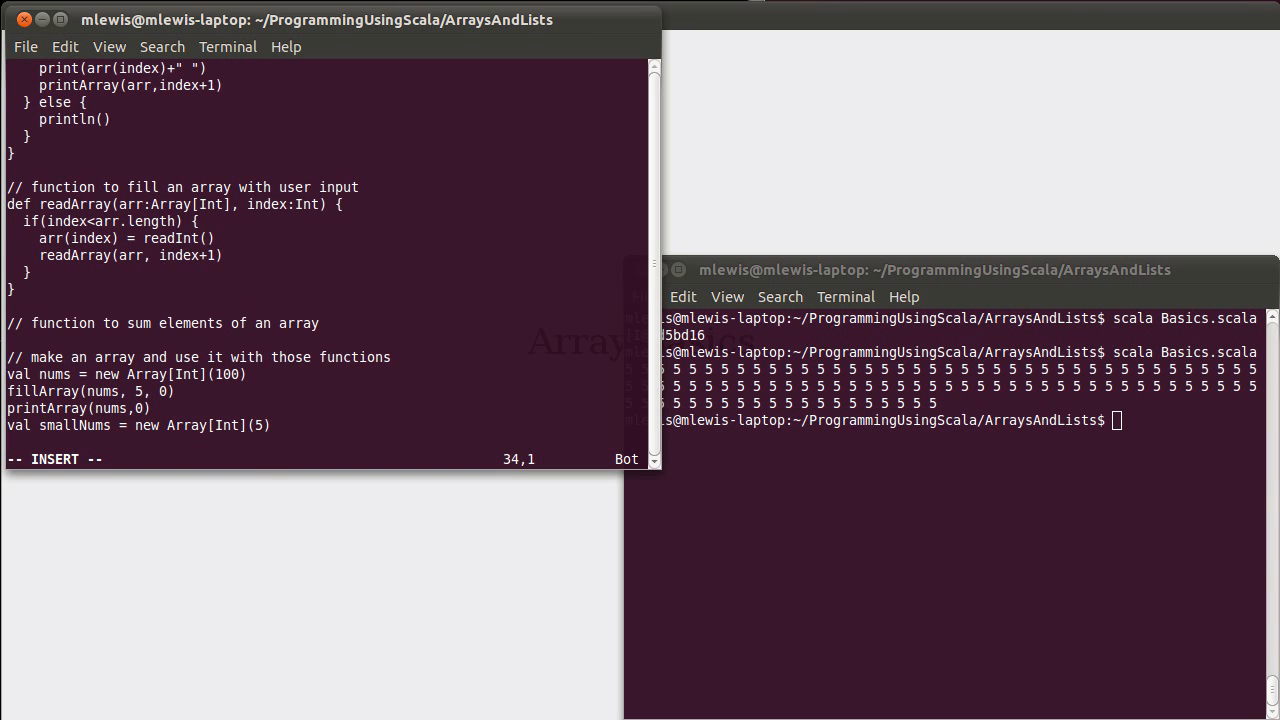
Step: Call readArray(smallNums,0) then printArray(smallNums,0)
{"action": "type", "text": "readA"}
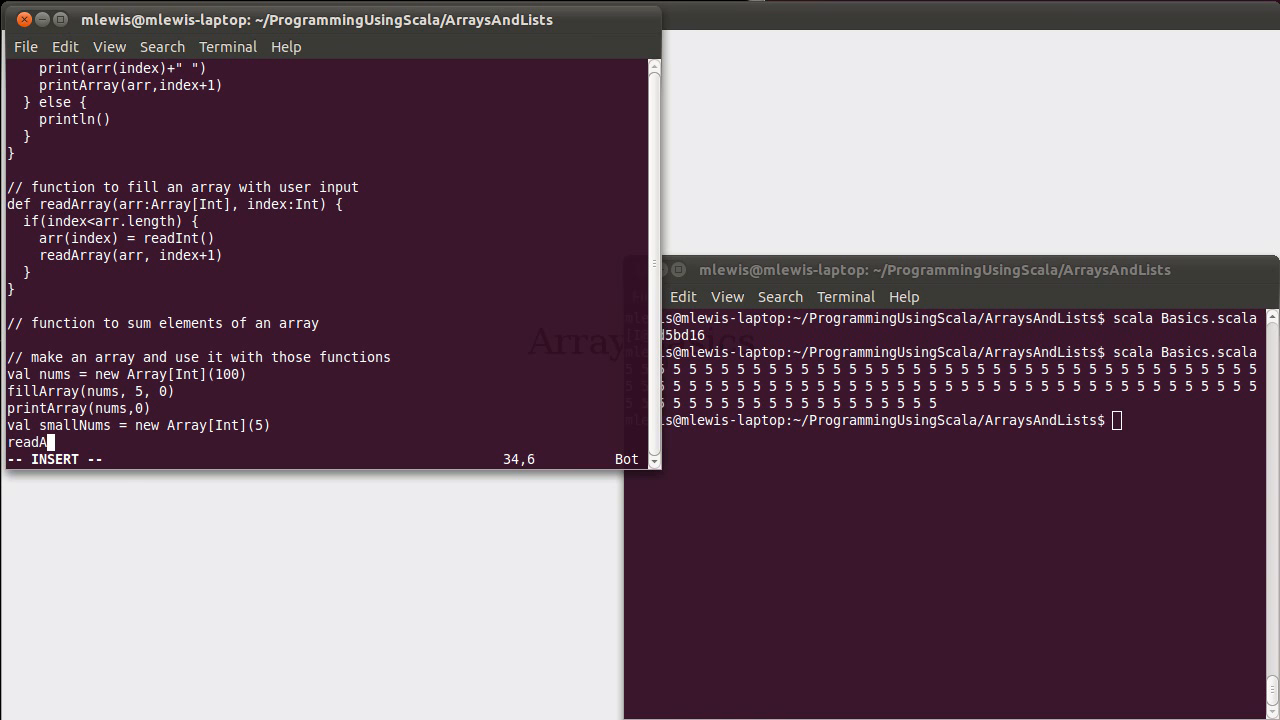
{"action": "type", "text": "rray("}
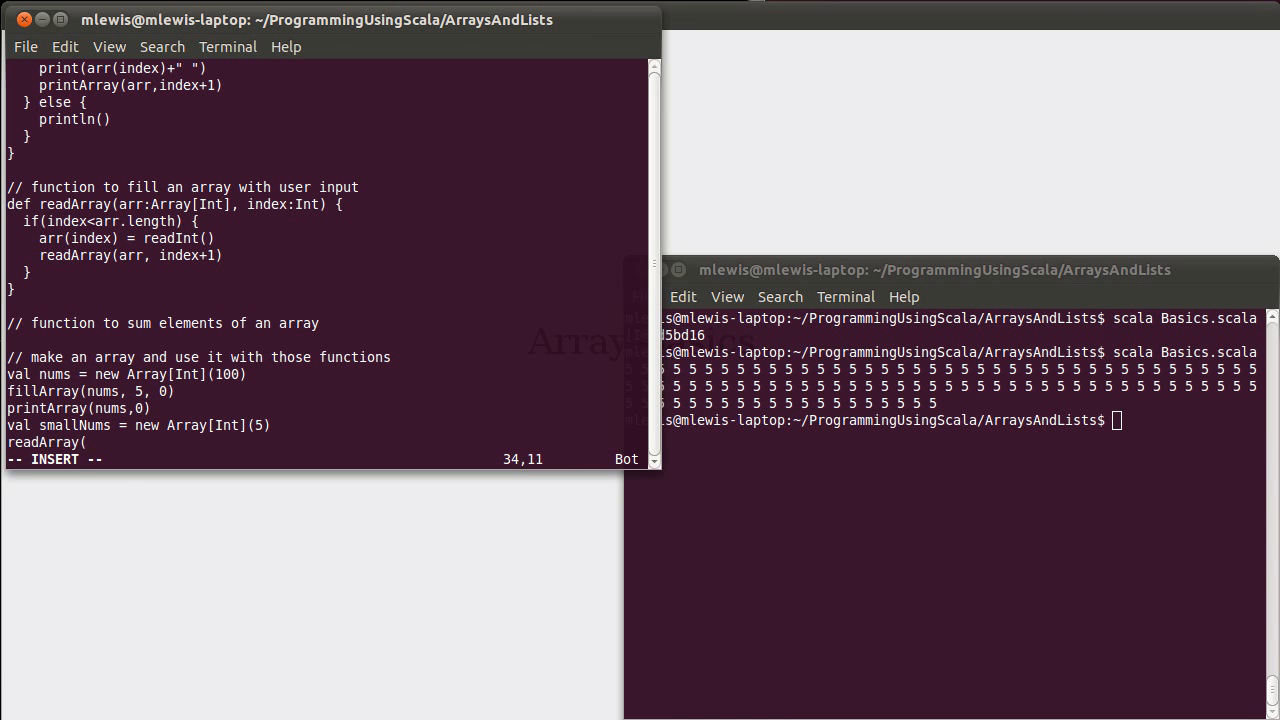
{"action": "type", "text": "smallNums,0"}
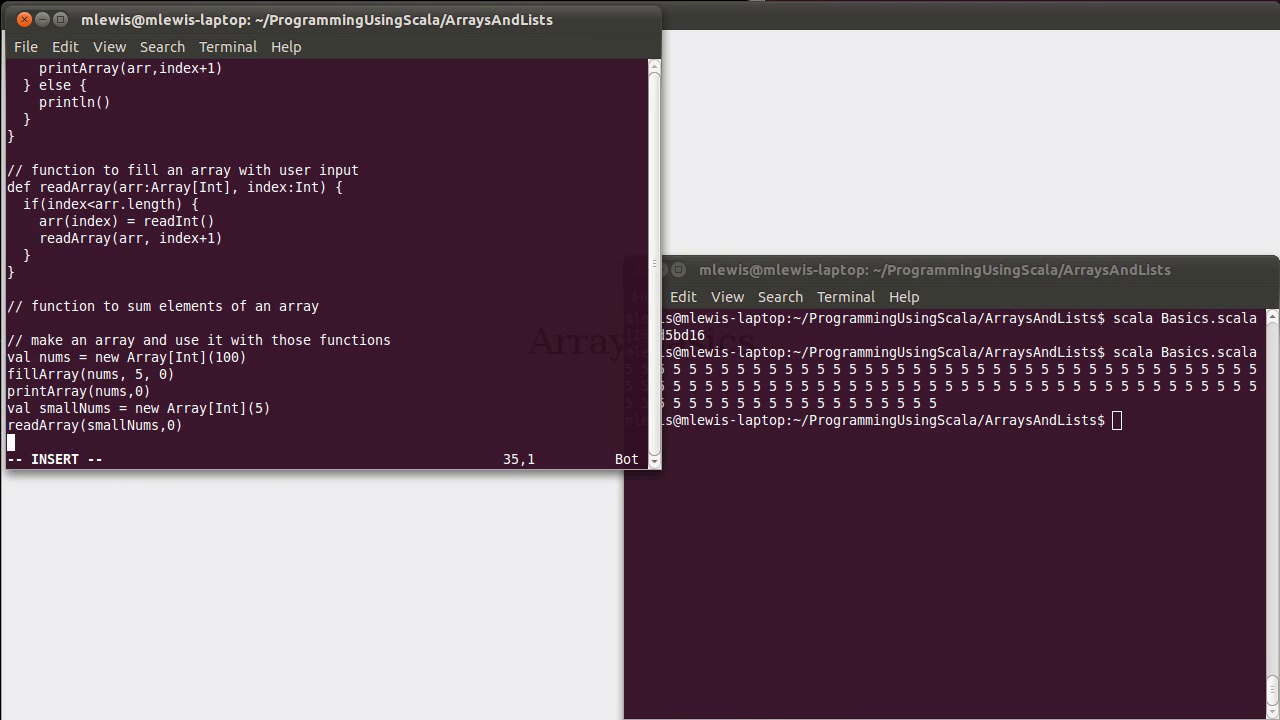
{"action": "type", "text": "printA"}
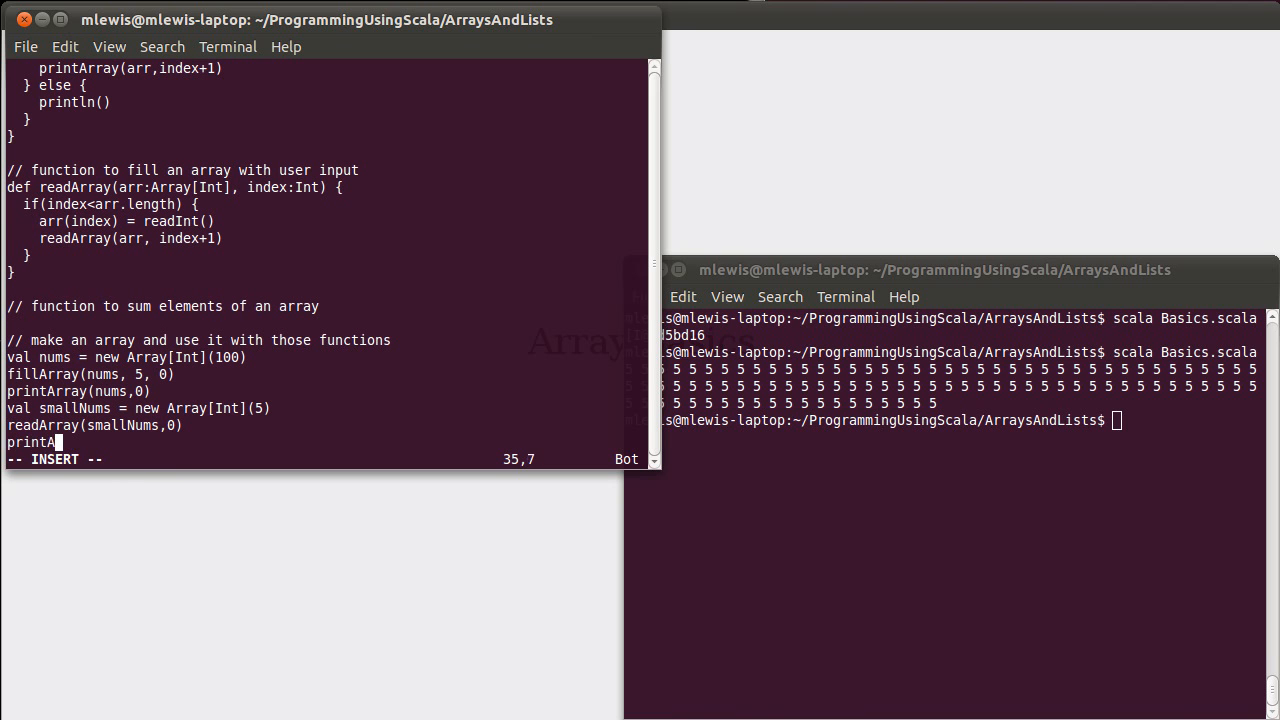
{"action": "type", "text": "rray(sma"}
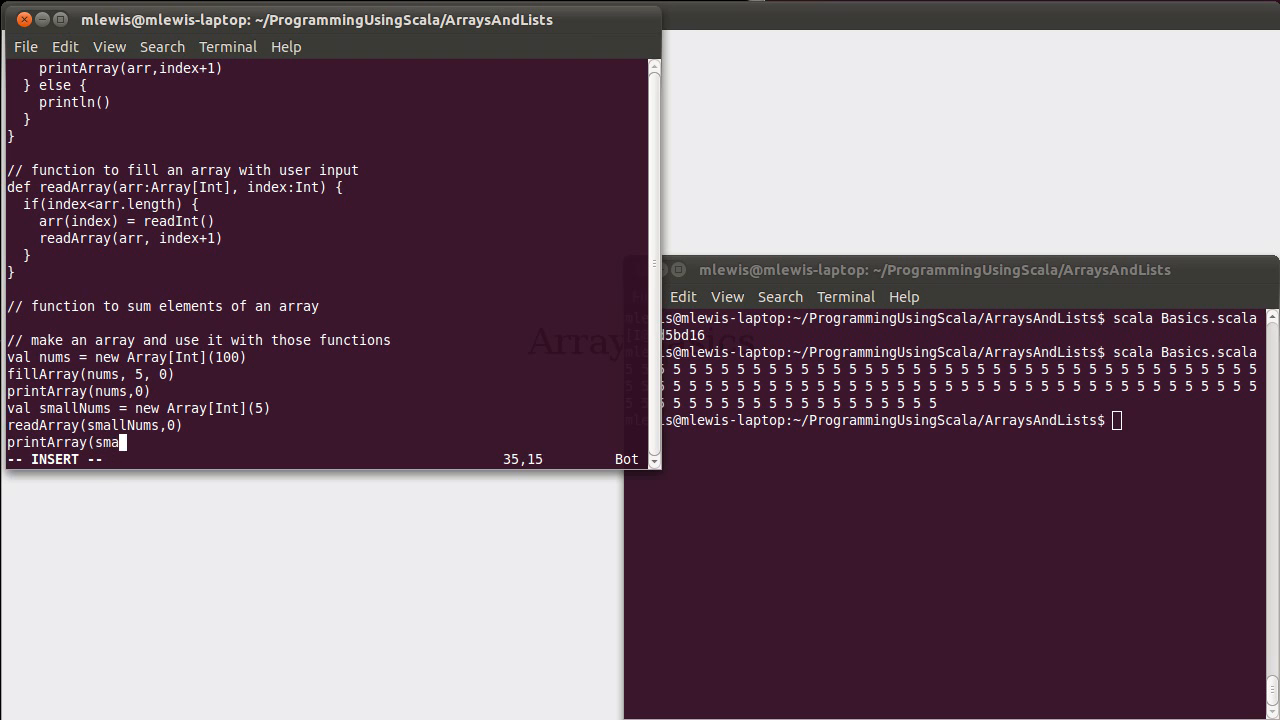
{"action": "type", "text": "llNums,0"}
{"action": "left_click", "coordinate": [946, 420]}
{"action": "type", "text": "scala Basics.scala"}
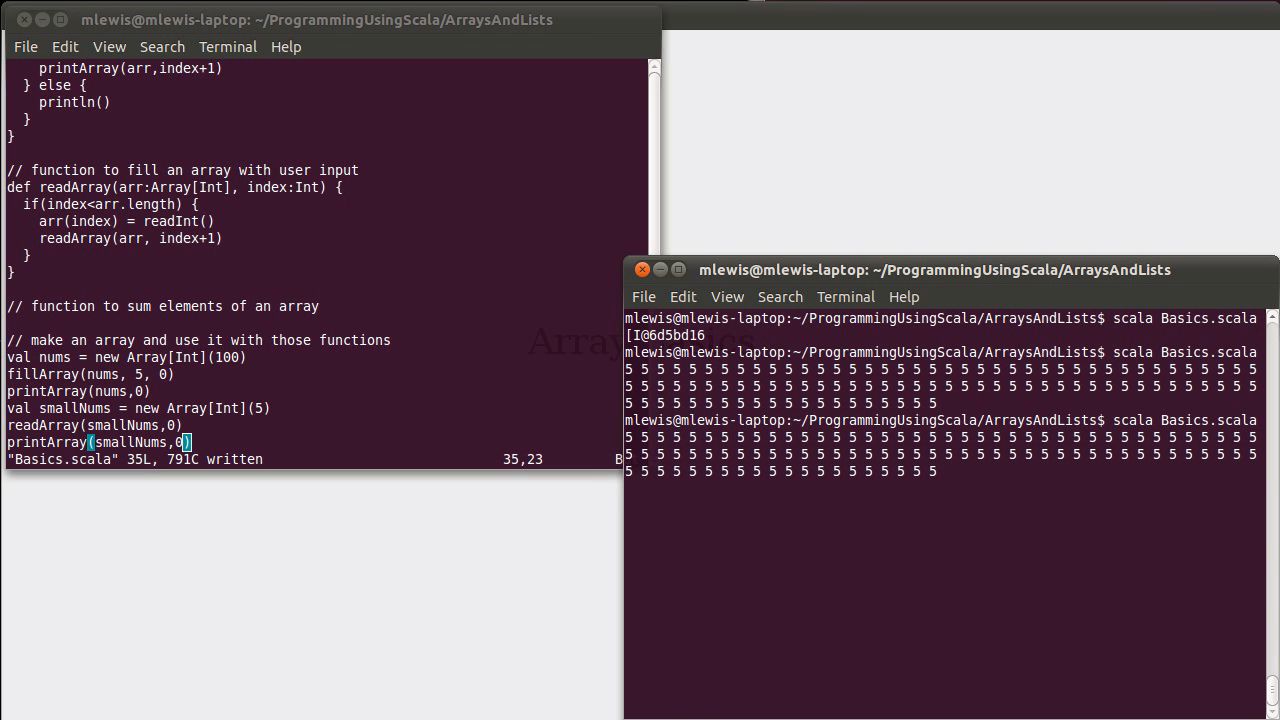
Step: Enter the value 1 as the first input to the running script
{"action": "type", "text": "1"}
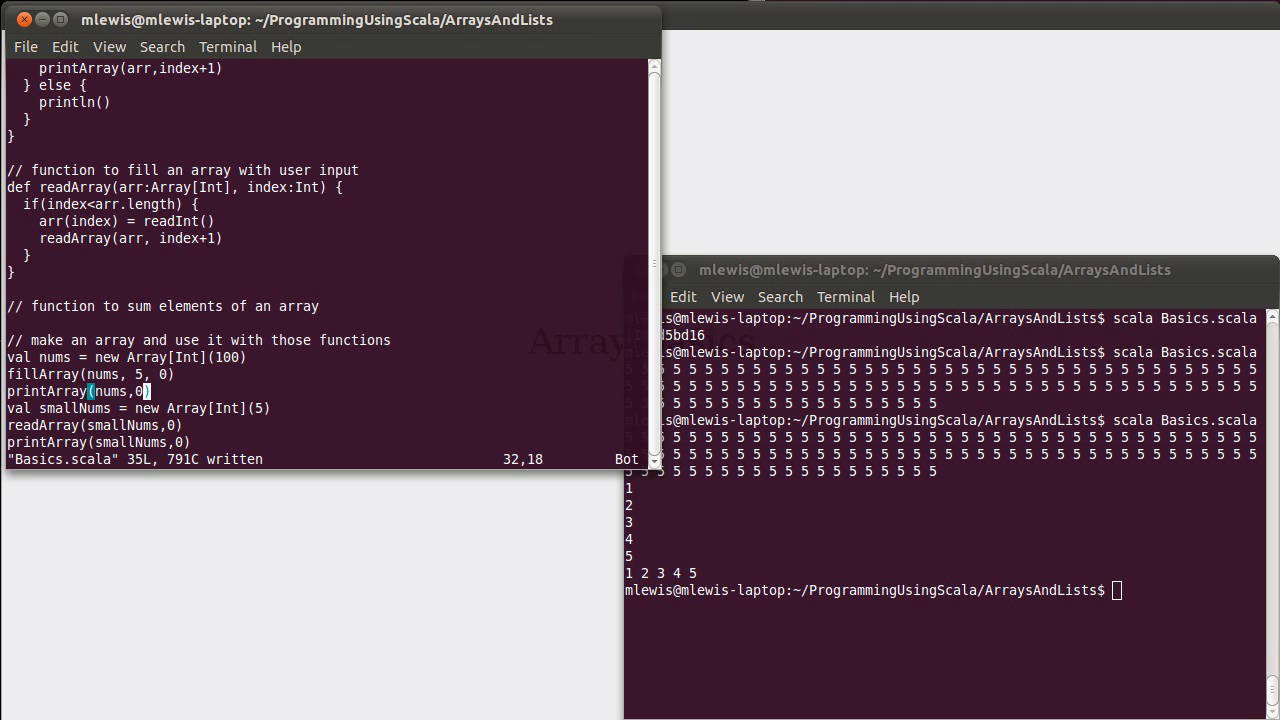
{"action": "left_click", "coordinate": [184, 306]}
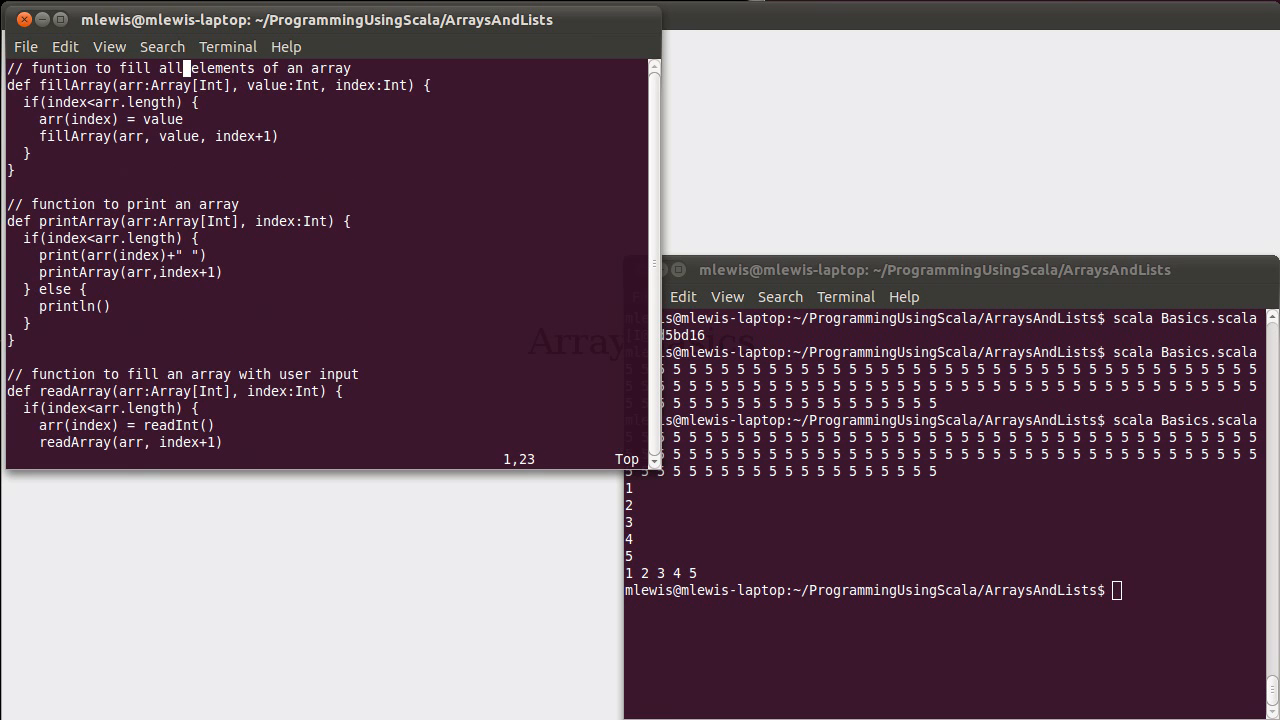
{"action": "scroll", "scroll_direction": "down", "scroll_amount": 3}
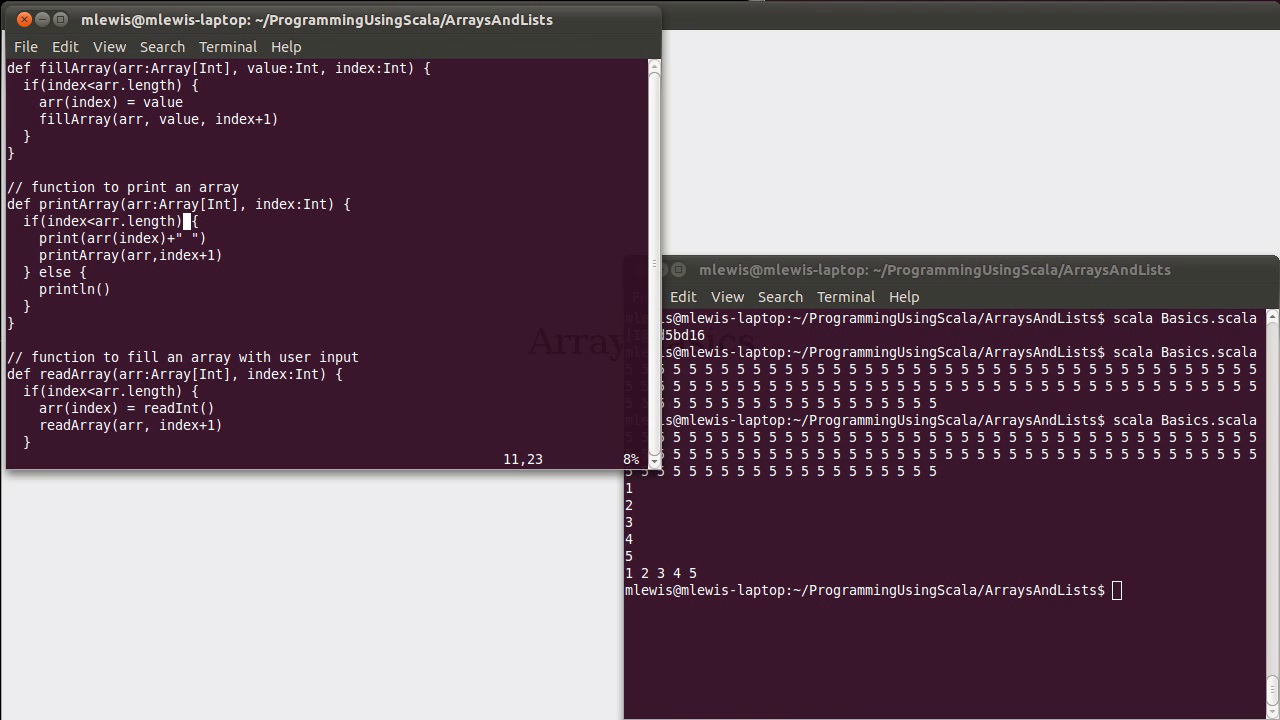
{"action": "left_click", "coordinate": [184, 424]}
{"action": "type", "text": "def"}
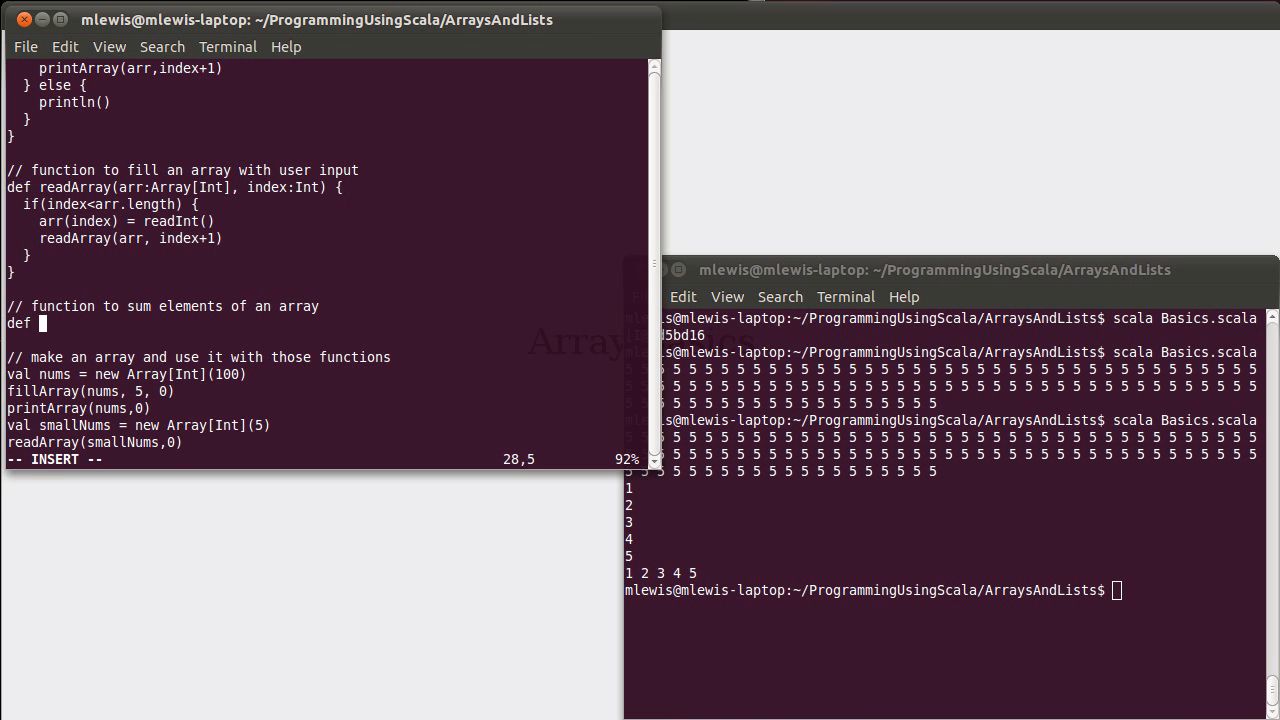
Step: Declare def sumArray(arr:Array[Int], index:Int):Int
{"action": "type", "text": "sum"}
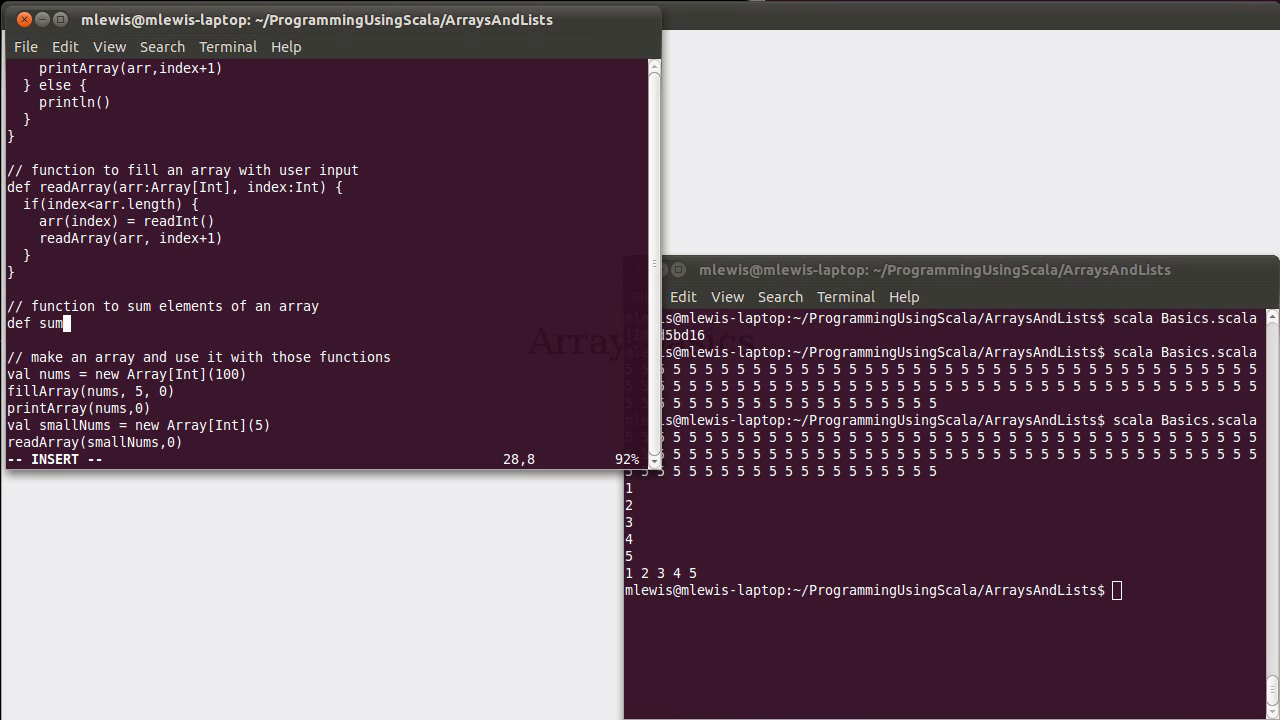
{"action": "type", "text": "Array"}
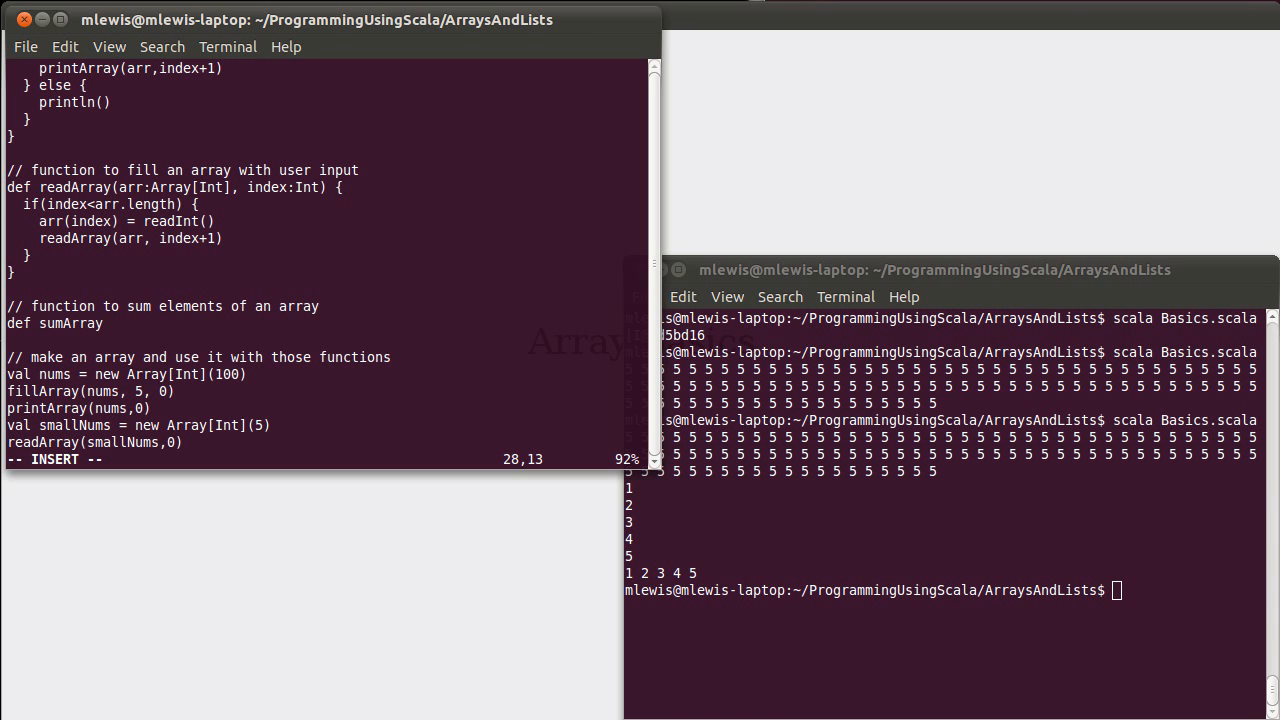
{"action": "type", "text": "("}
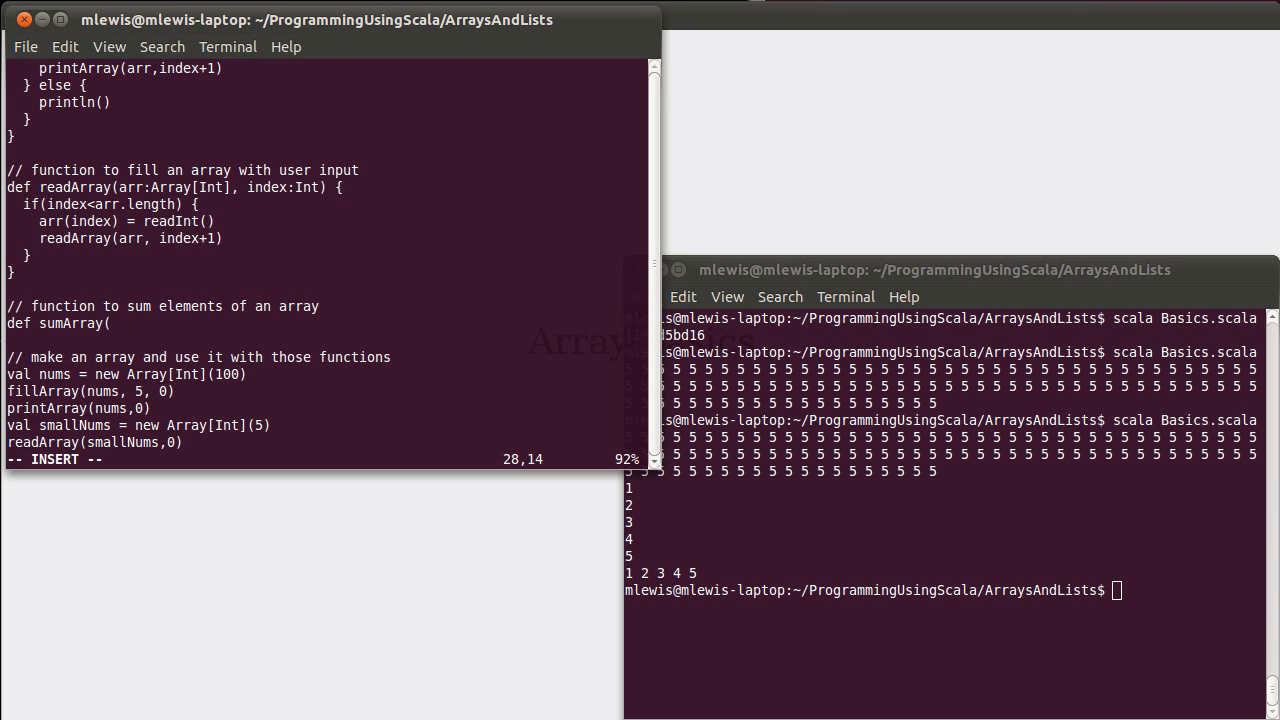
{"action": "type", "text": "arr:"}
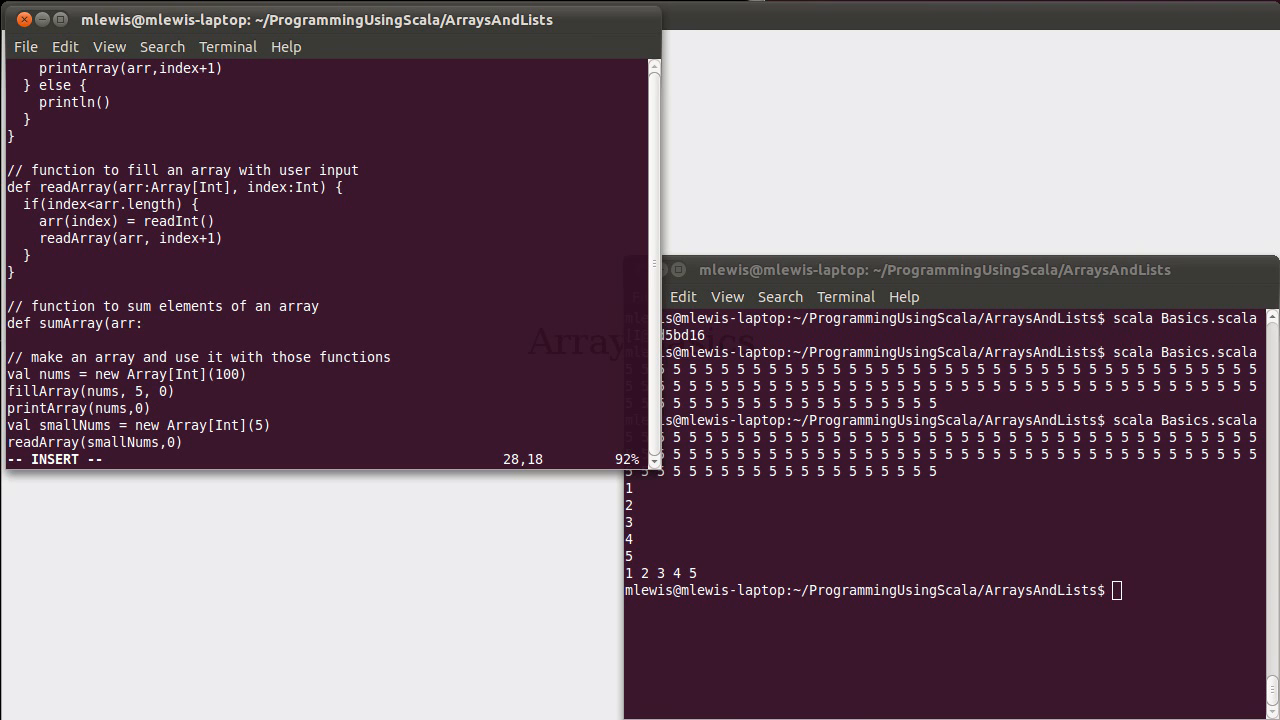
{"action": "type", "text": ":Array[Int], index:Int"}
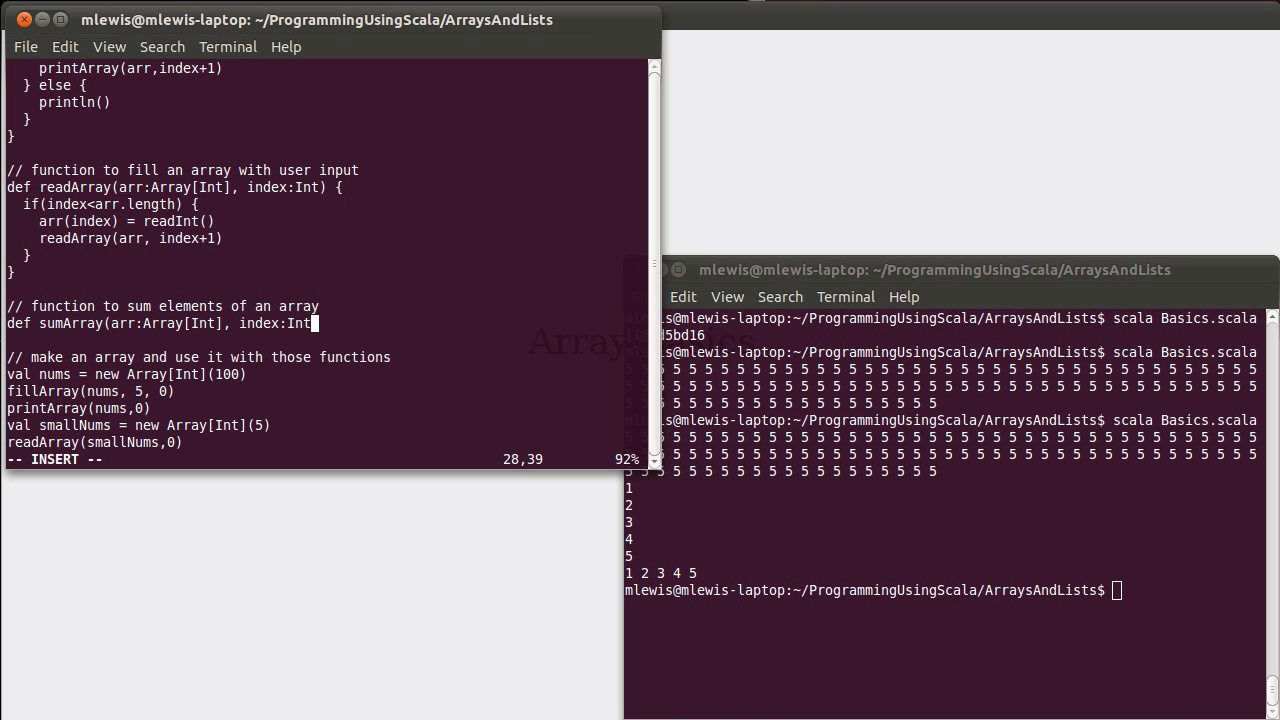
{"action": "type", "text": ":"}
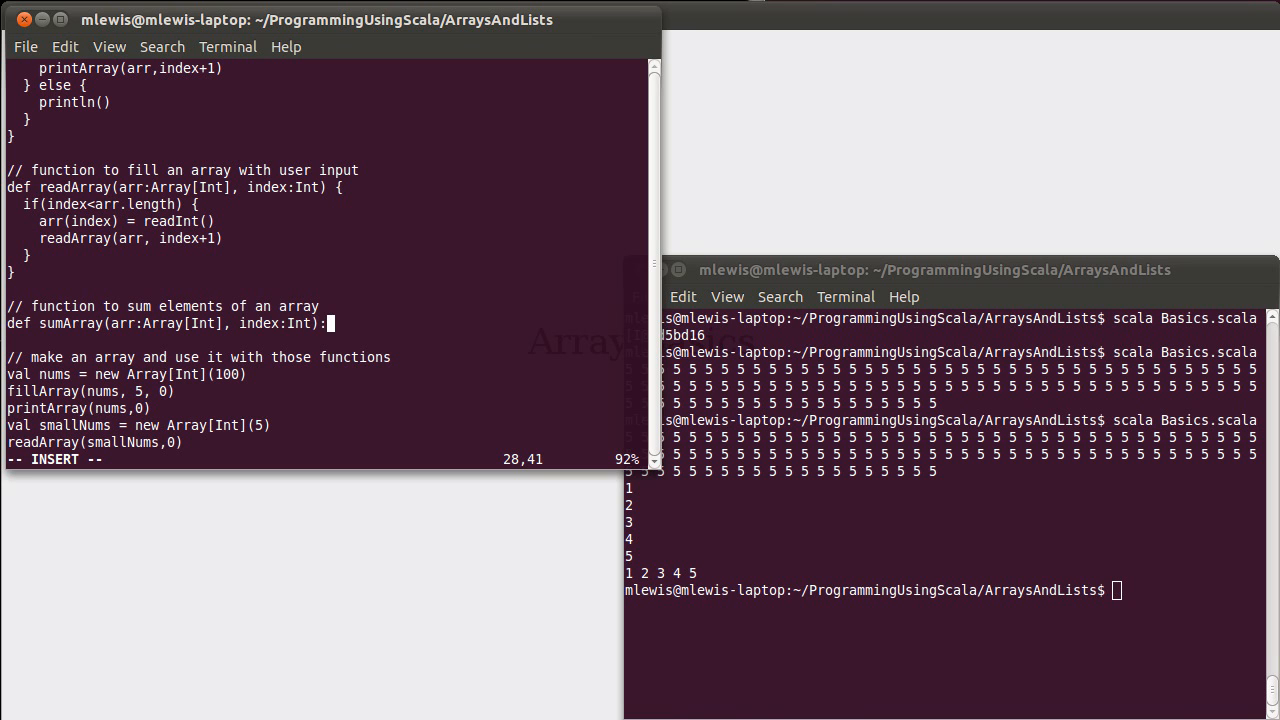
{"action": "type", "text": "Int = {"}
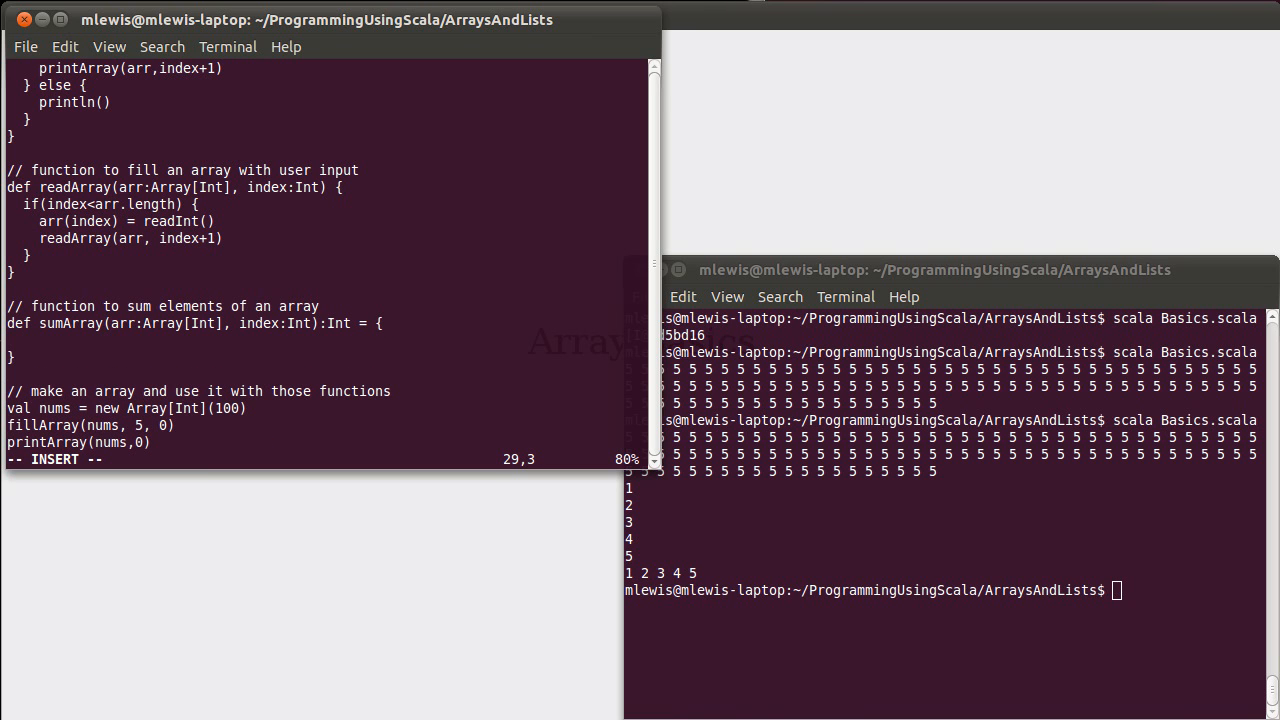
Step: Return 0 when index>=arr.length, else arr(index)+sumArray(arr,index+1)
{"action": "type", "text": "if("}
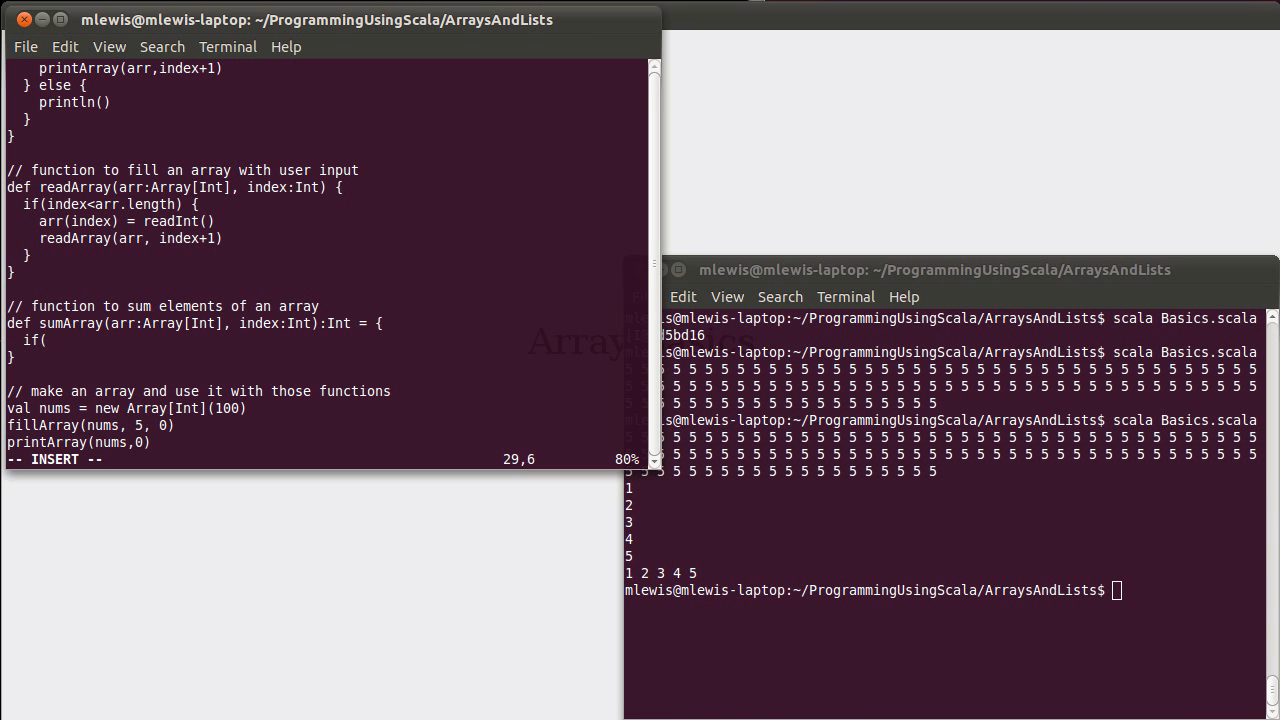
{"action": "type", "text": "index>="}
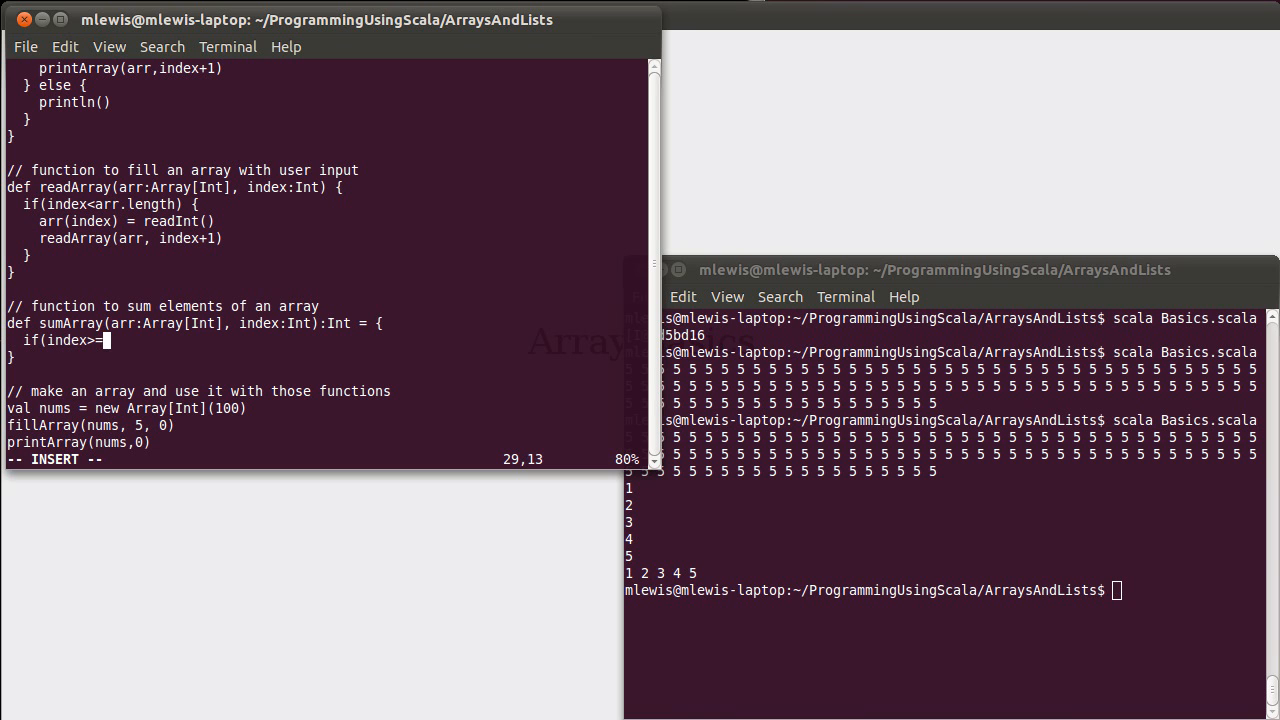
{"action": "type", "text": "arr.length"}
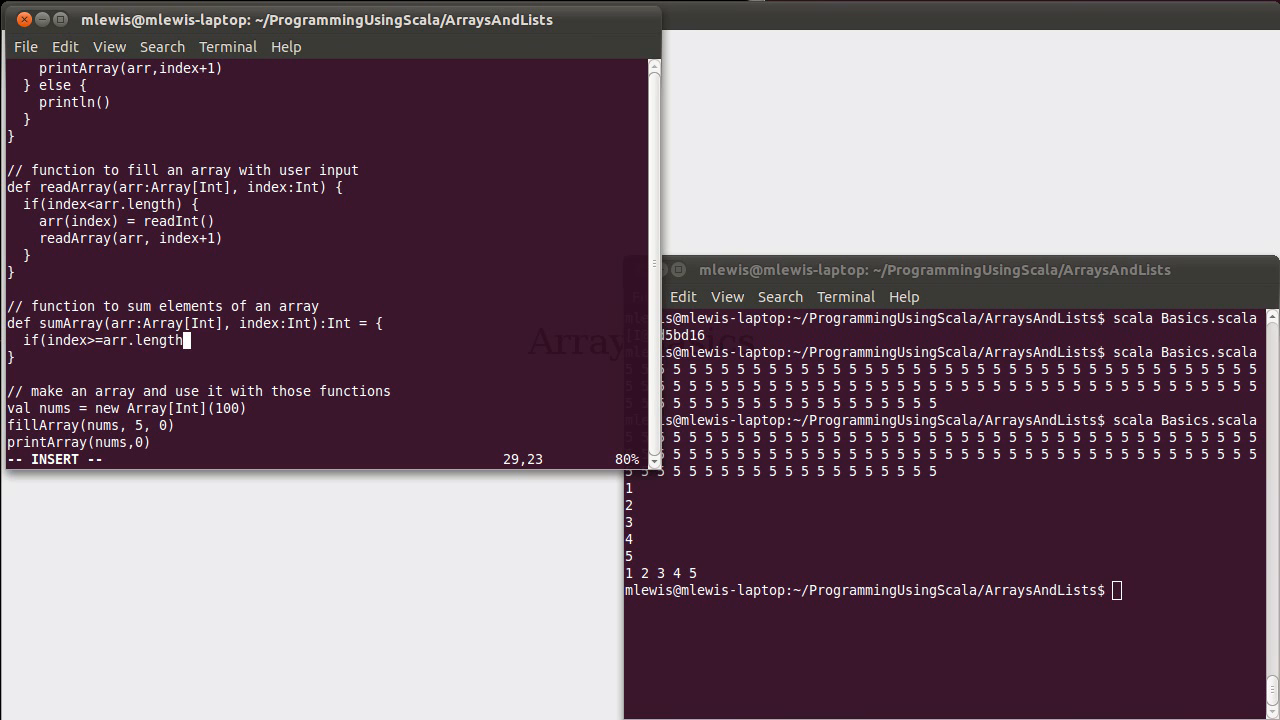
{"action": "type", "text": "\" \""}
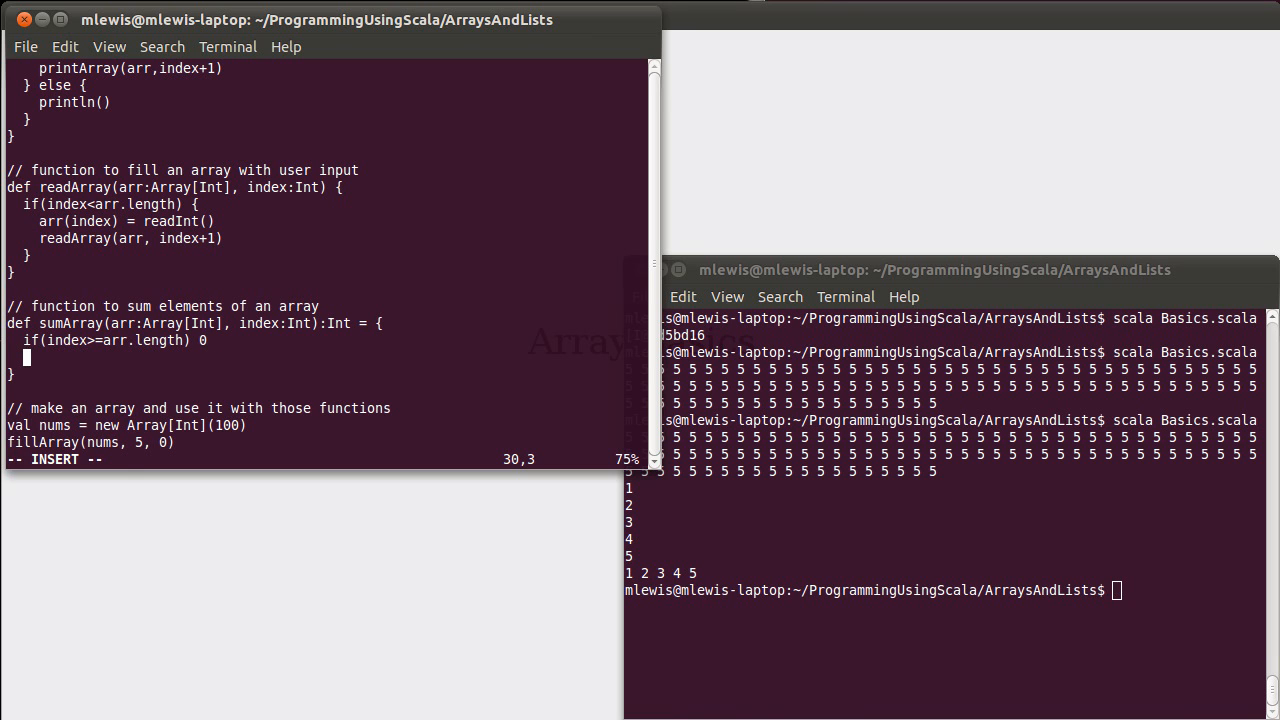
{"action": "type", "text": "else {"}
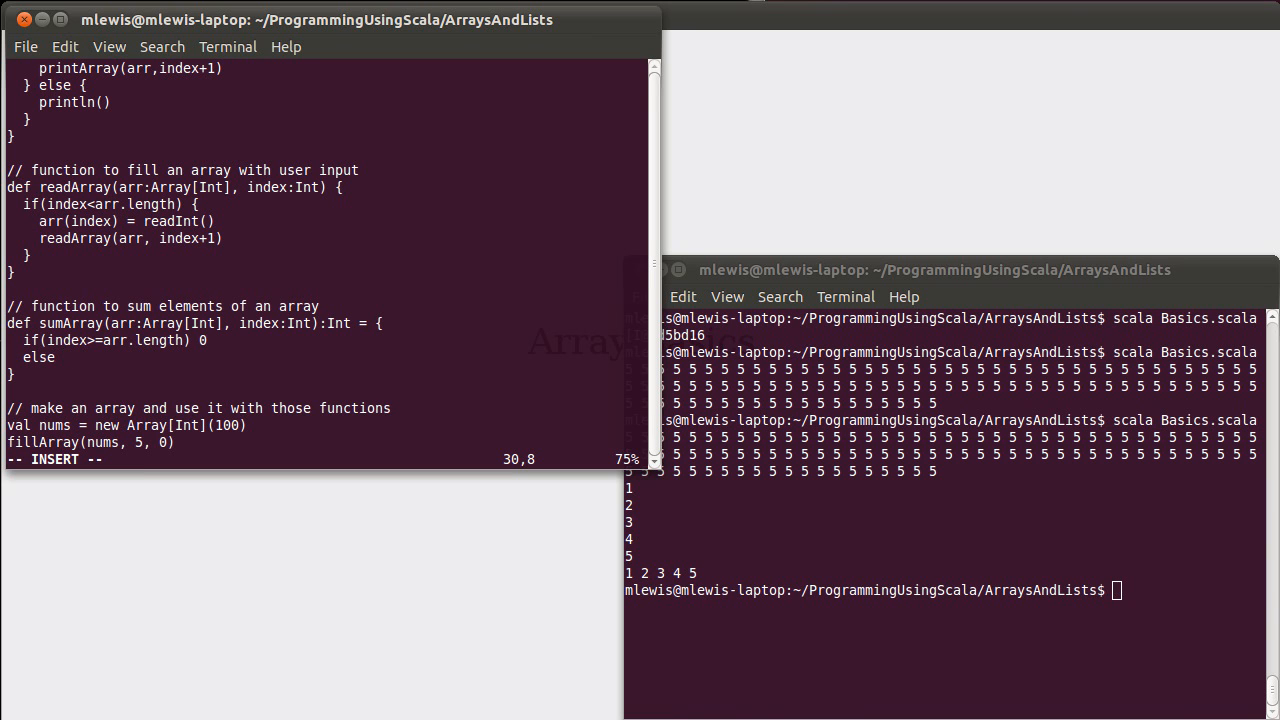
{"action": "type", "text": "arr"}
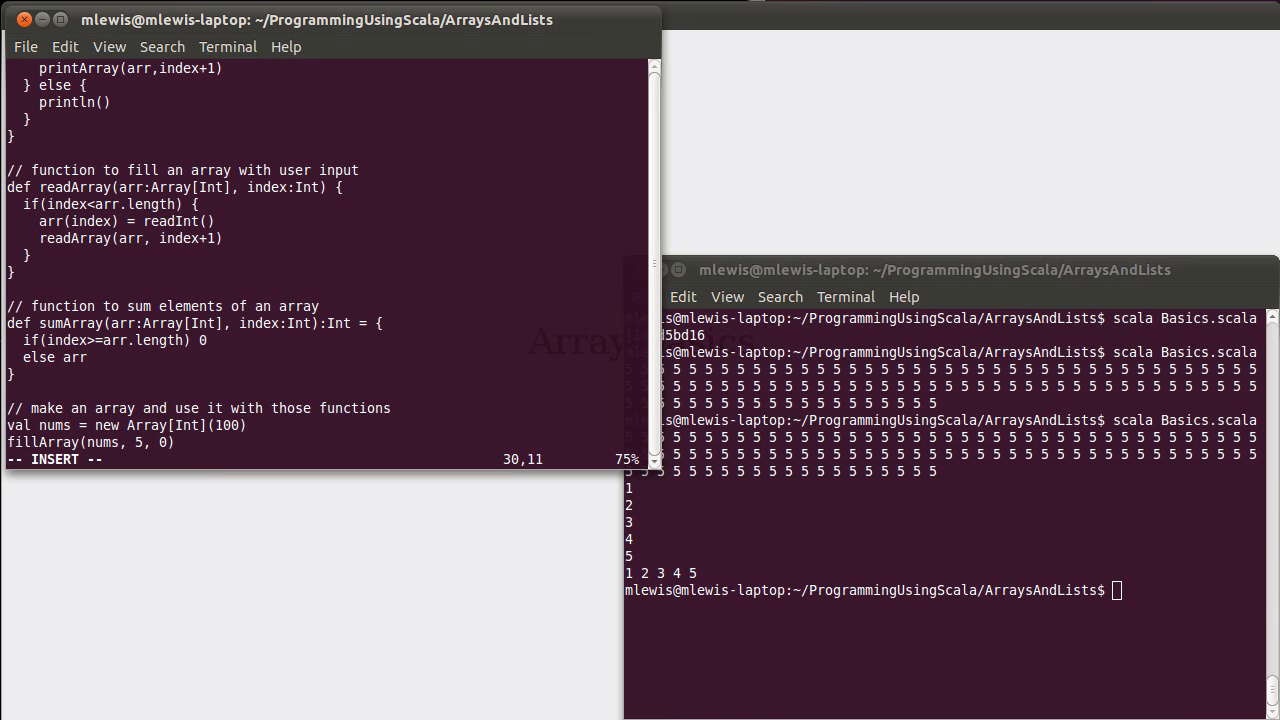
{"action": "type", "text": "(index)"}
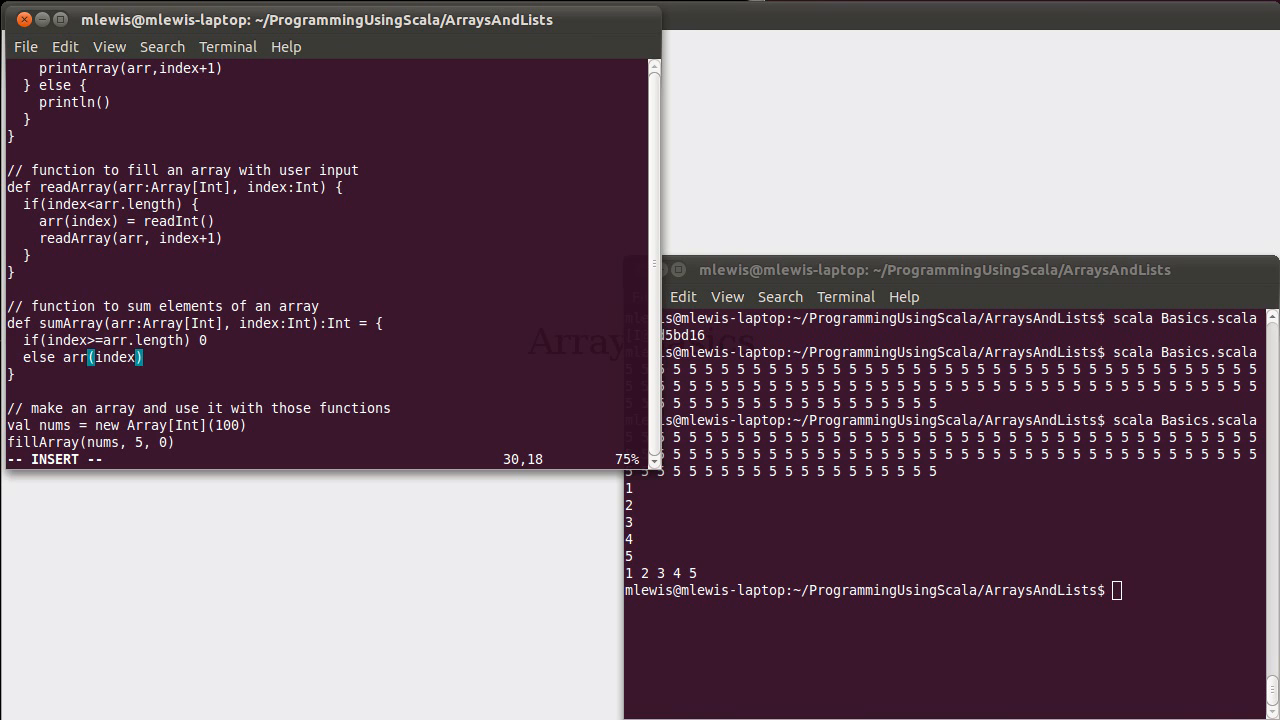
{"action": "type", "text": "+sum"}
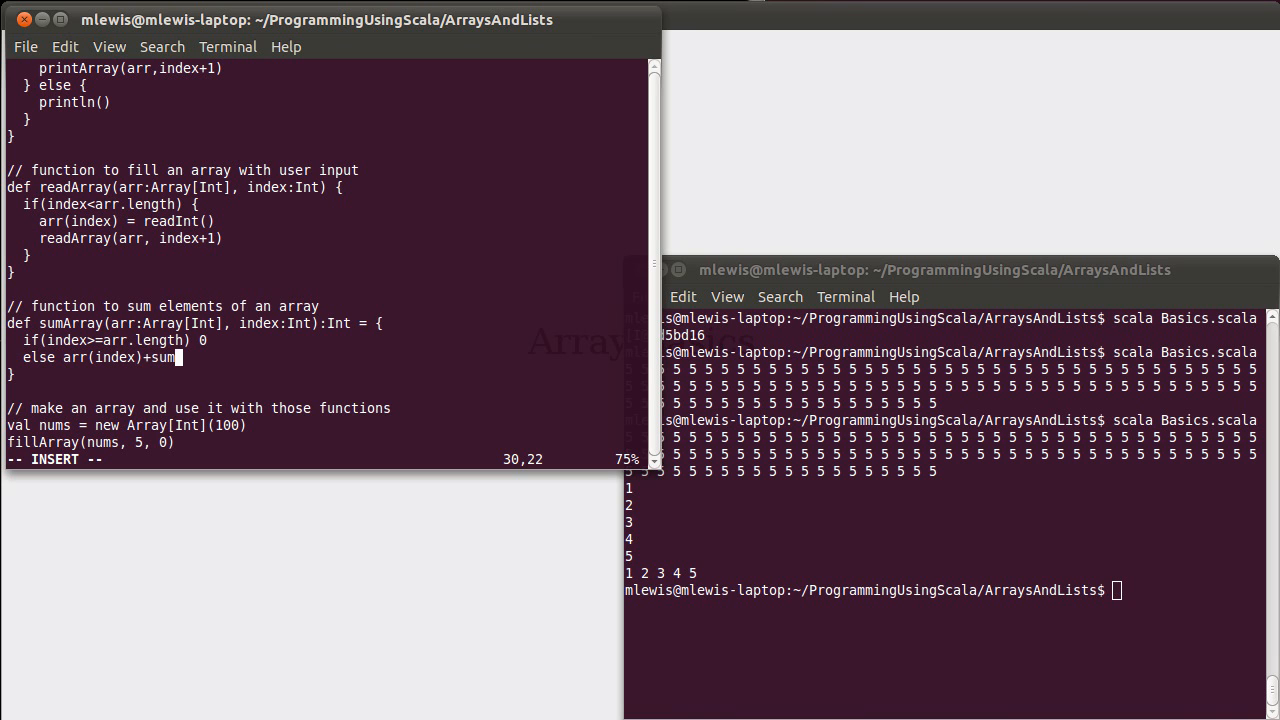
{"action": "type", "text": "Array("}
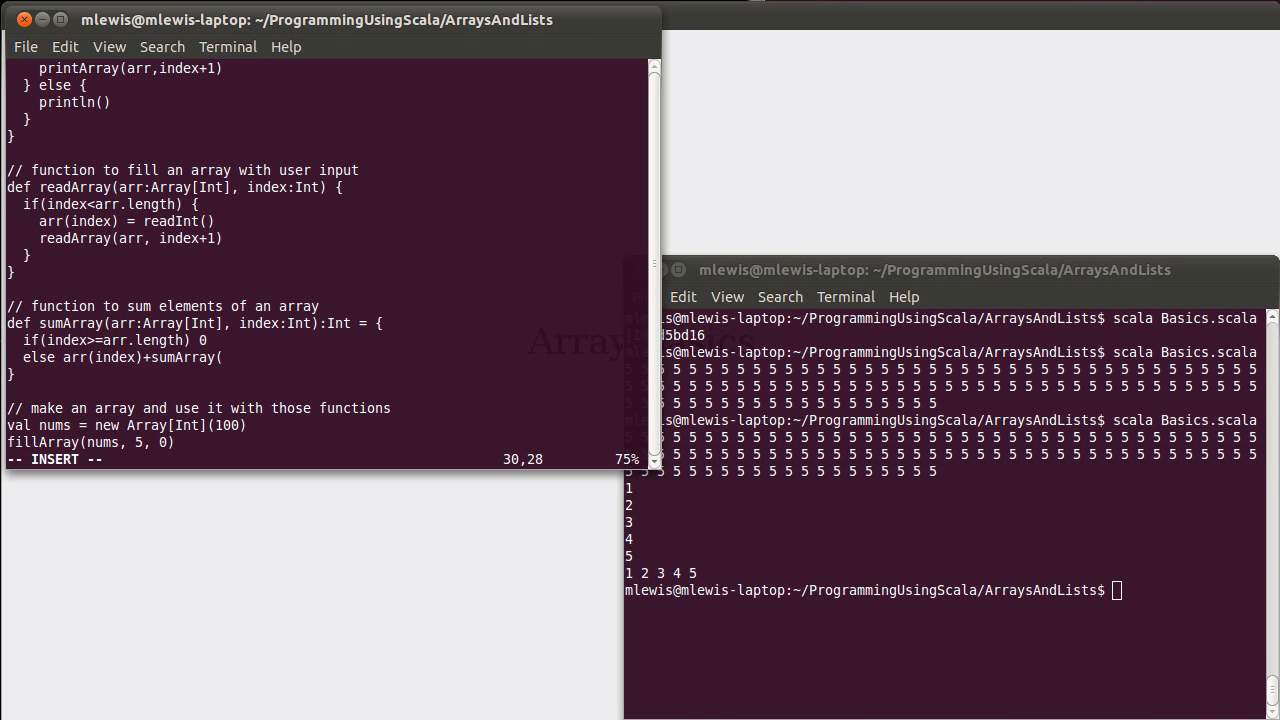
{"action": "type", "text": "arr,index+1"}
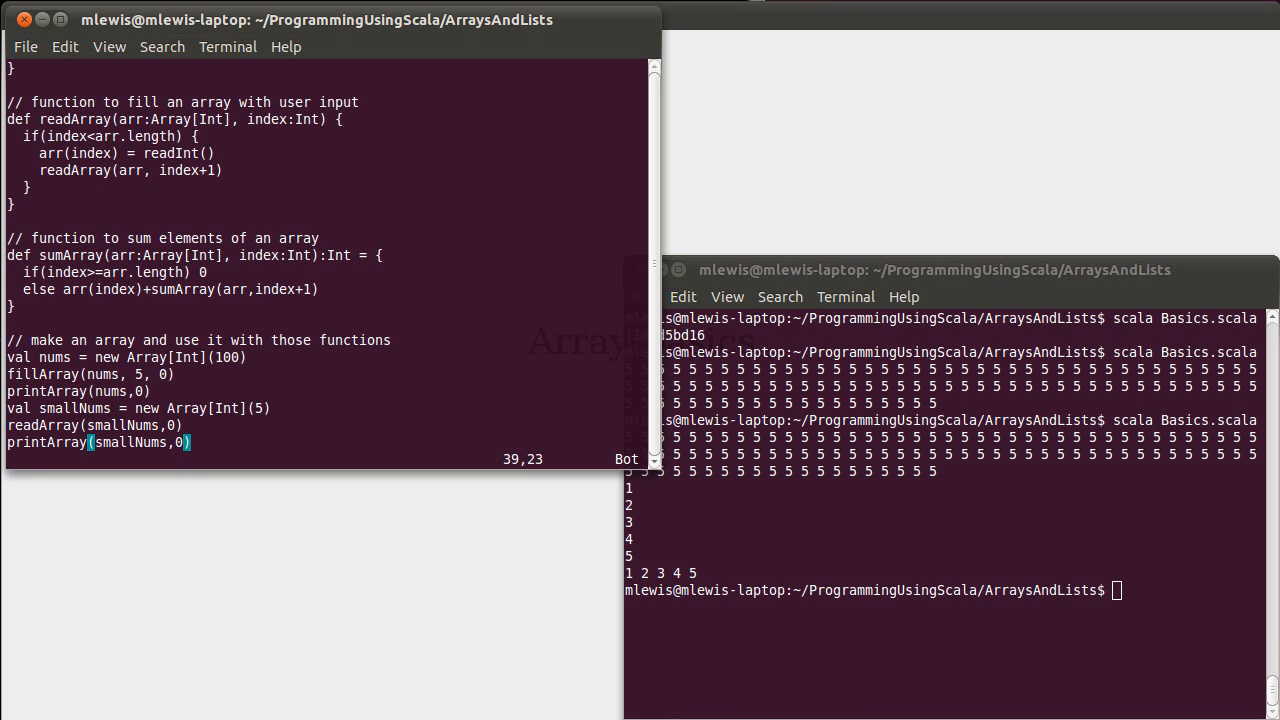
Step: Append println(nums) and println(smallNums) lines at the end of Basics.scala
{"action": "type", "text": "printl"}
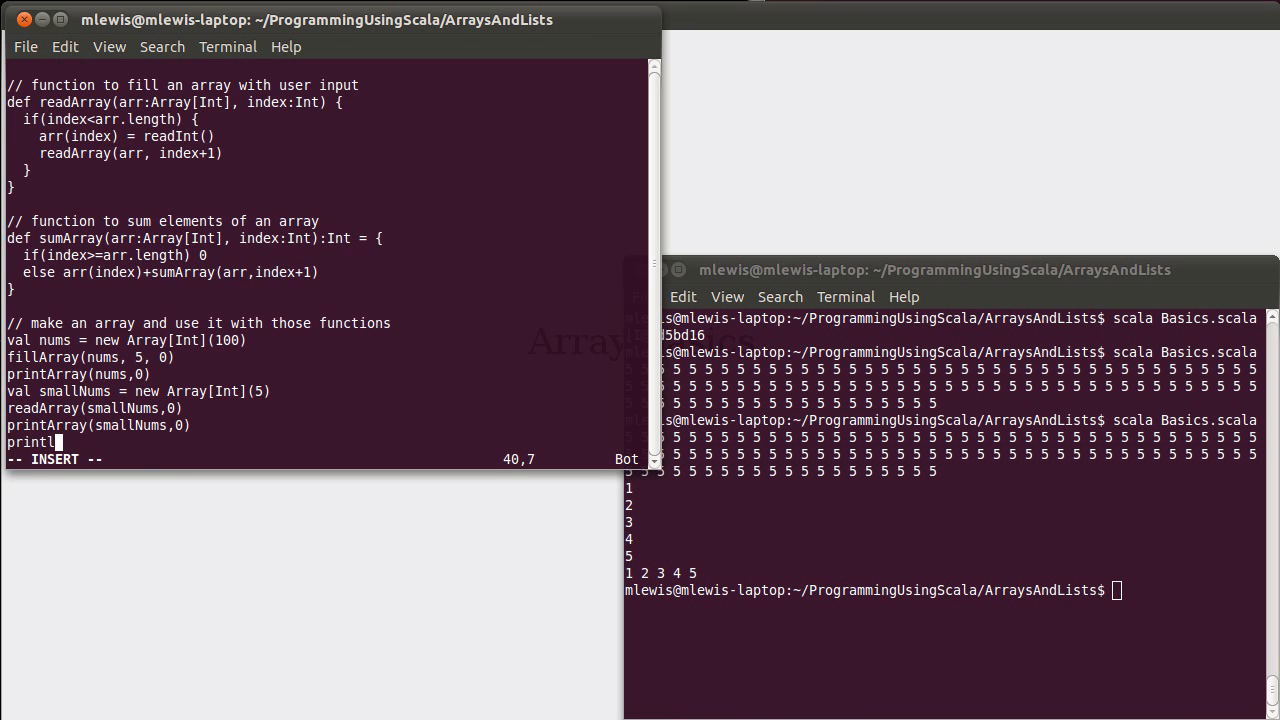
{"action": "type", "text": "("}
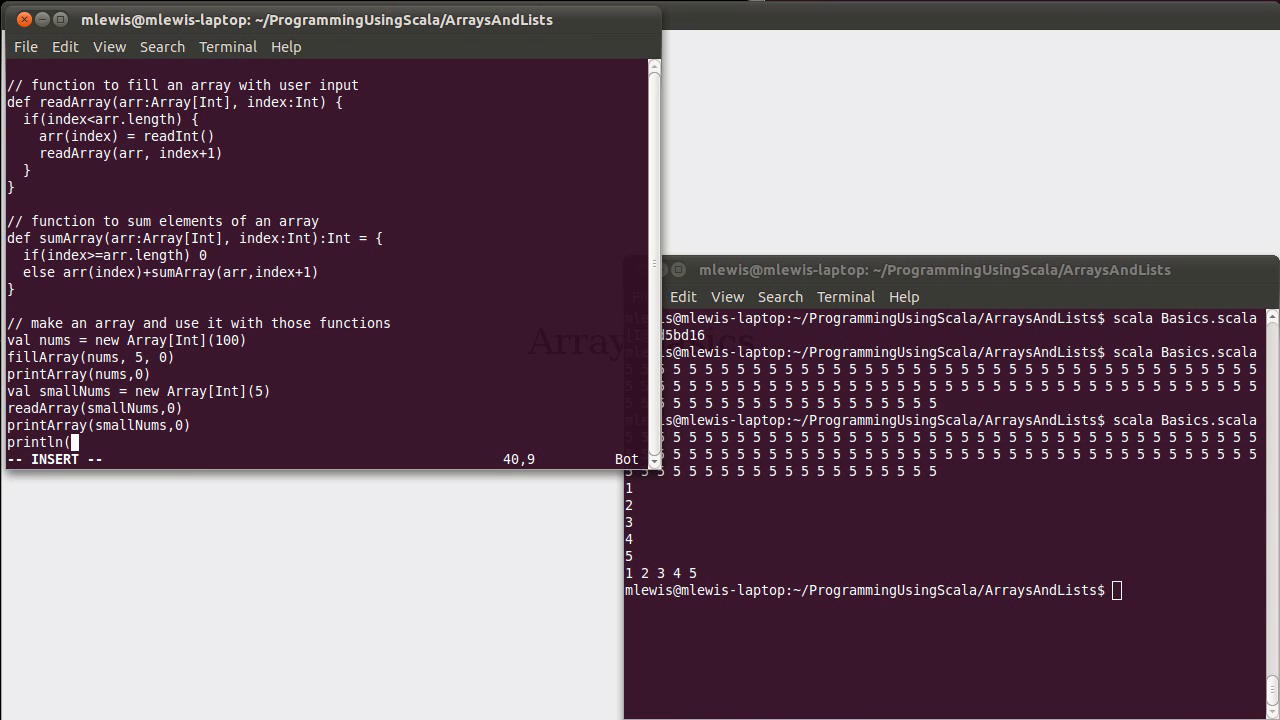
{"action": "type", "text": "nums"}
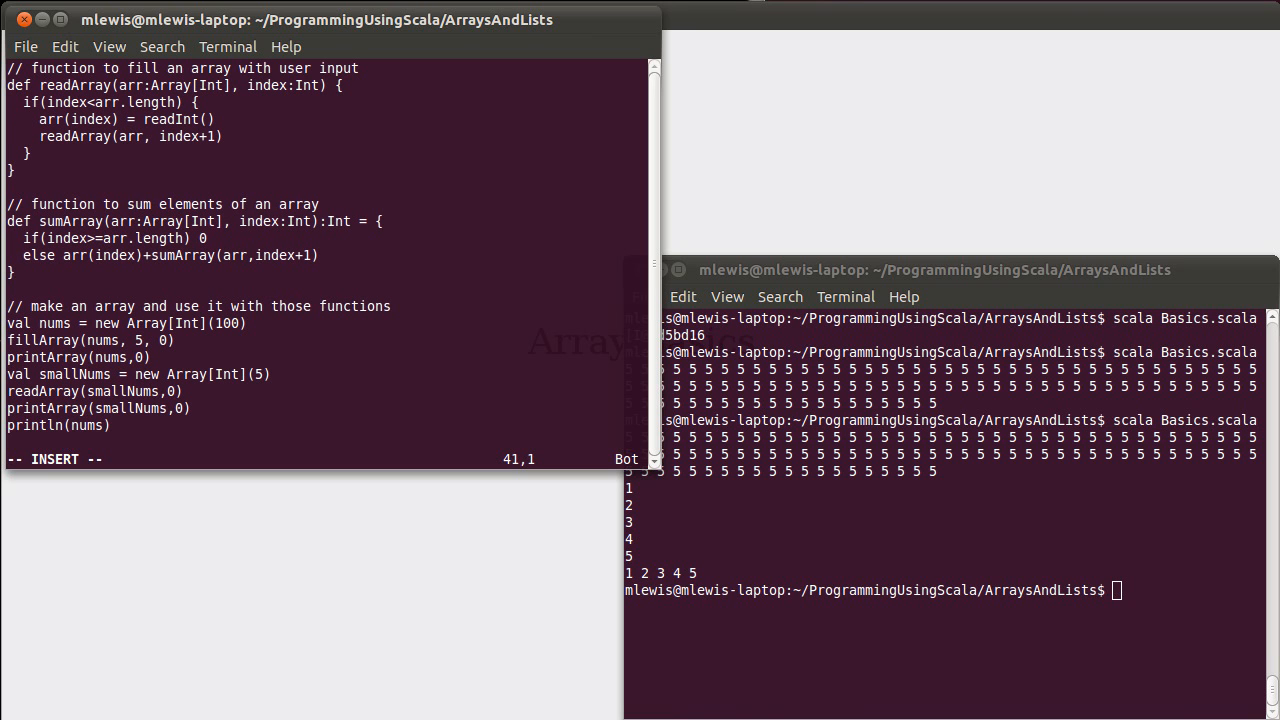
{"action": "type", "text": "print"}
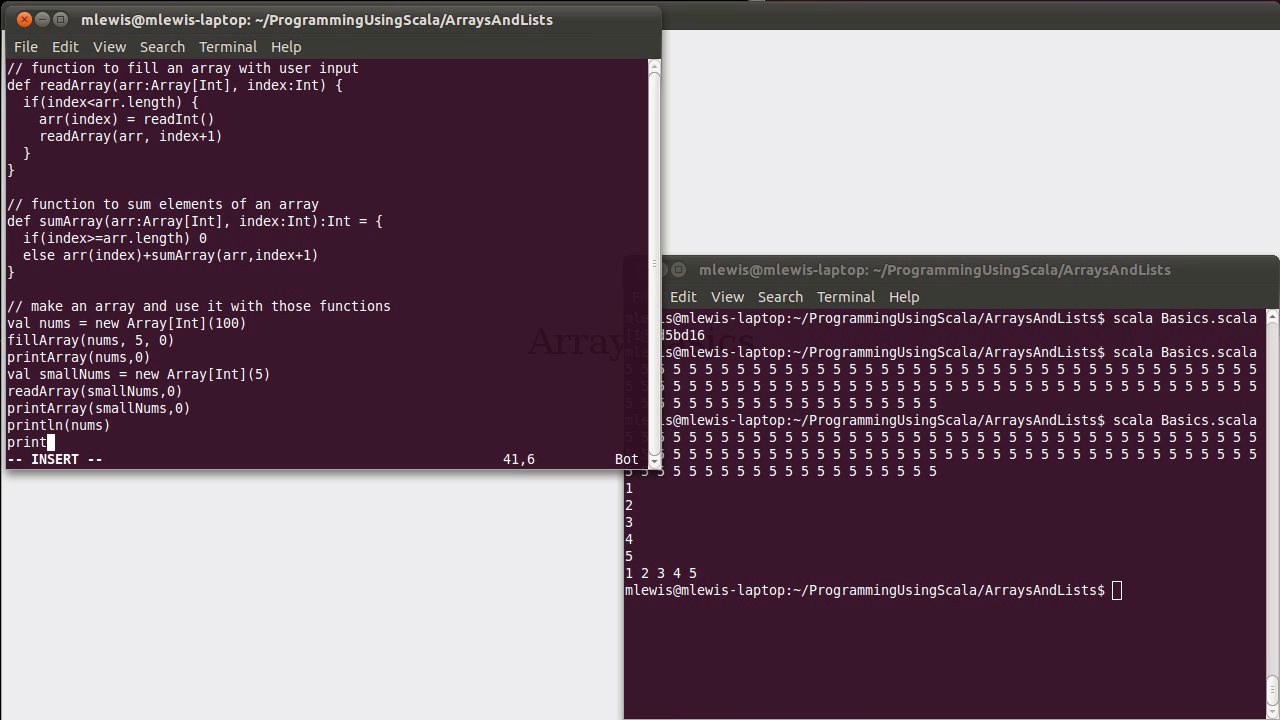
{"action": "type", "text": "ln(sm"}
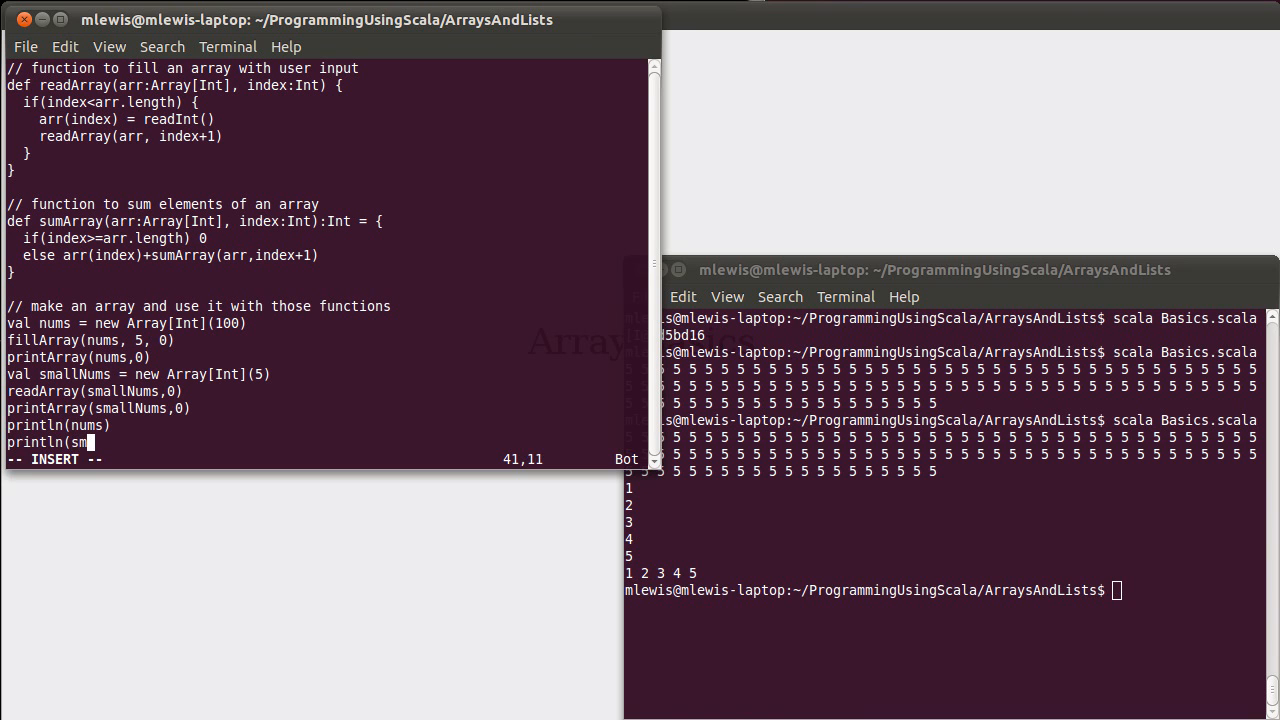
{"action": "type", "text": "allNums)"}
{"action": "left_click", "coordinate": [946, 590]}
{"action": "type", "text": "scala Basics.scala"}
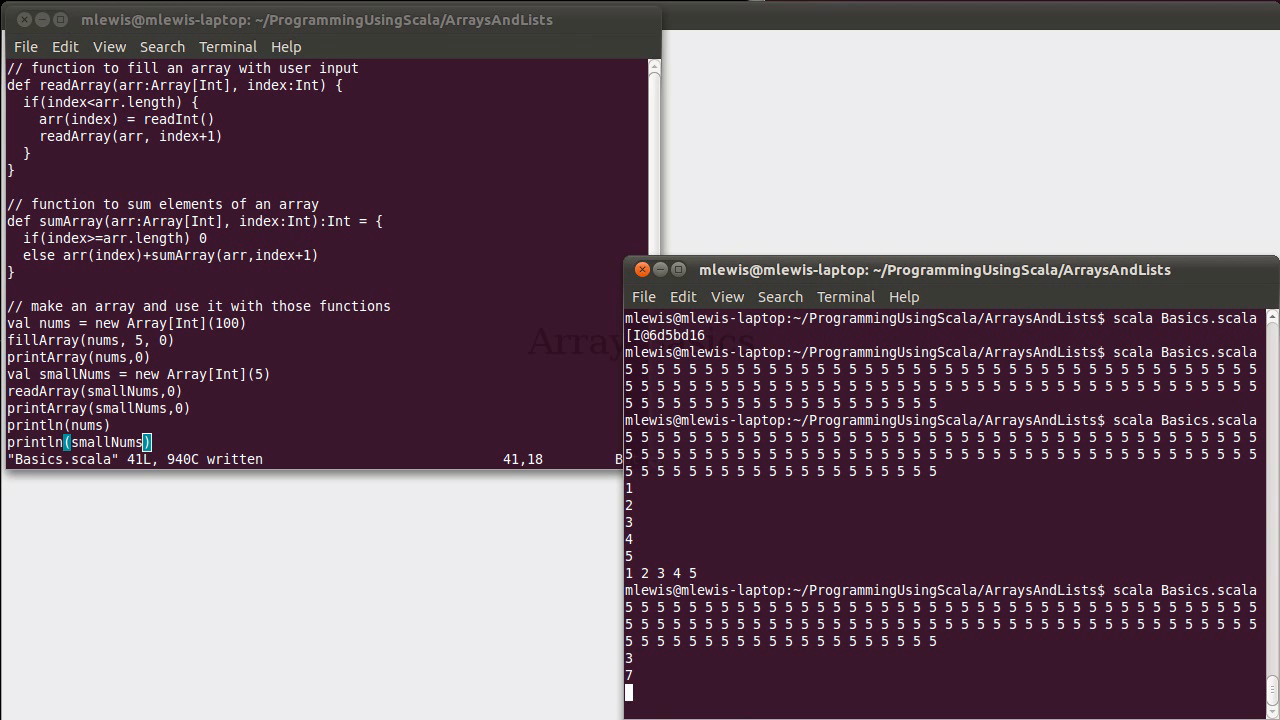
Step: Enter an input value for the Basics.scala rerun reading five numbers
{"action": "type", "text": "1"}
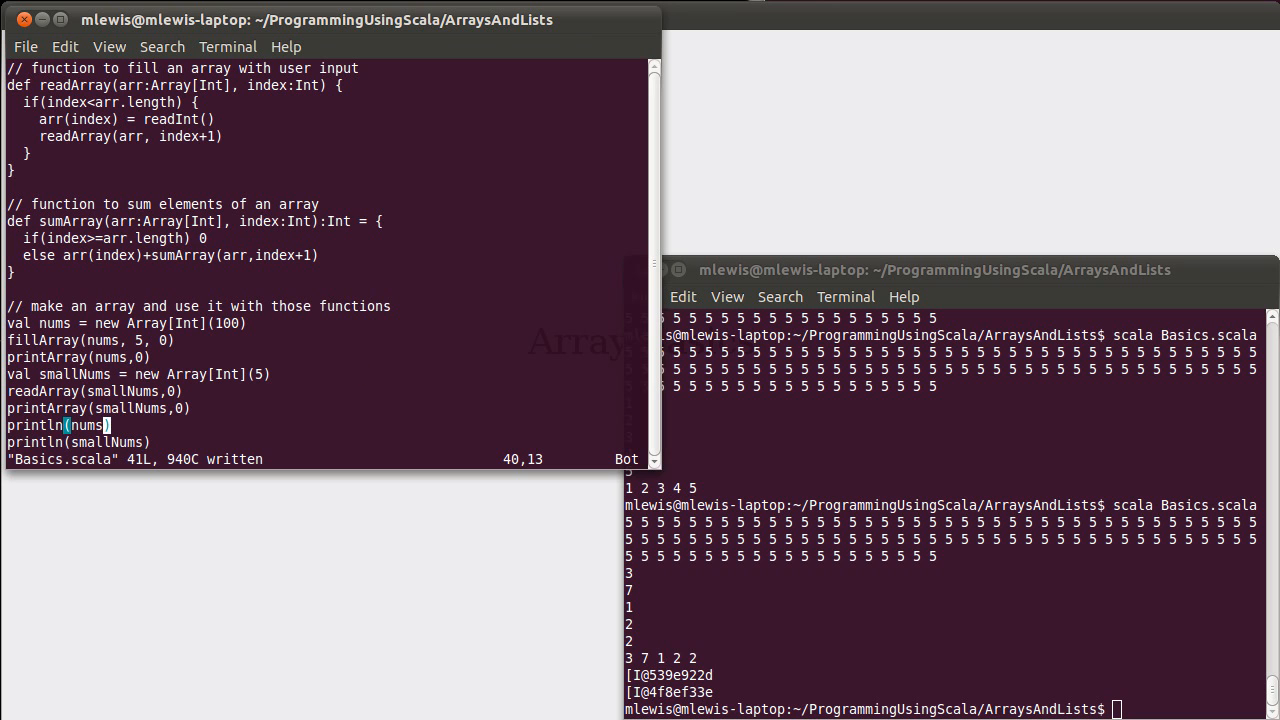
Step: Change the print lines to println(sumArray(nums,0)) and println(sumArray(smallNums,0))
{"action": "key", "text": "i"}
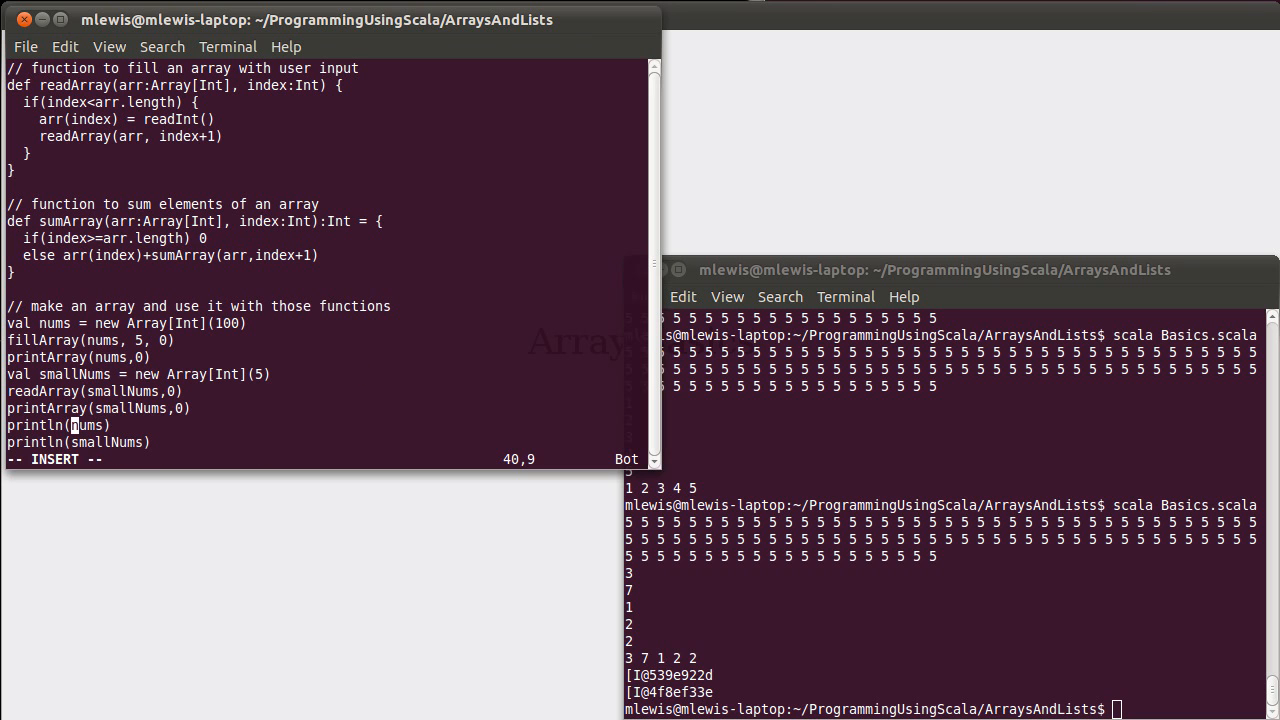
{"action": "type", "text": "sumArray("}
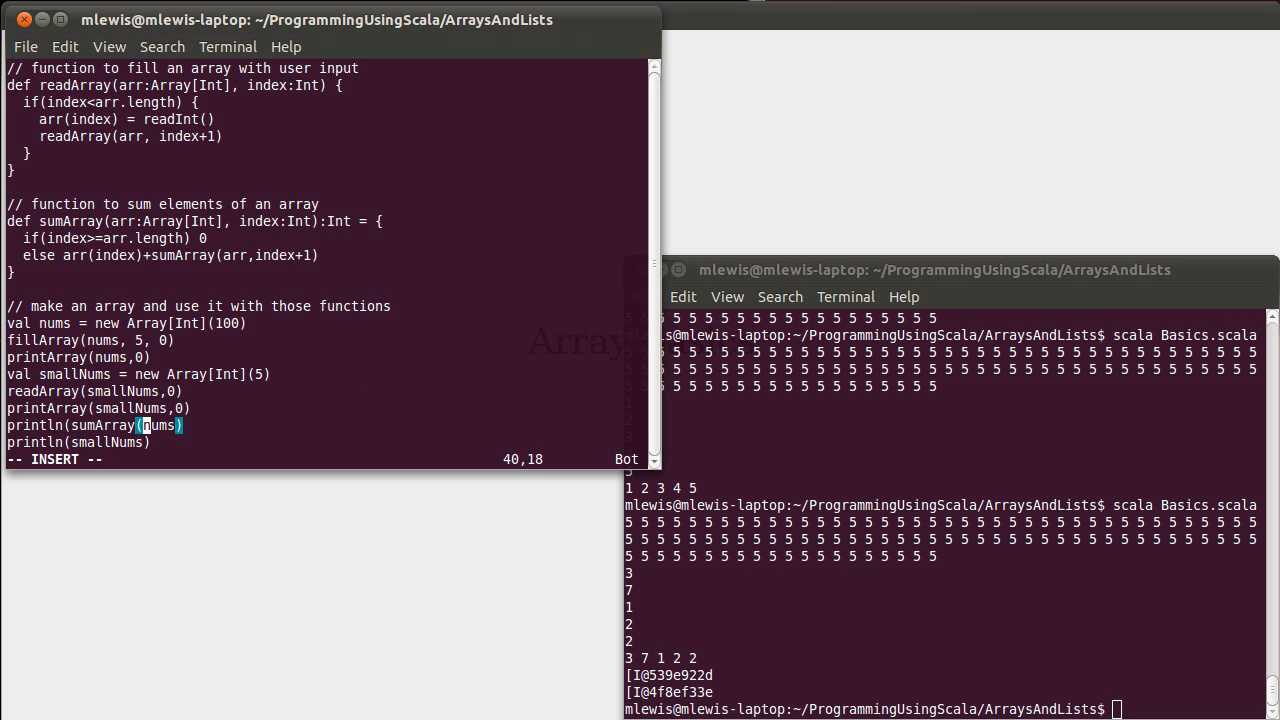
{"action": "type", "text": ",0"}
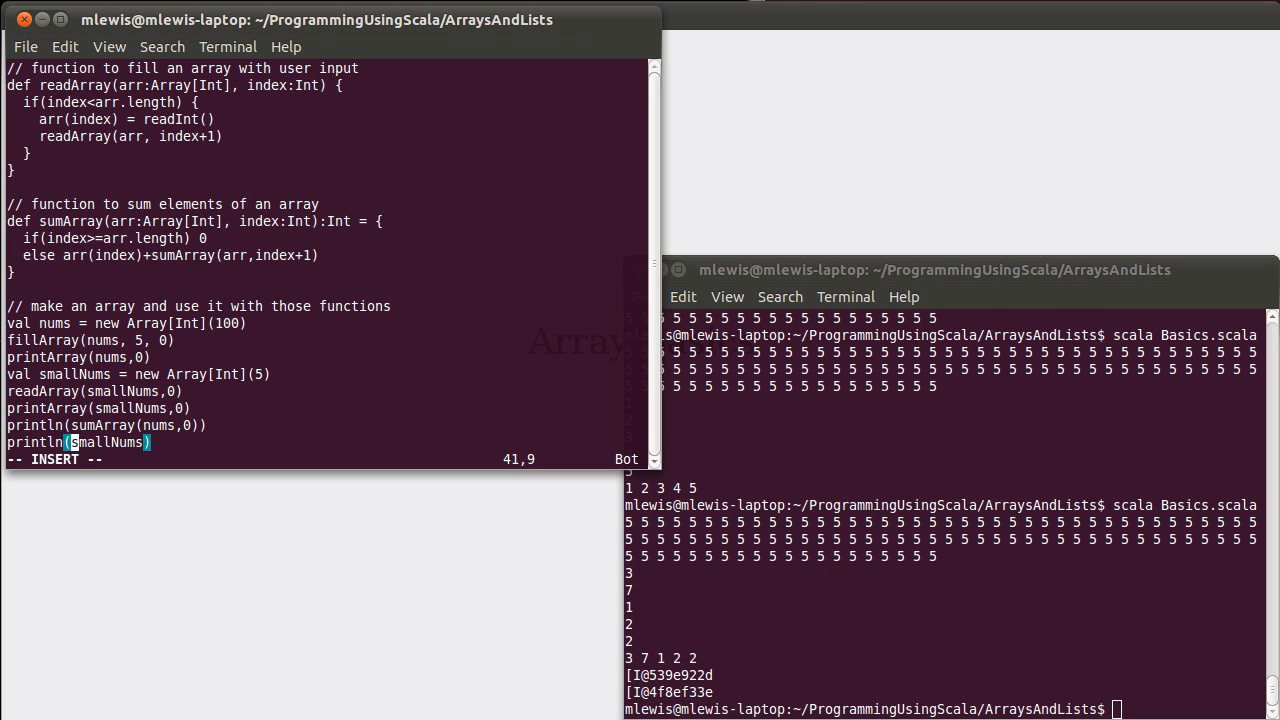
{"action": "type", "text": "sumArray"}
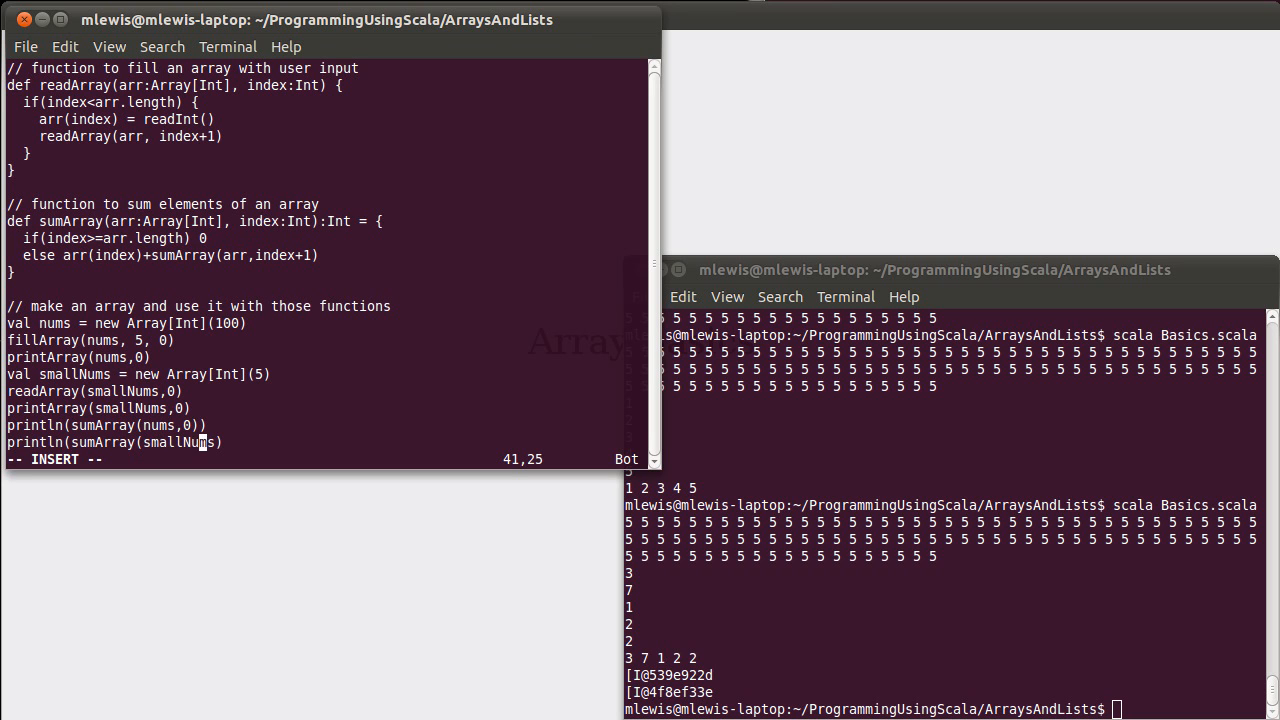
{"action": "type", "text": ")"}
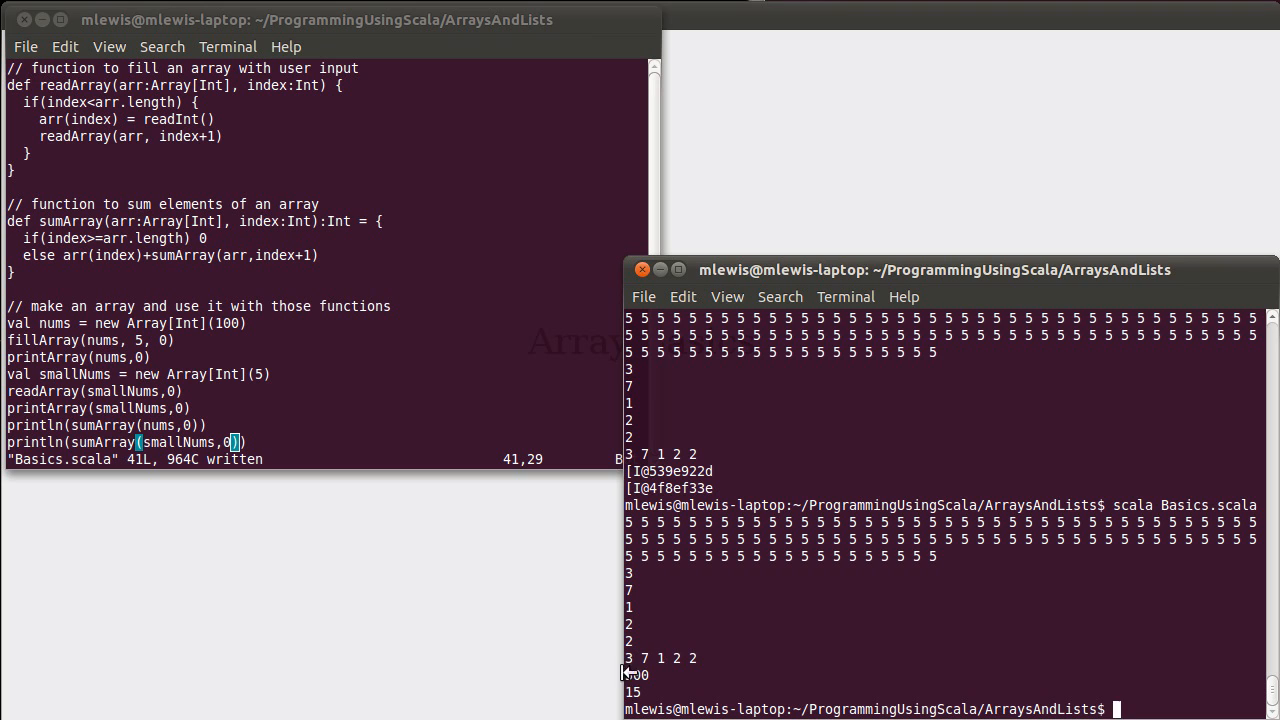
Step: Rerun Basics.scala so it prints the sum 500 after the entered values
{"action": "type", "text": "500"}
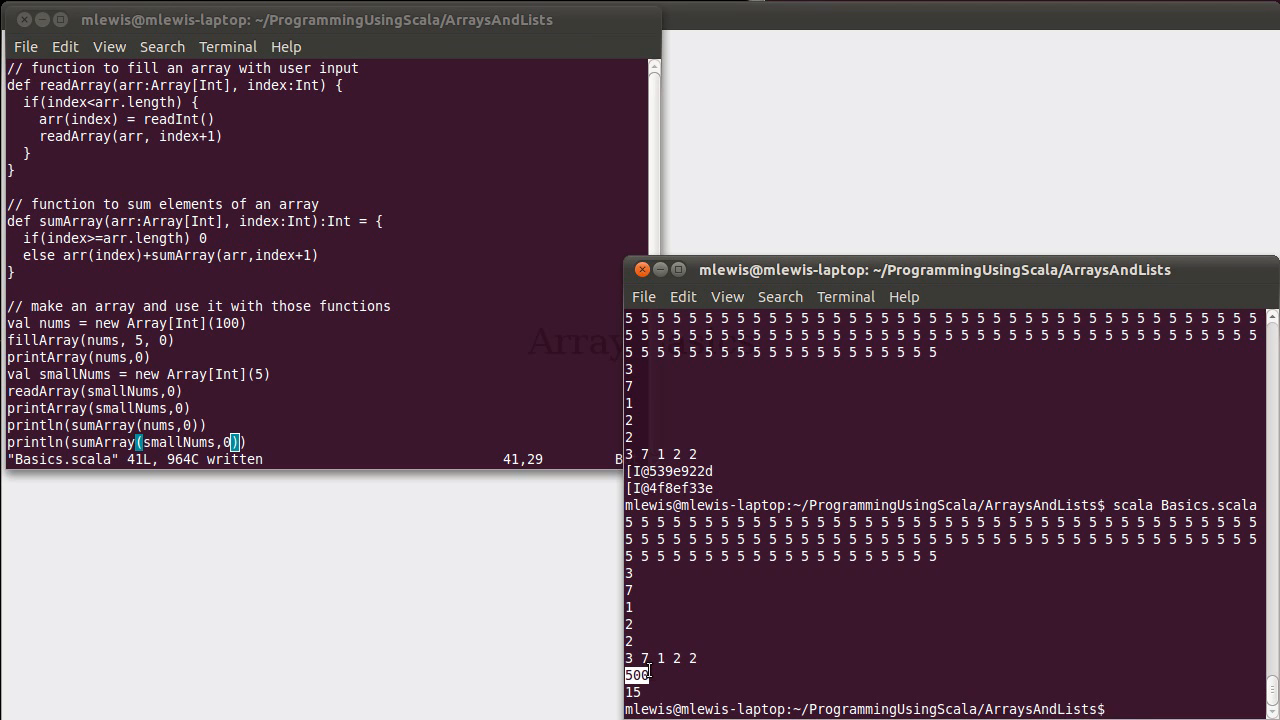